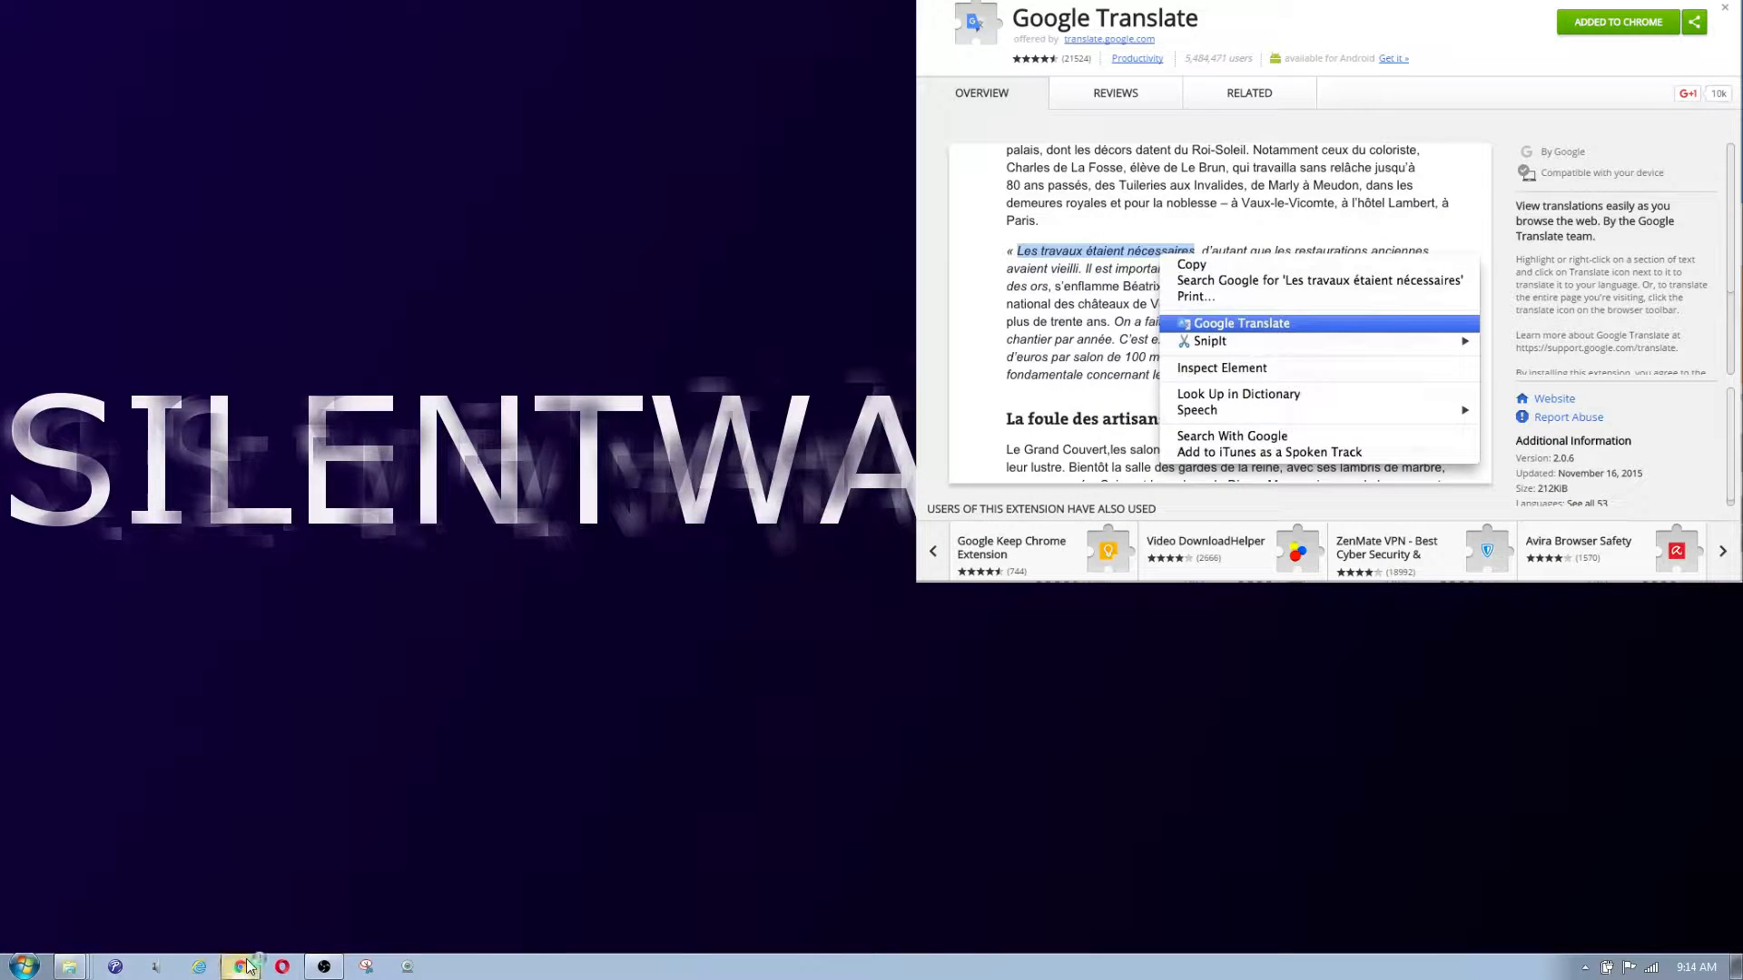
- Start on a fresh new tab showing the Google start page
left_click(239, 965)
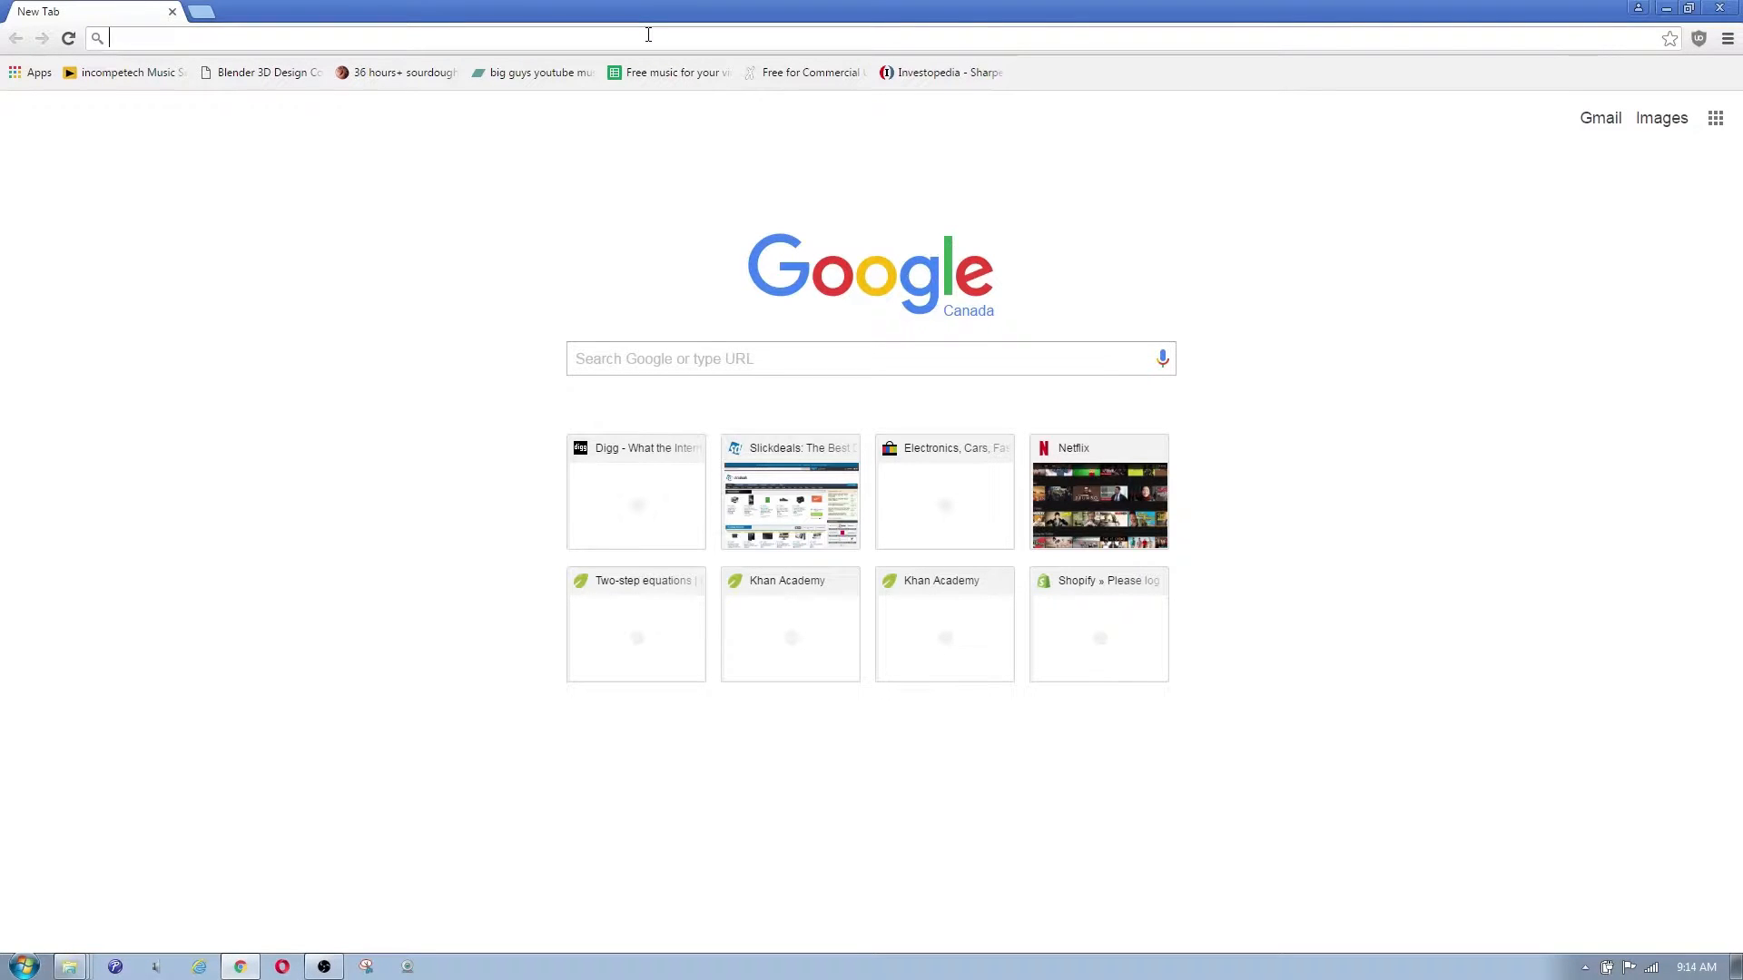
mouse_move(762, 8)
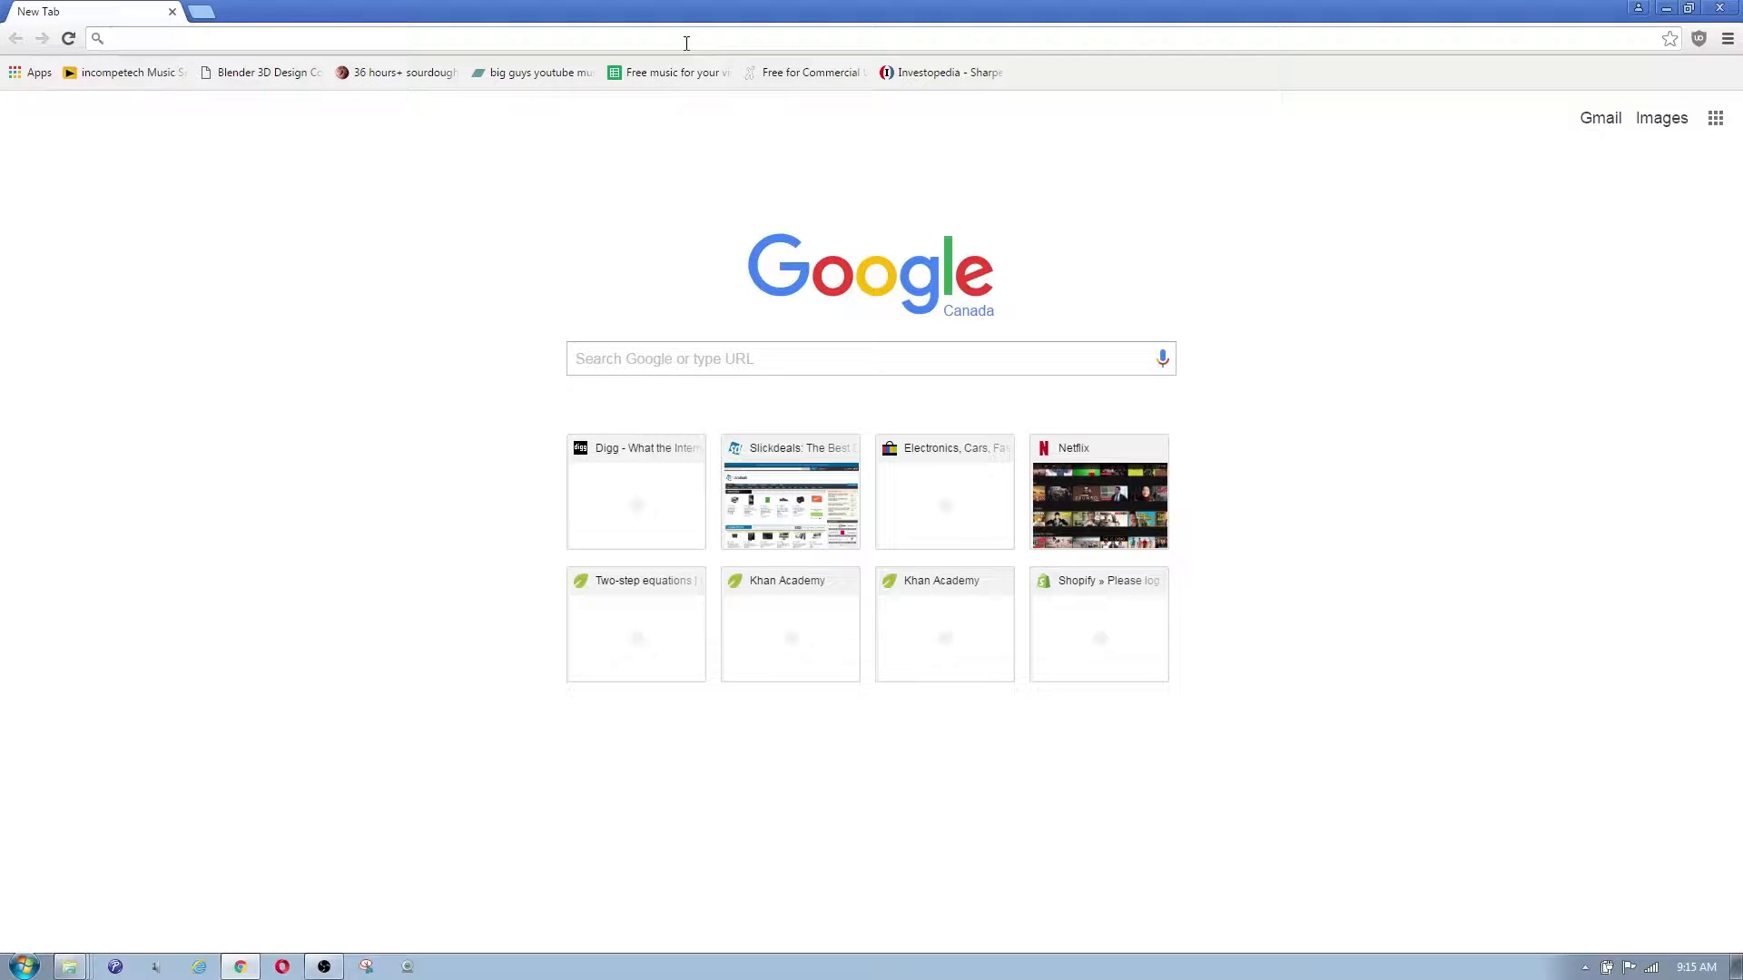
- Search Google for 'google translate extension', refining the query with 'extension'
type("google")
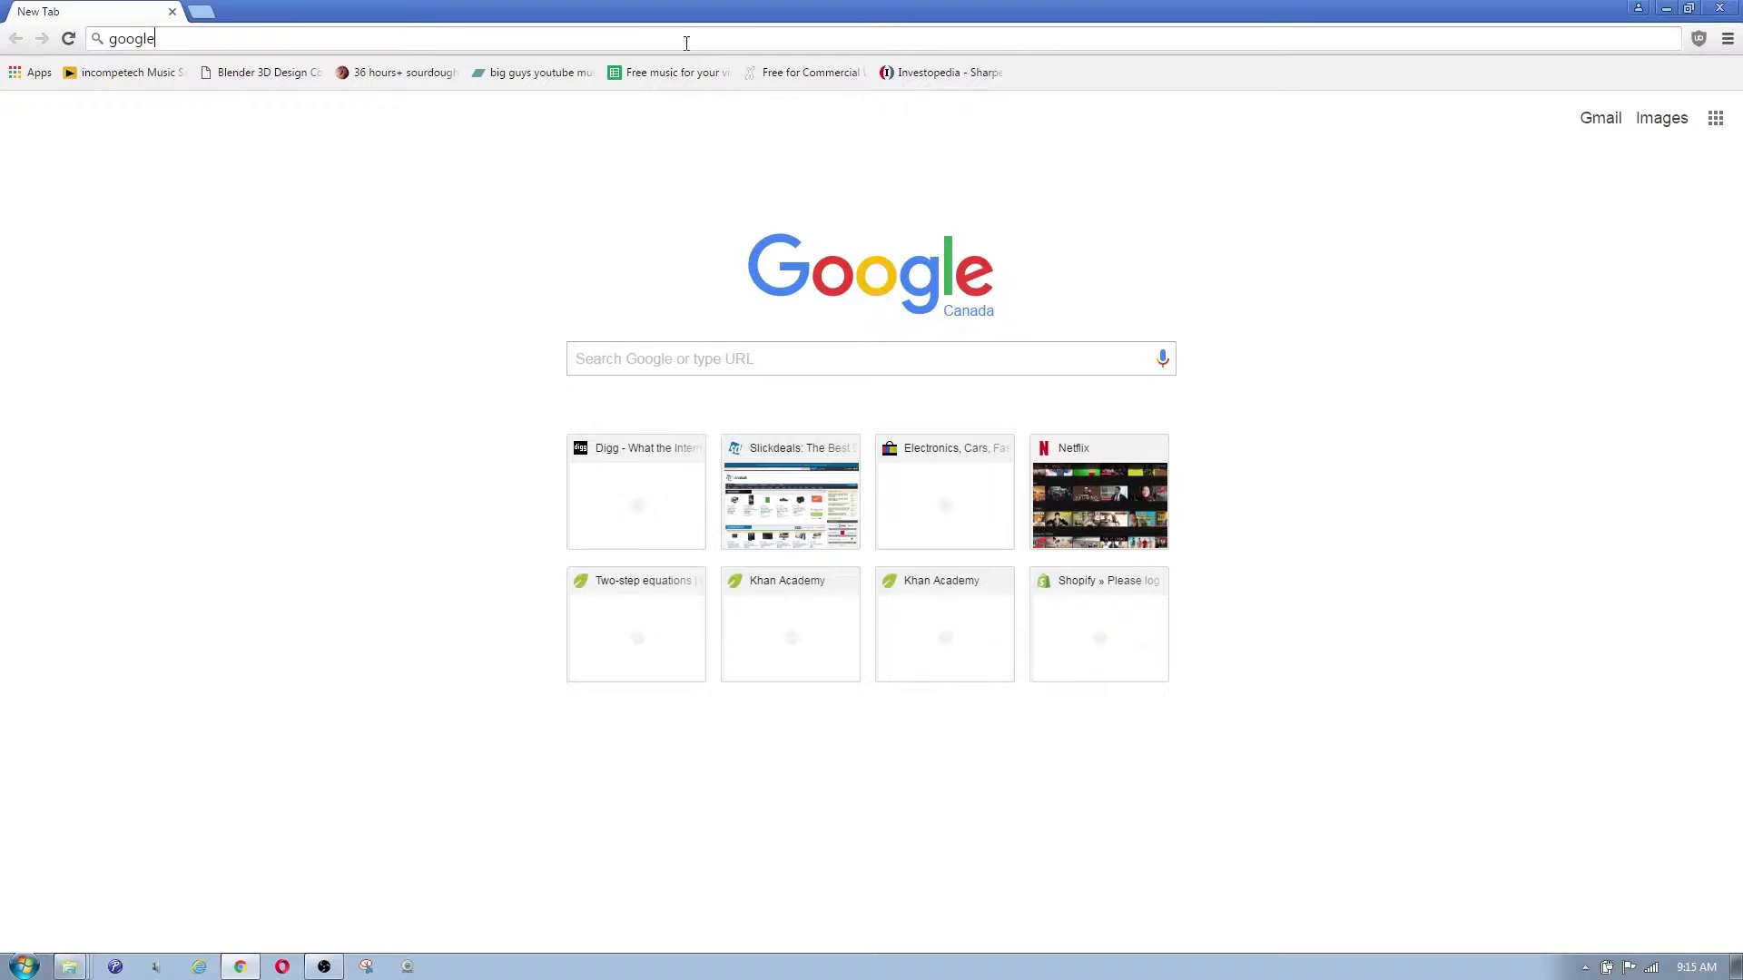
type("translate extension")
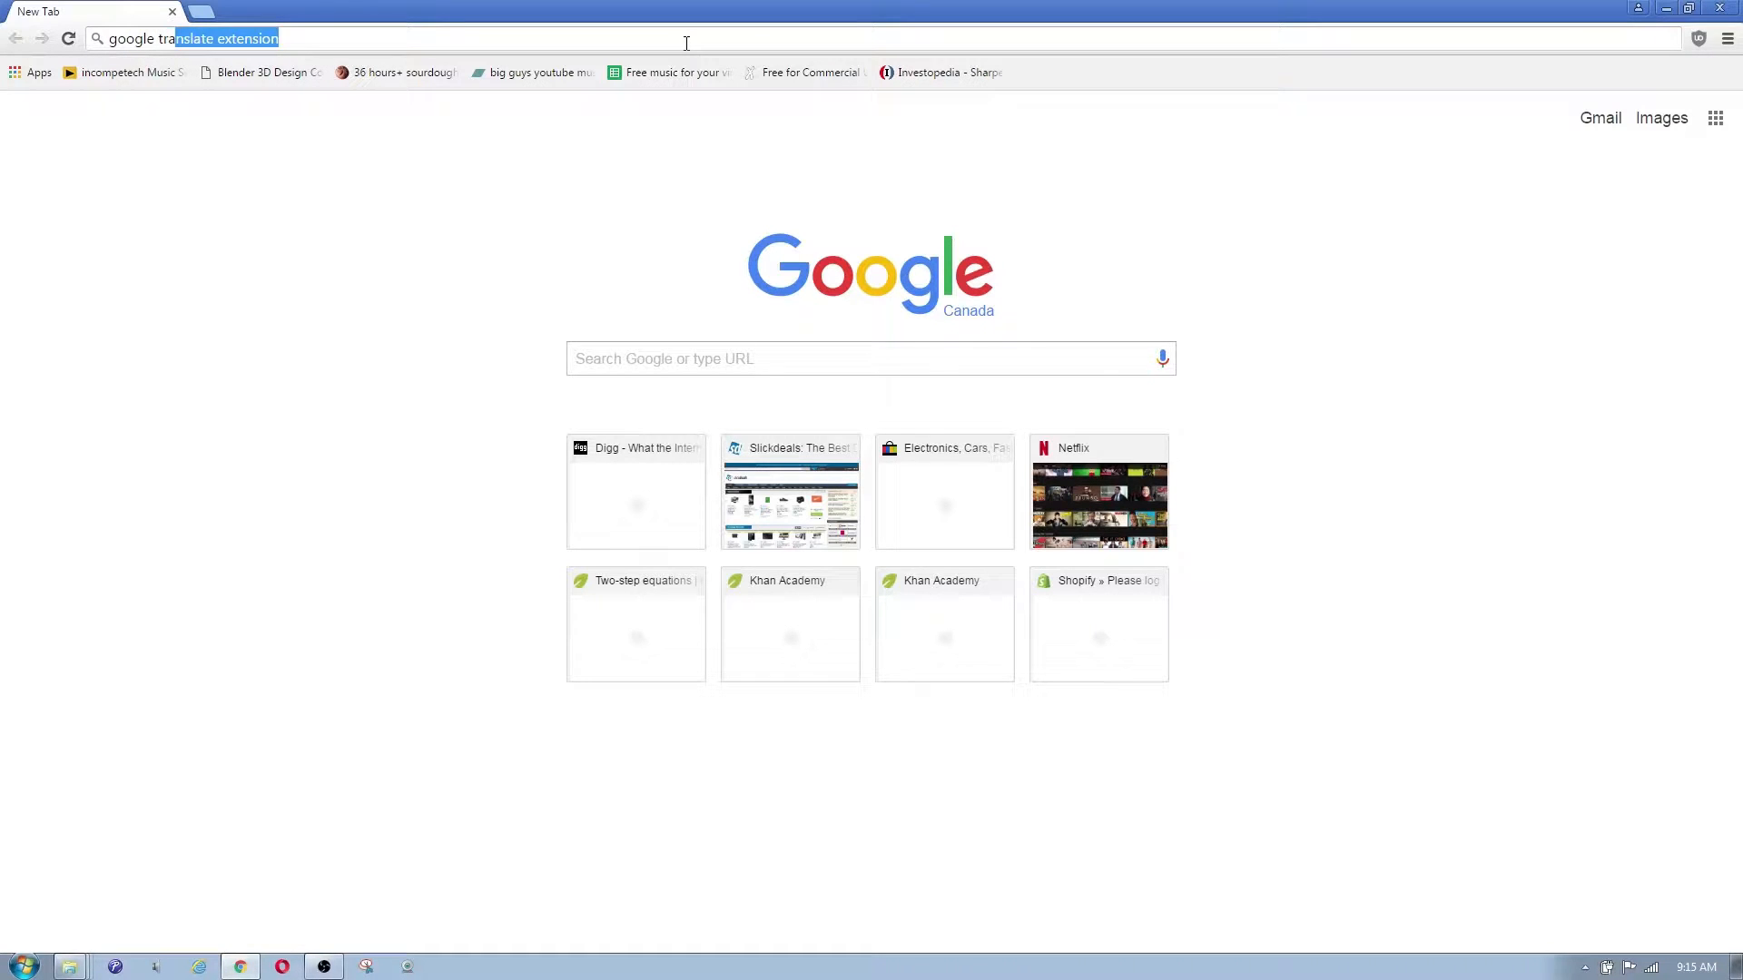
key("Return")
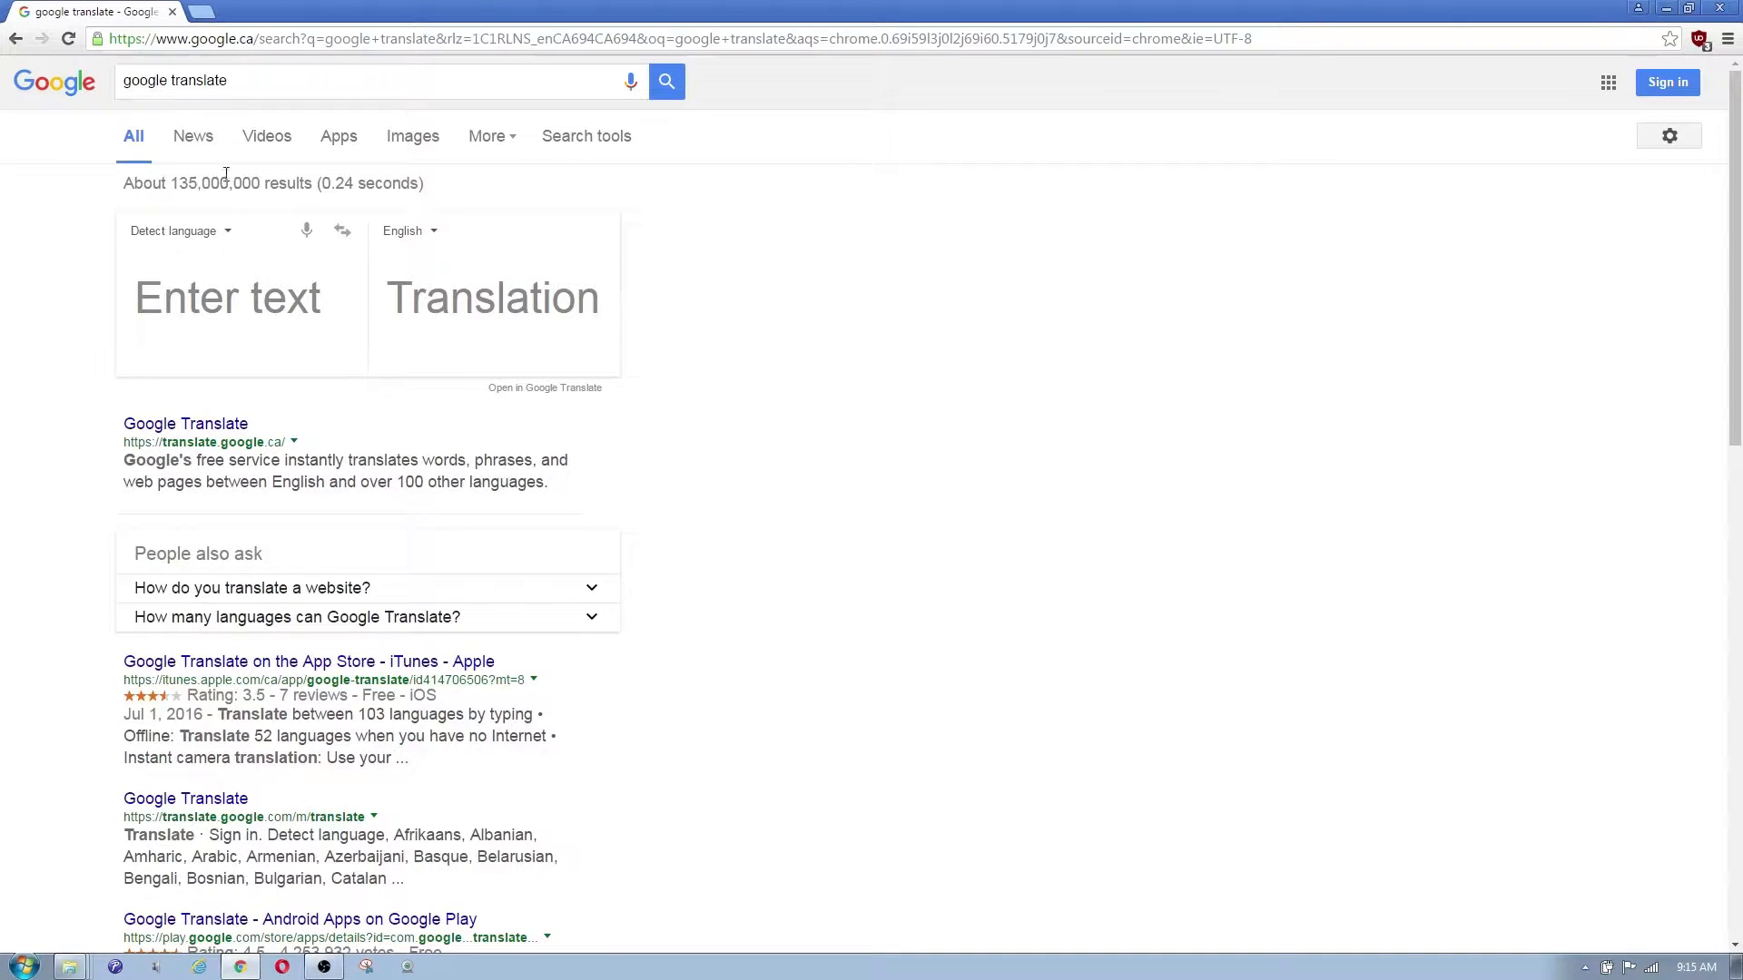
mouse_move(323, 401)
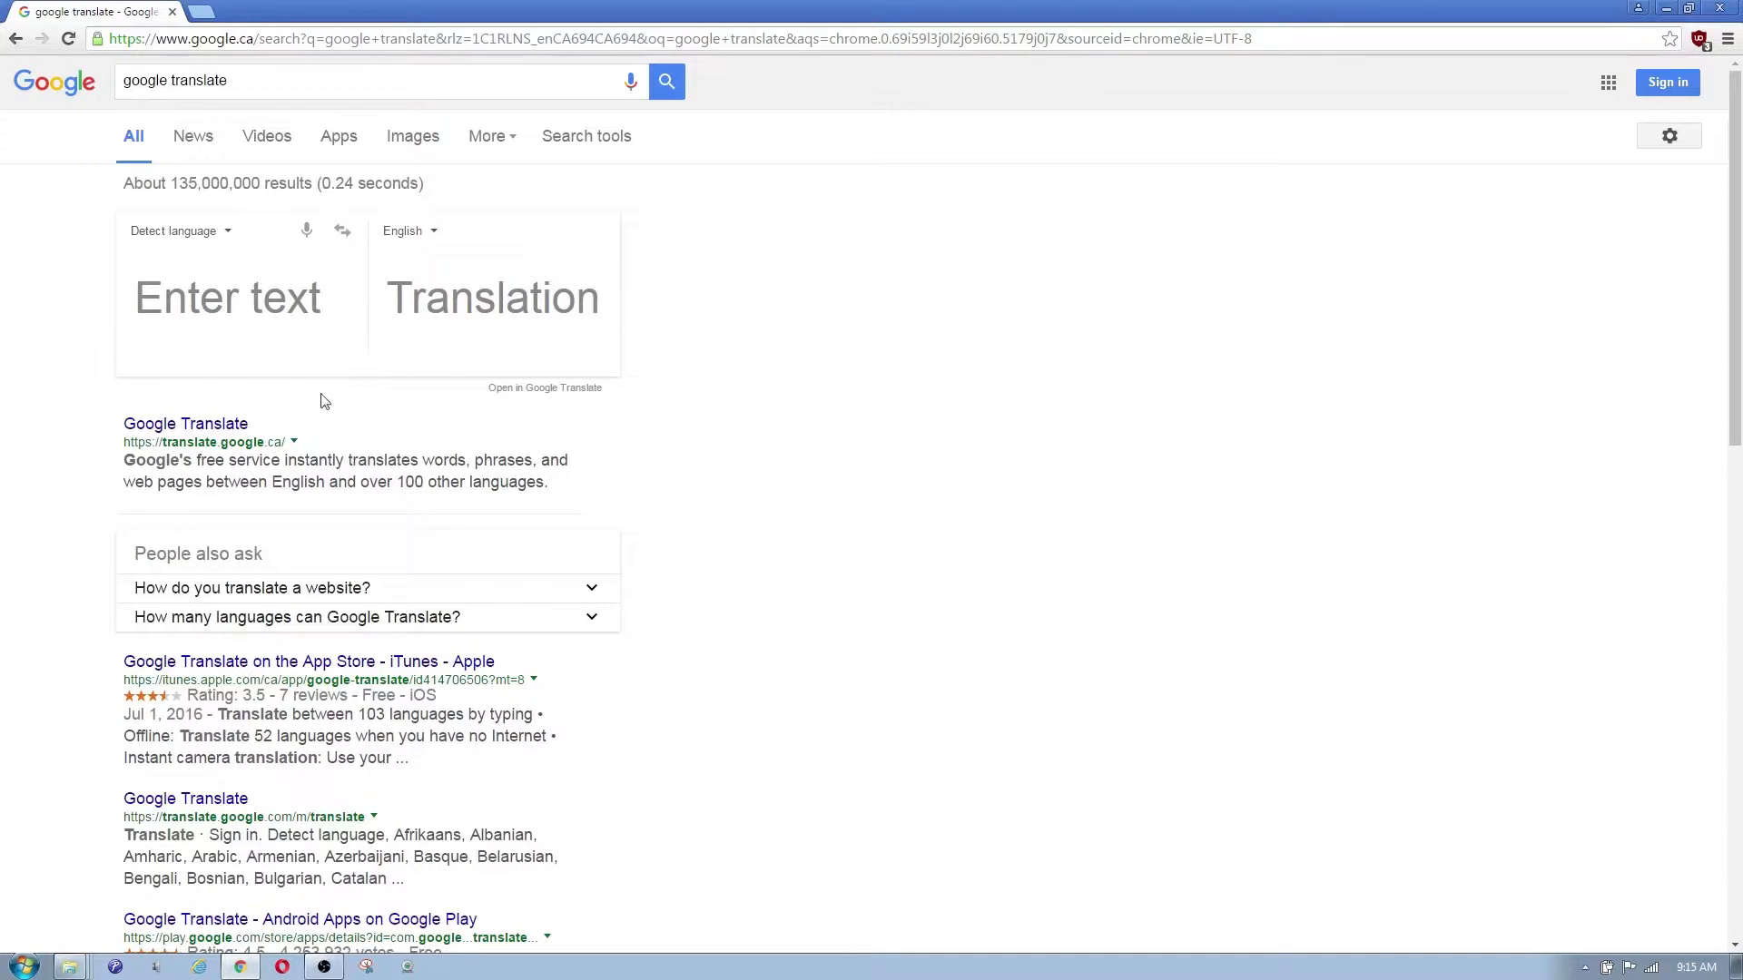
mouse_move(484, 70)
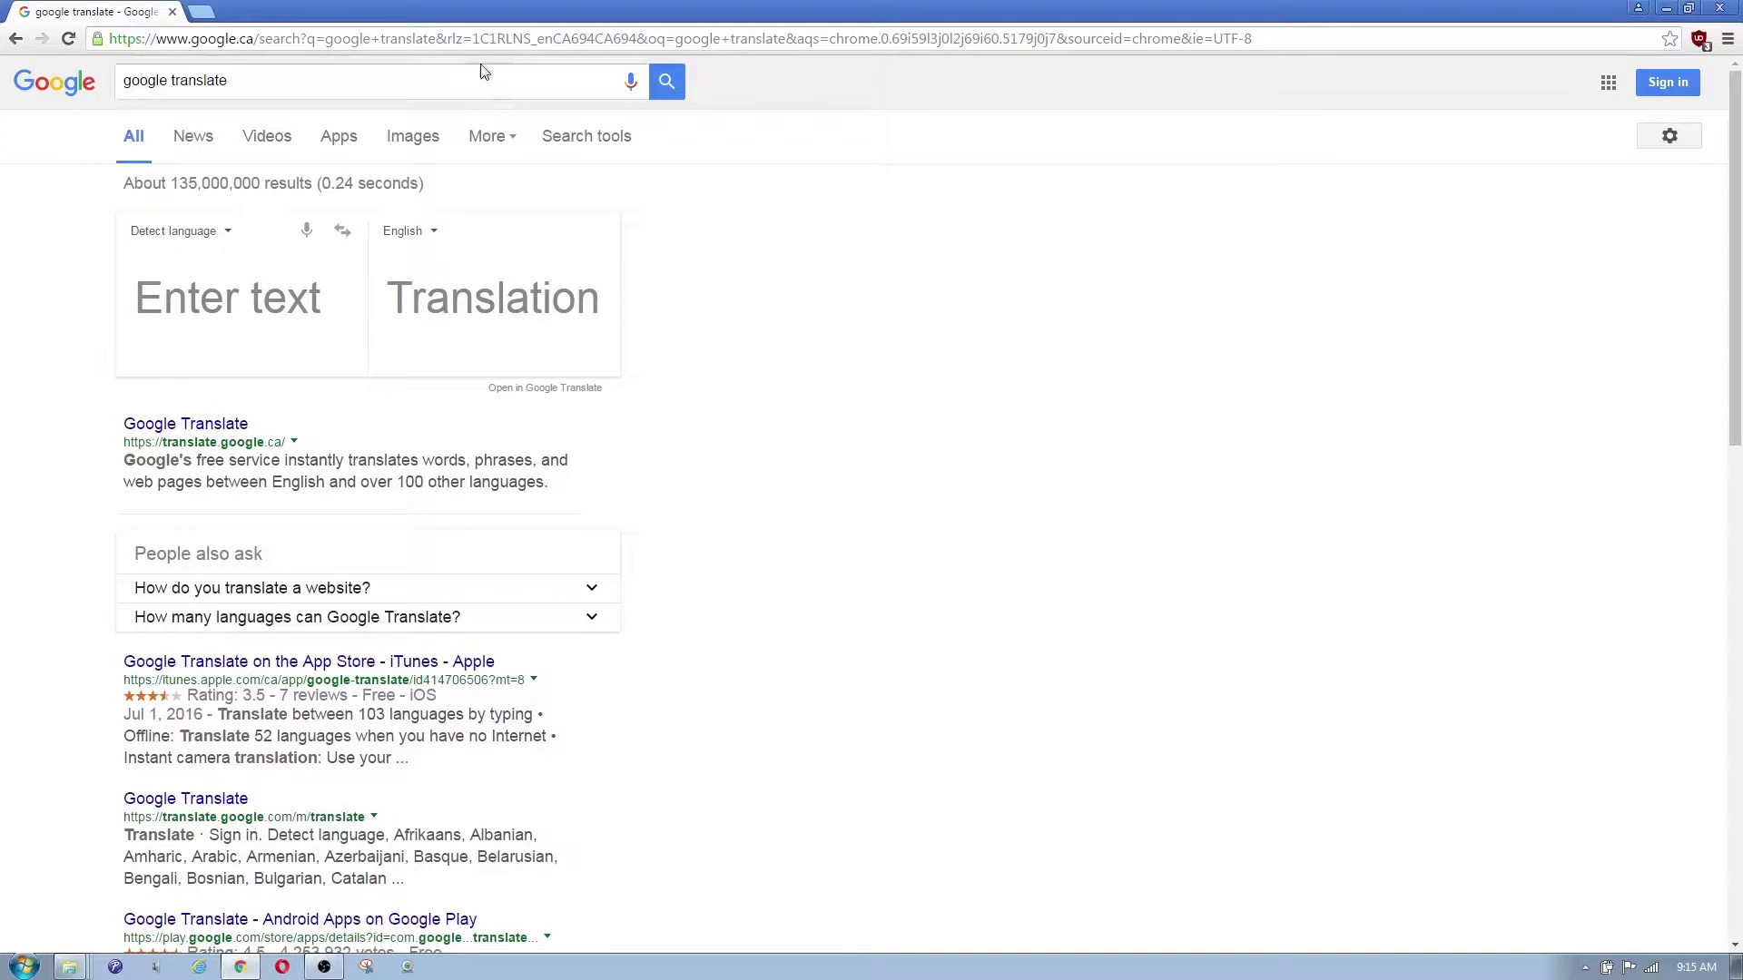
left_click(300, 80)
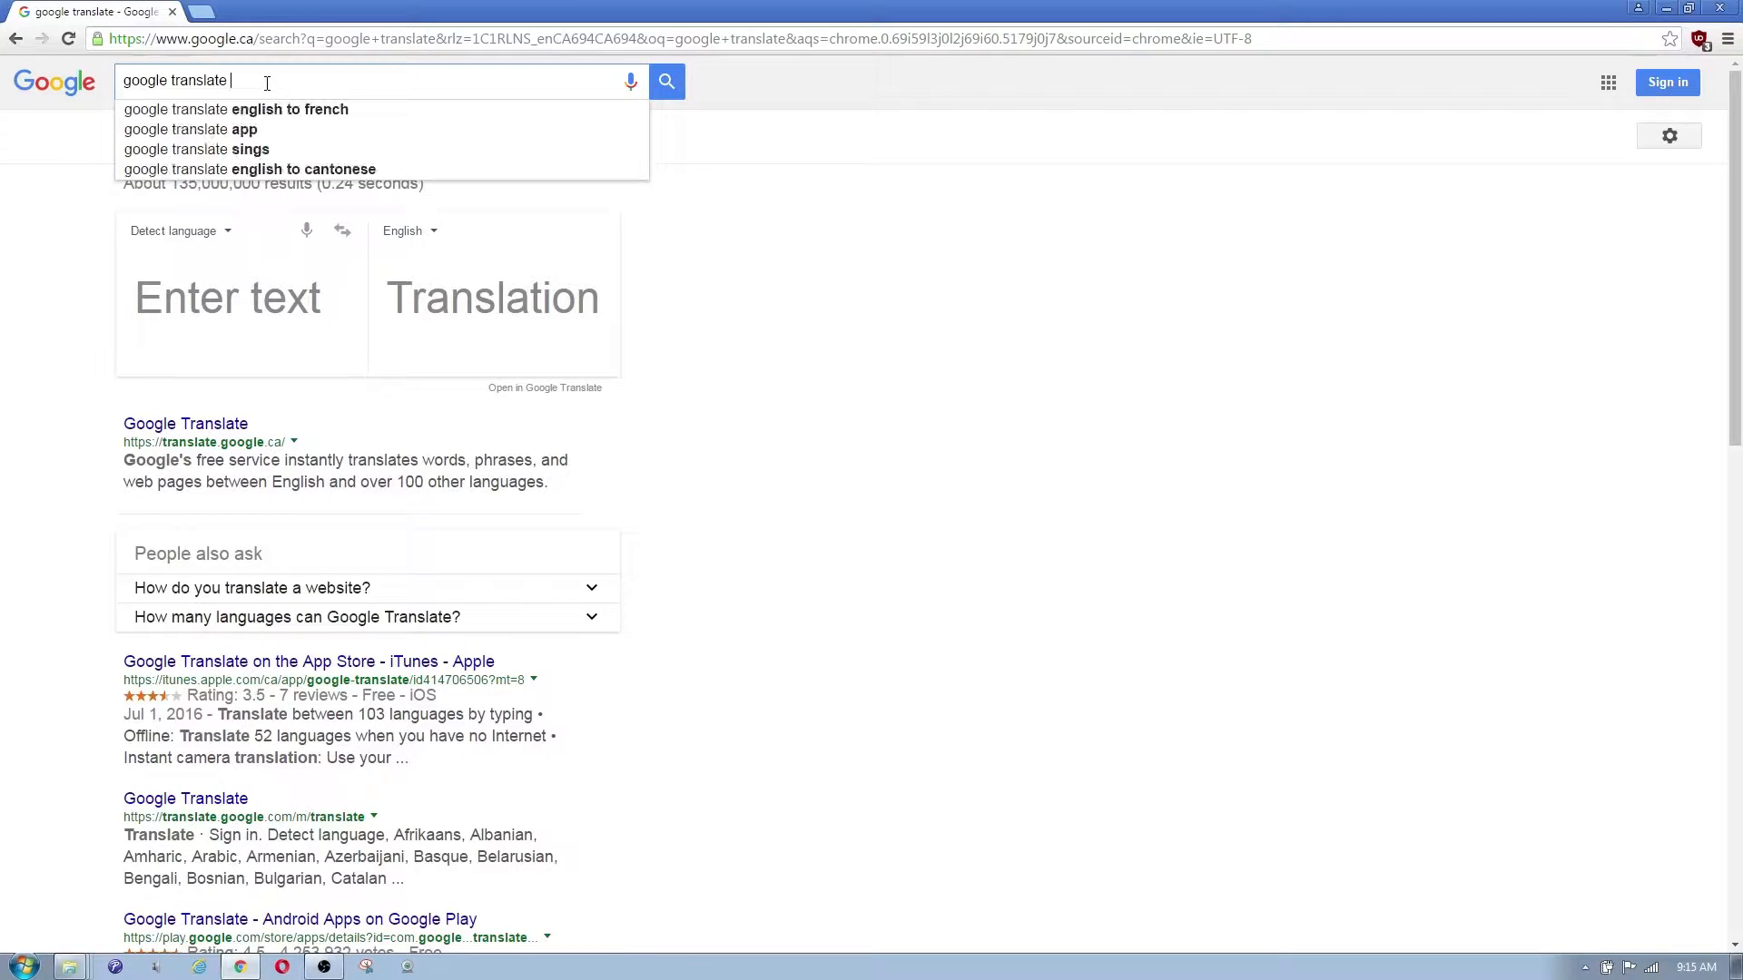
type("extension")
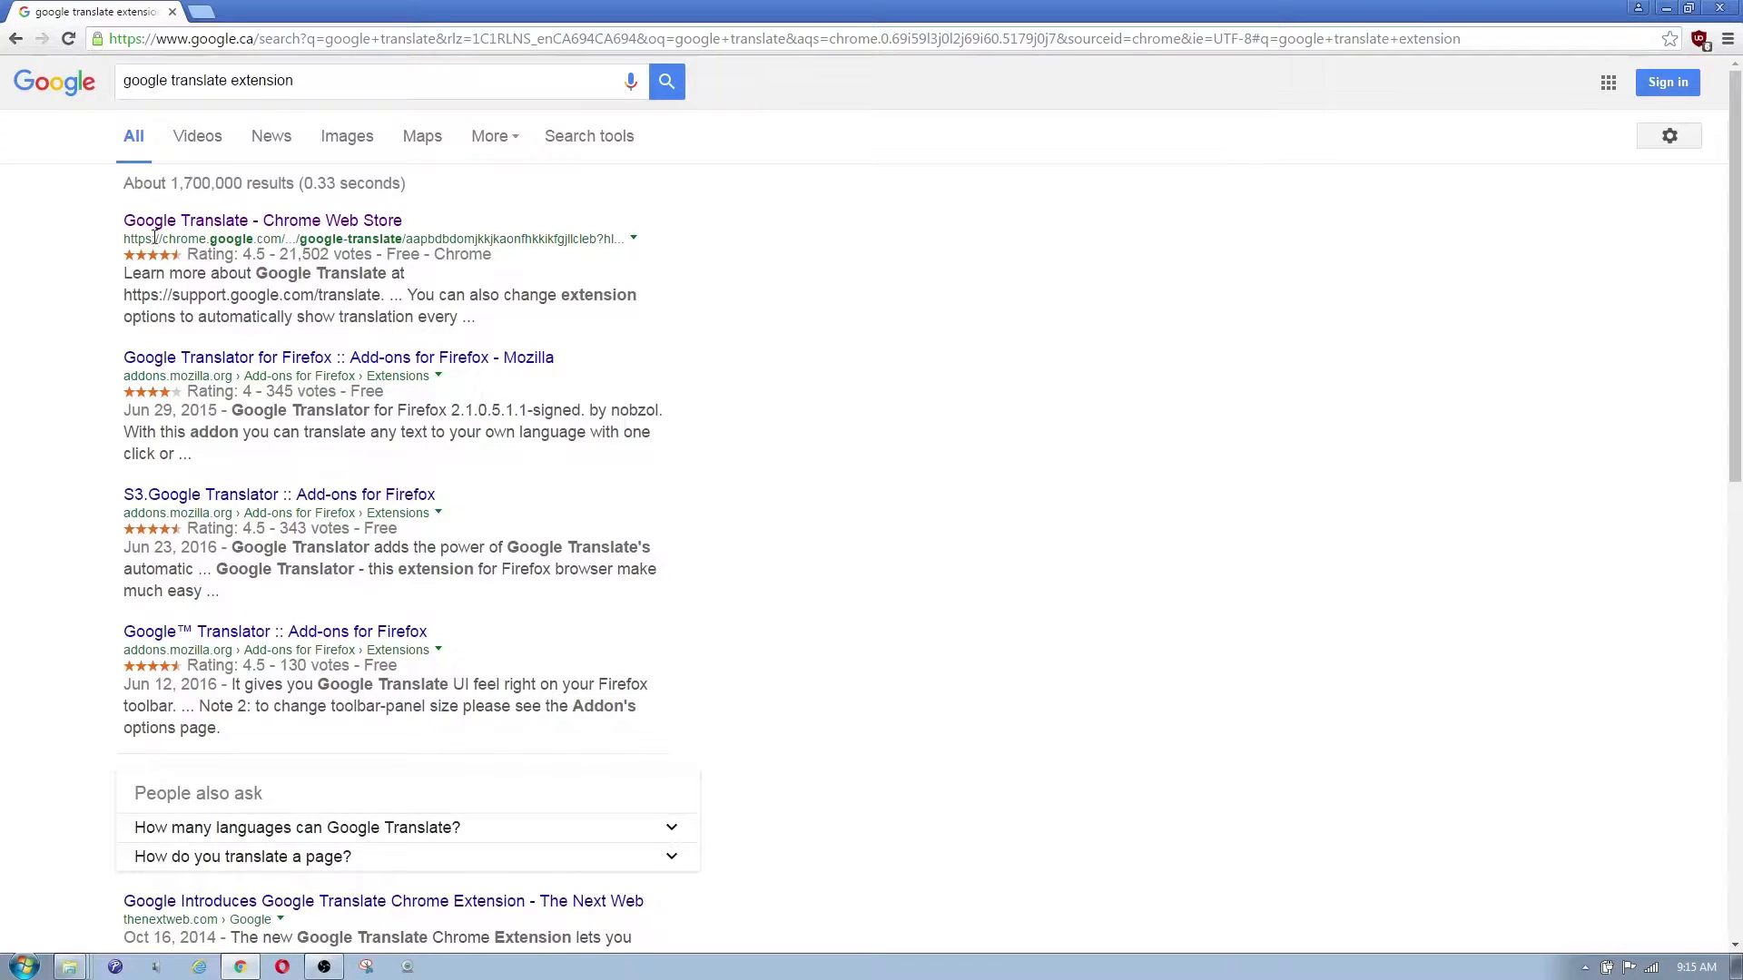
mouse_move(184, 233)
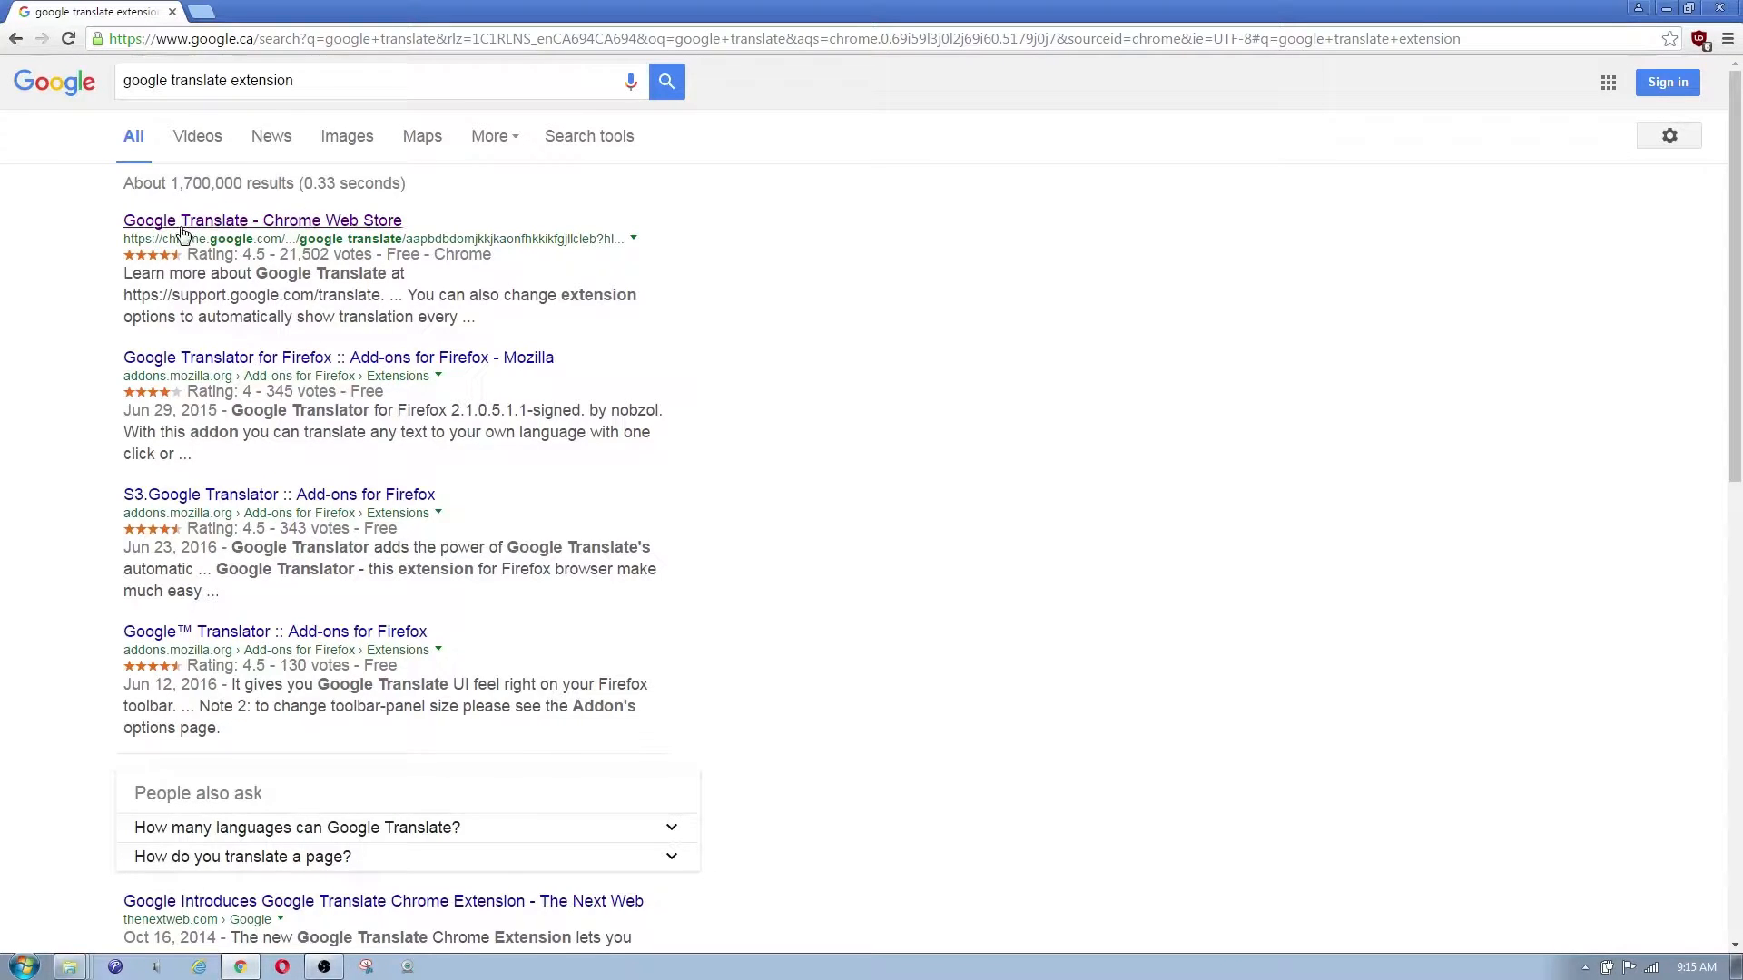
- Go to the 'Google Translate - Chrome Web Store' result
left_click(262, 220)
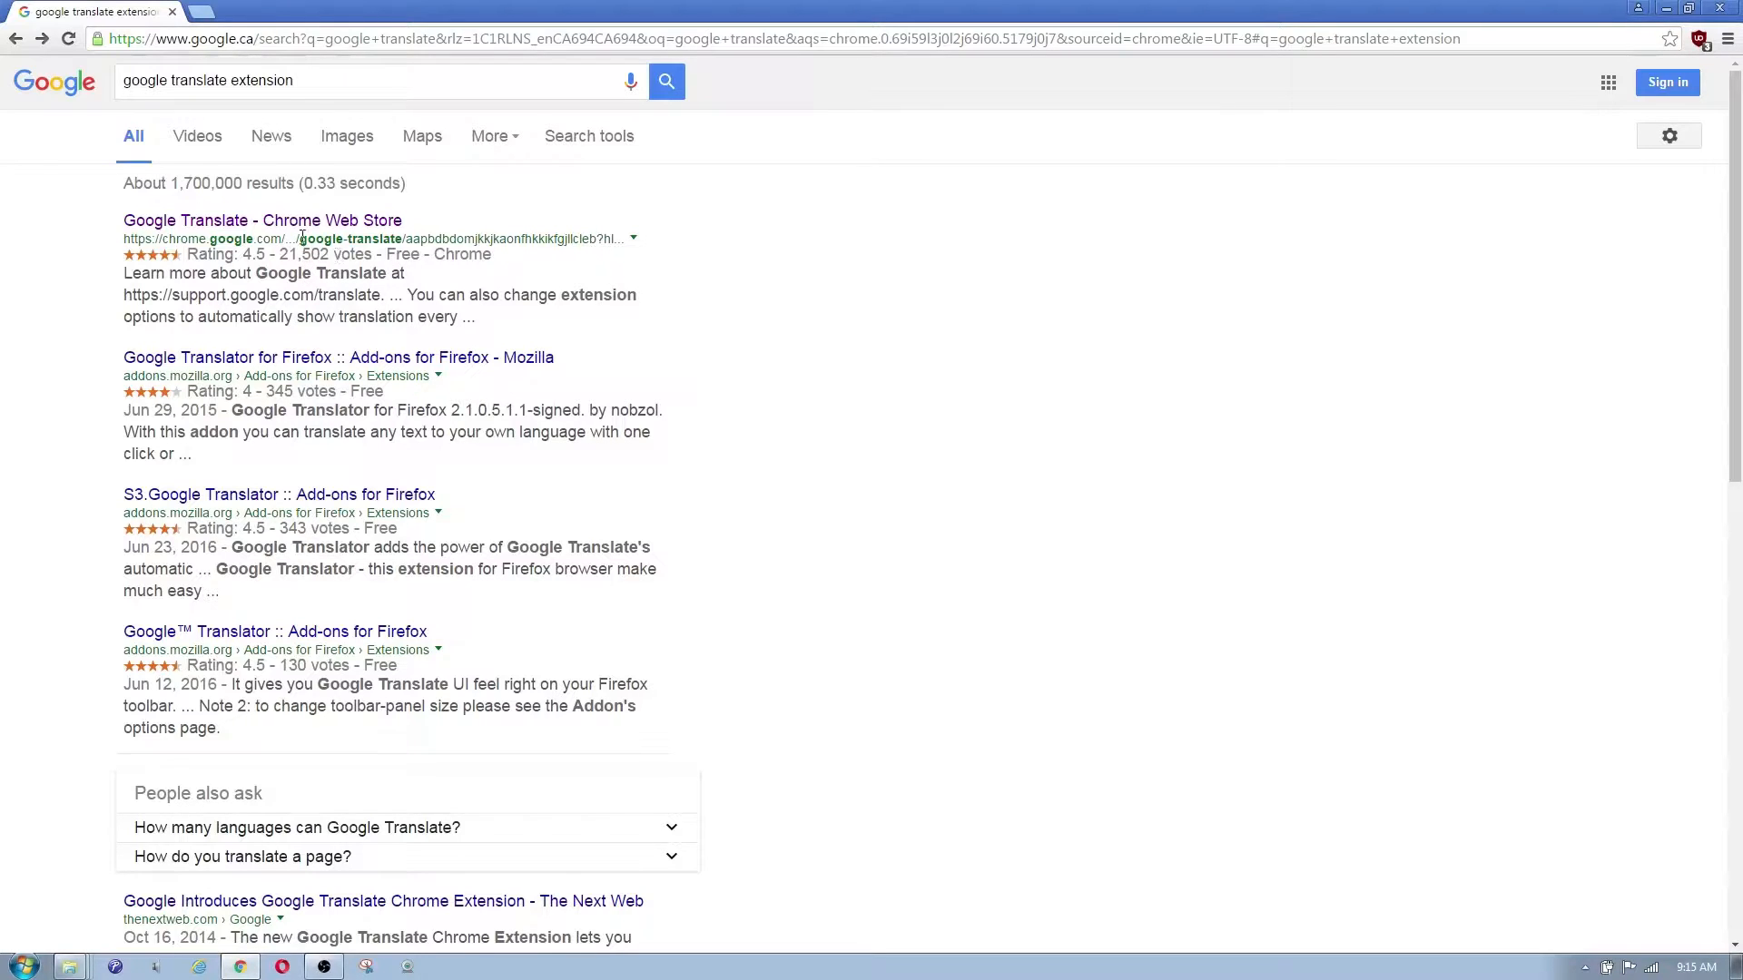
left_click(263, 219)
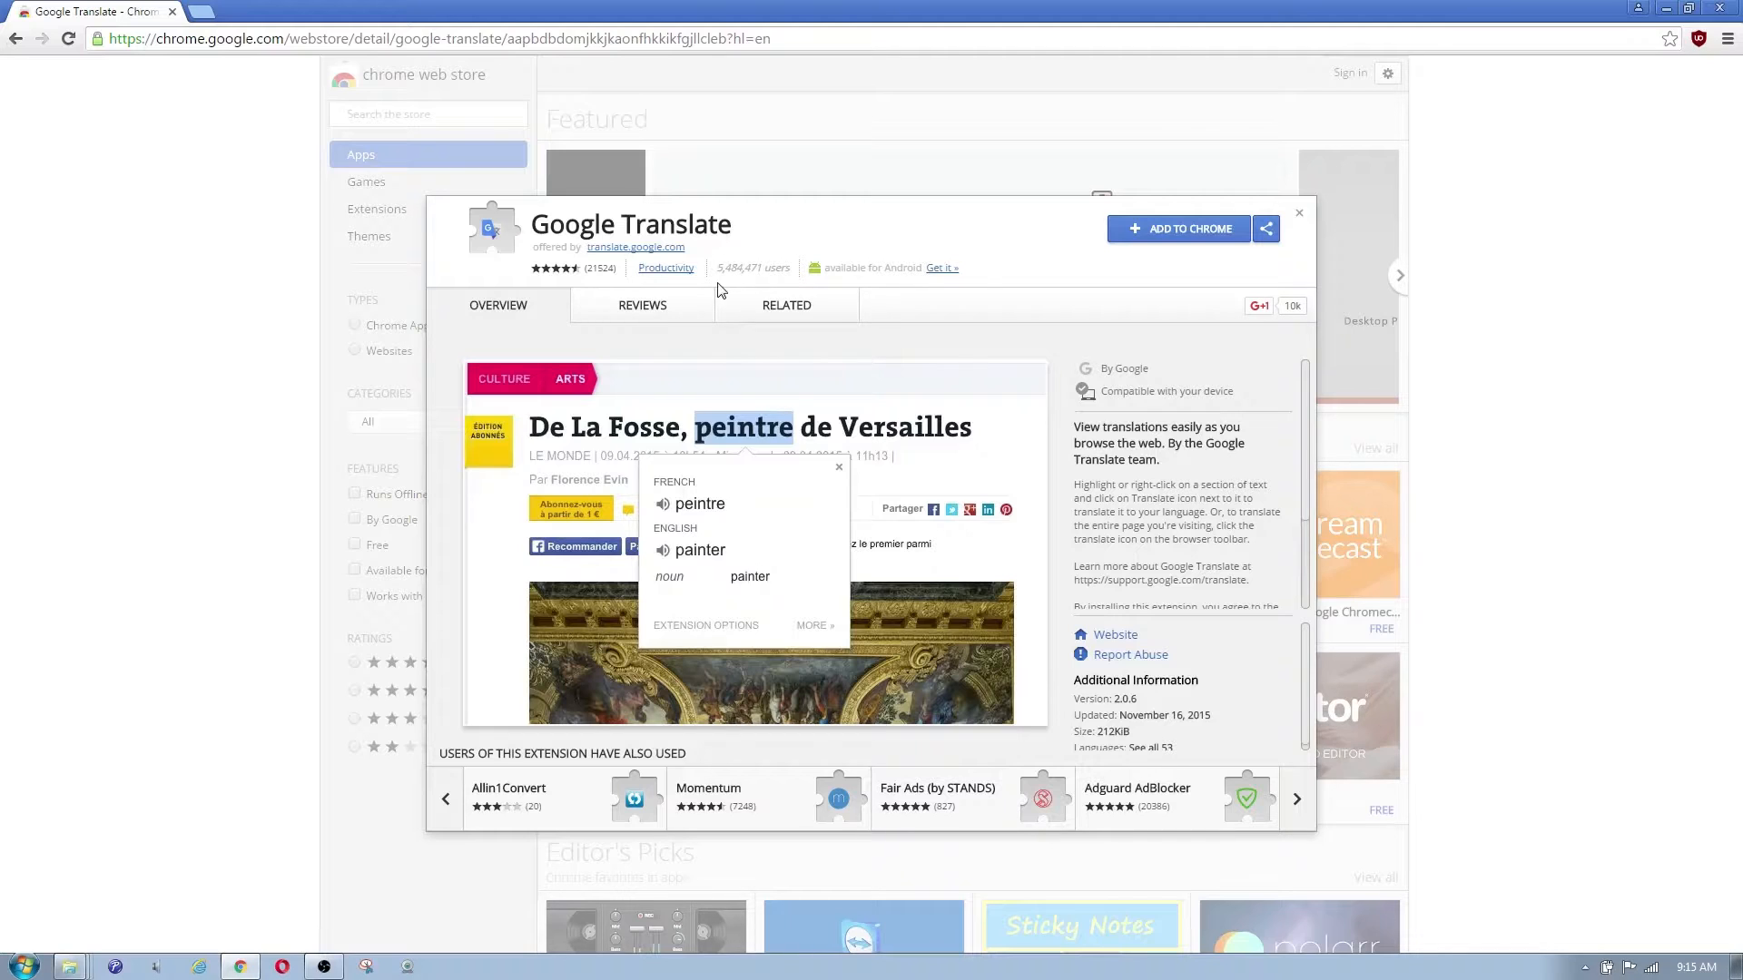
mouse_move(1126, 356)
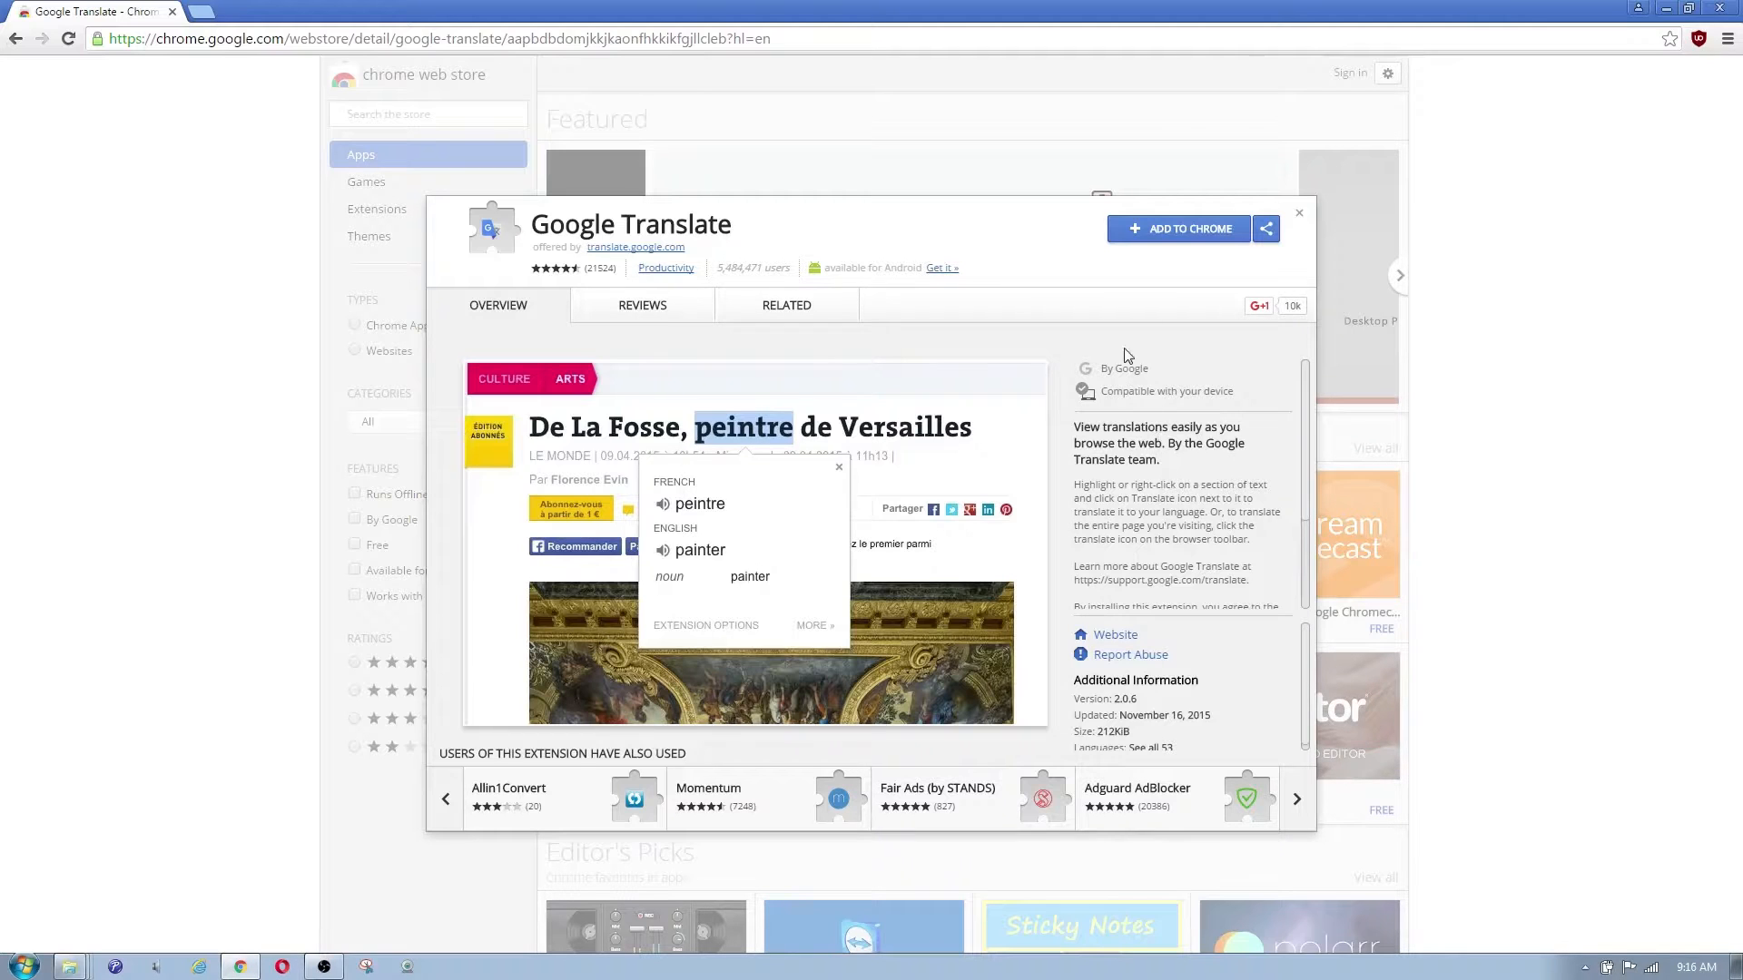
mouse_move(487, 278)
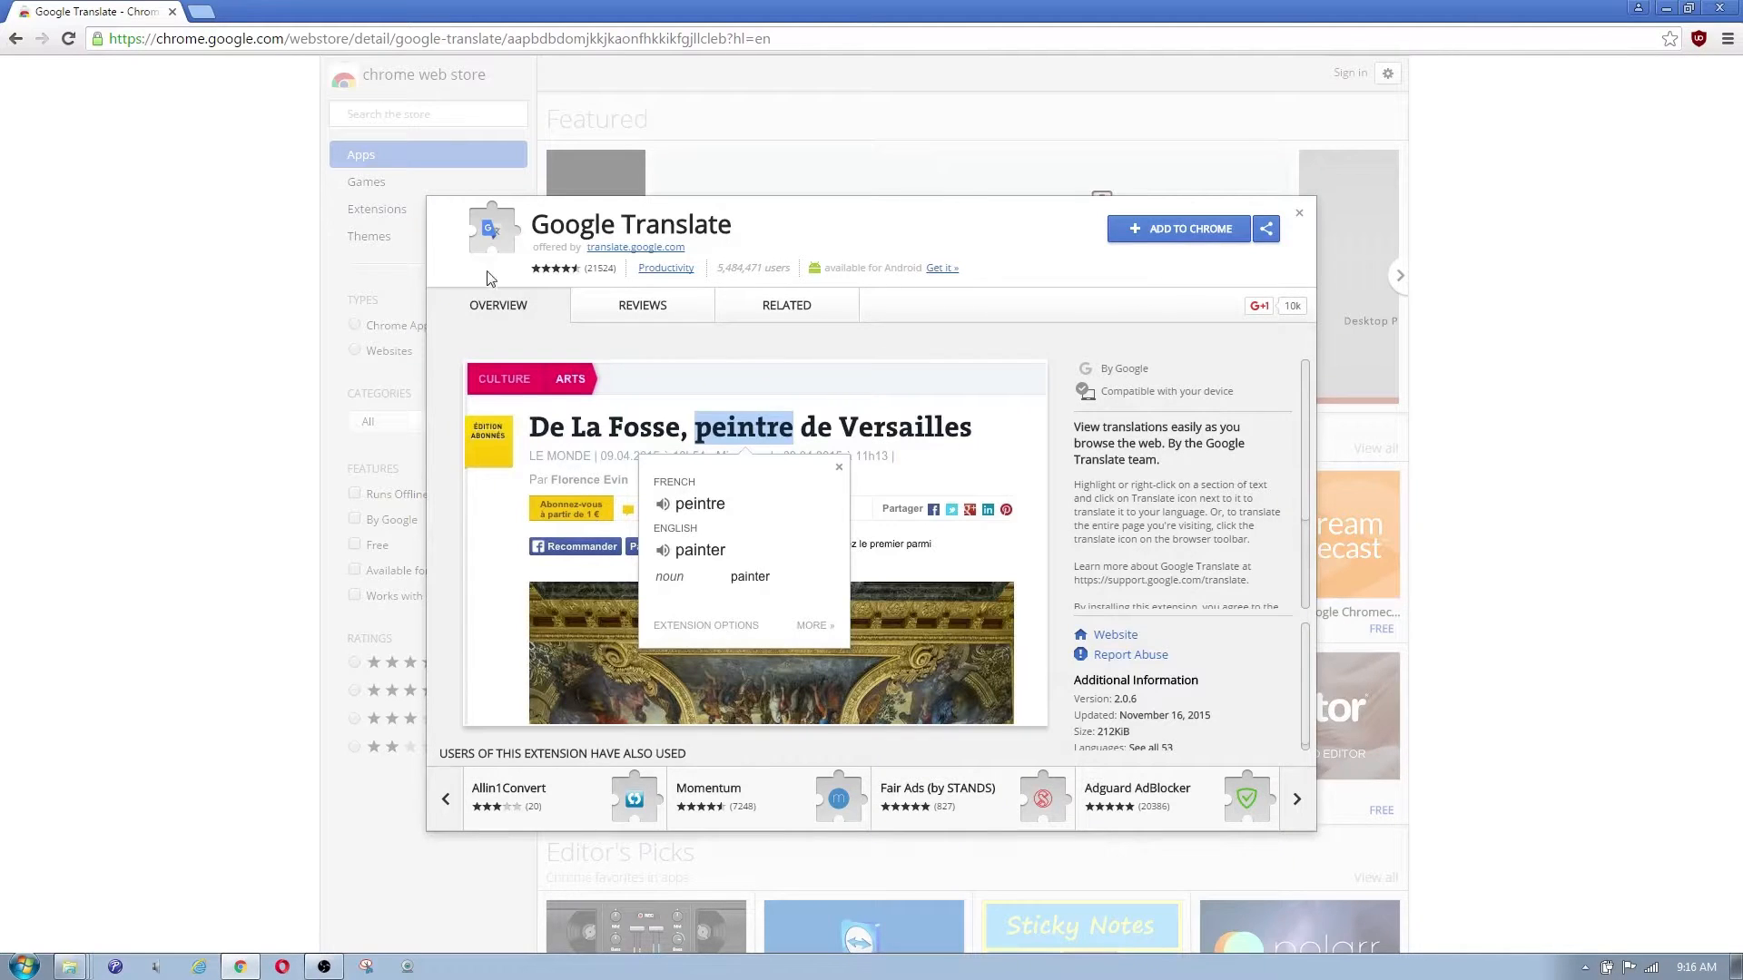
mouse_move(1130, 314)
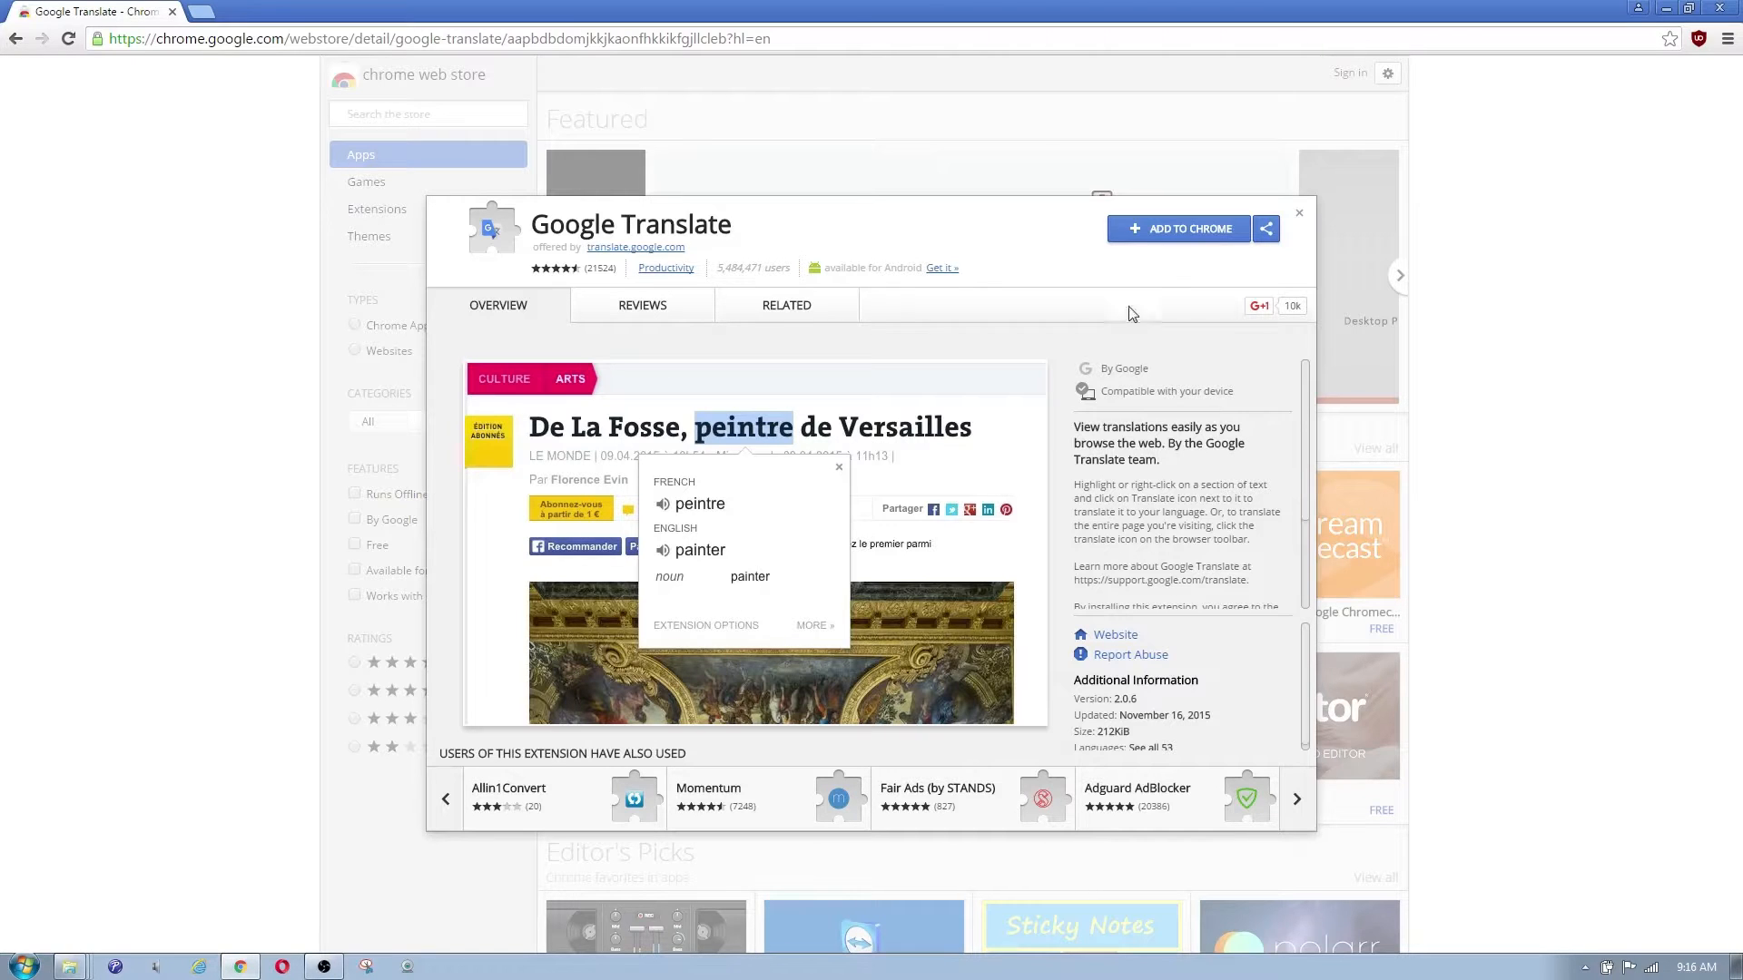
- Add Google Translate to Chrome via 'Add extension' and close its Web Store listing
left_click(1178, 228)
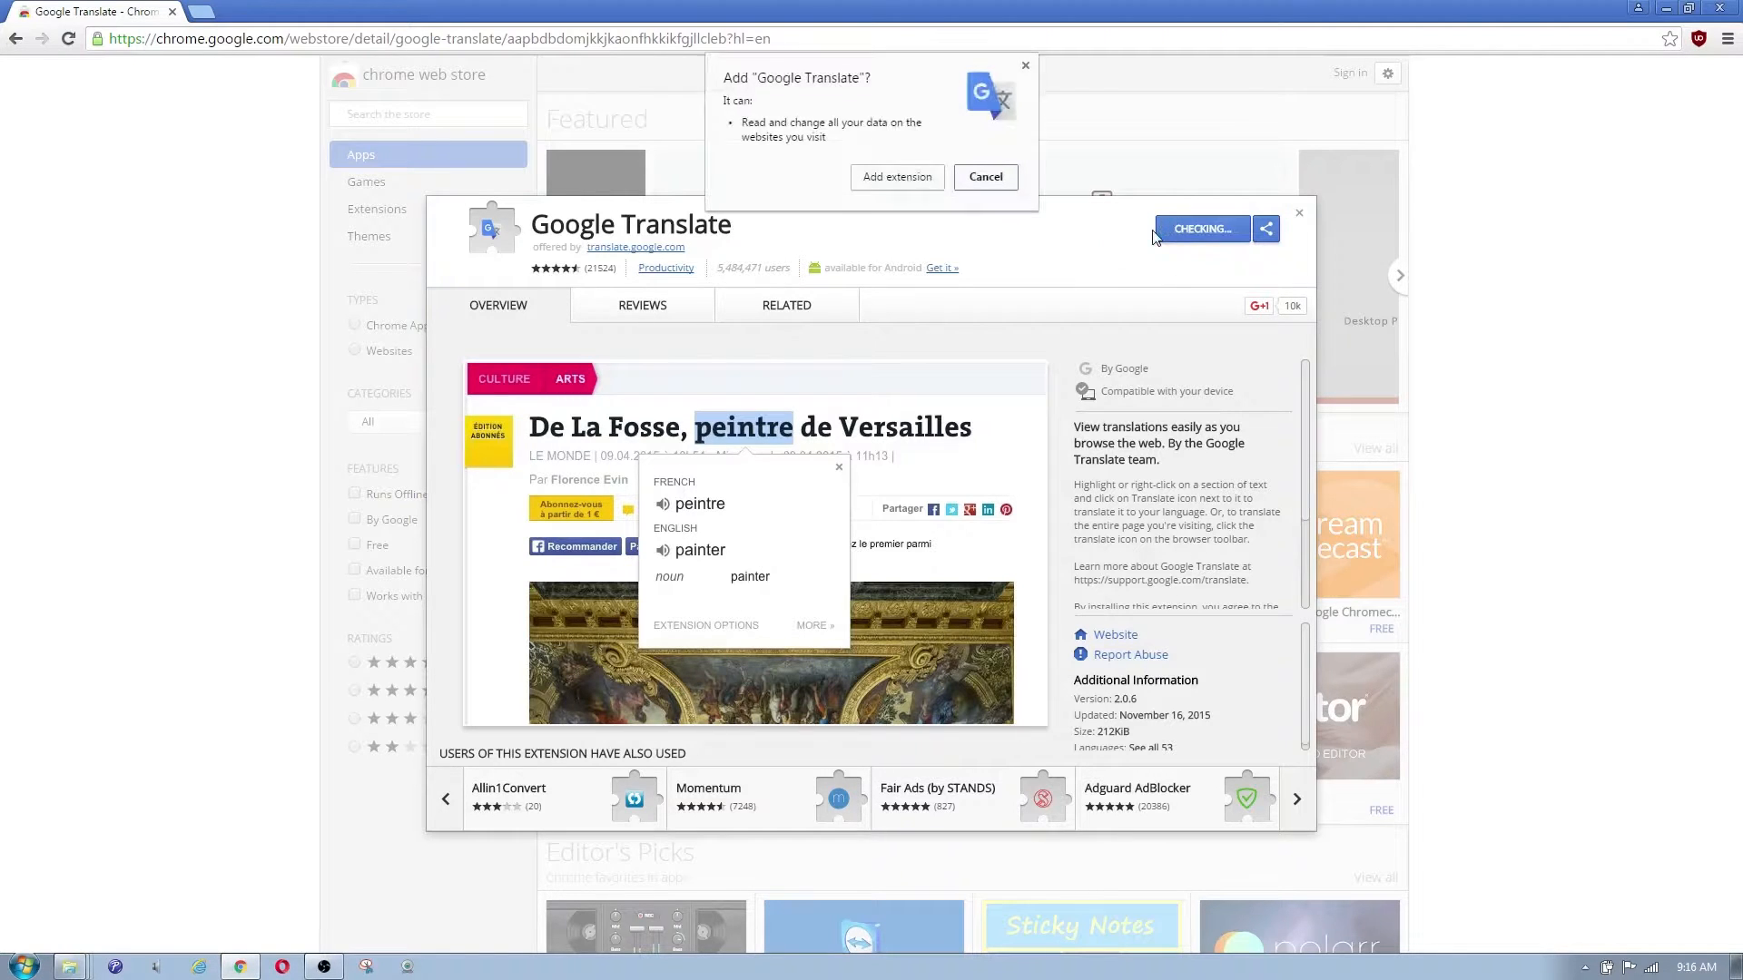
left_click(984, 177)
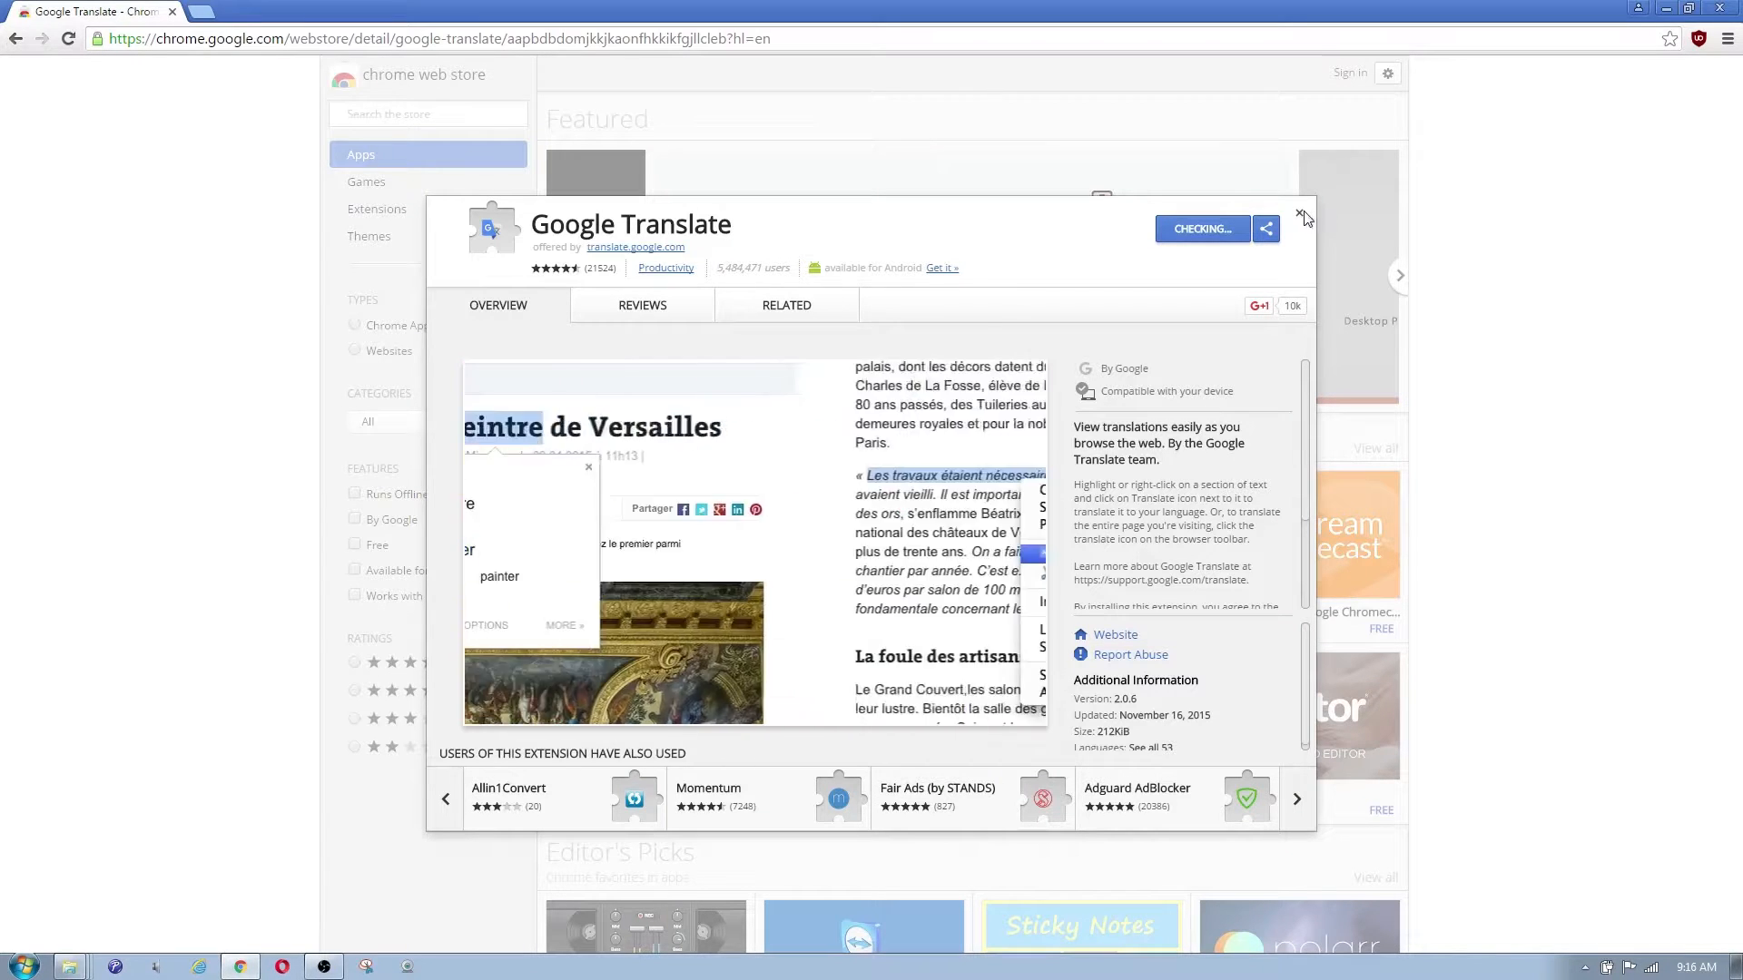
left_click(1200, 229)
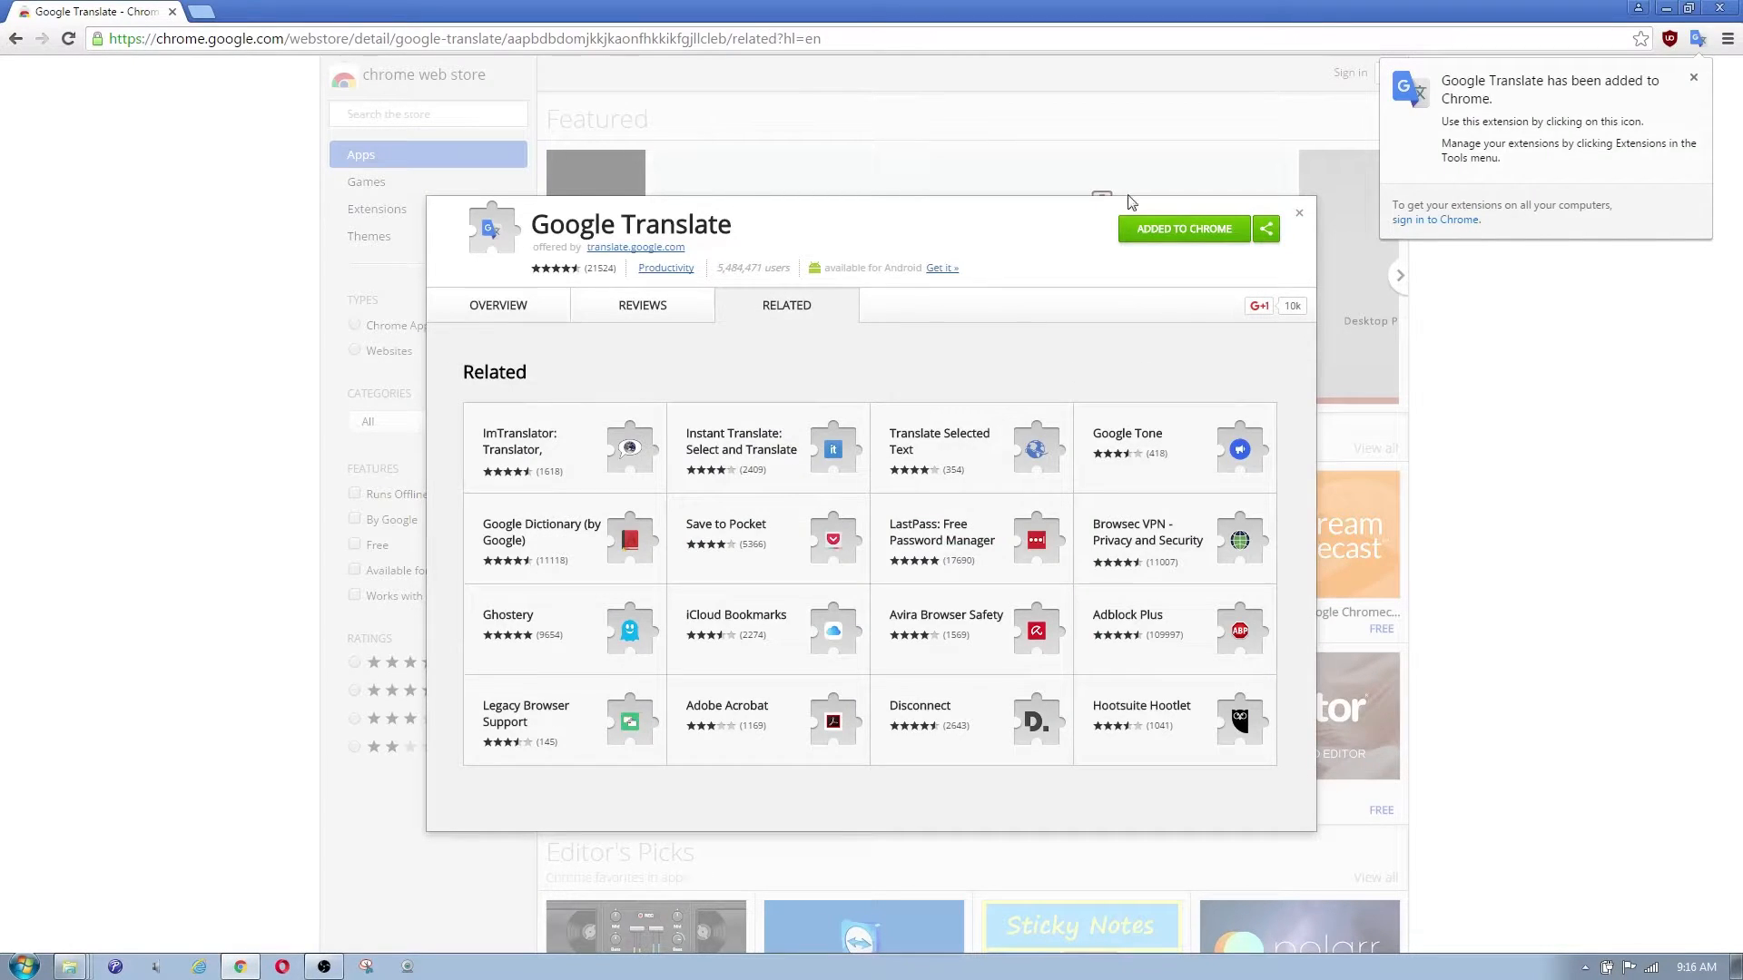
left_click(1298, 212)
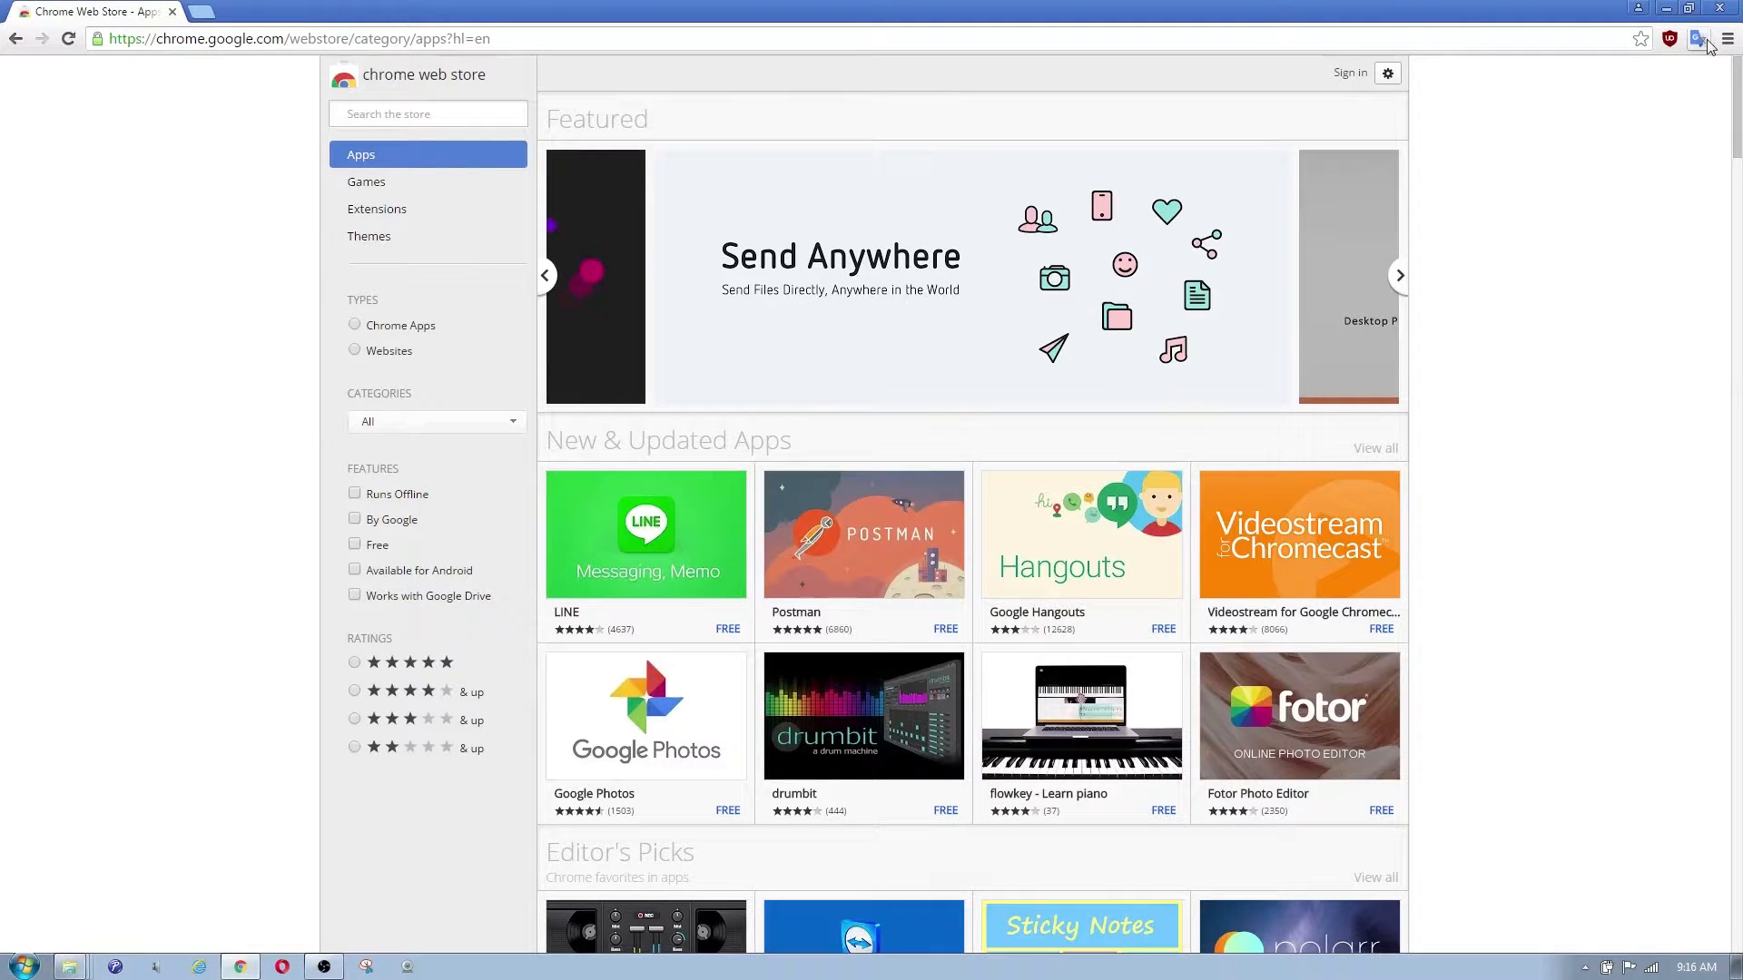
- Try out the Google Translate toolbar panel and its text field
left_click(1398, 275)
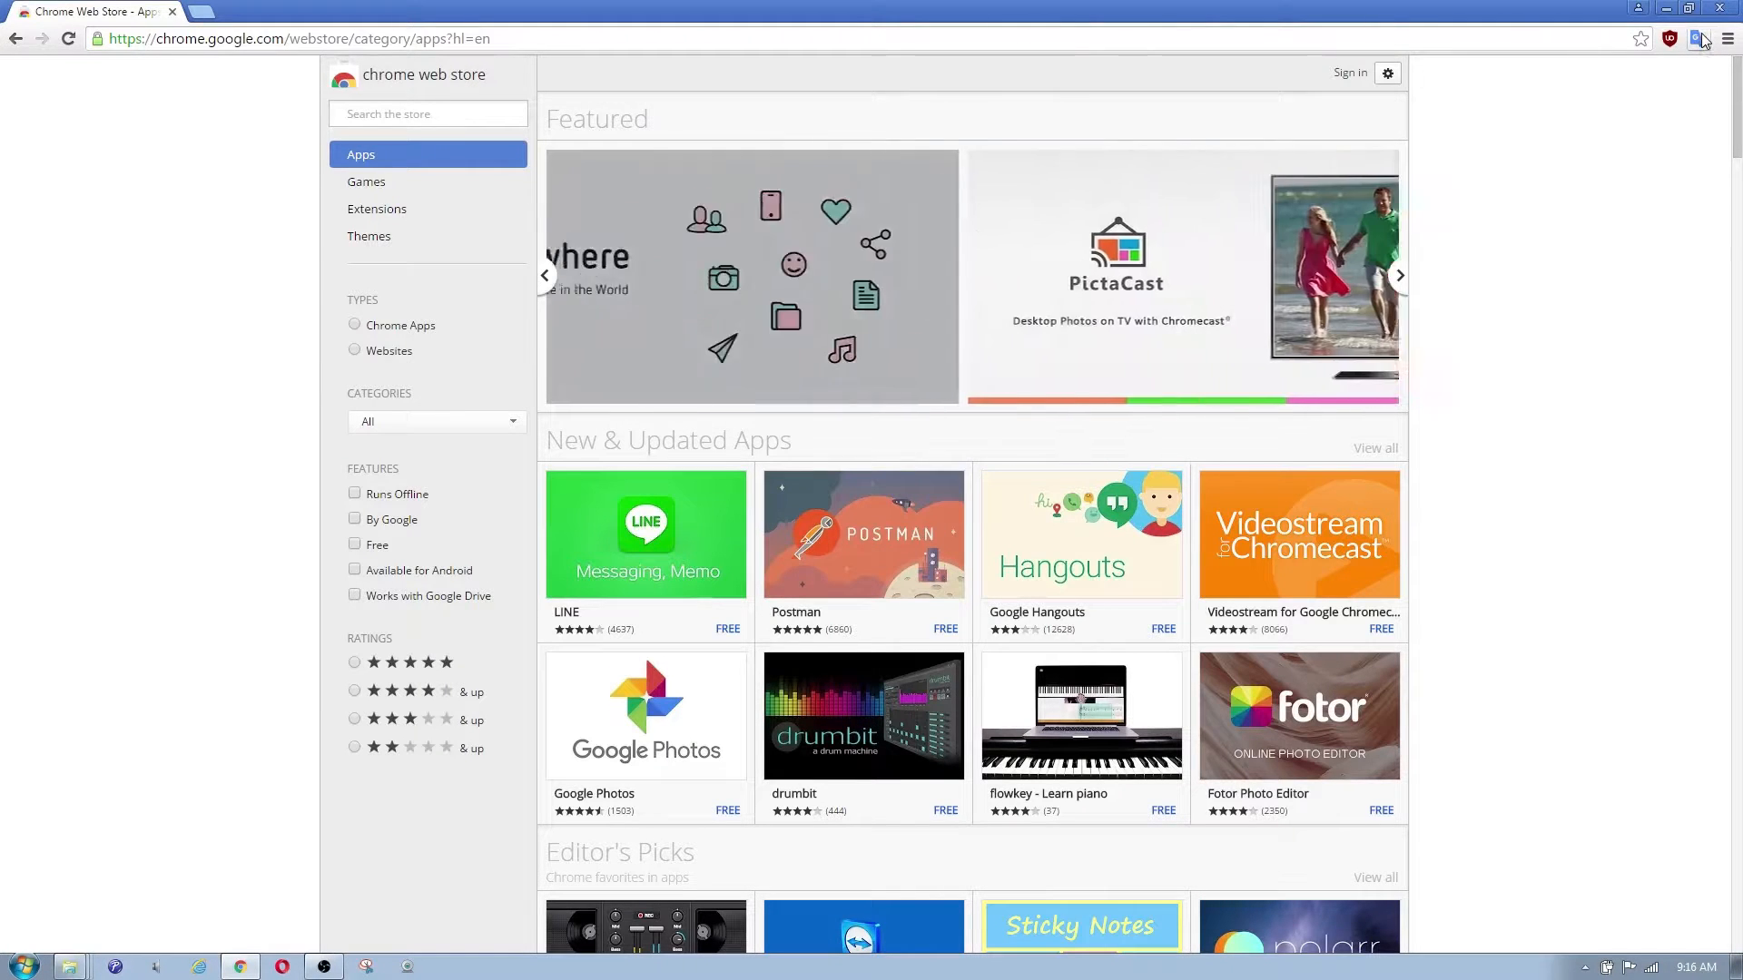
left_click(1397, 274)
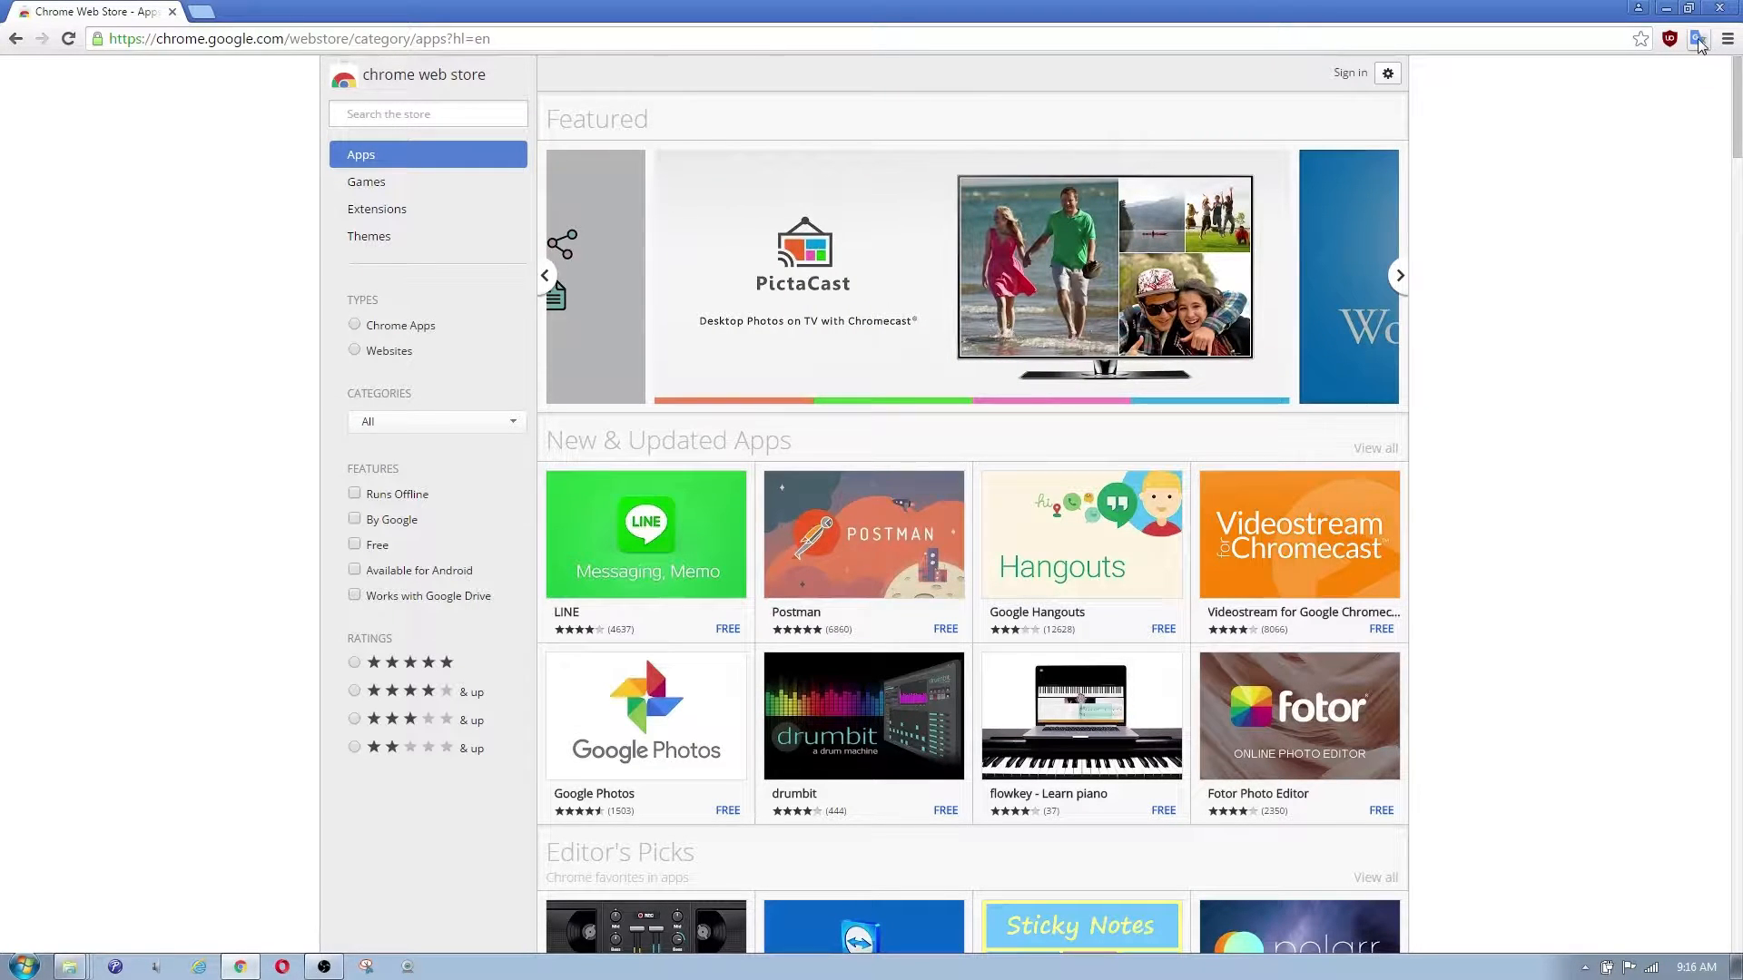
left_click(1699, 39)
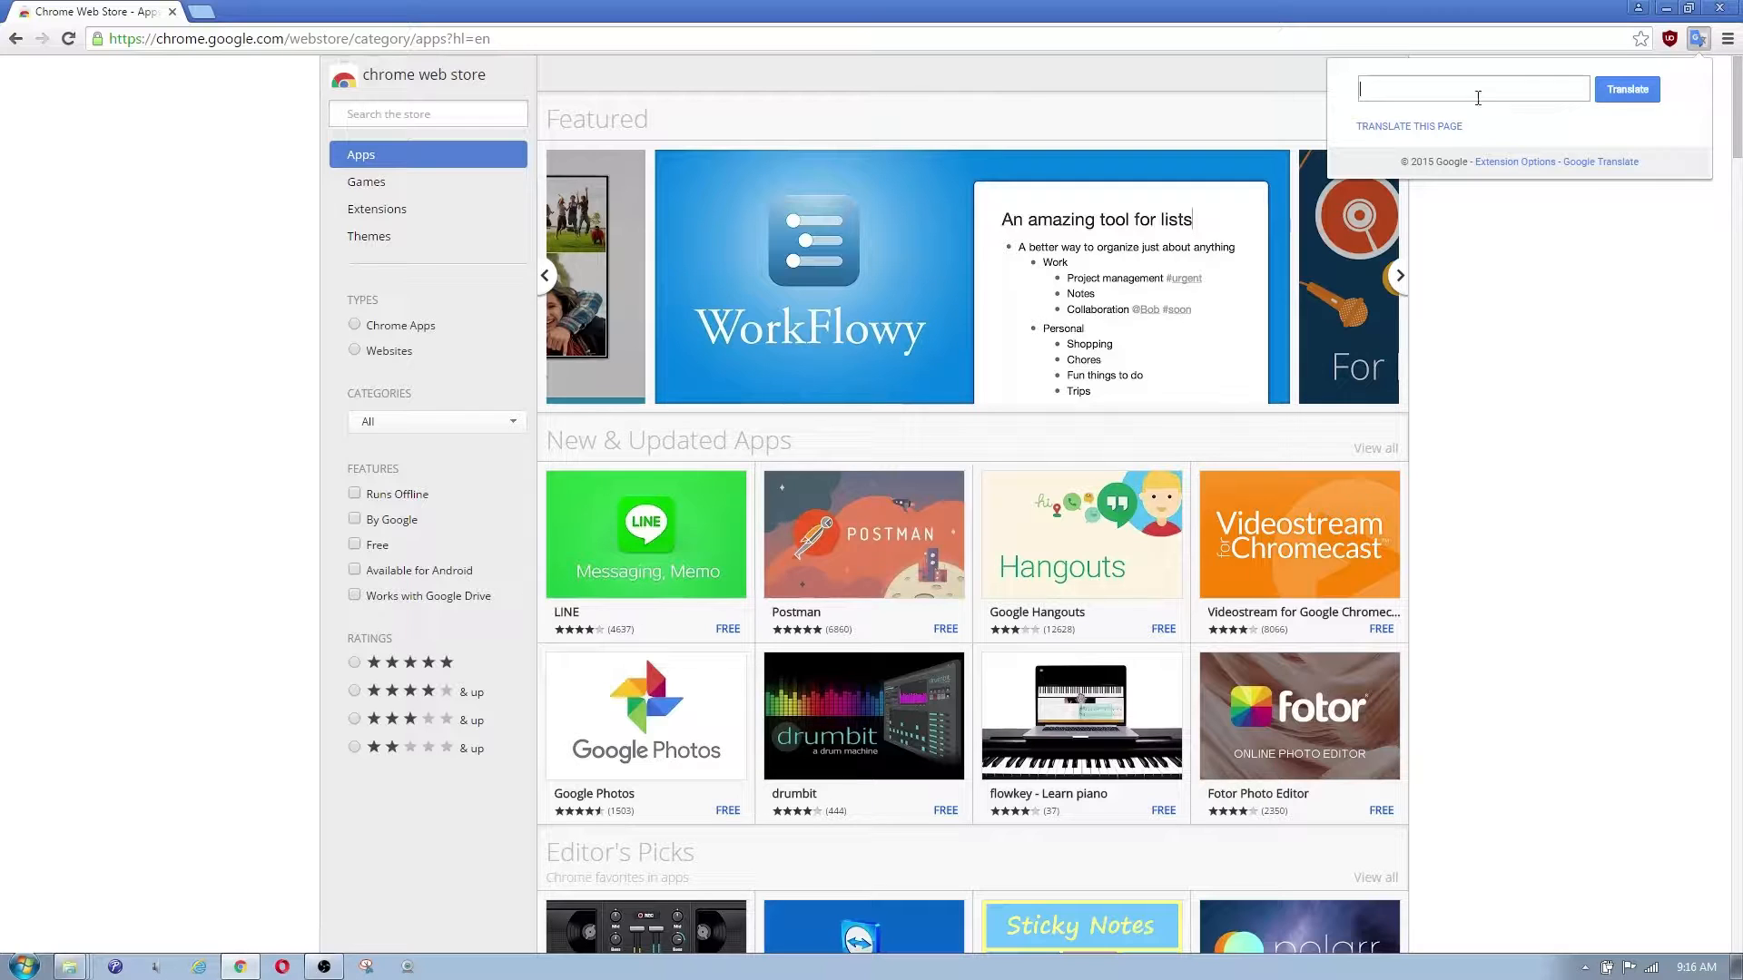
left_click(1398, 274)
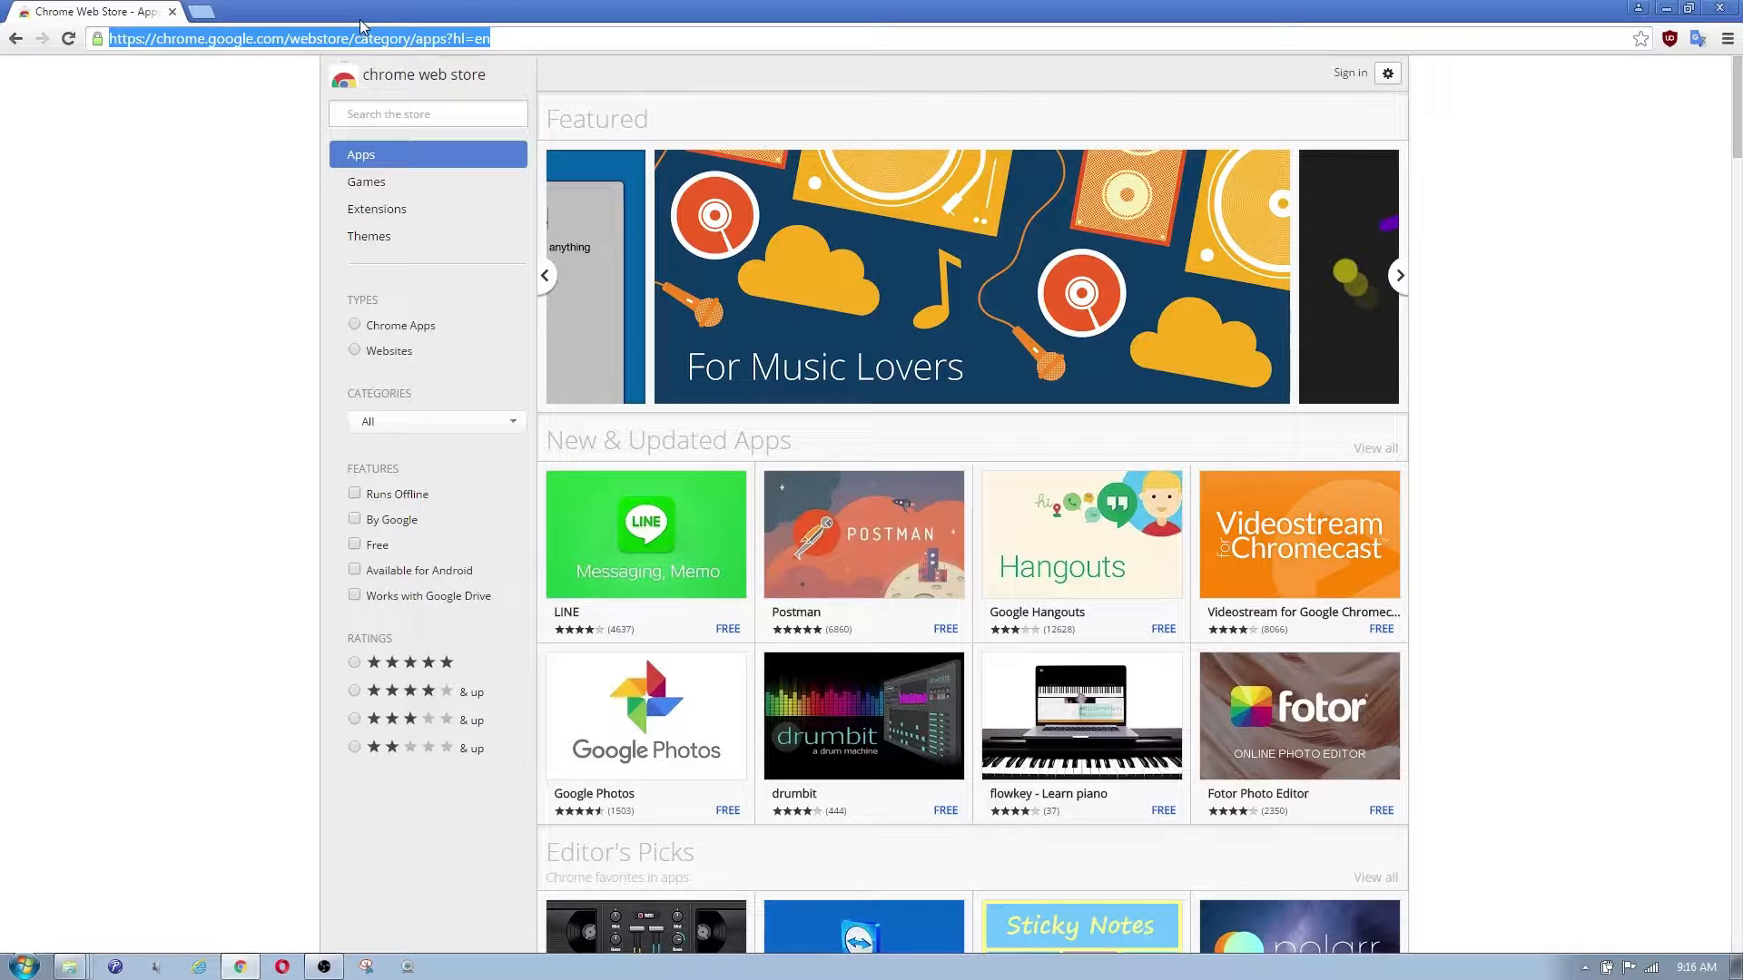
- Start a web search for 'chinese website' from the address bar
left_click(1398, 274)
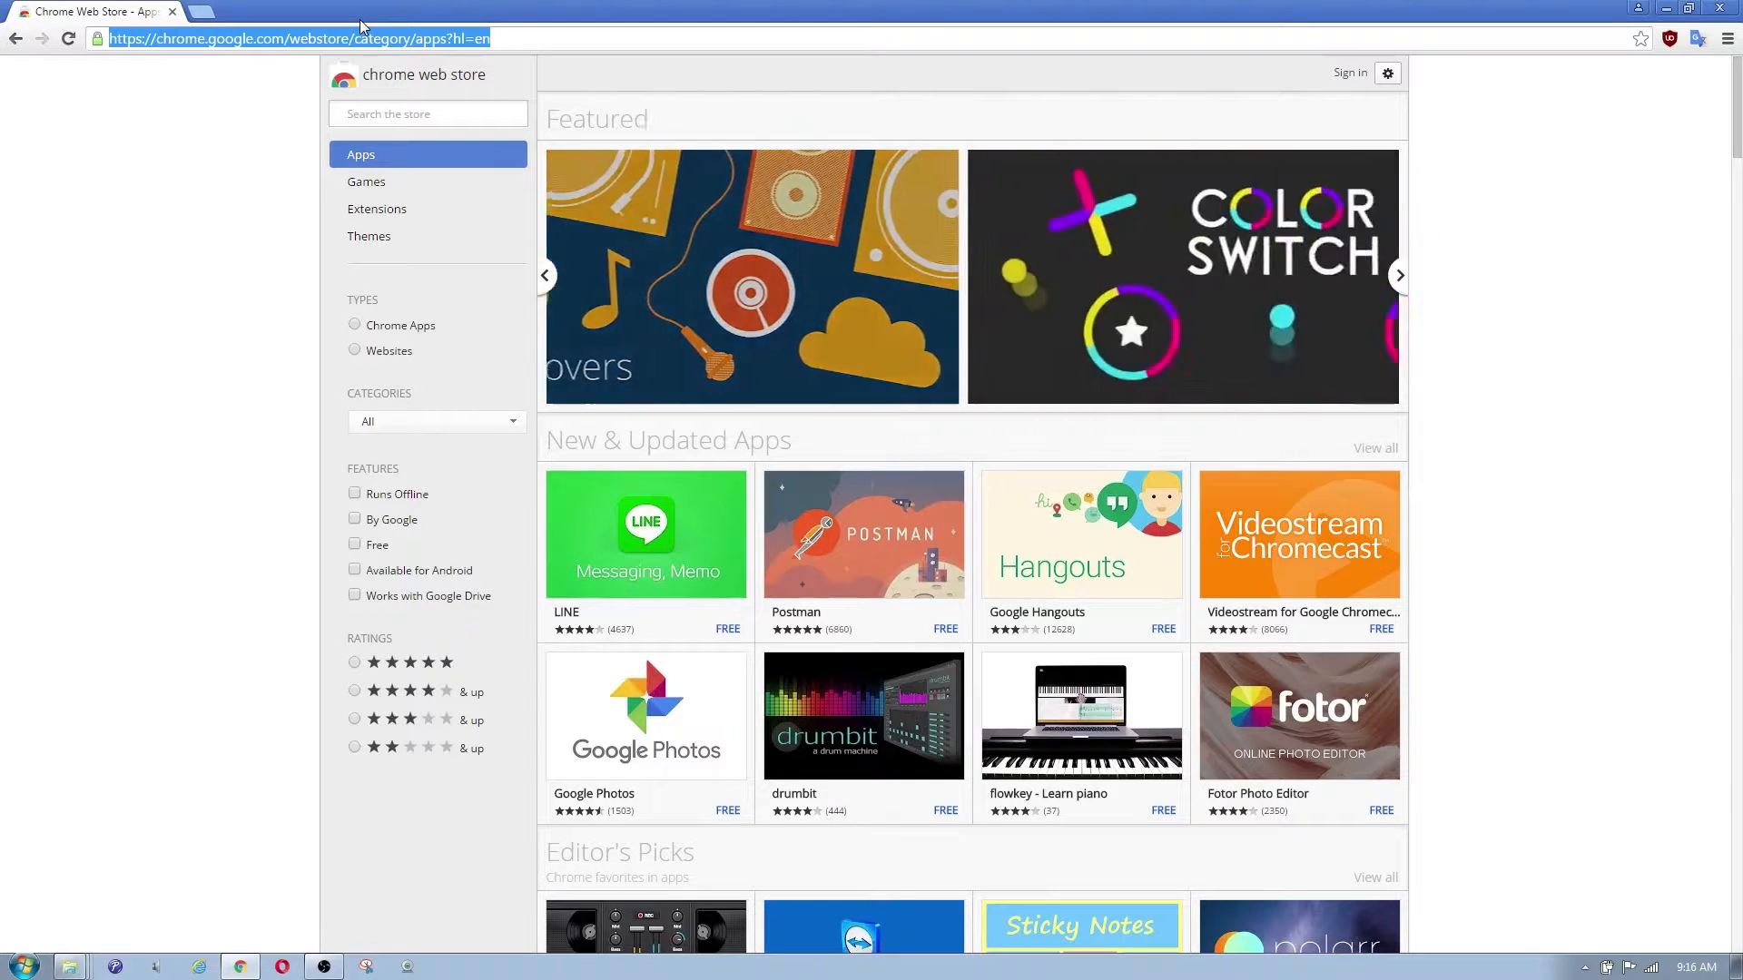
type("chinese website")
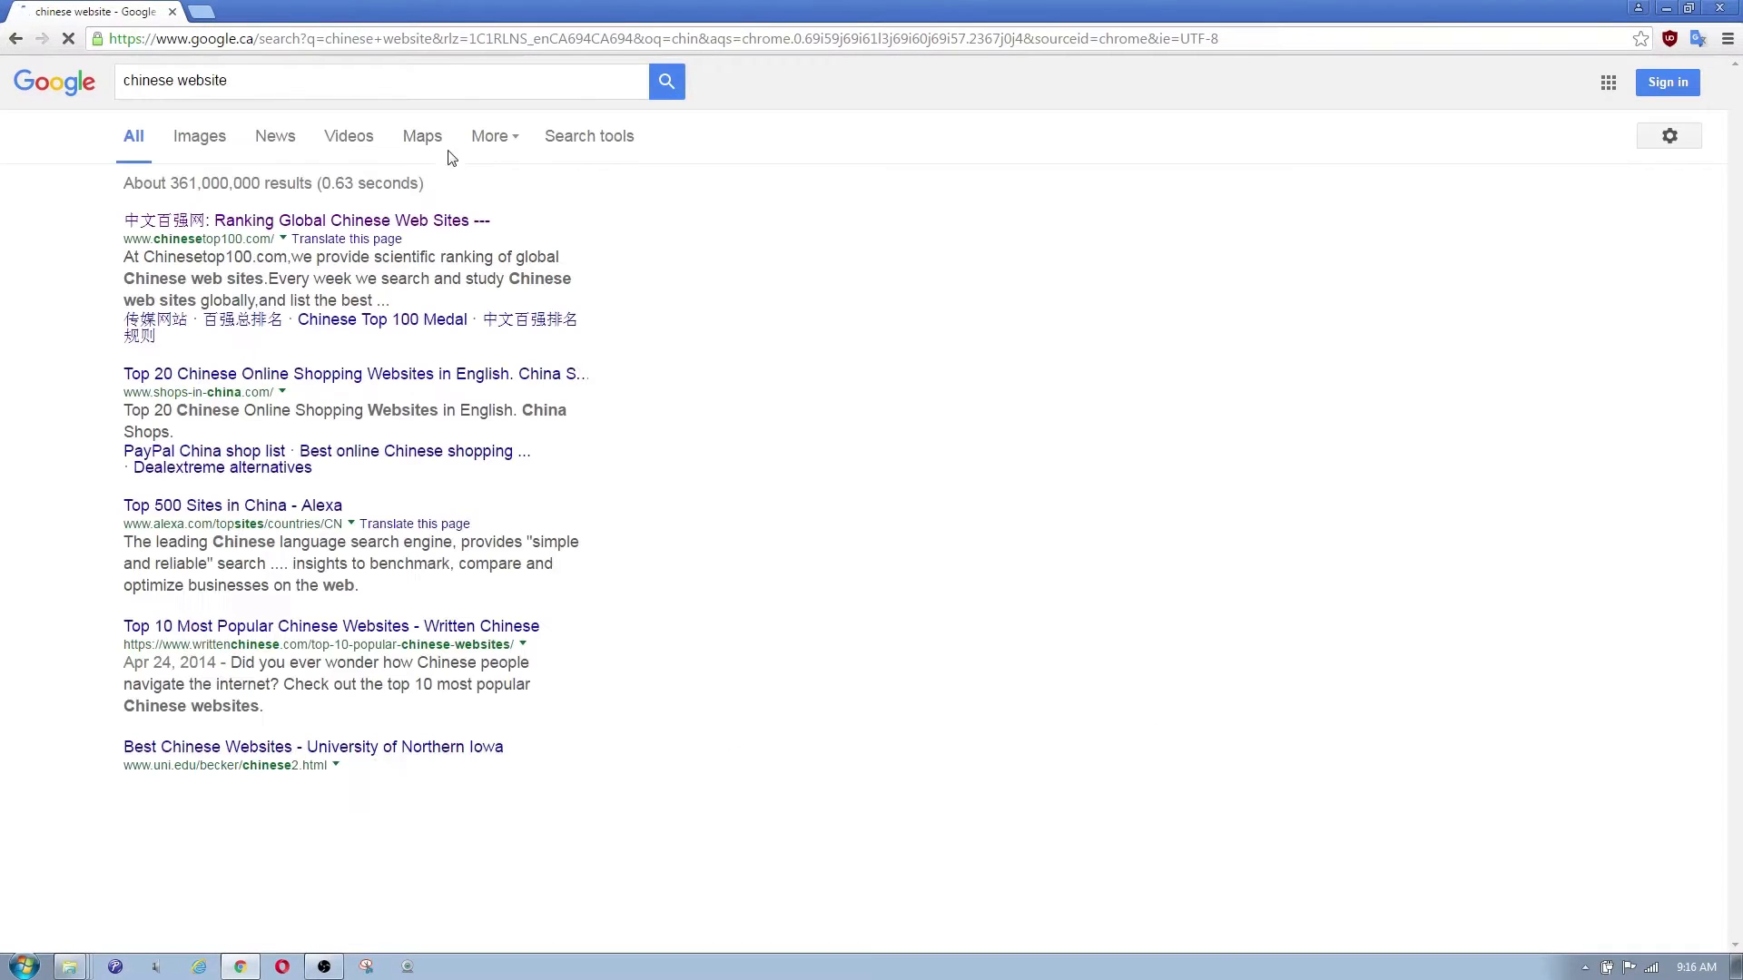
left_click(280, 219)
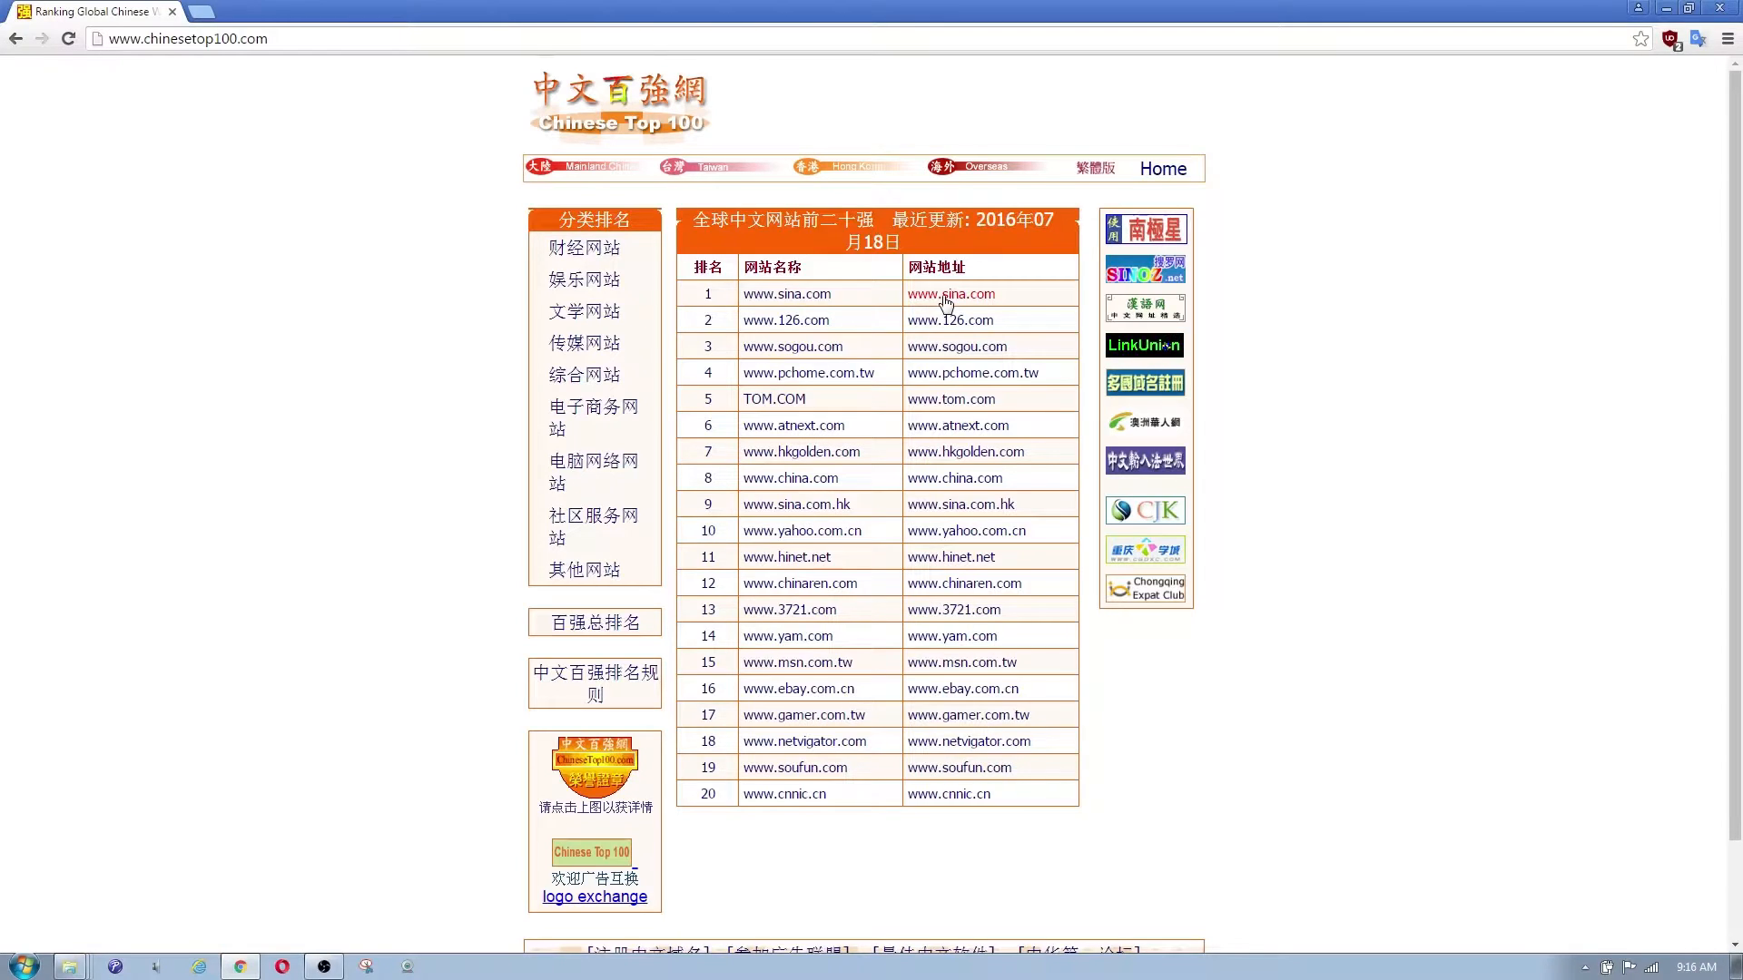
left_click(950, 293)
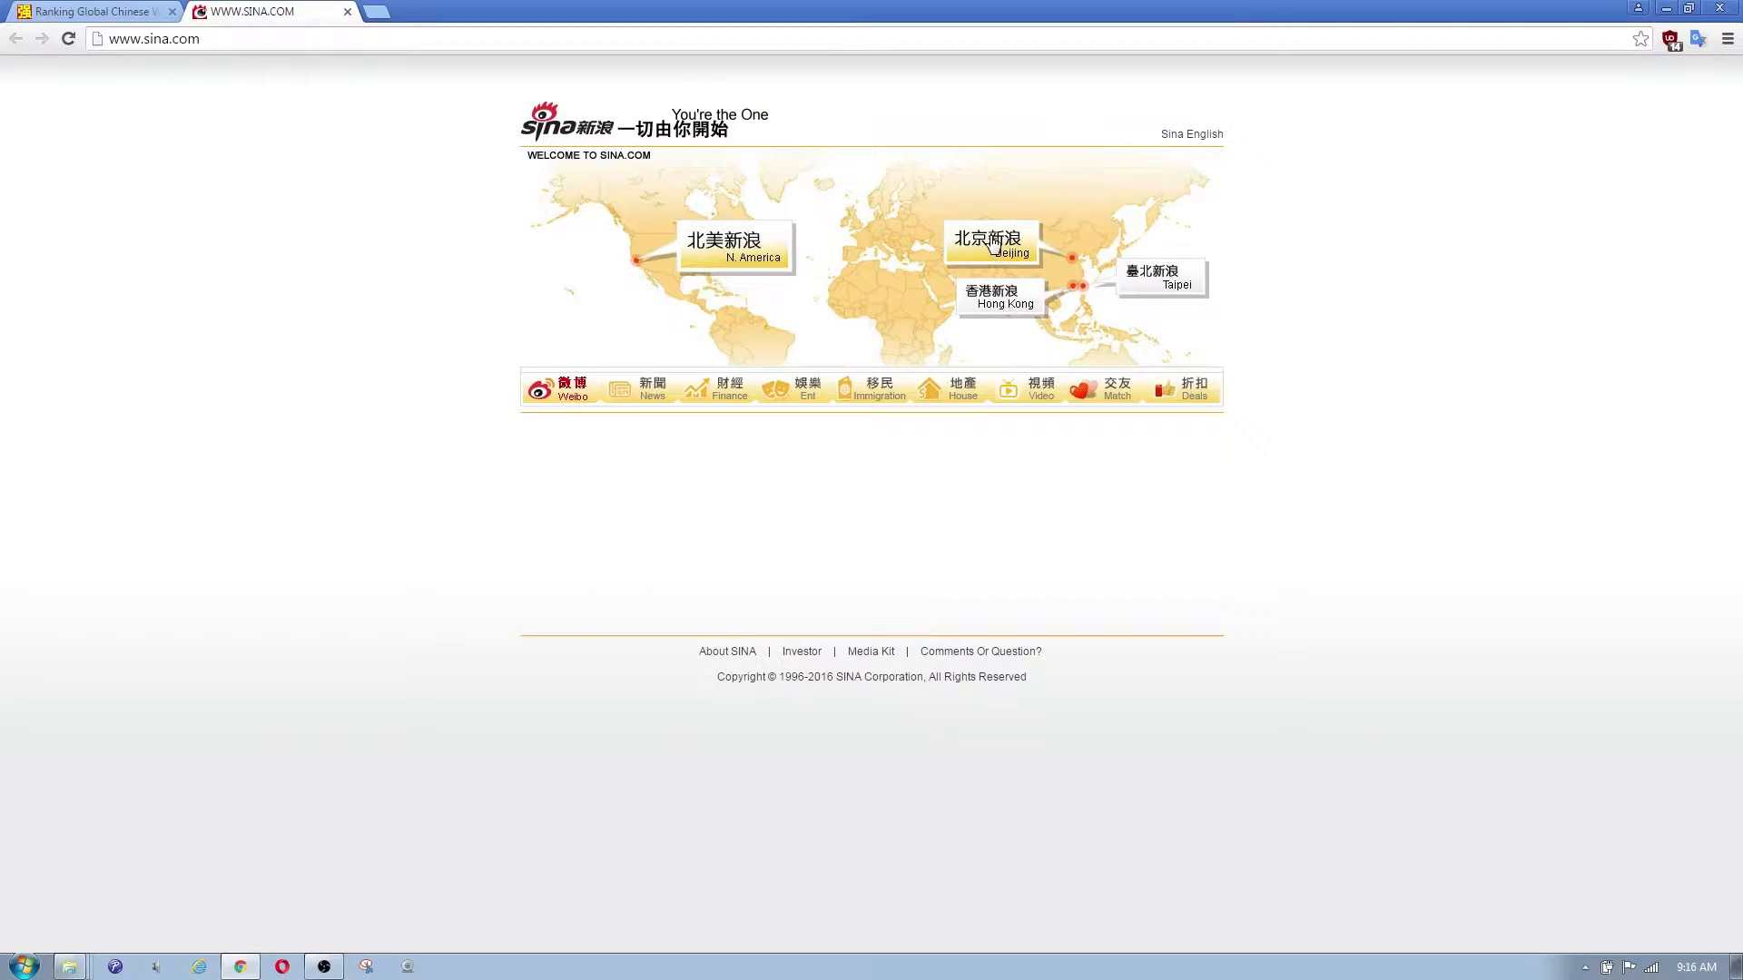
left_click(991, 240)
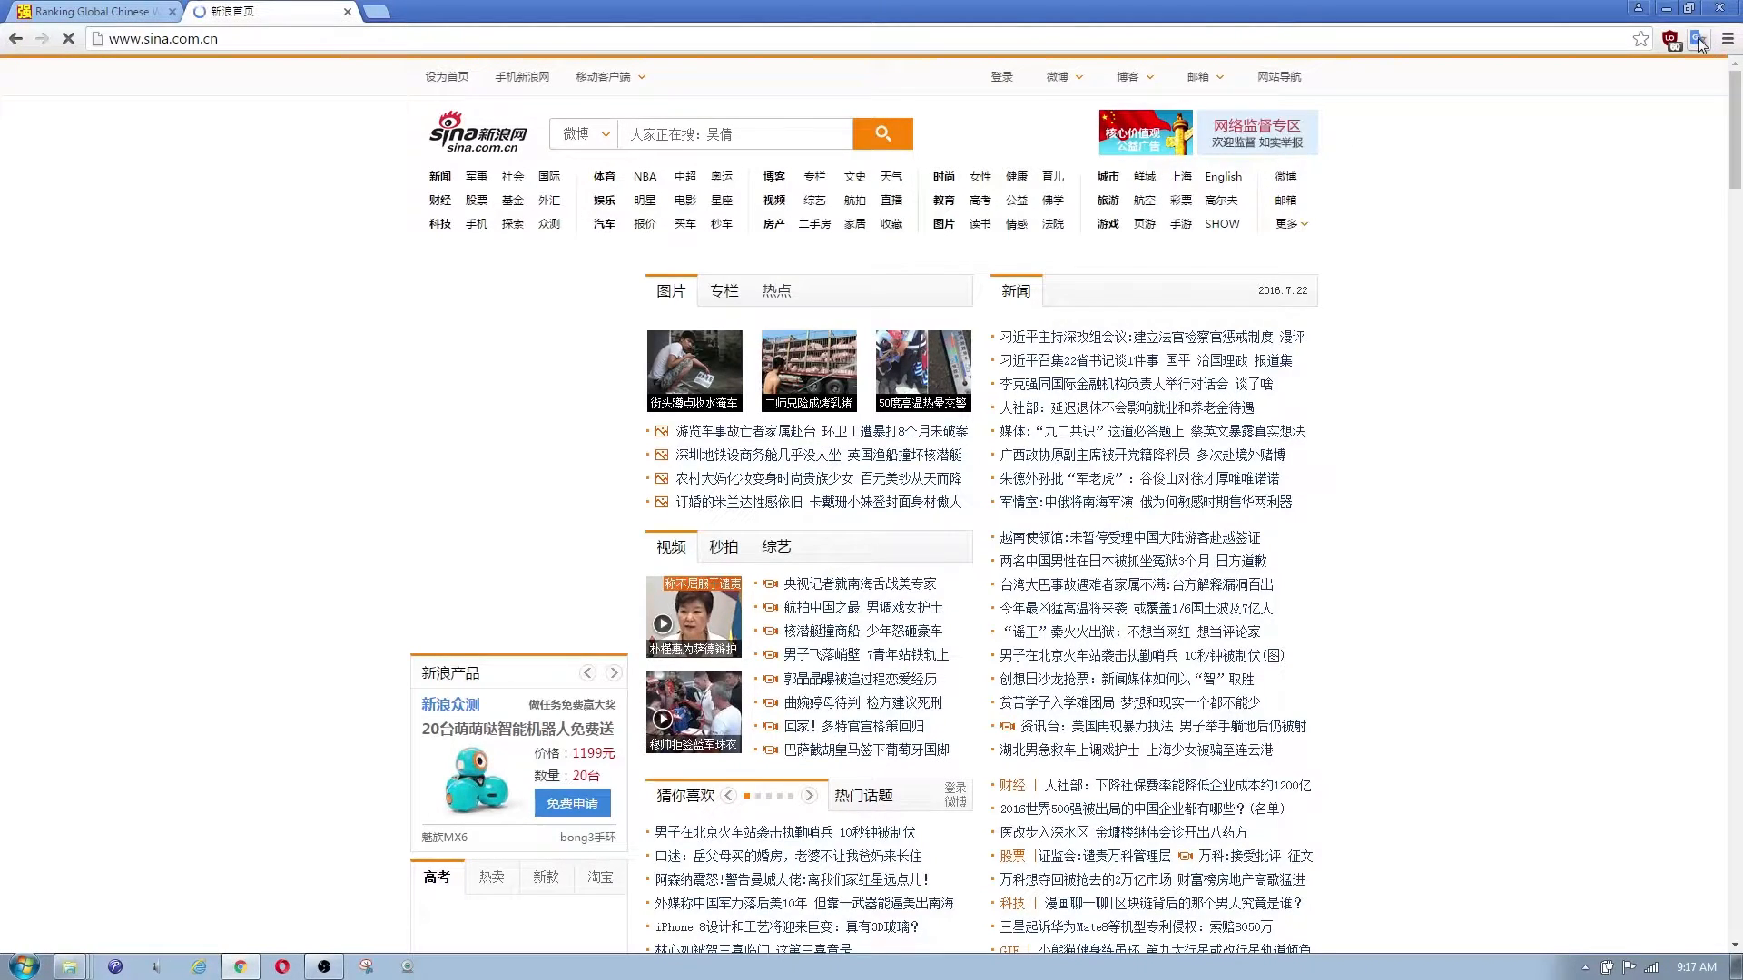
- Translate the whole Sina page to English, show it in Chinese again, and reopen the Translate box
left_click(1698, 39)
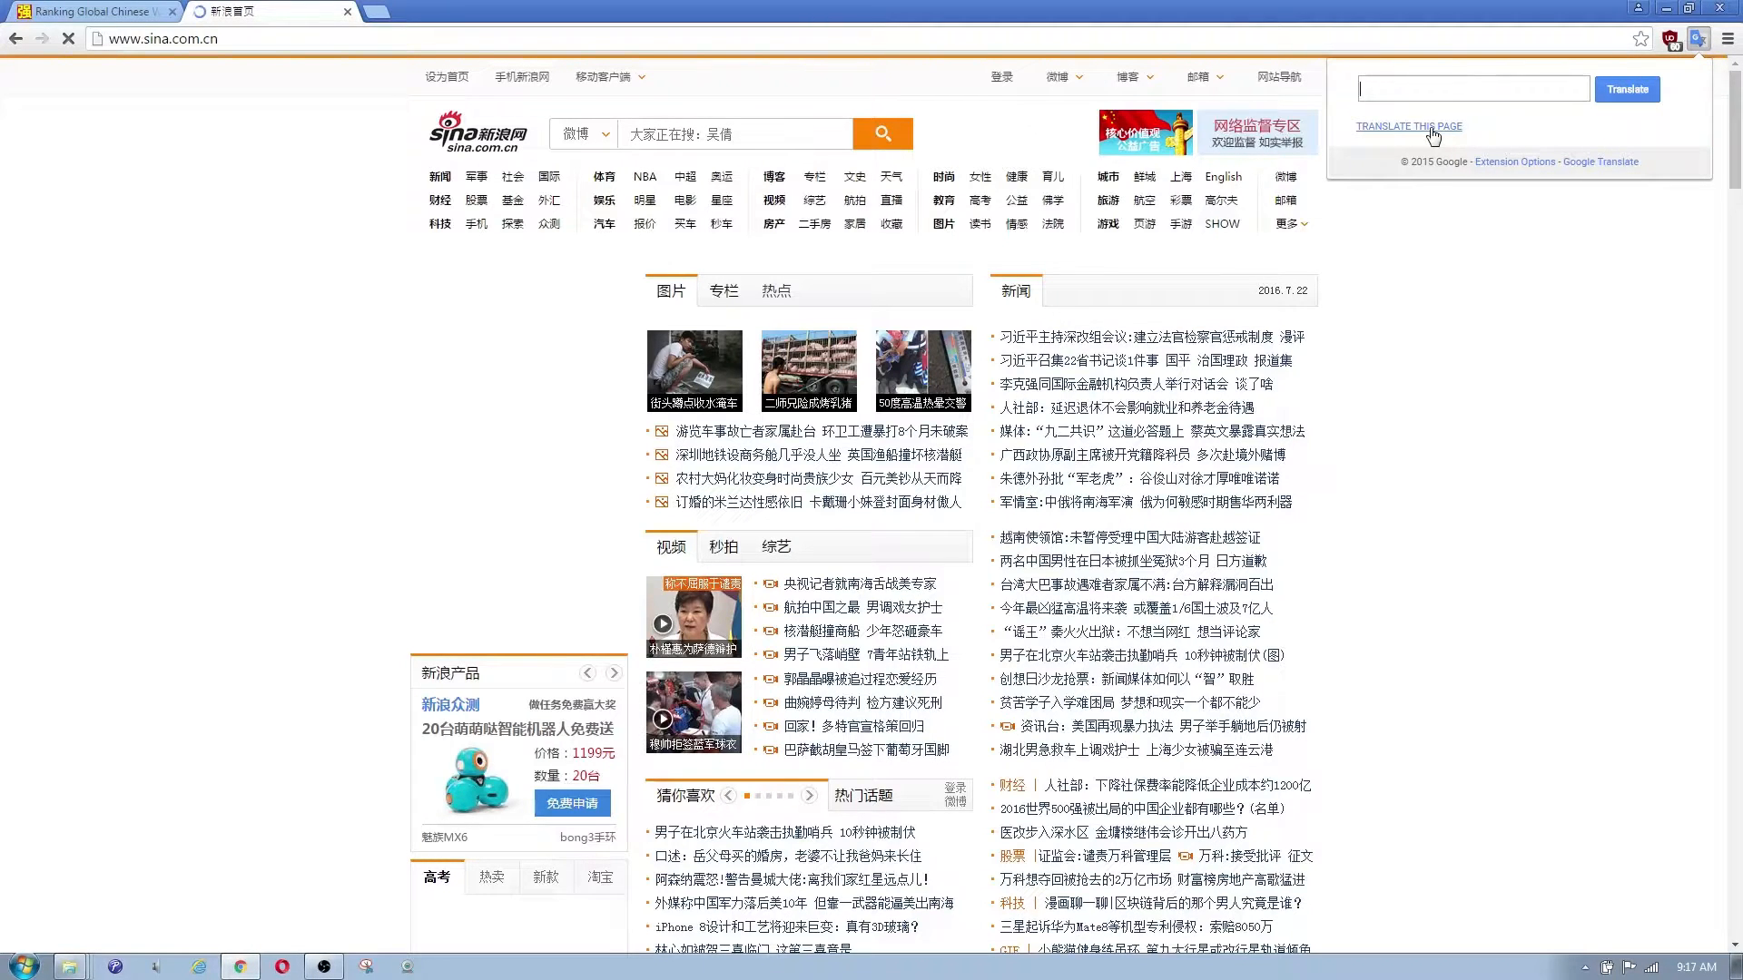
left_click(1408, 125)
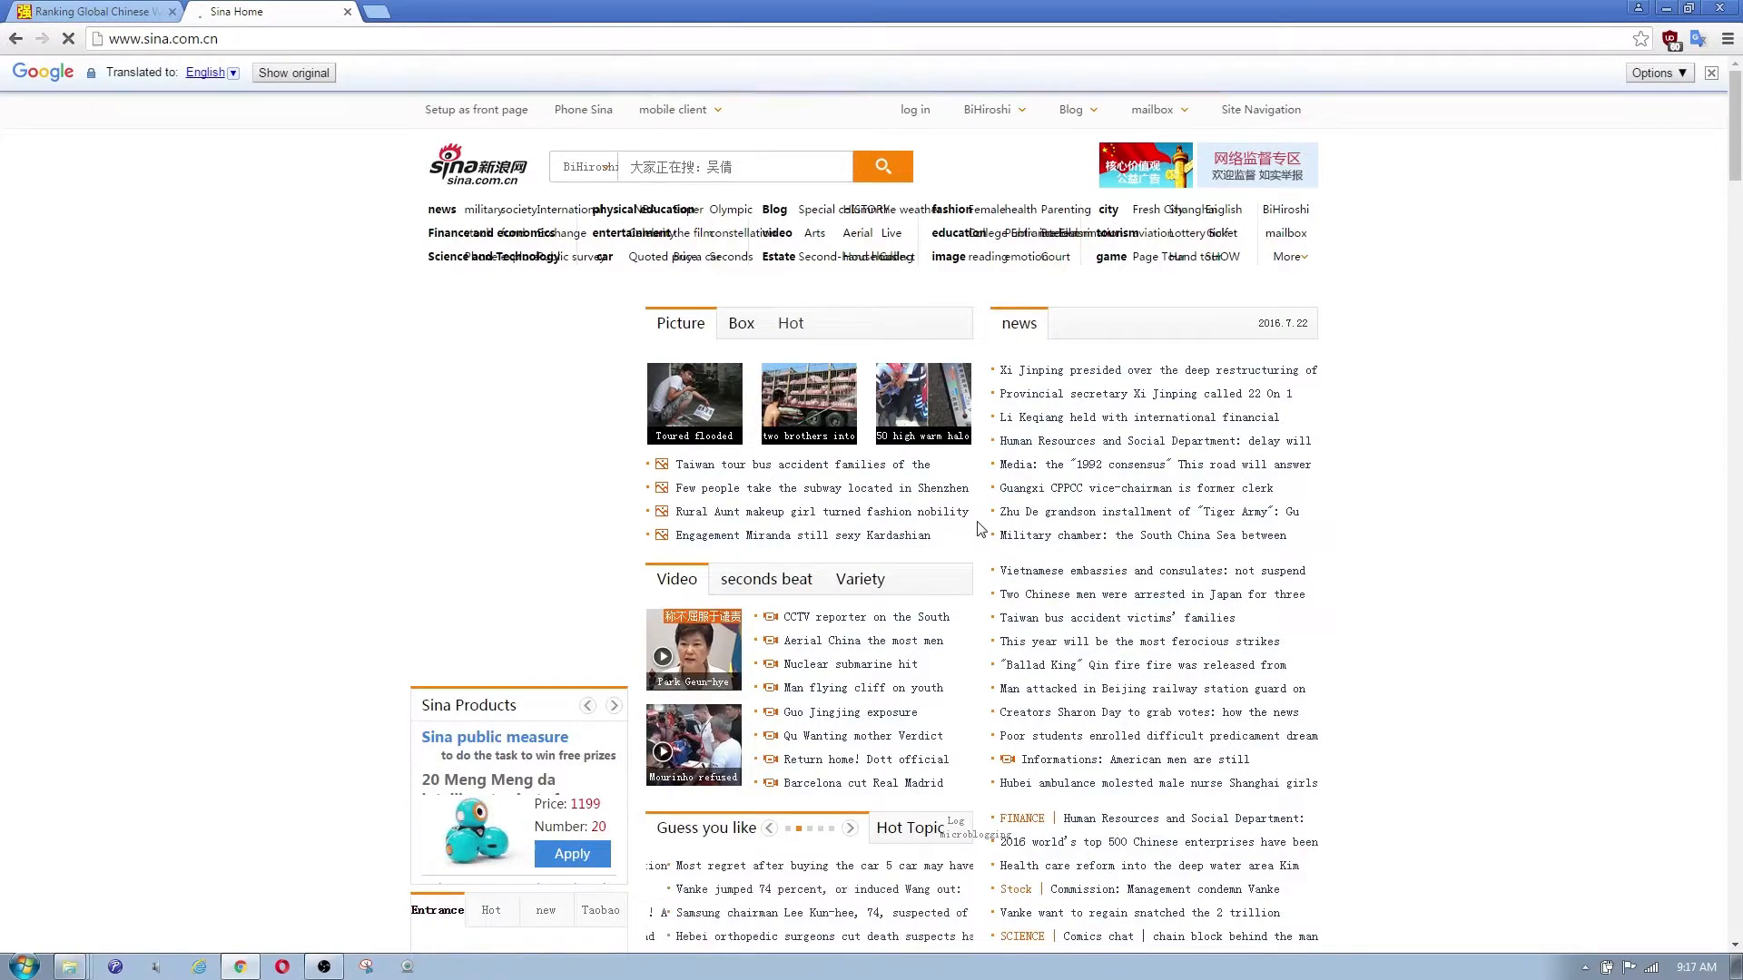
scroll("down", 3)
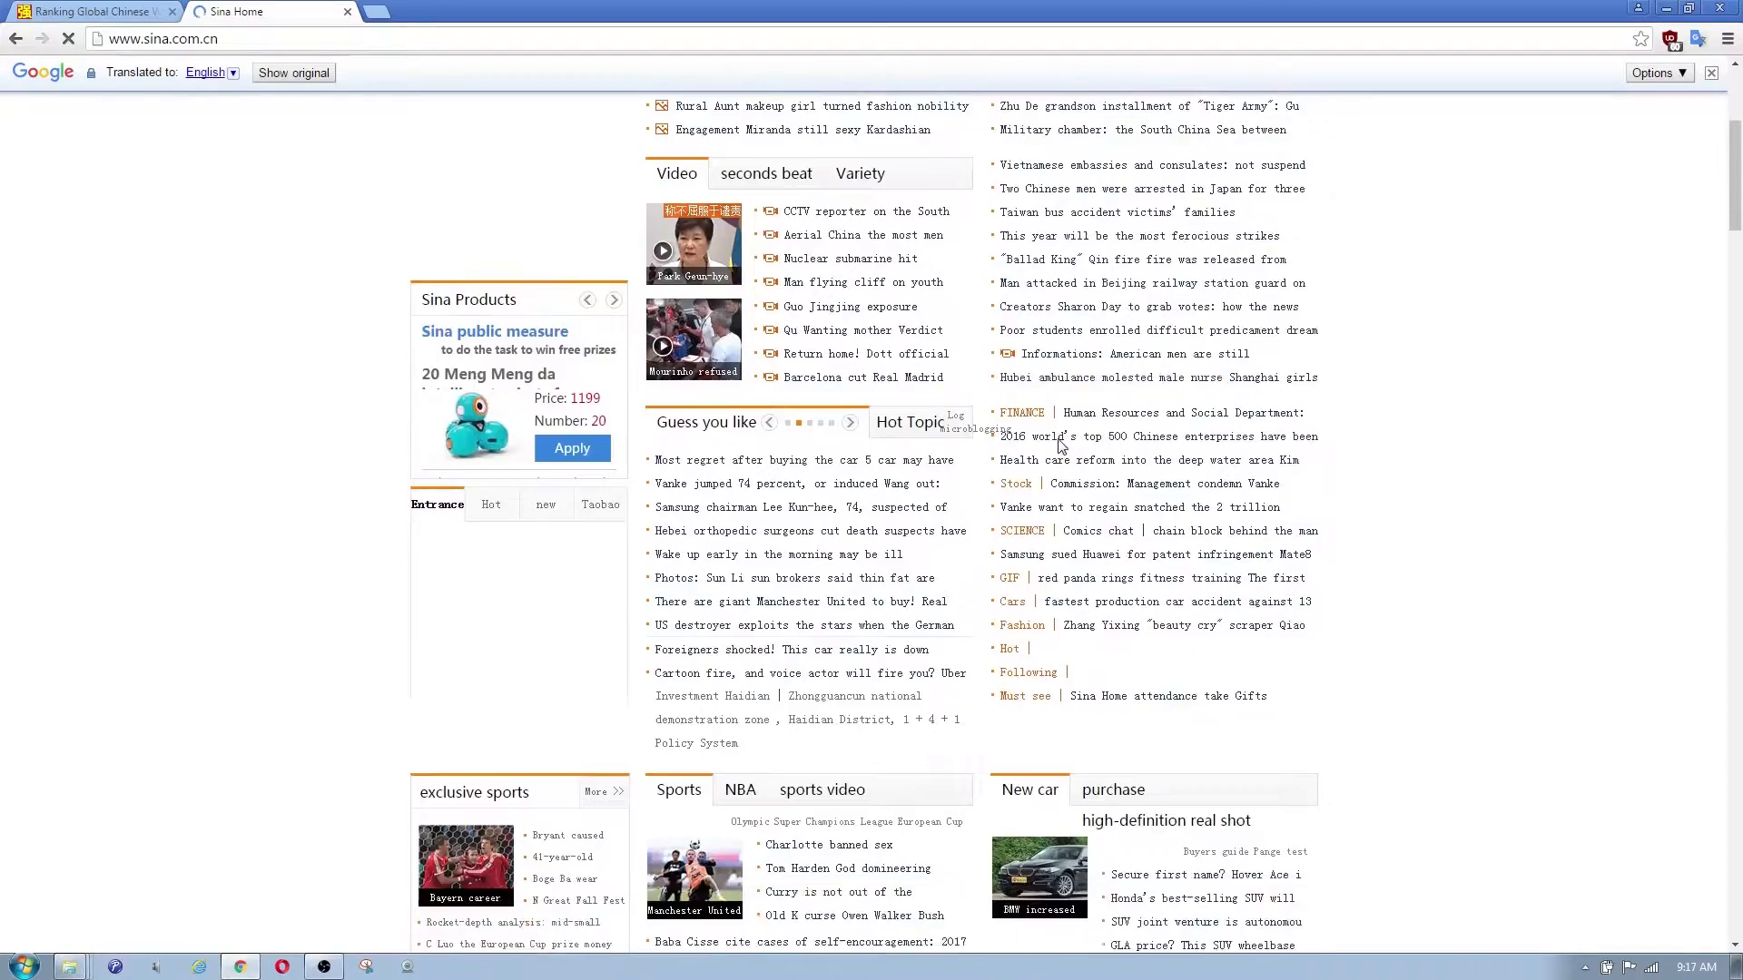
scroll("up", 3)
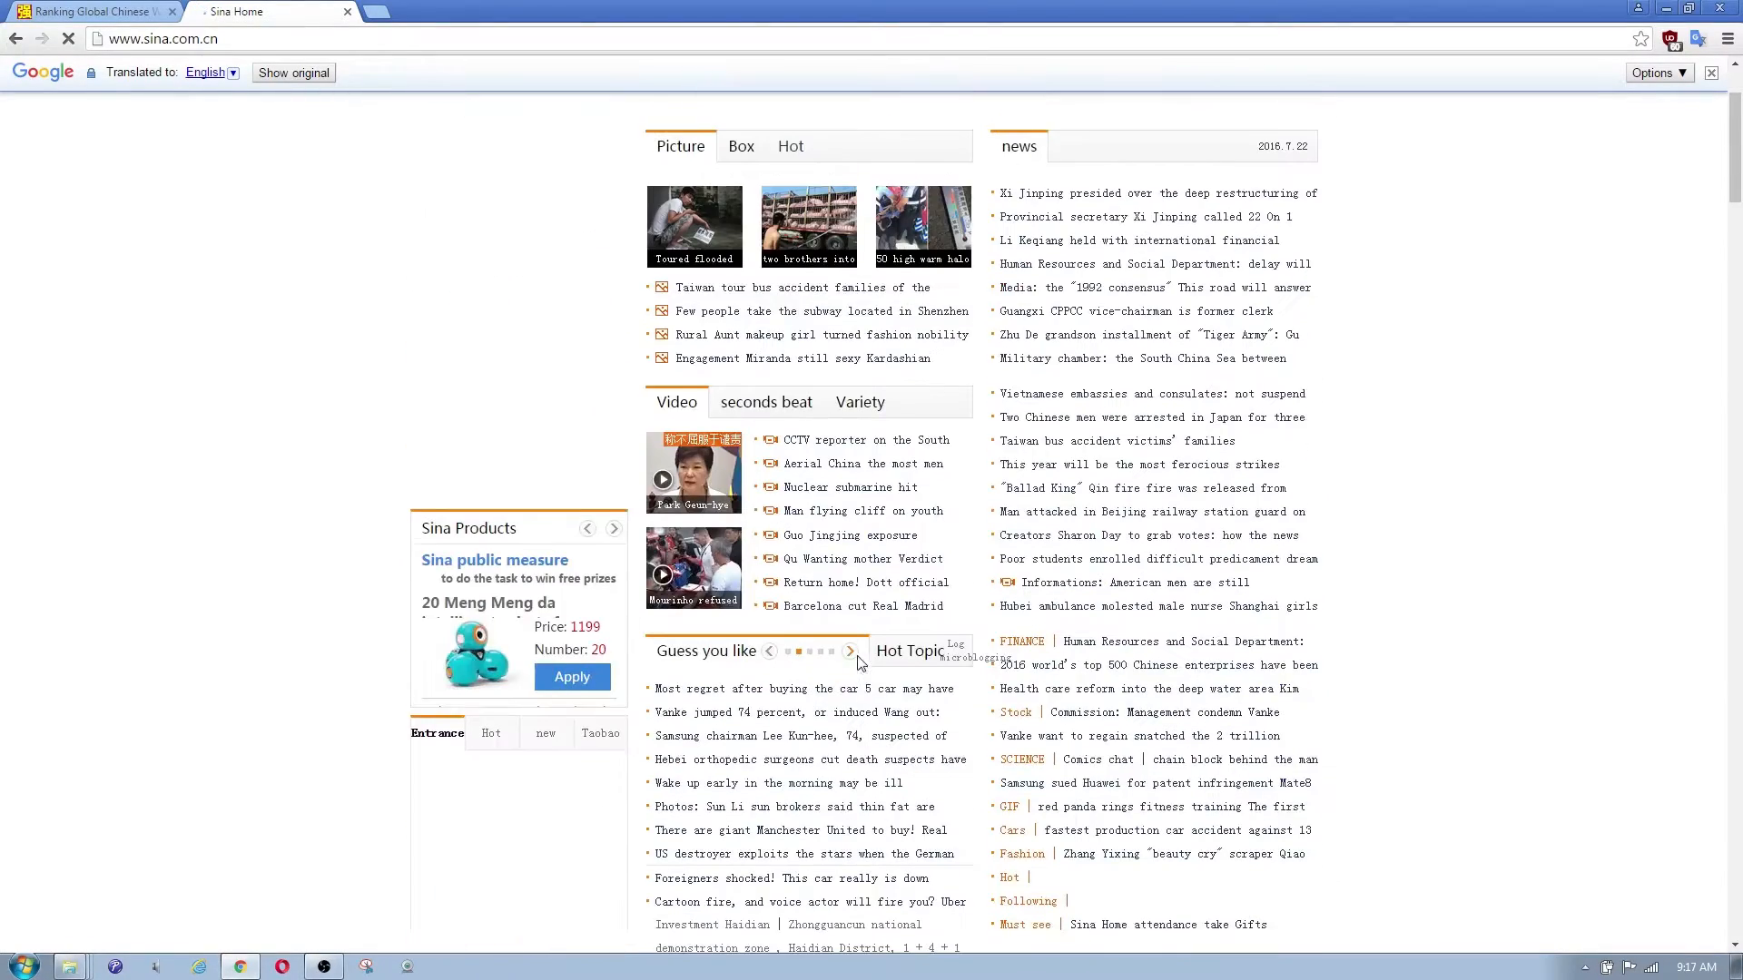
mouse_move(1105, 521)
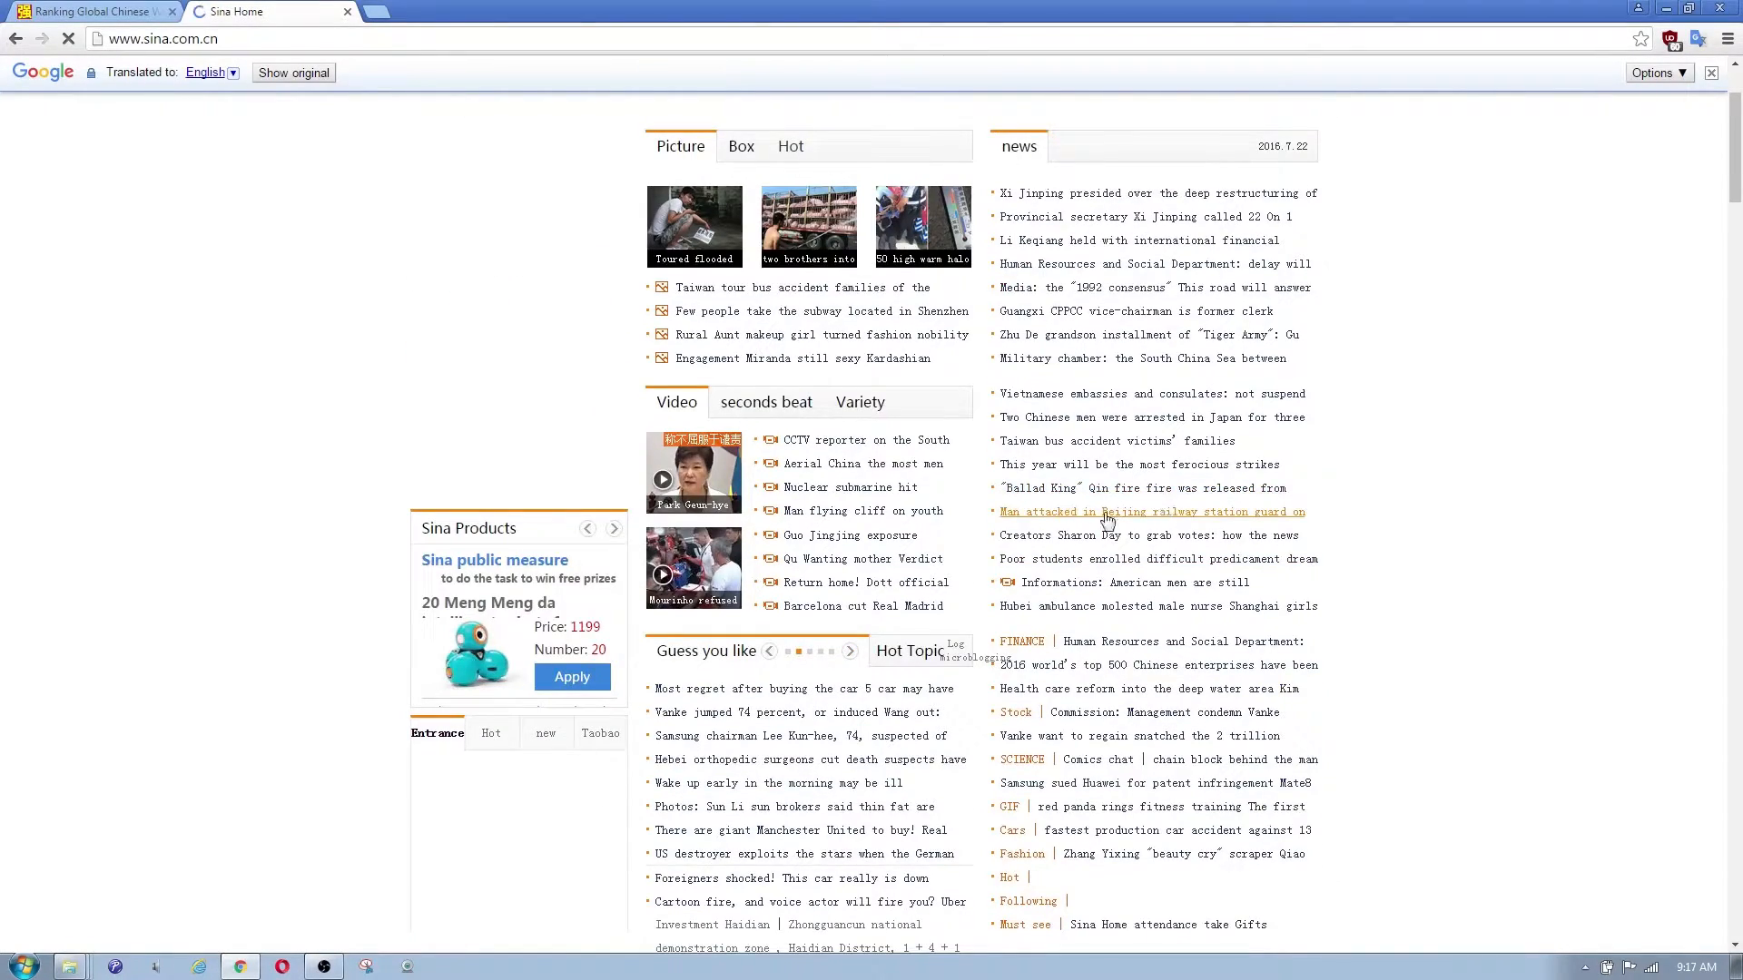
left_click(293, 73)
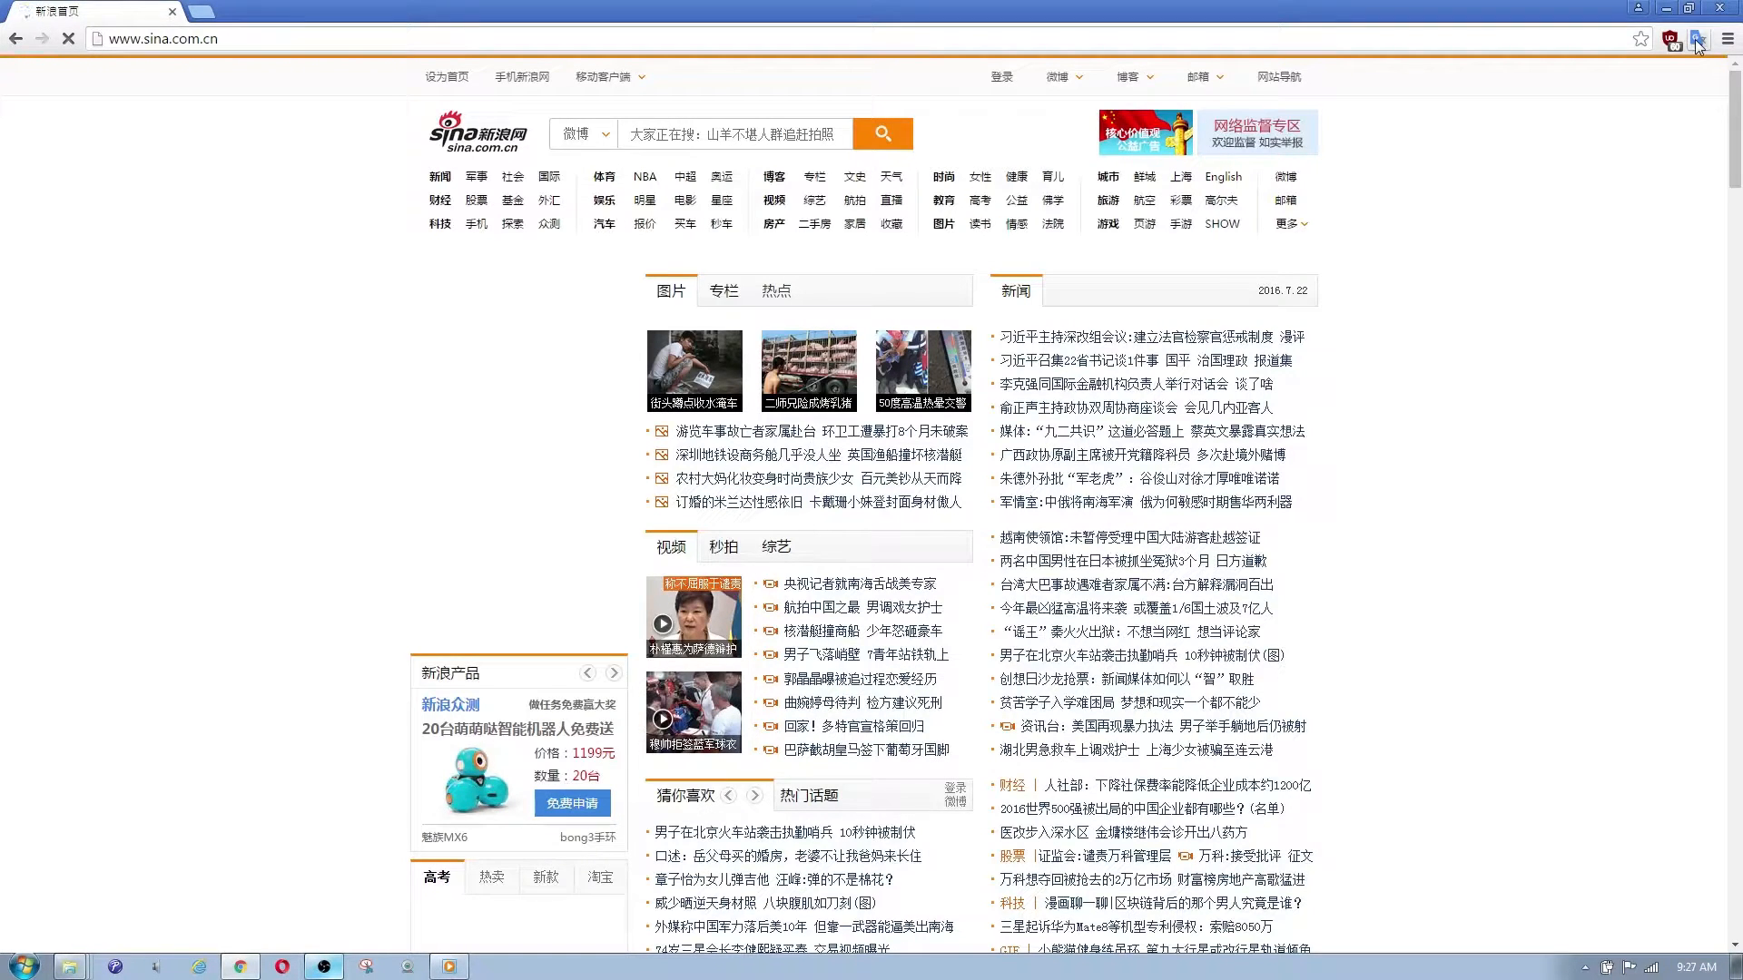
left_click(1696, 39)
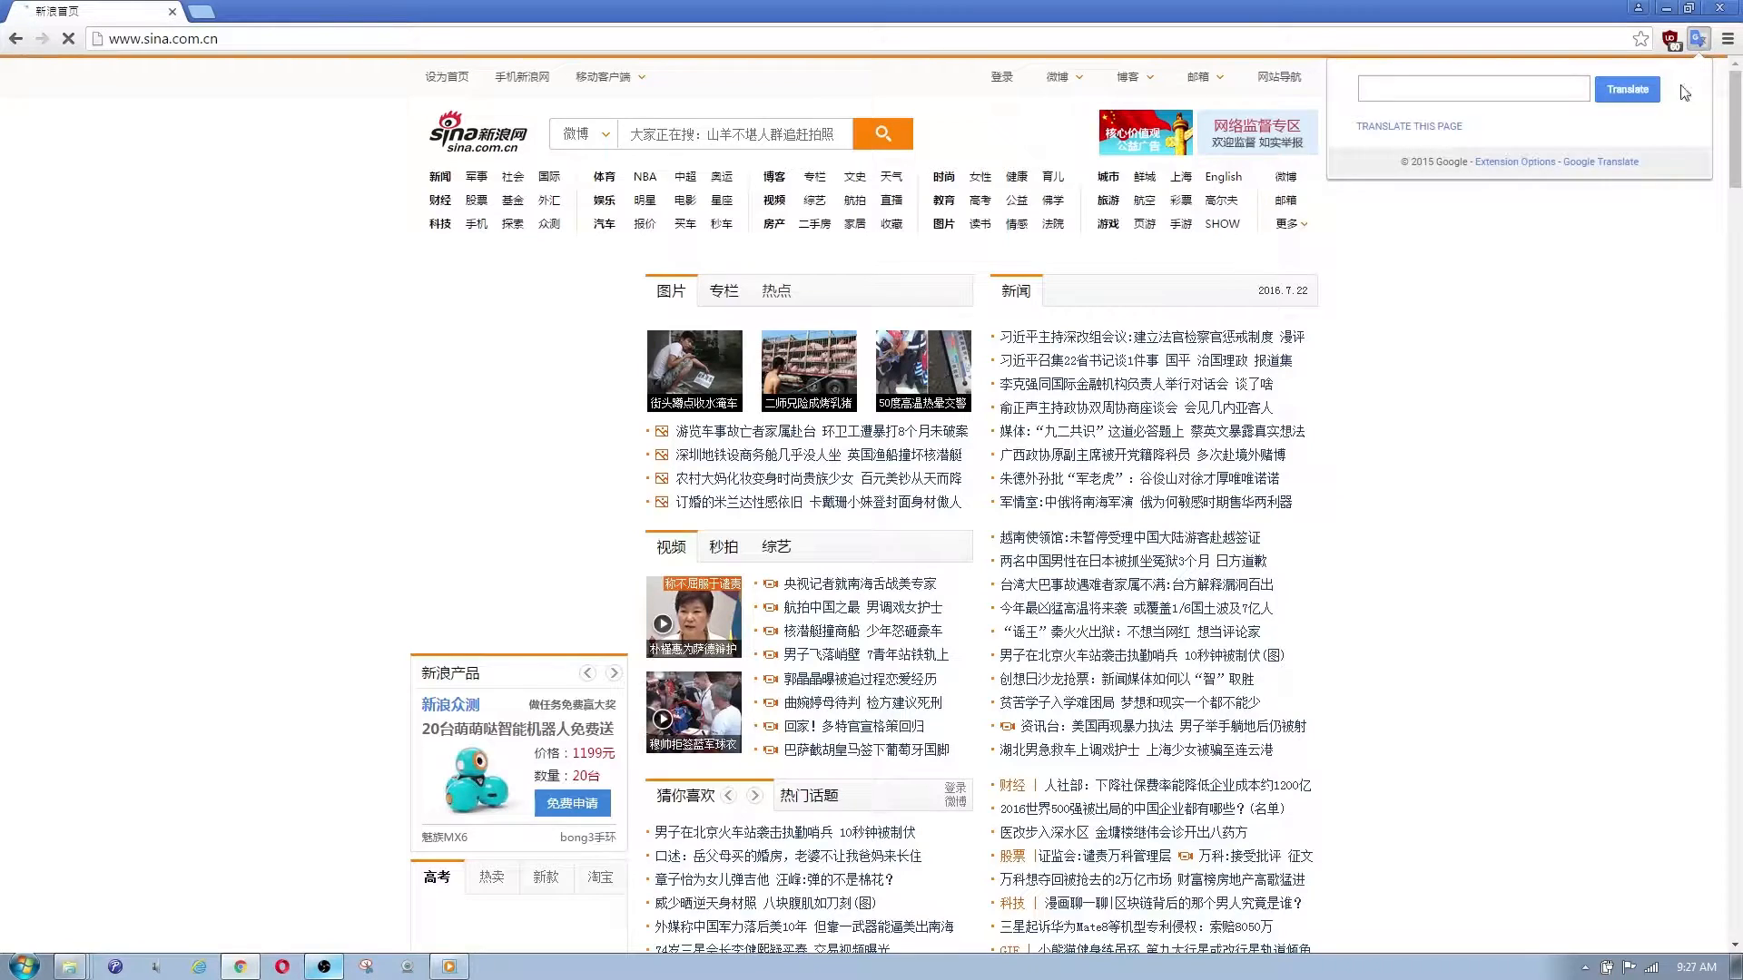
- Review the Extension Options, keep English as primary language, and save the settings
left_click(1514, 162)
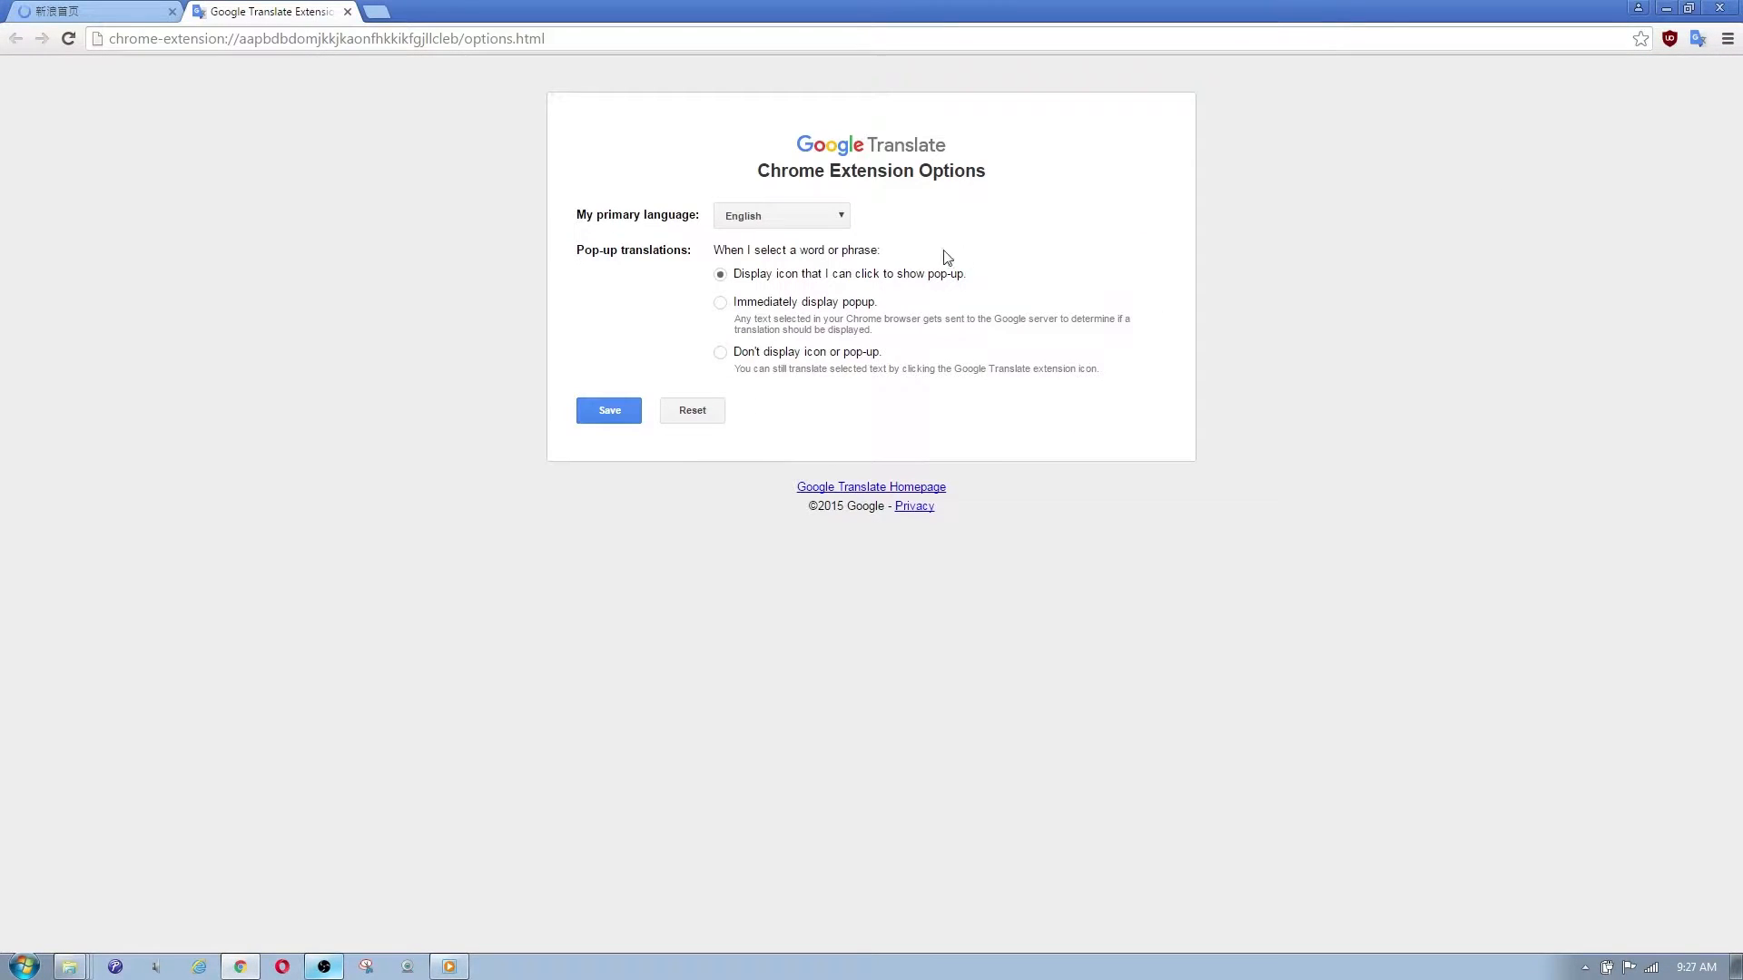
left_click(778, 214)
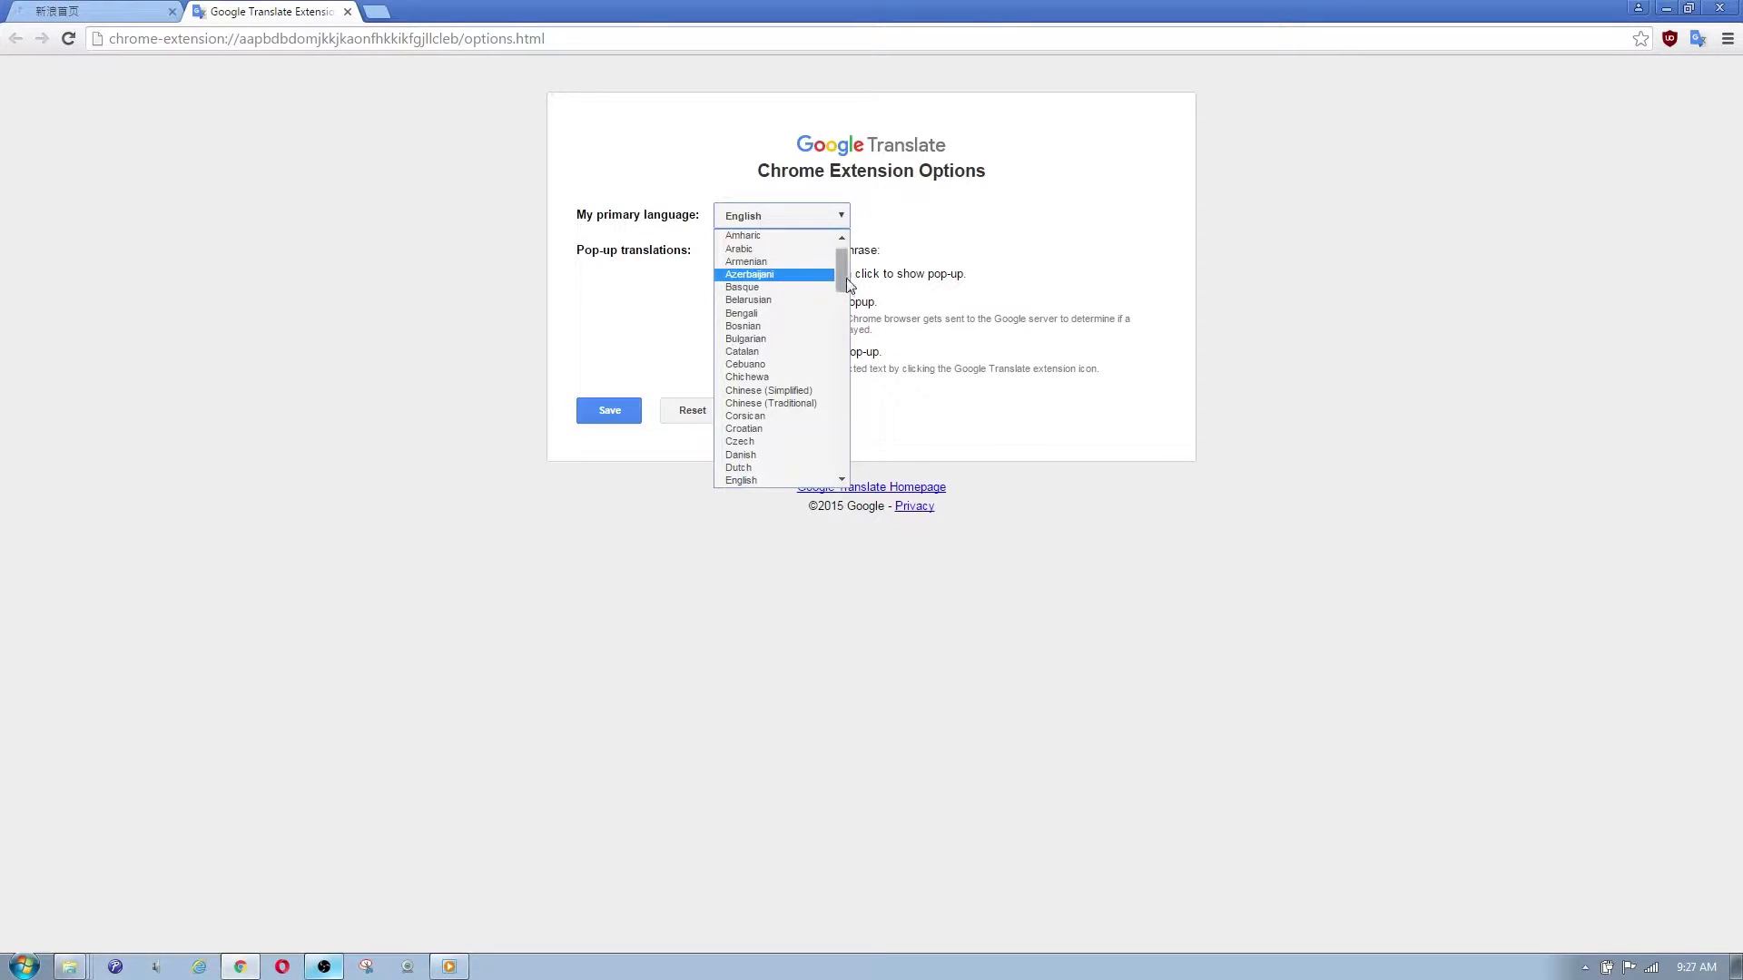
scroll("down", 3)
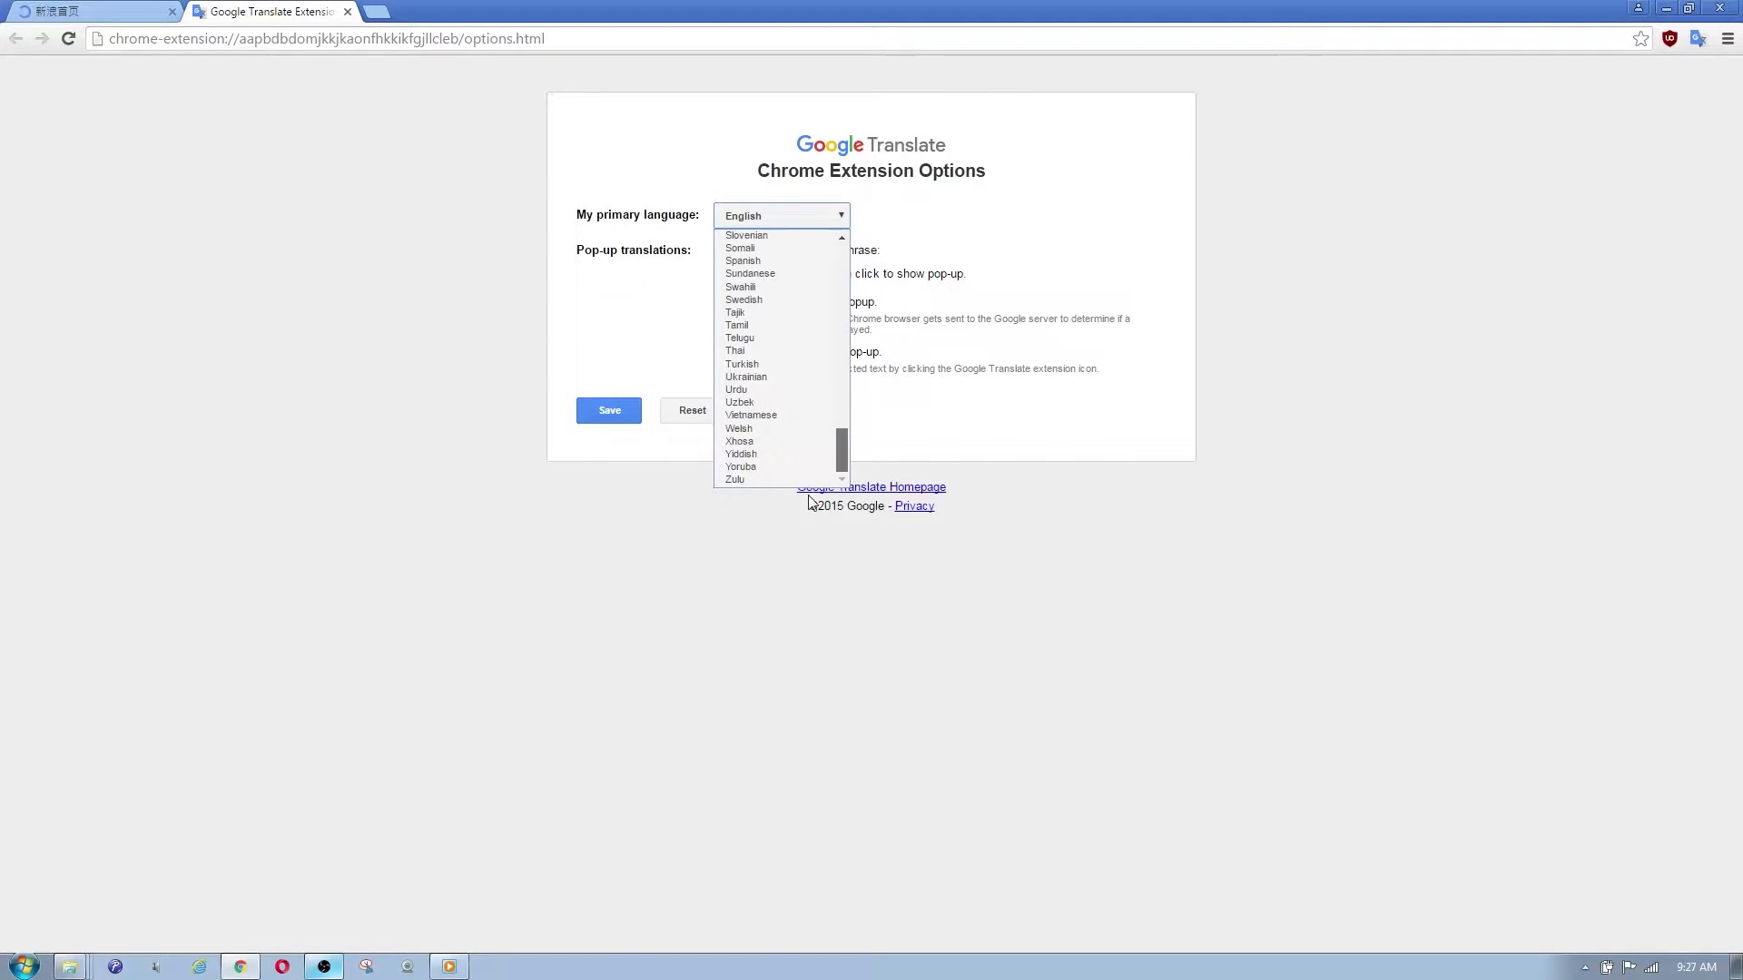
scroll("up", 3)
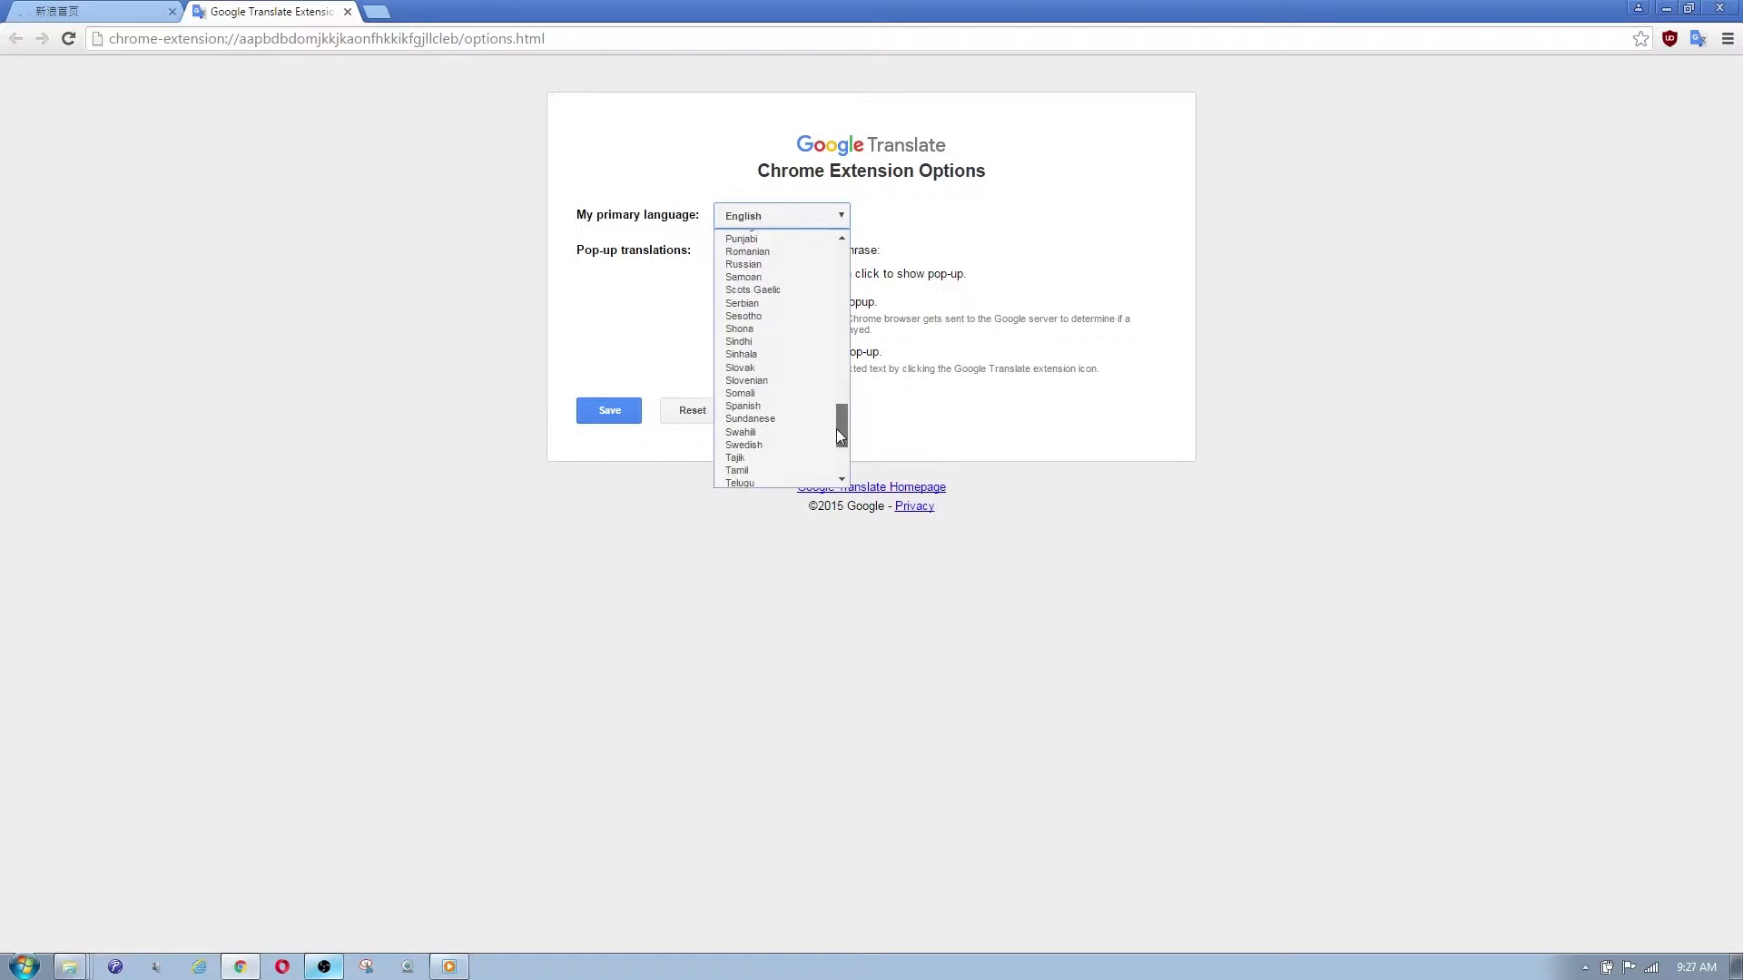
scroll("up", 3)
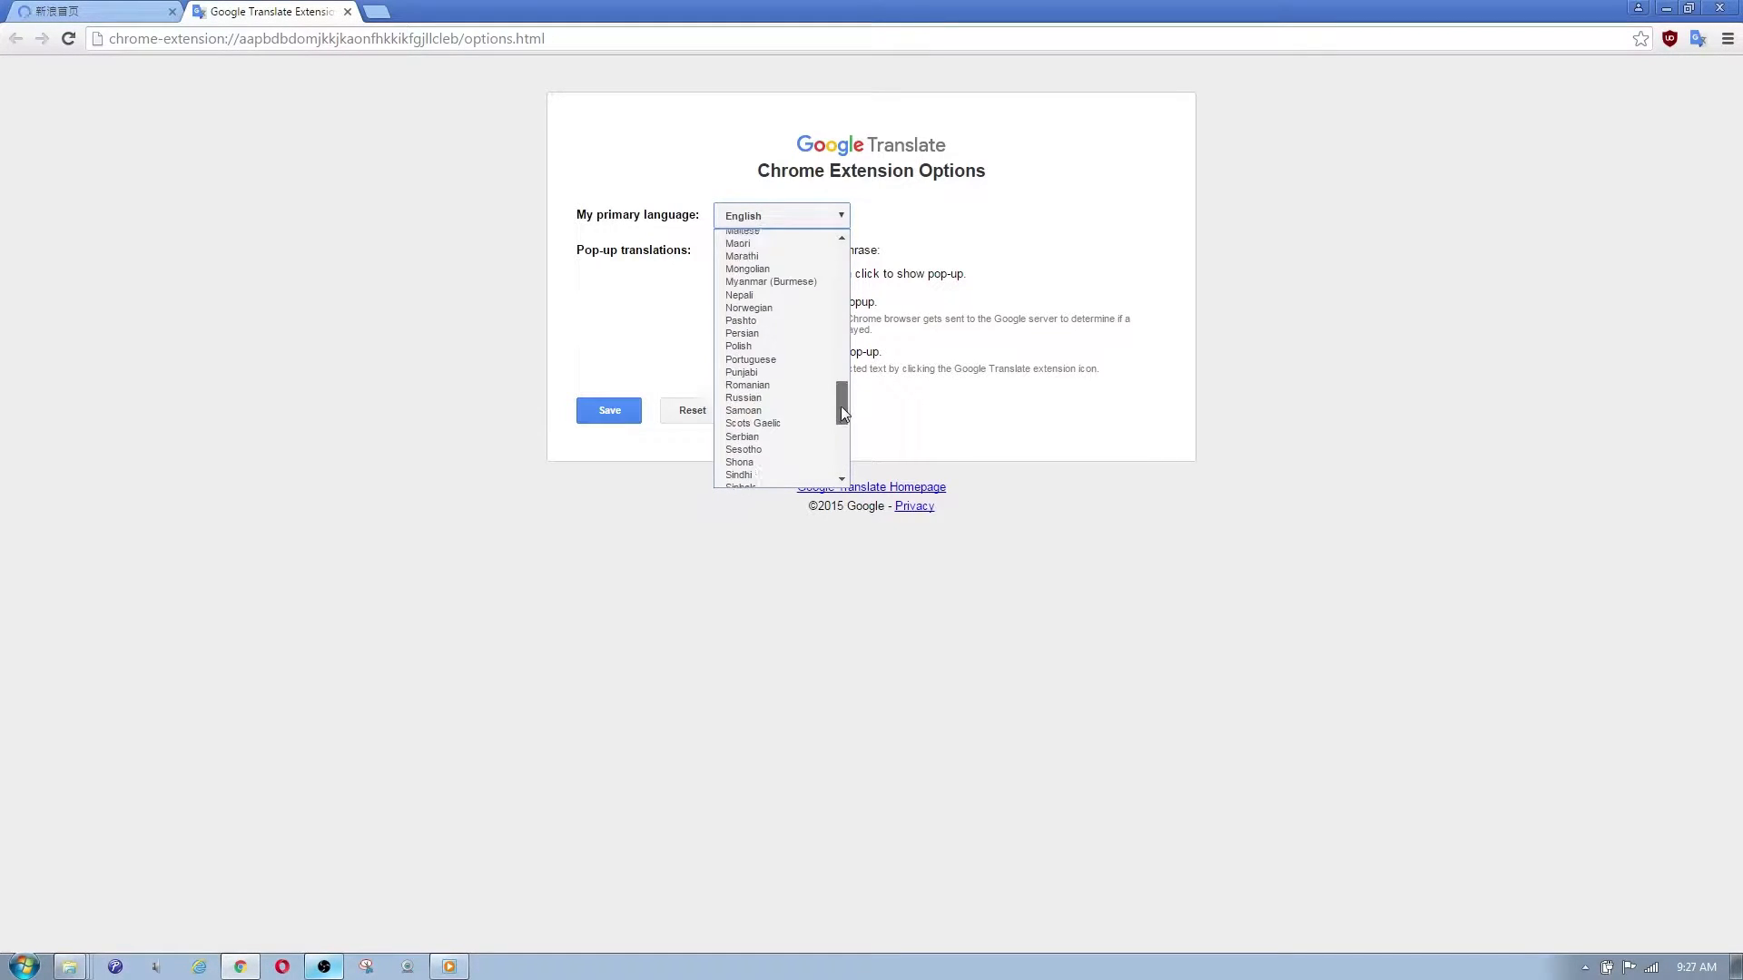
scroll("up", 3)
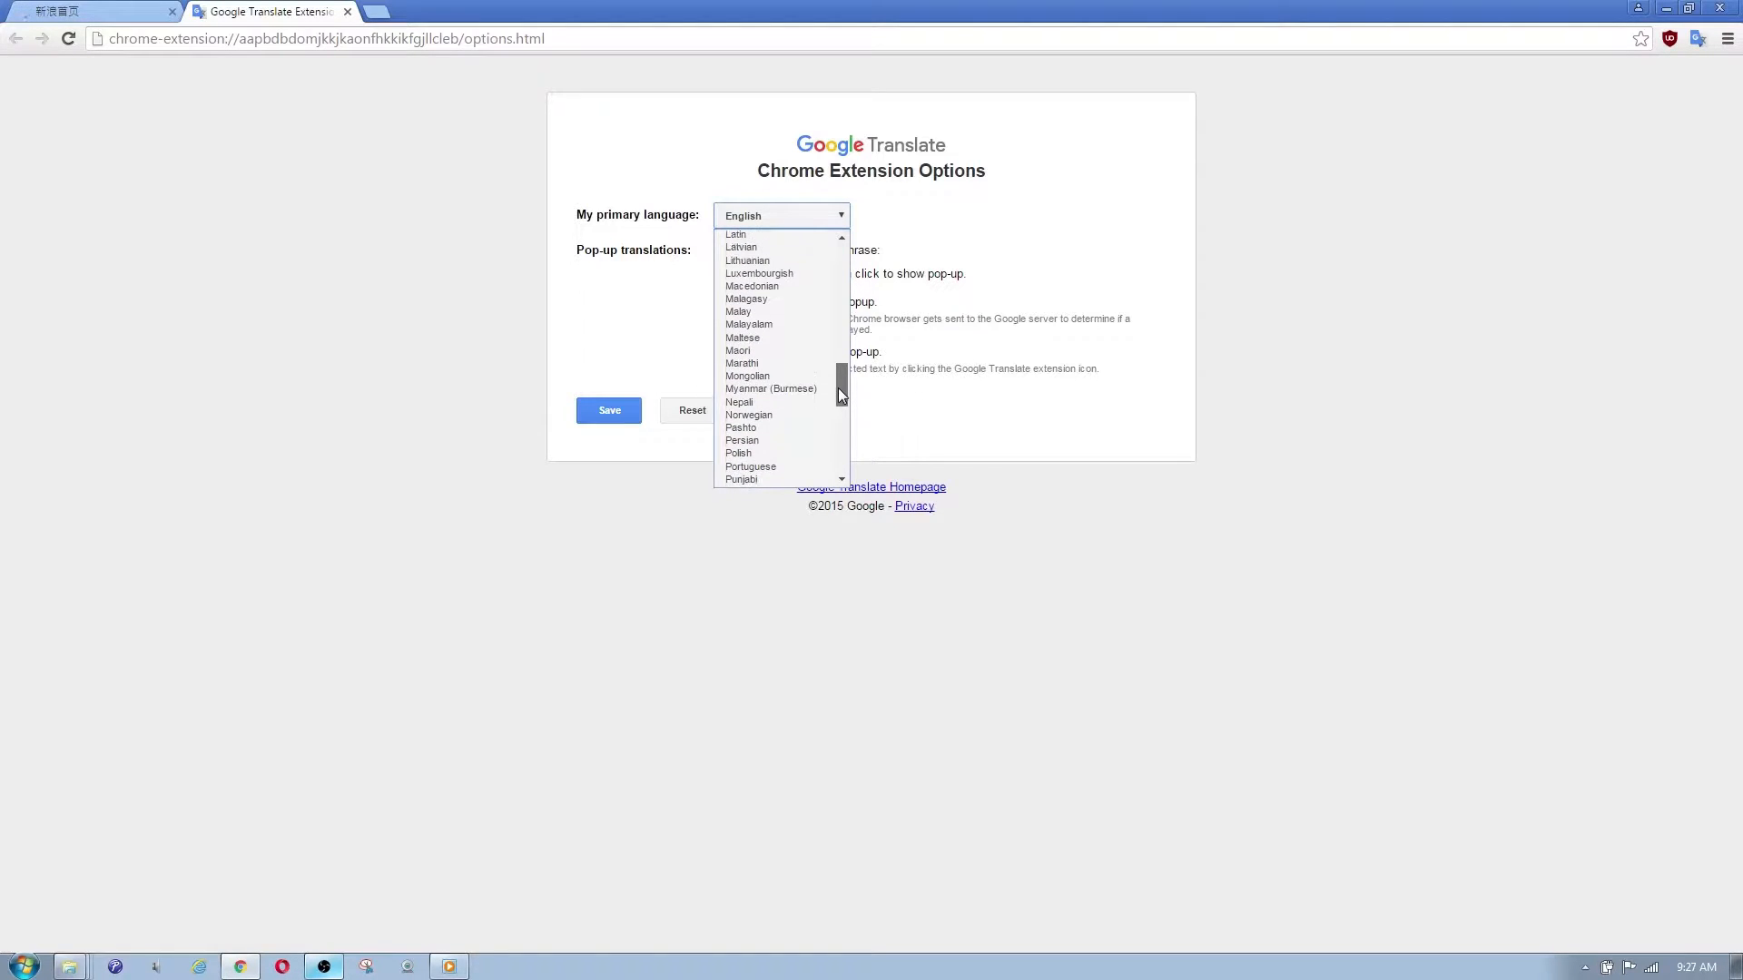
scroll("up", 3)
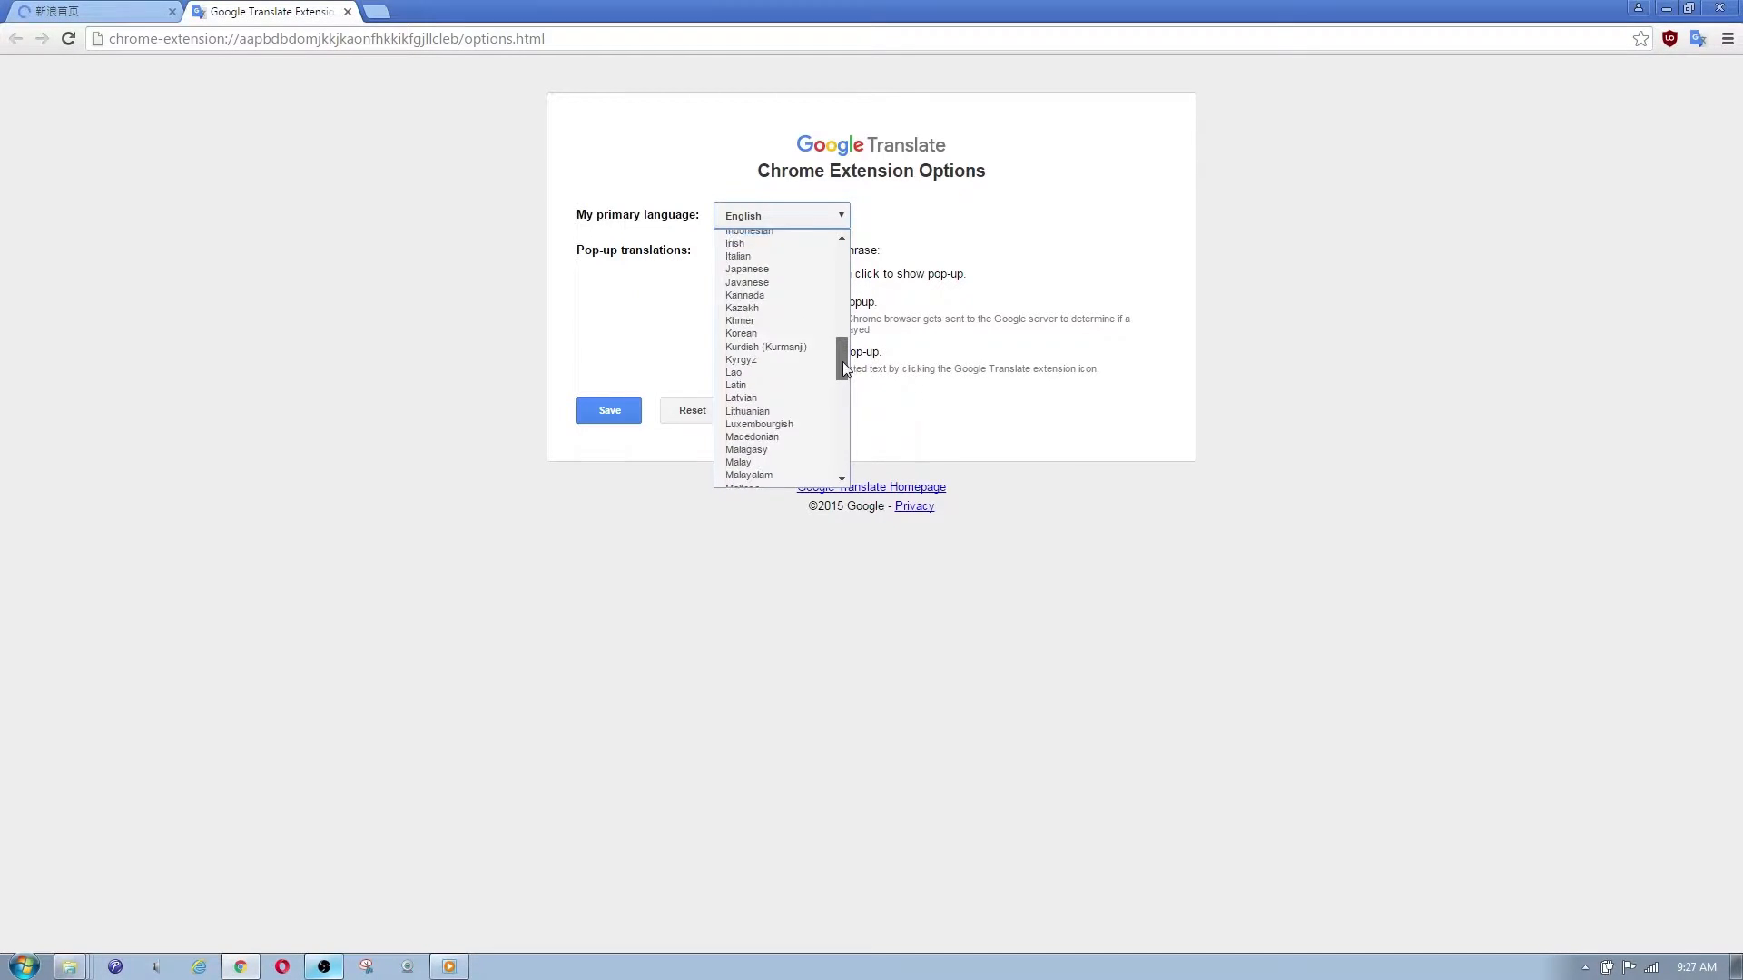
scroll("up", 3)
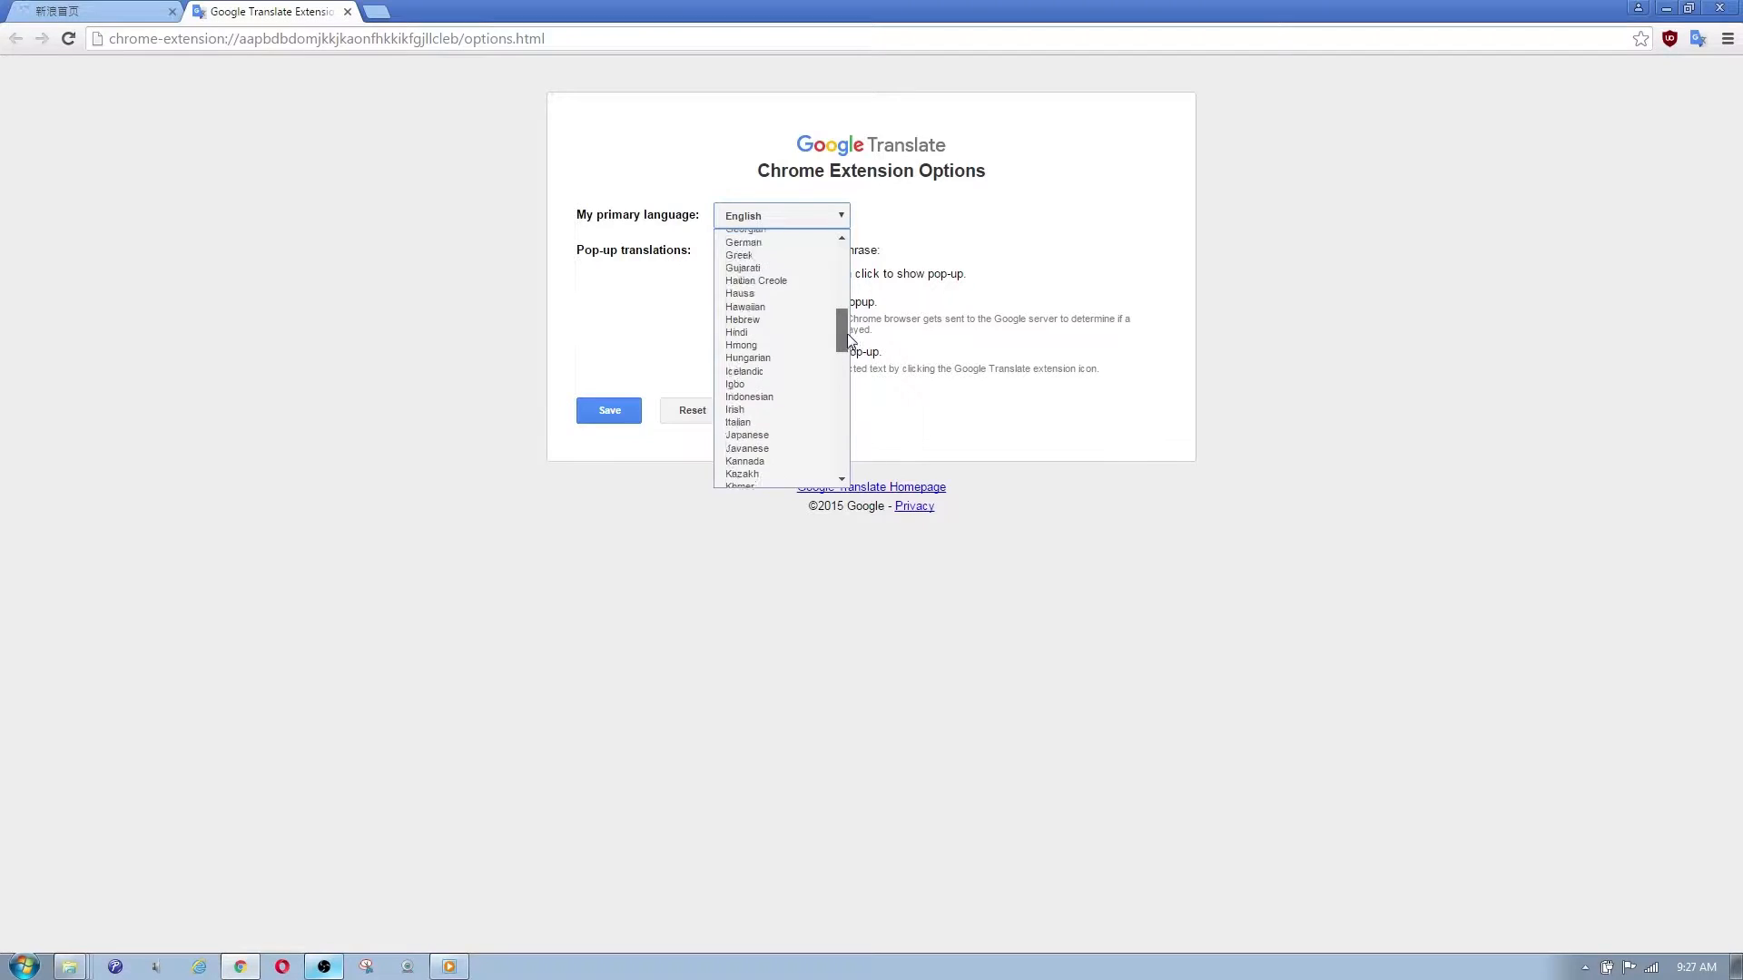
scroll("up", 3)
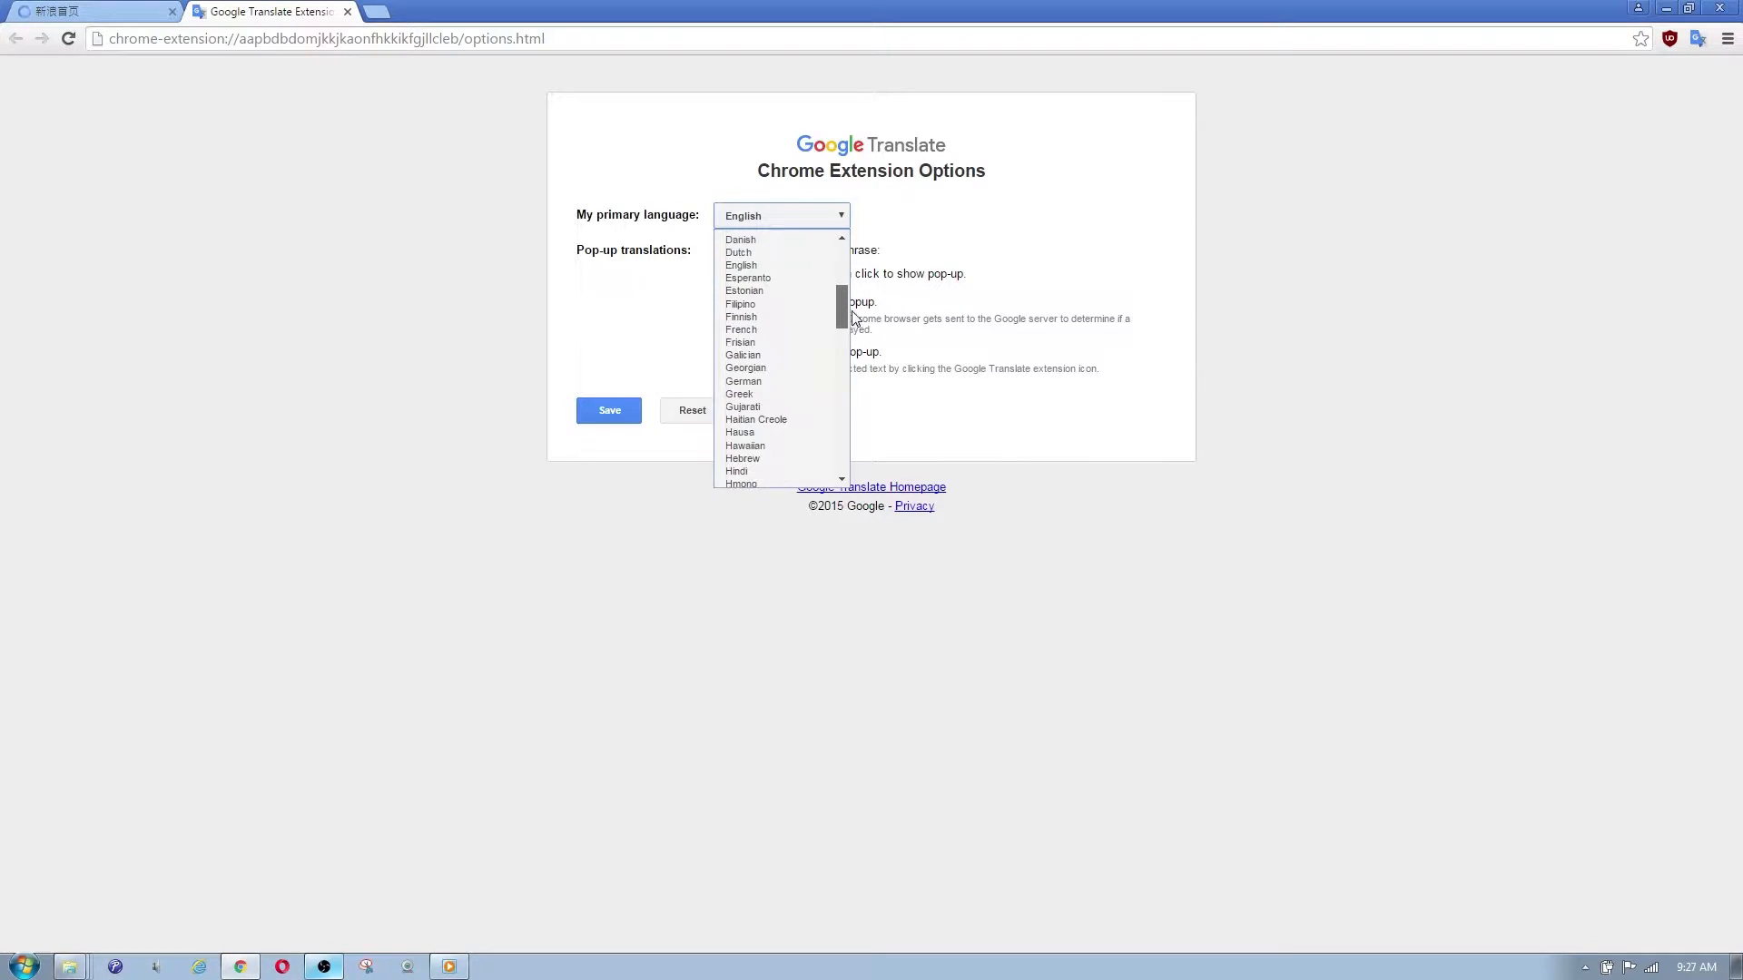
scroll("up", 3)
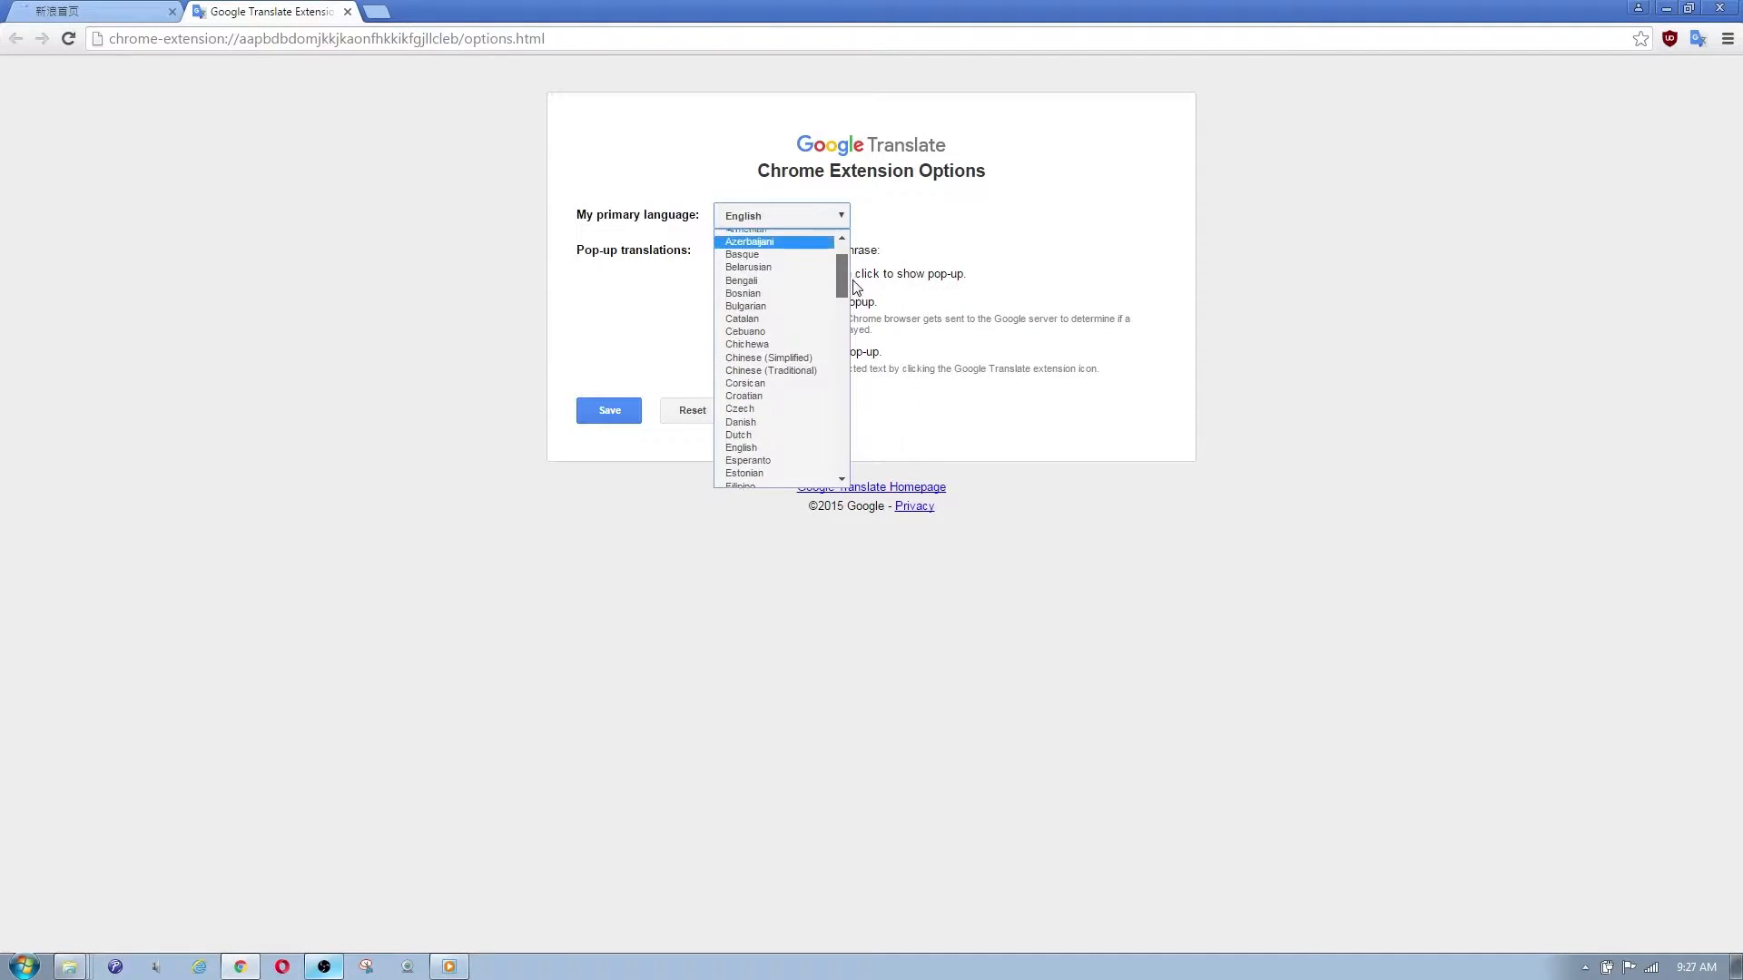
left_click(740, 447)
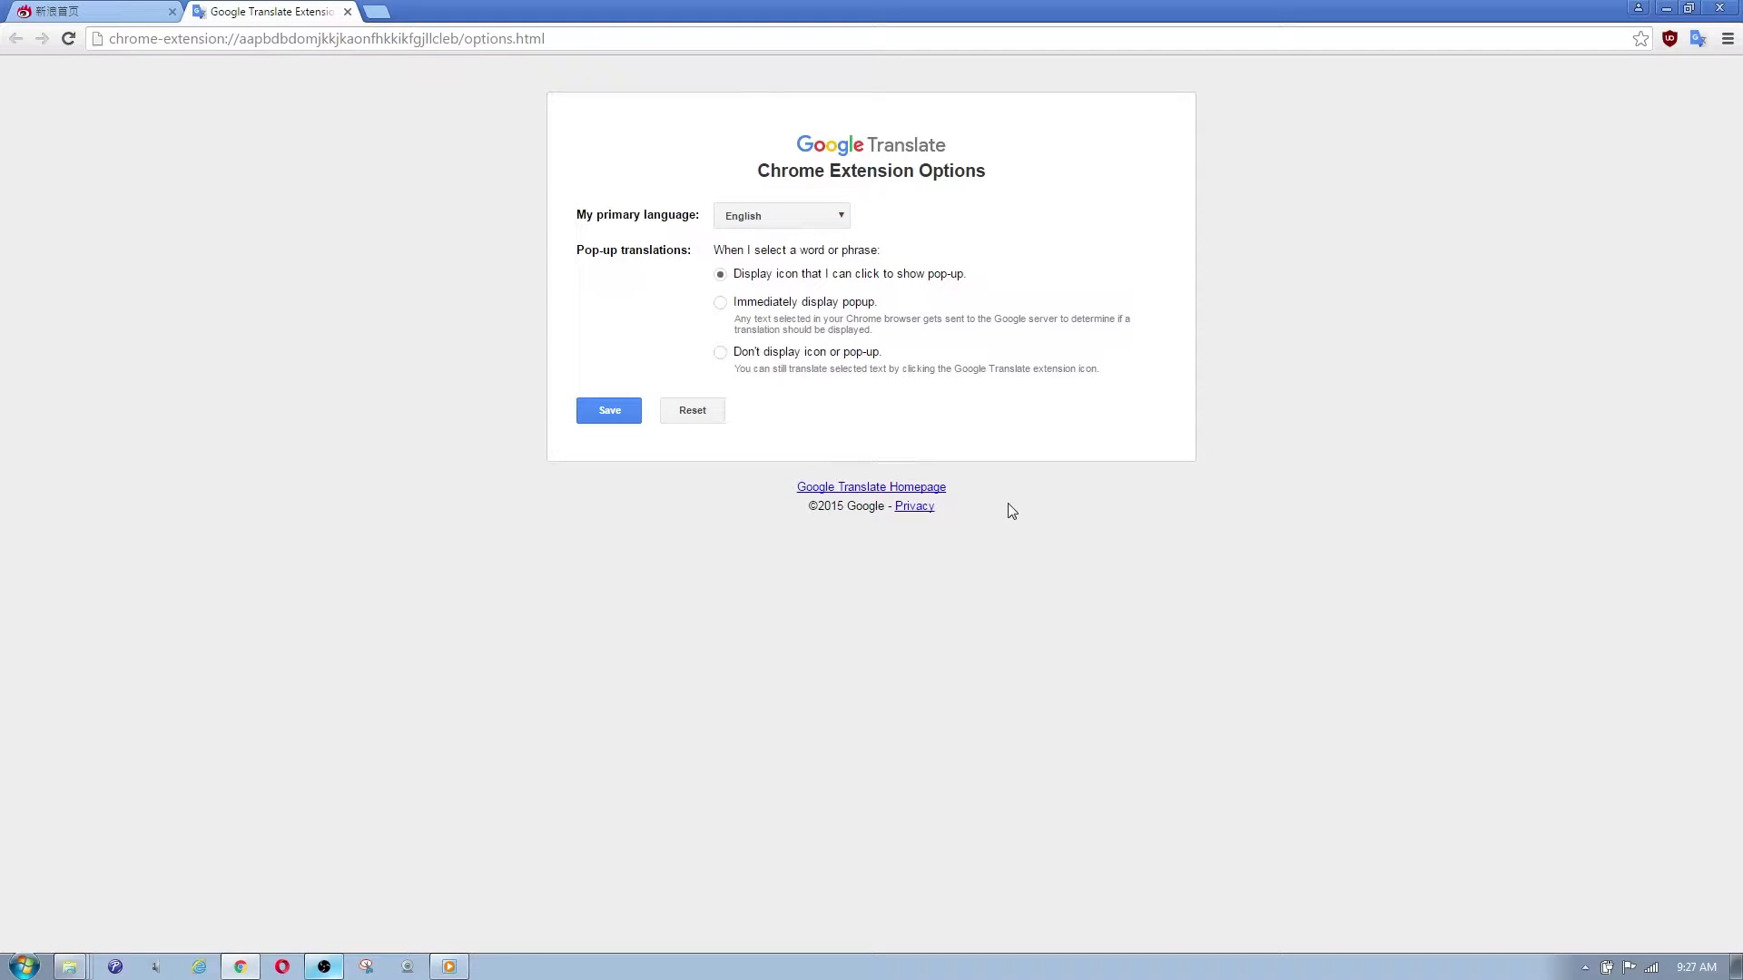
mouse_move(877, 320)
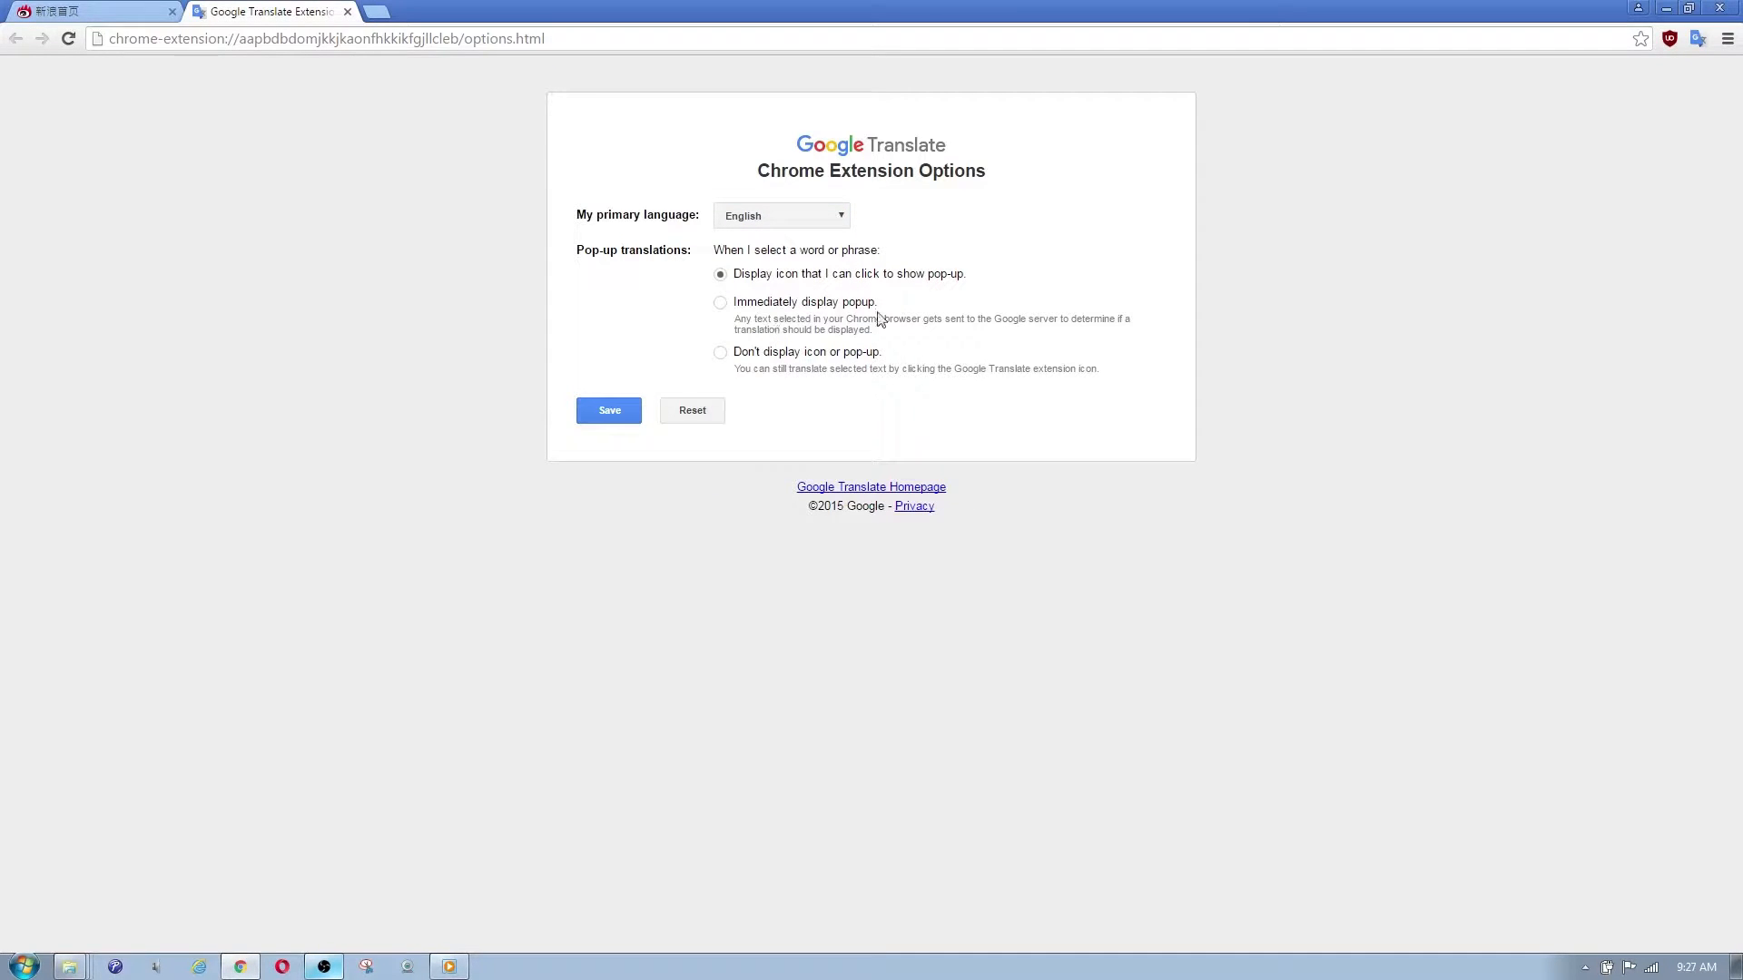
mouse_move(1089, 315)
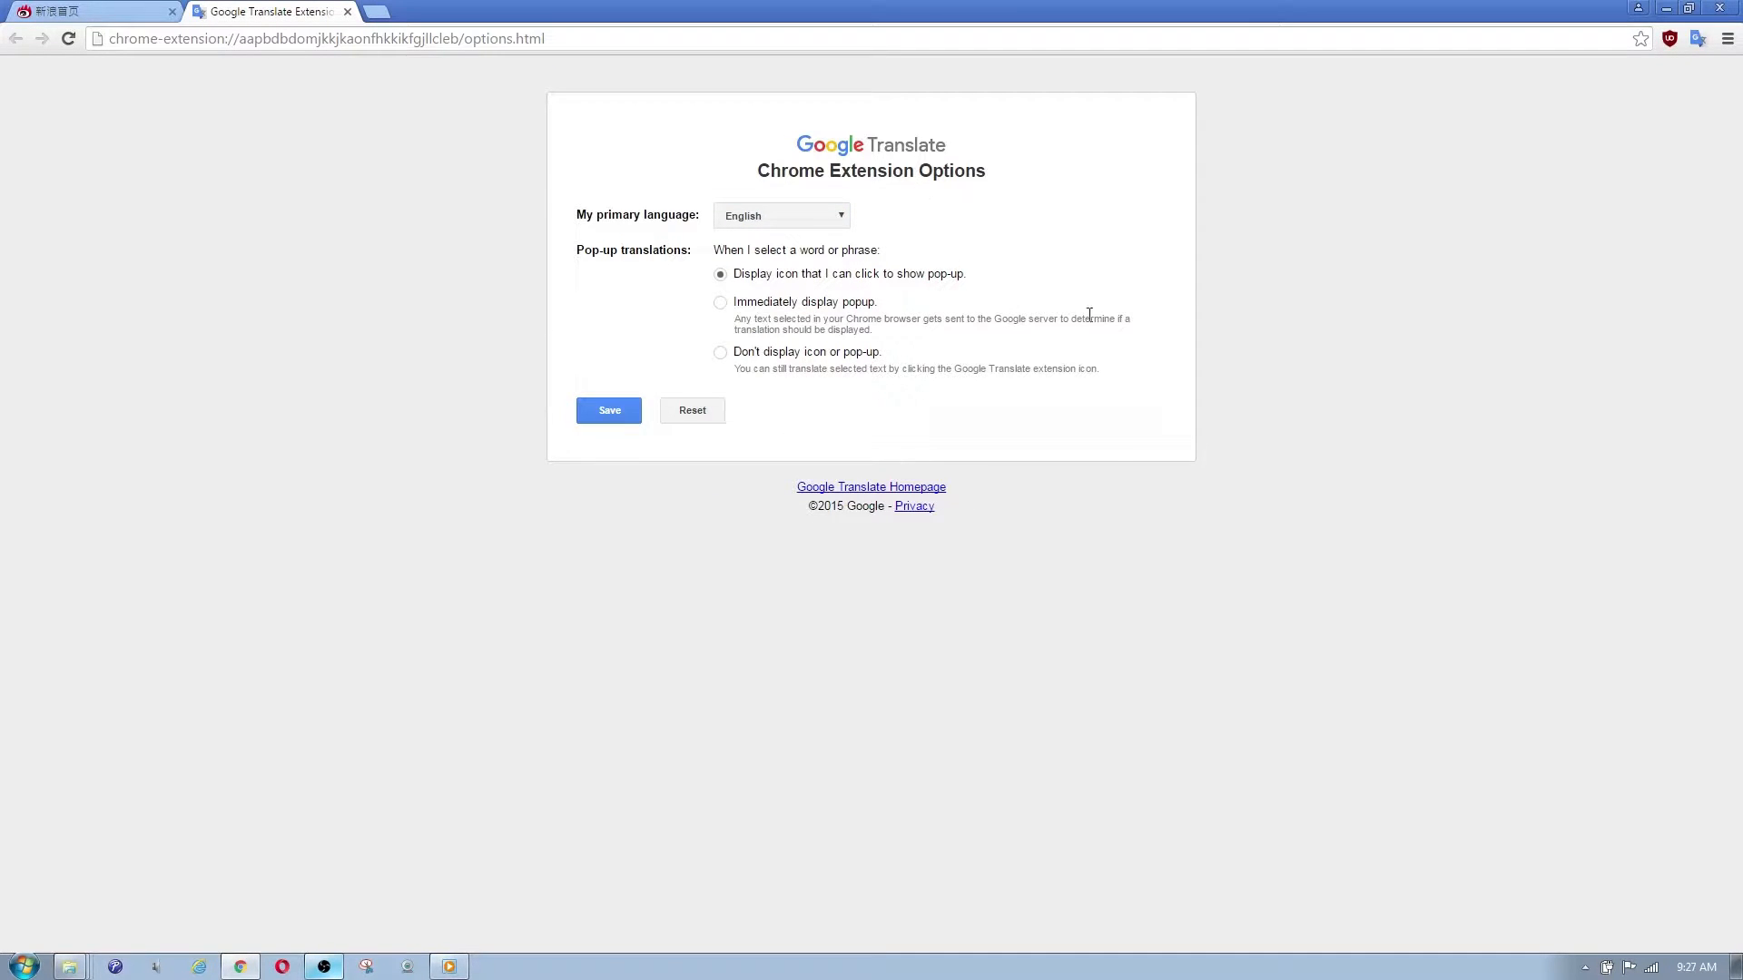
mouse_move(954, 317)
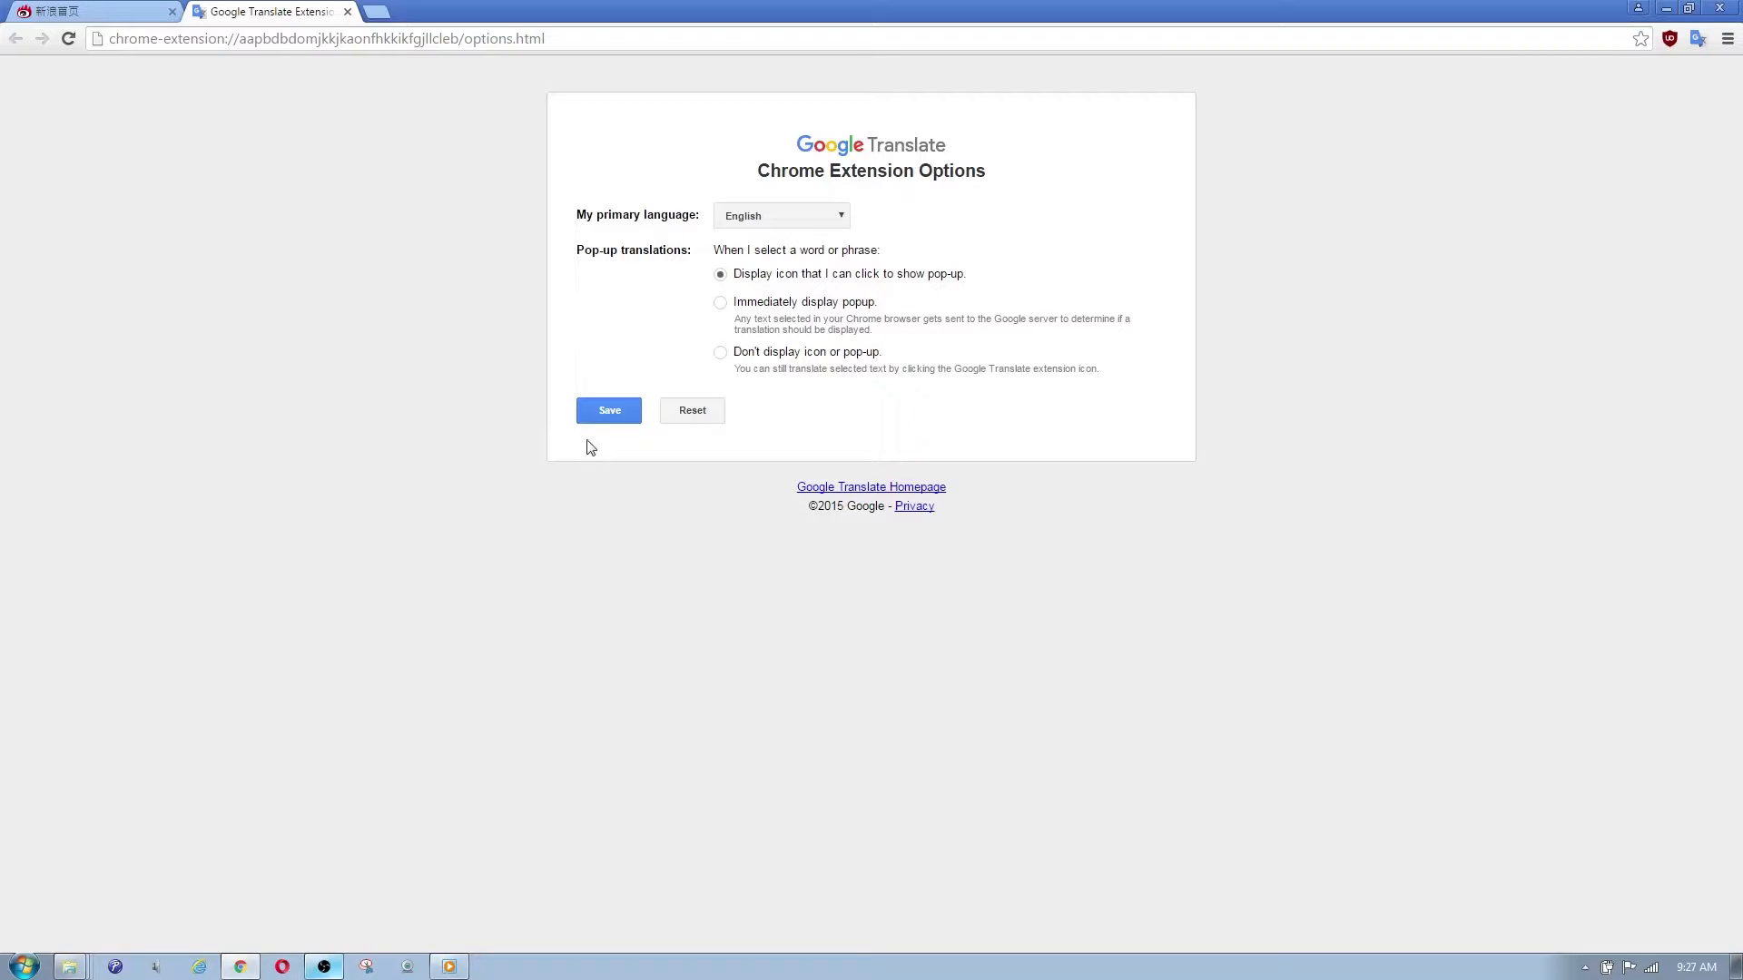
left_click(608, 410)
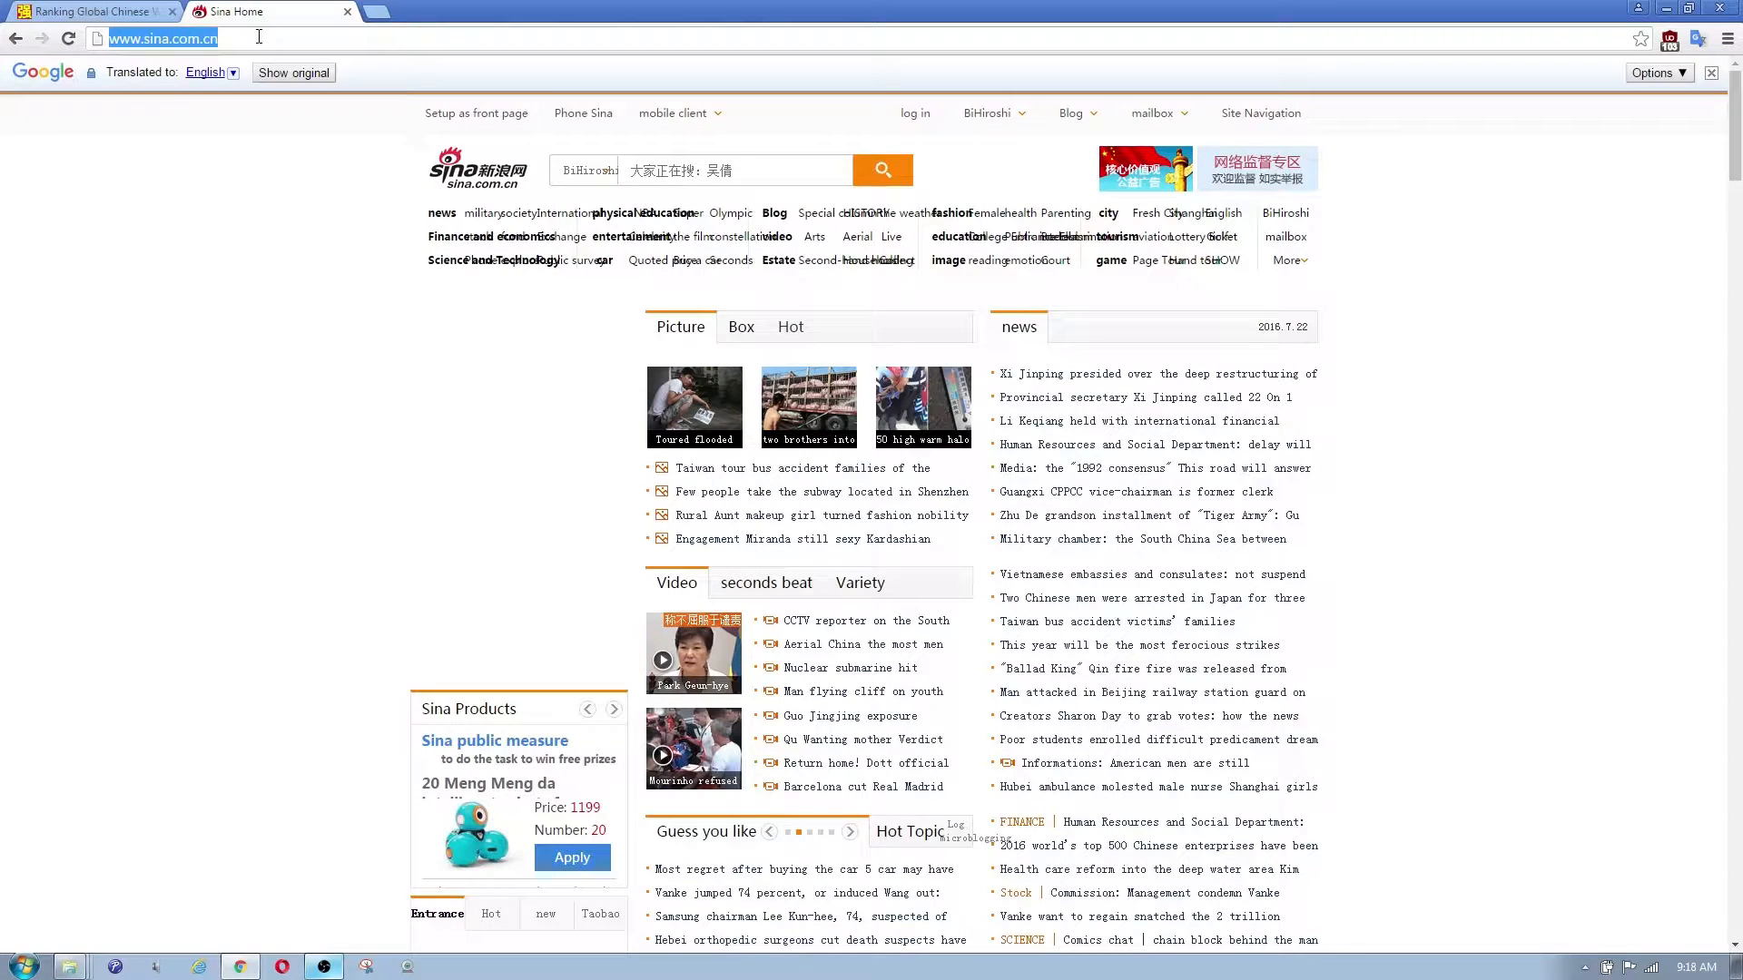
- Search for 'french news website' and go to the Le Monde result
type("french")
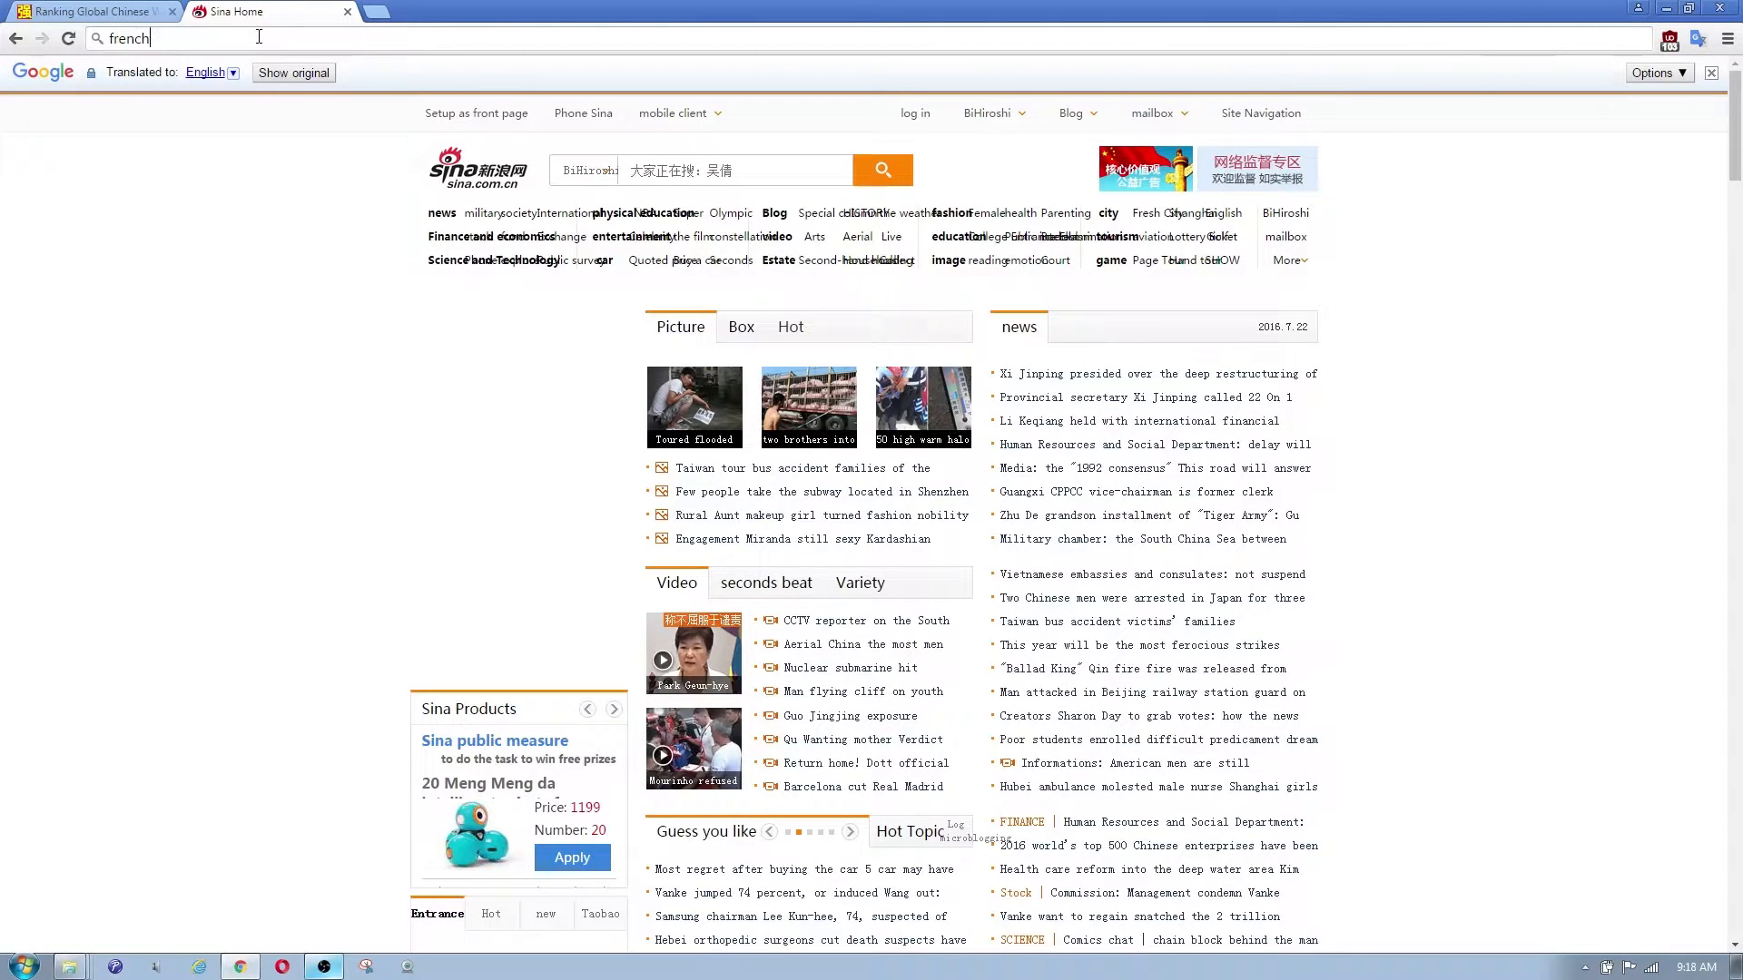
key("Return")
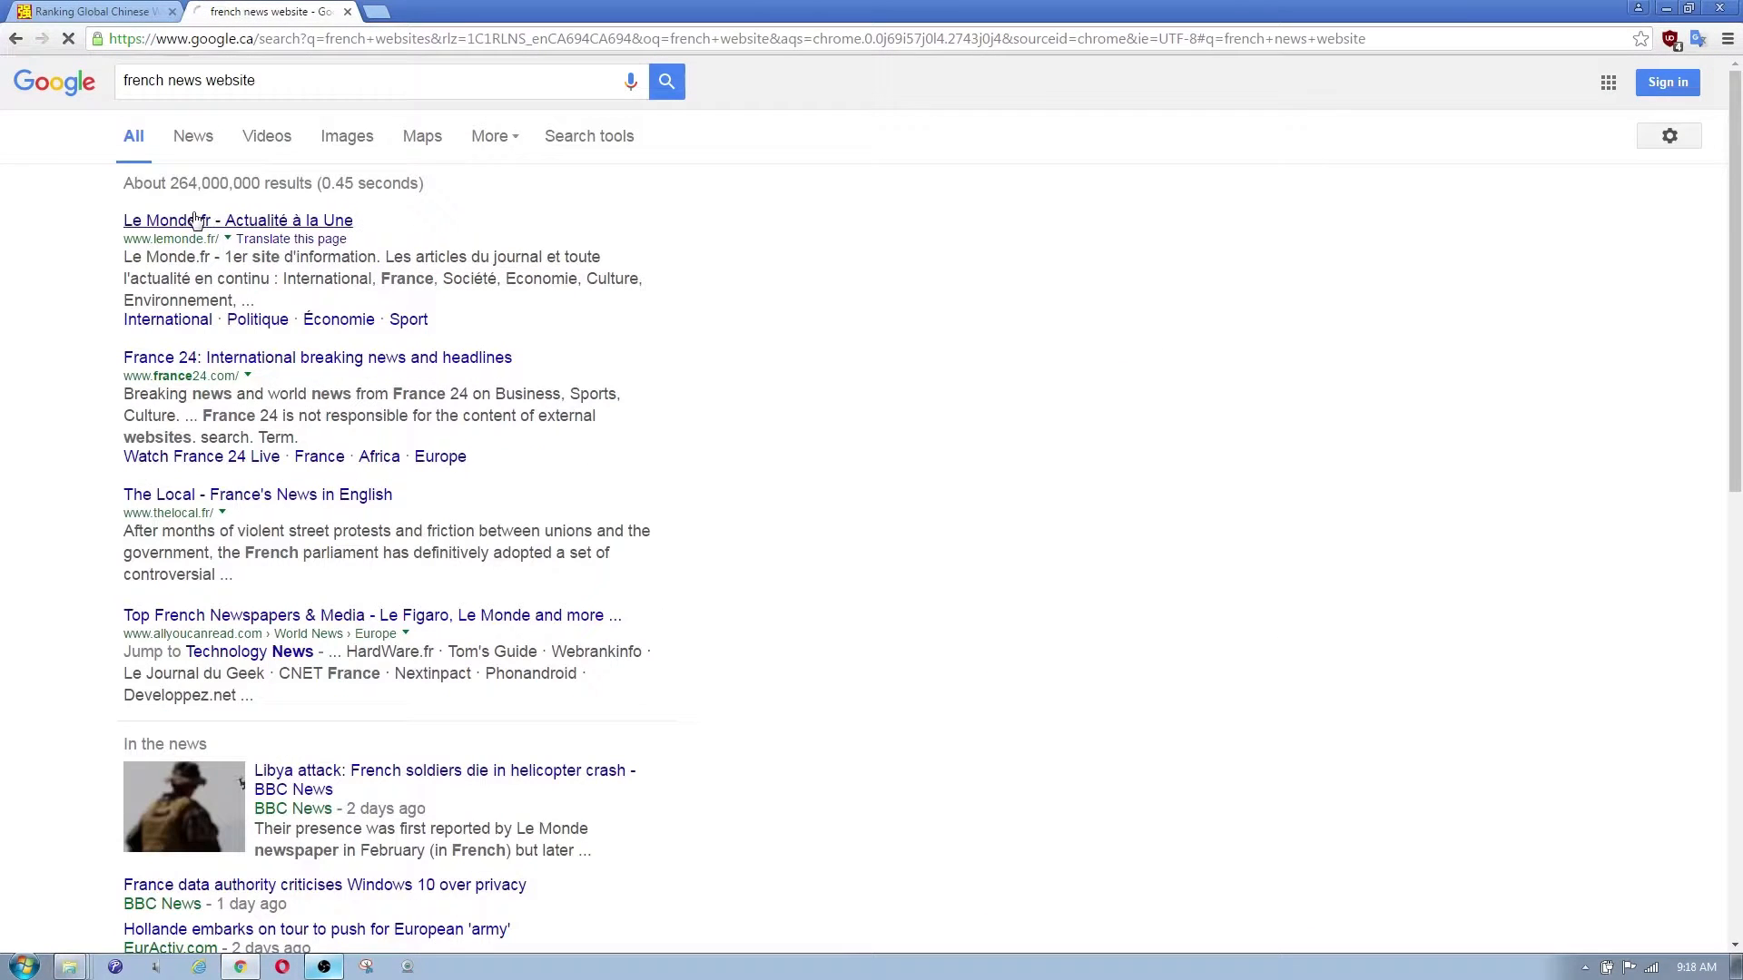
left_click(238, 219)
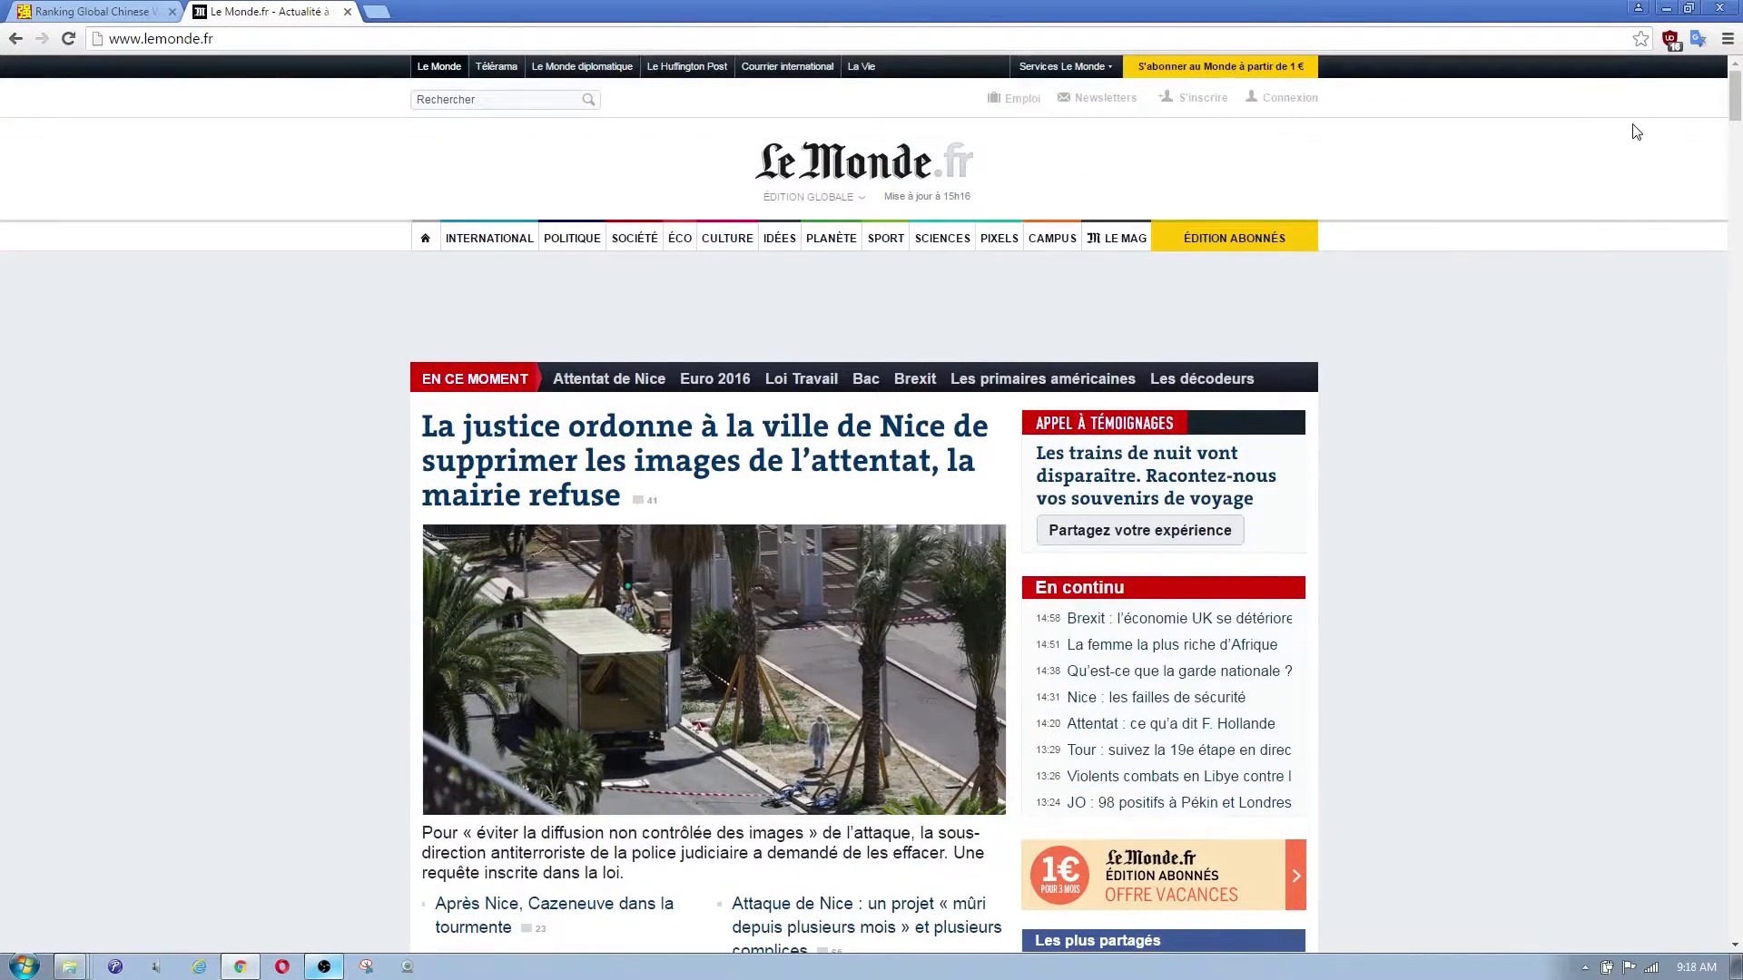
- Translate the Le Monde homepage into English and scroll to the Tapie affair article
scroll("down", 3)
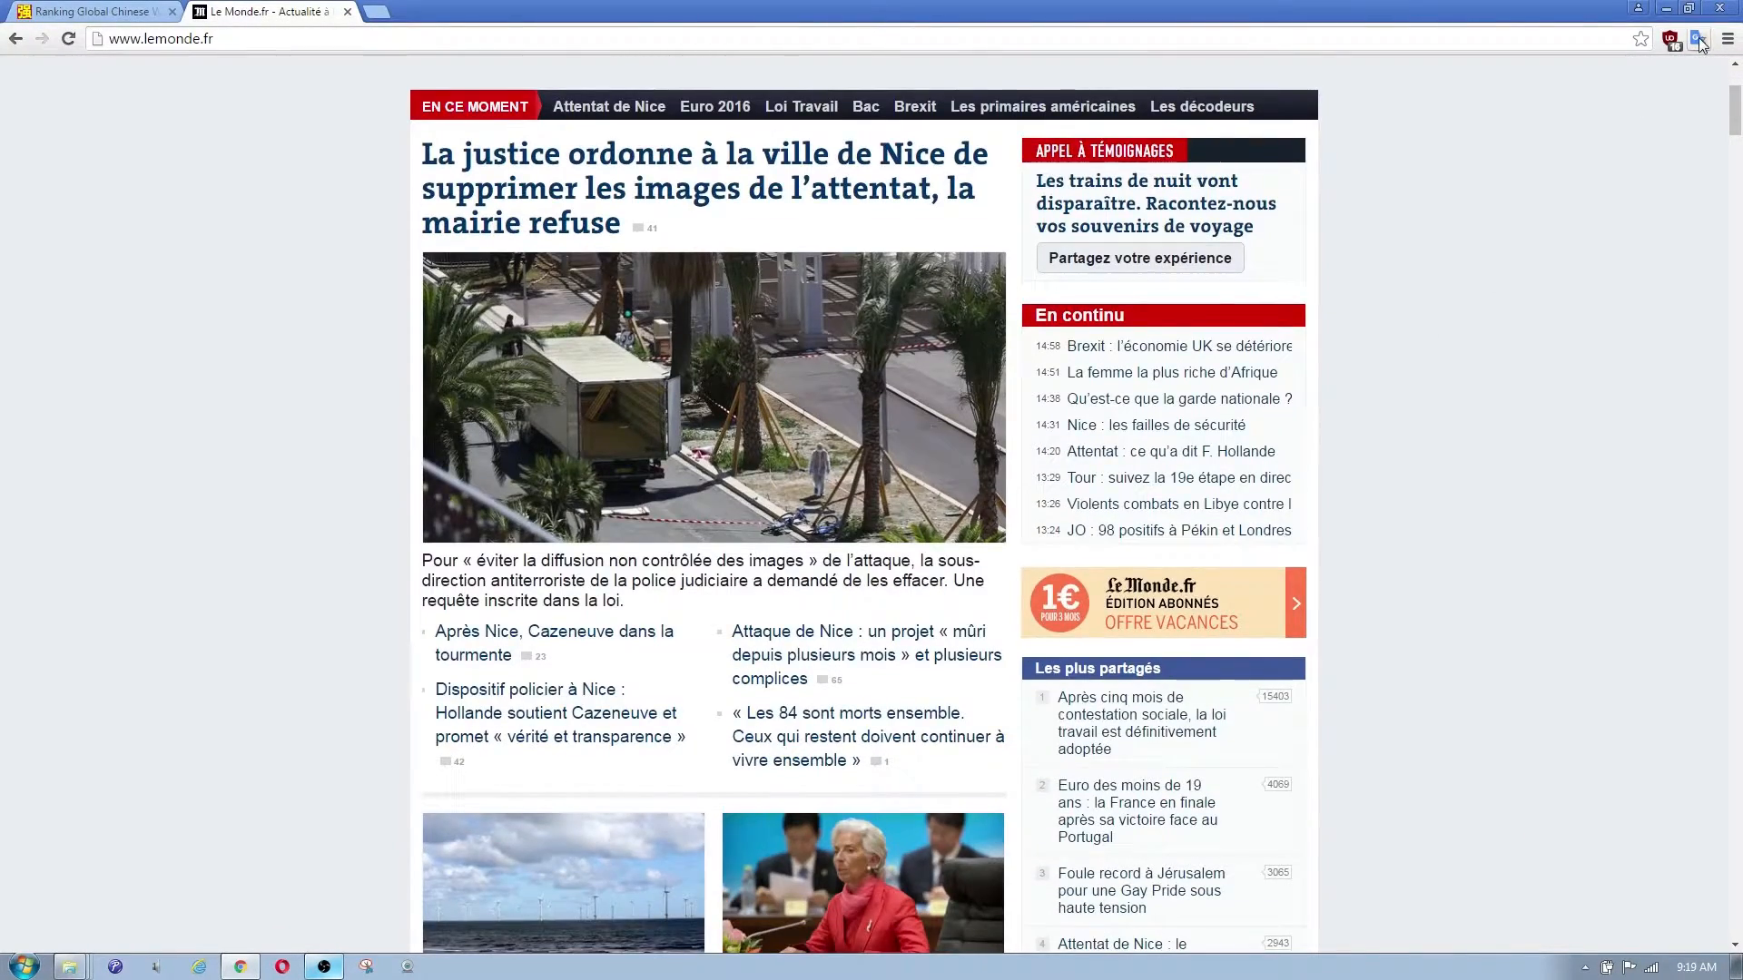
left_click(1703, 39)
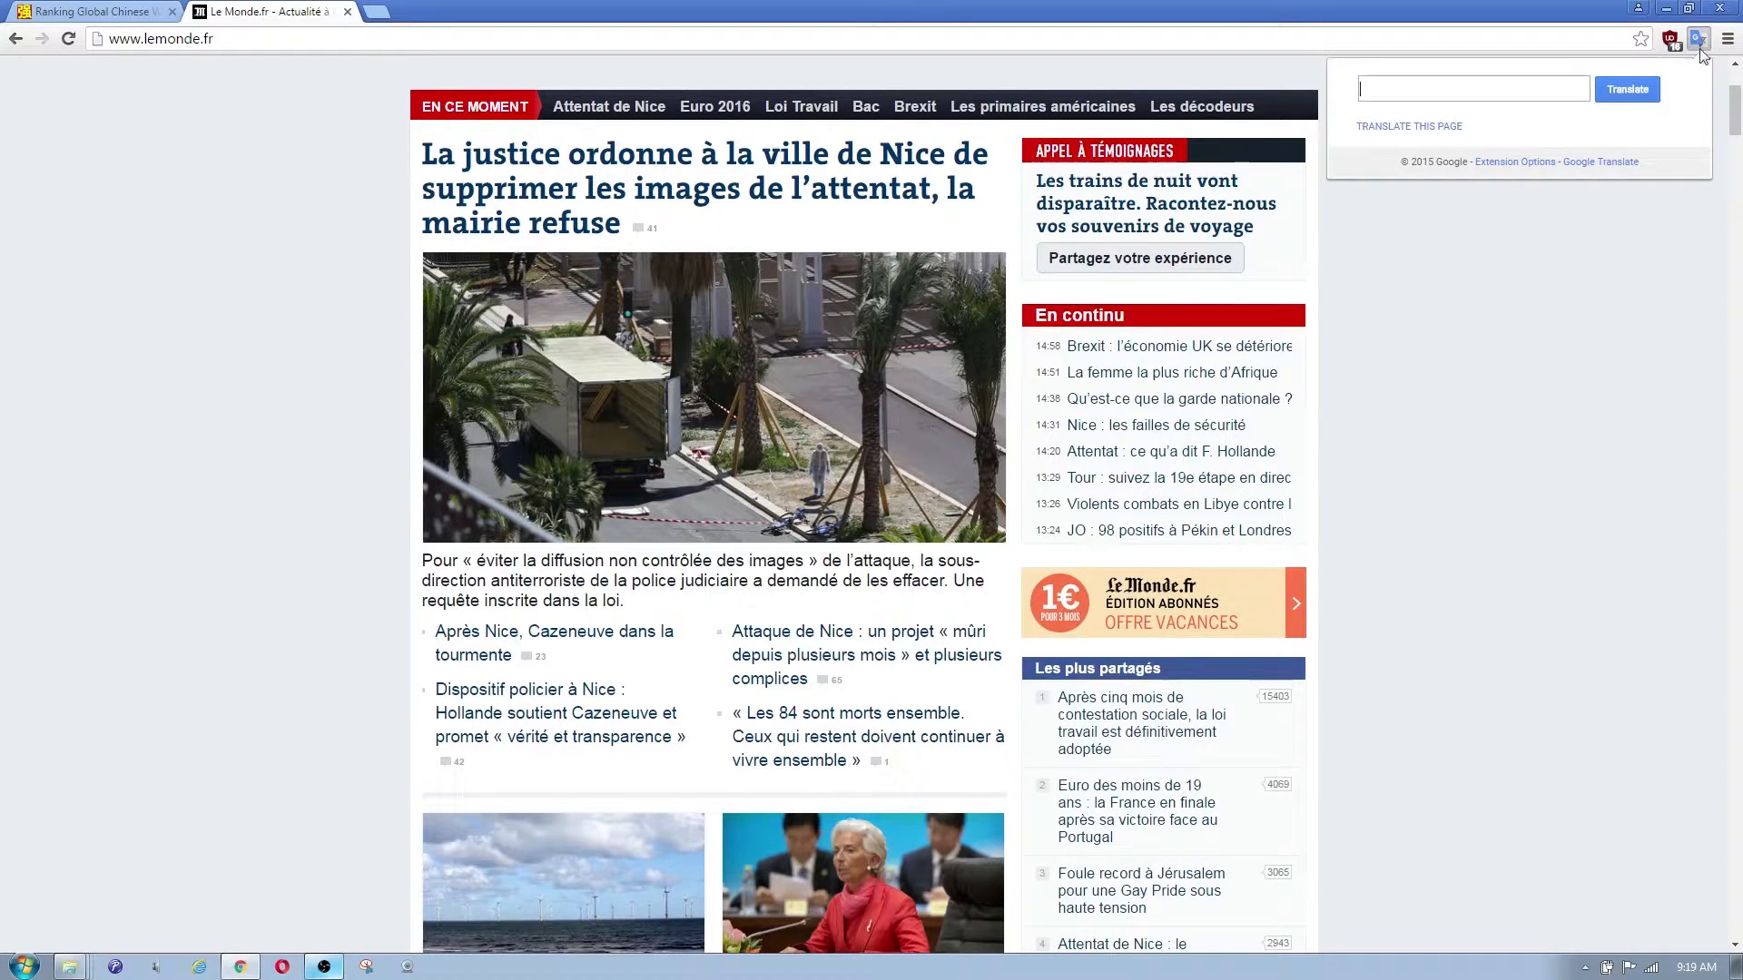
mouse_move(1407, 125)
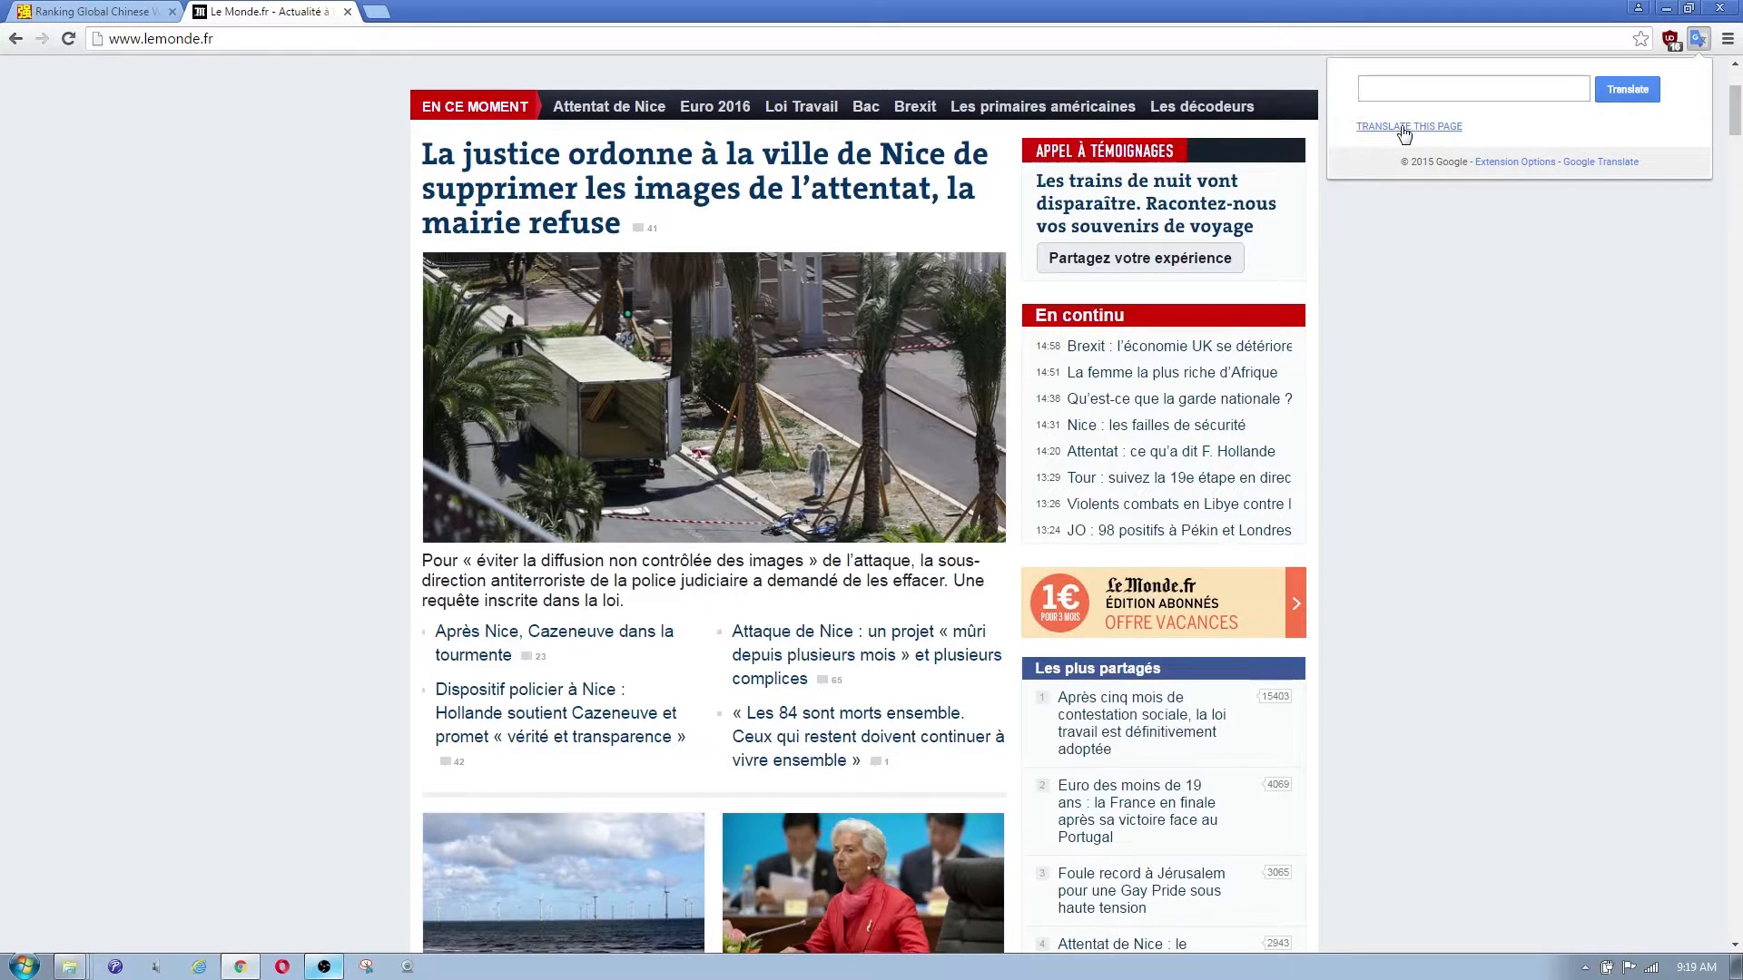
left_click(1408, 125)
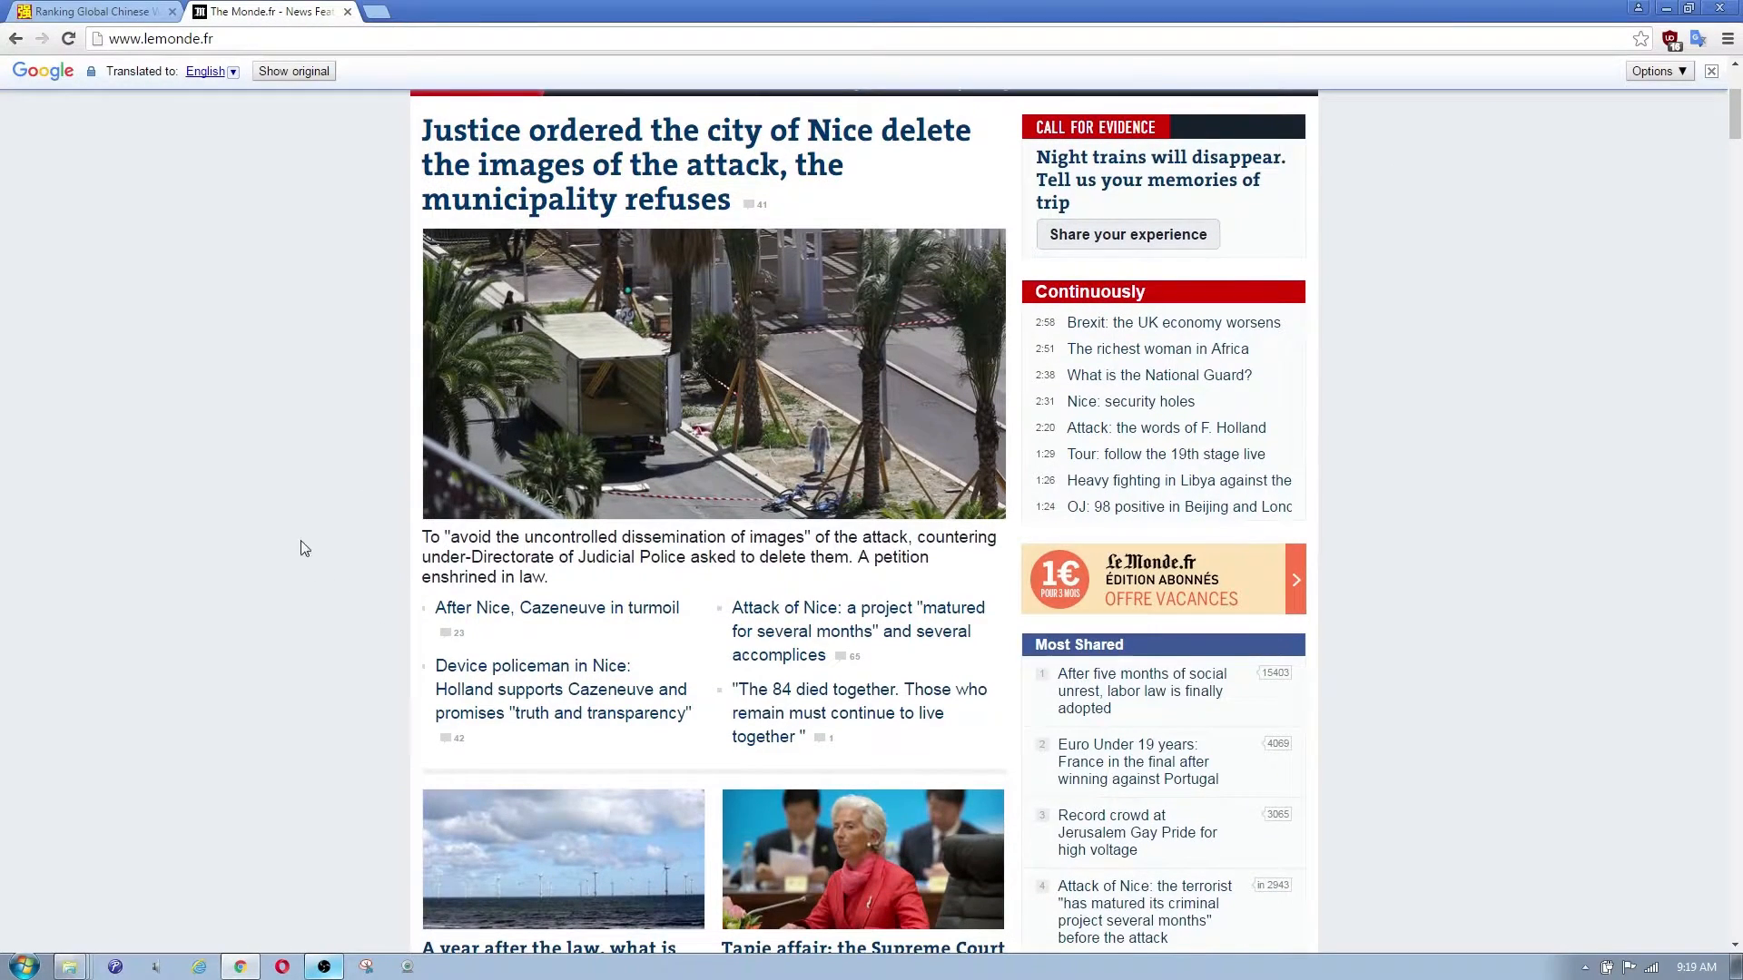
scroll("down", 3)
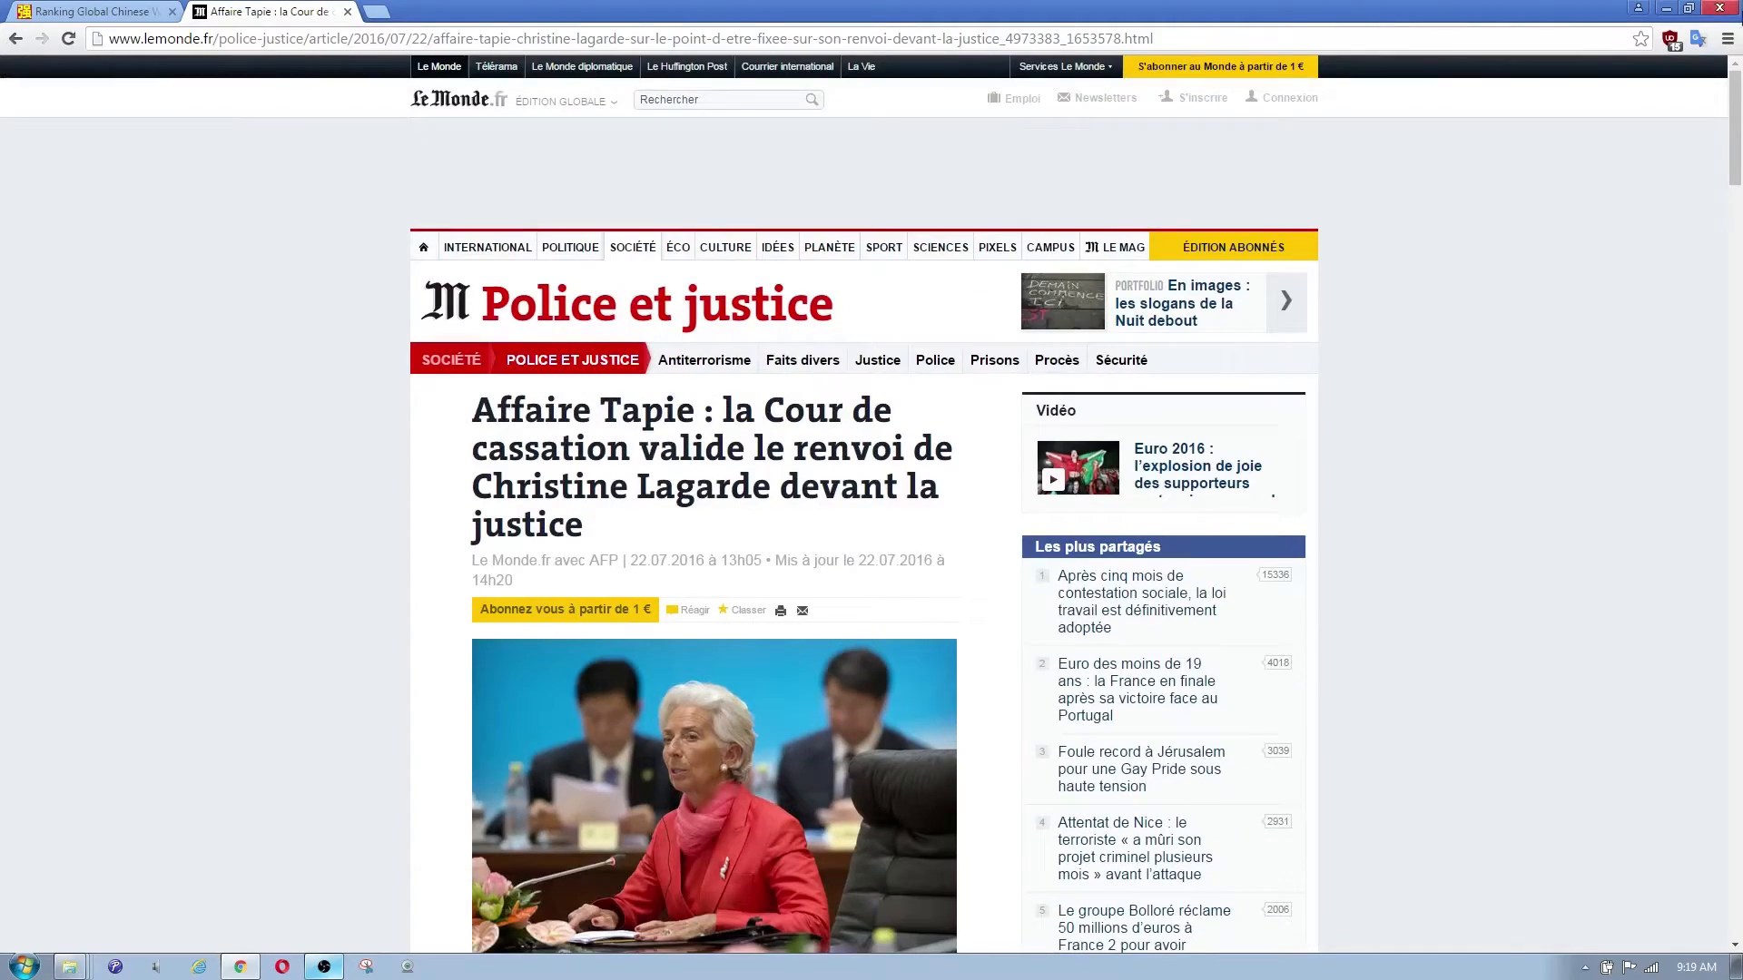
mouse_move(1421, 134)
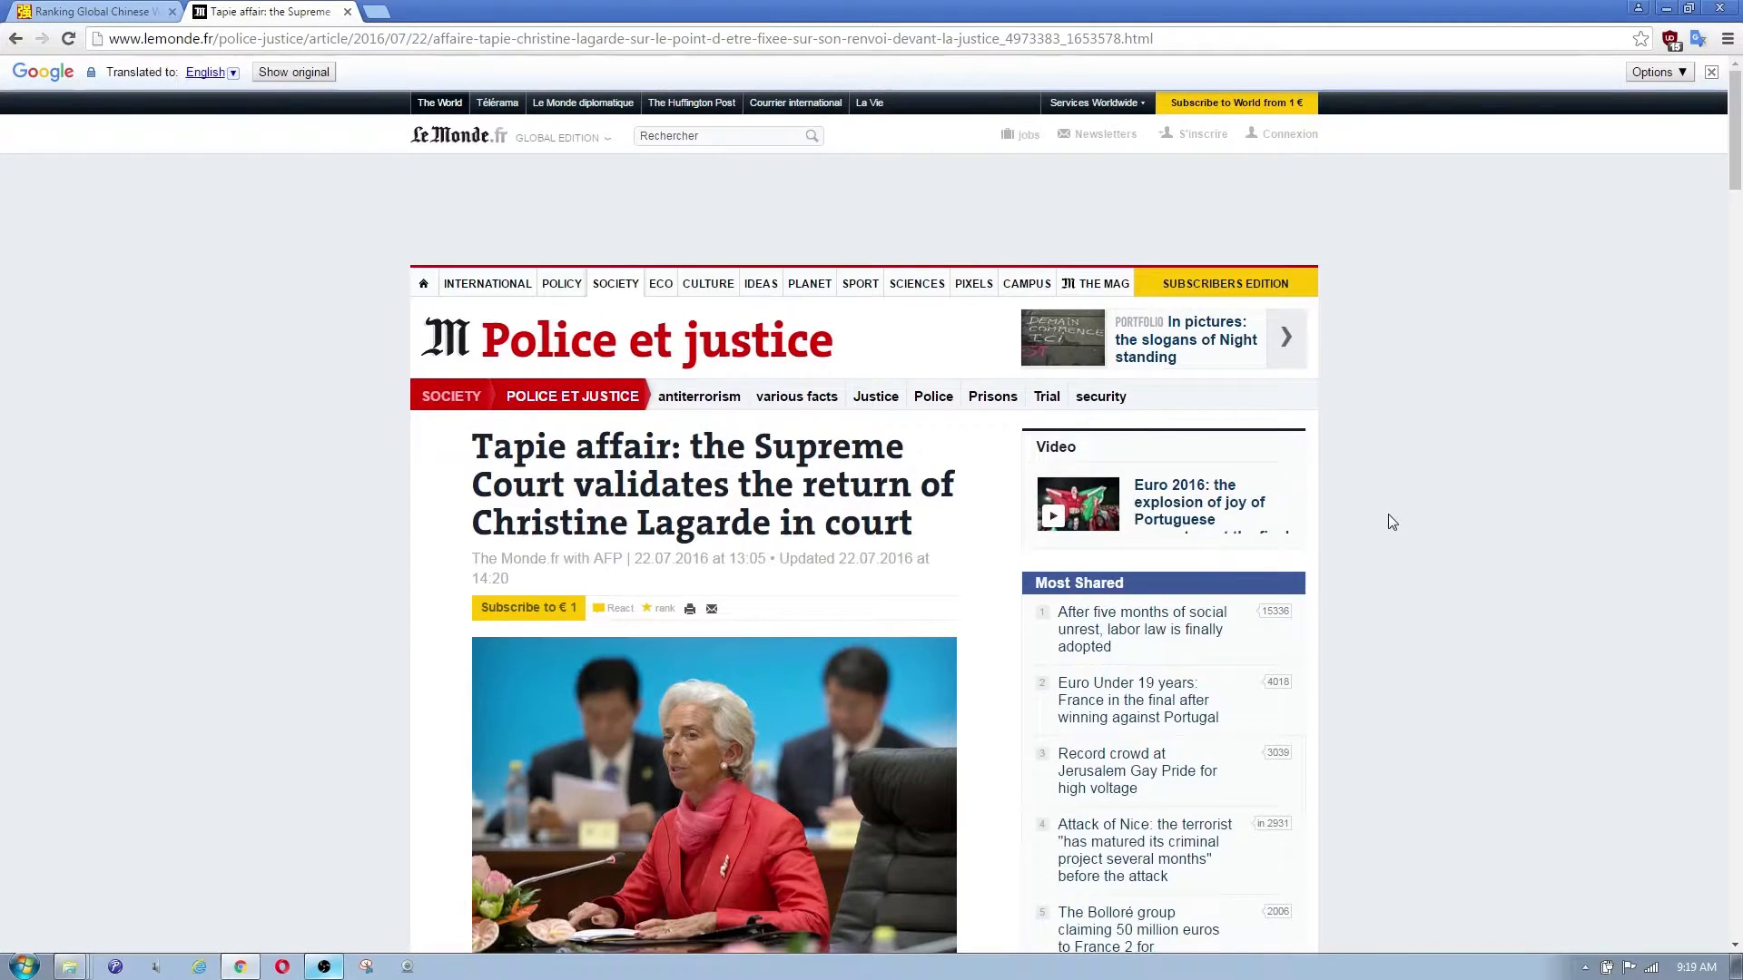
- Revert the Tapie affair article to its original French with 'Show original'
scroll("down", 3)
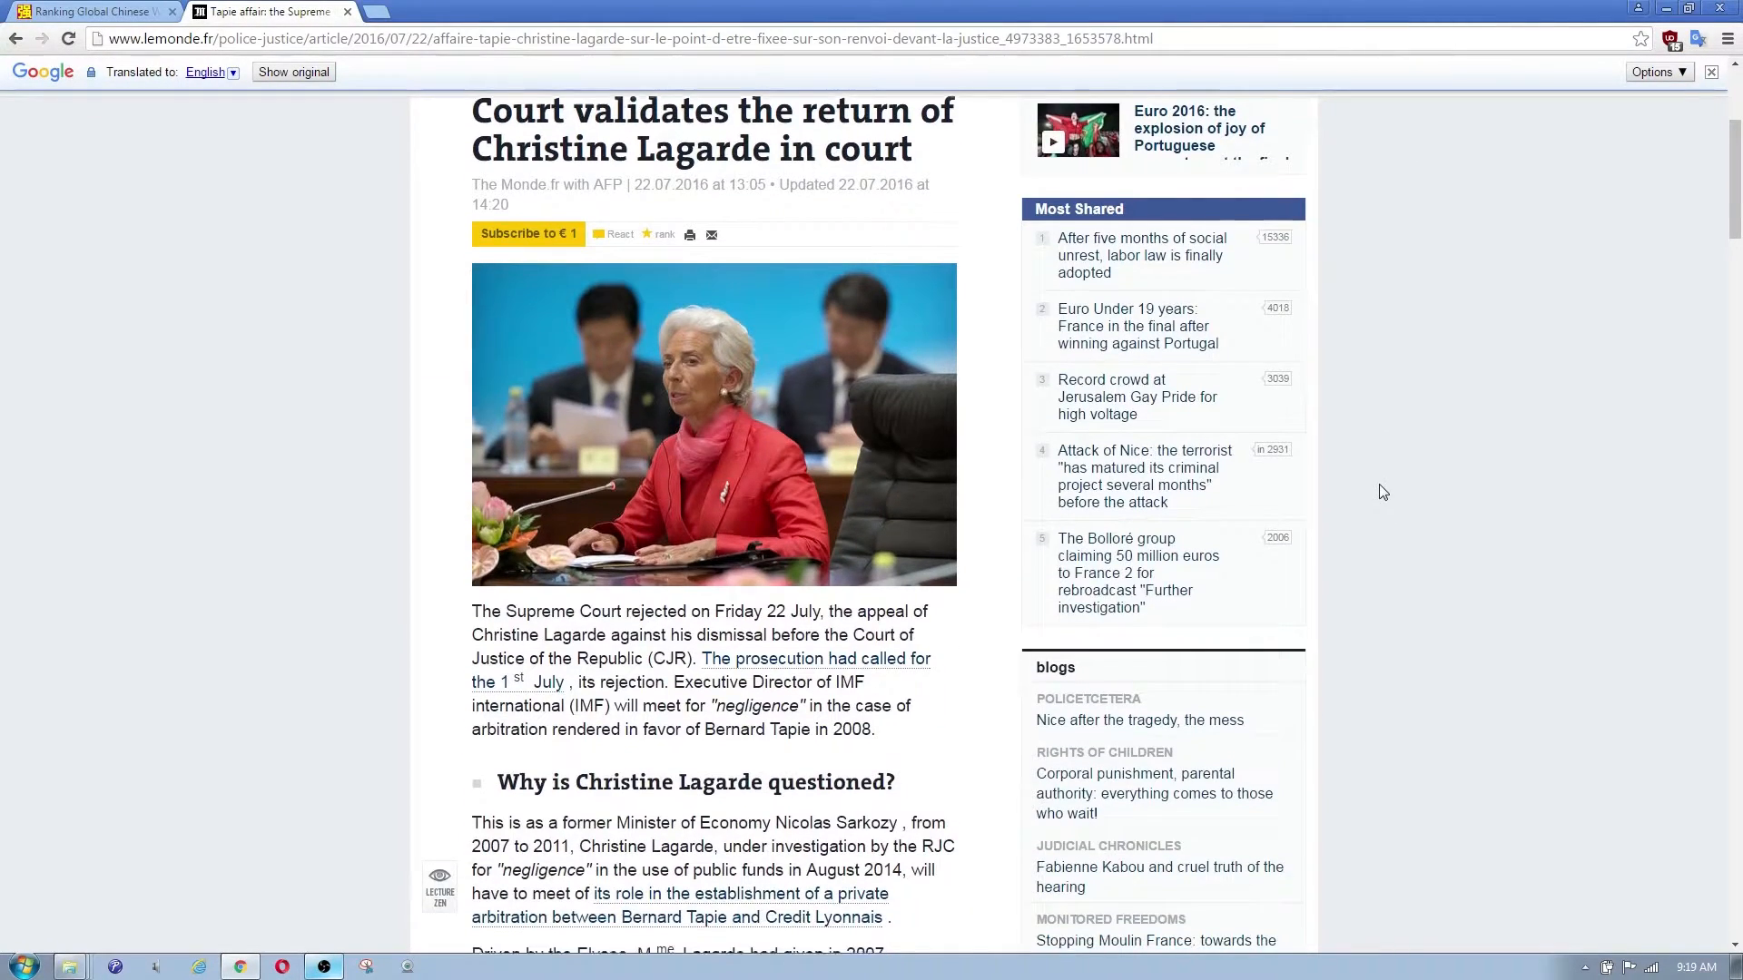
scroll("up", 3)
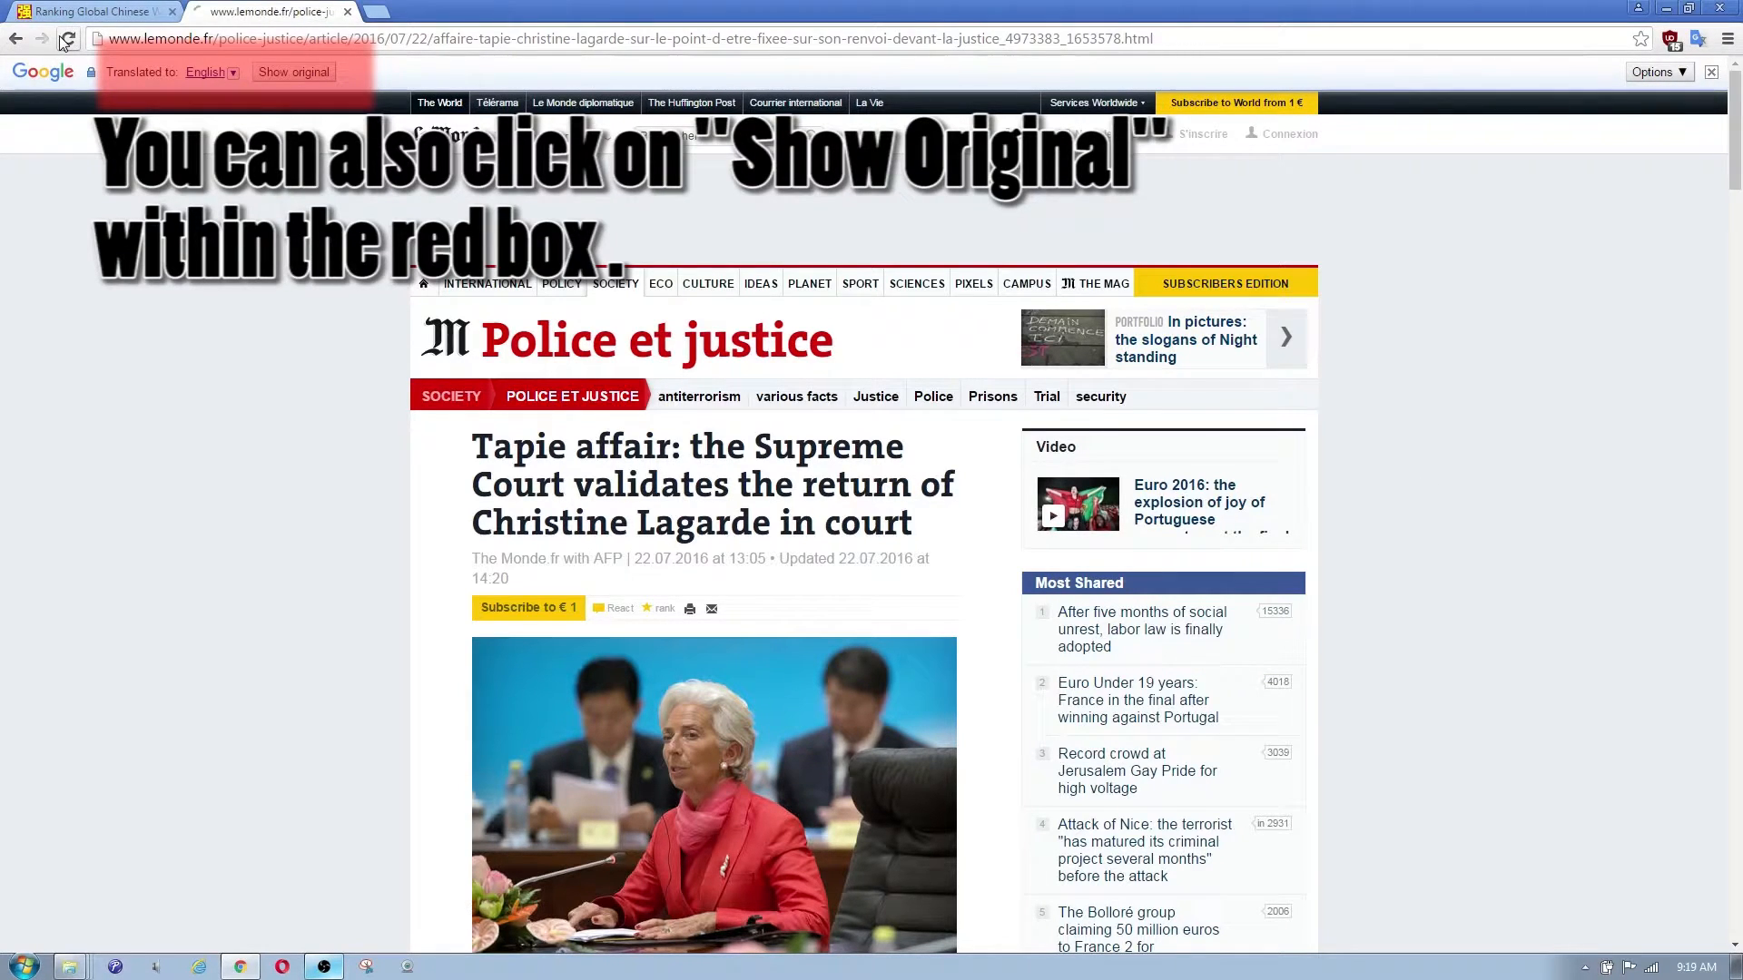
left_click(292, 71)
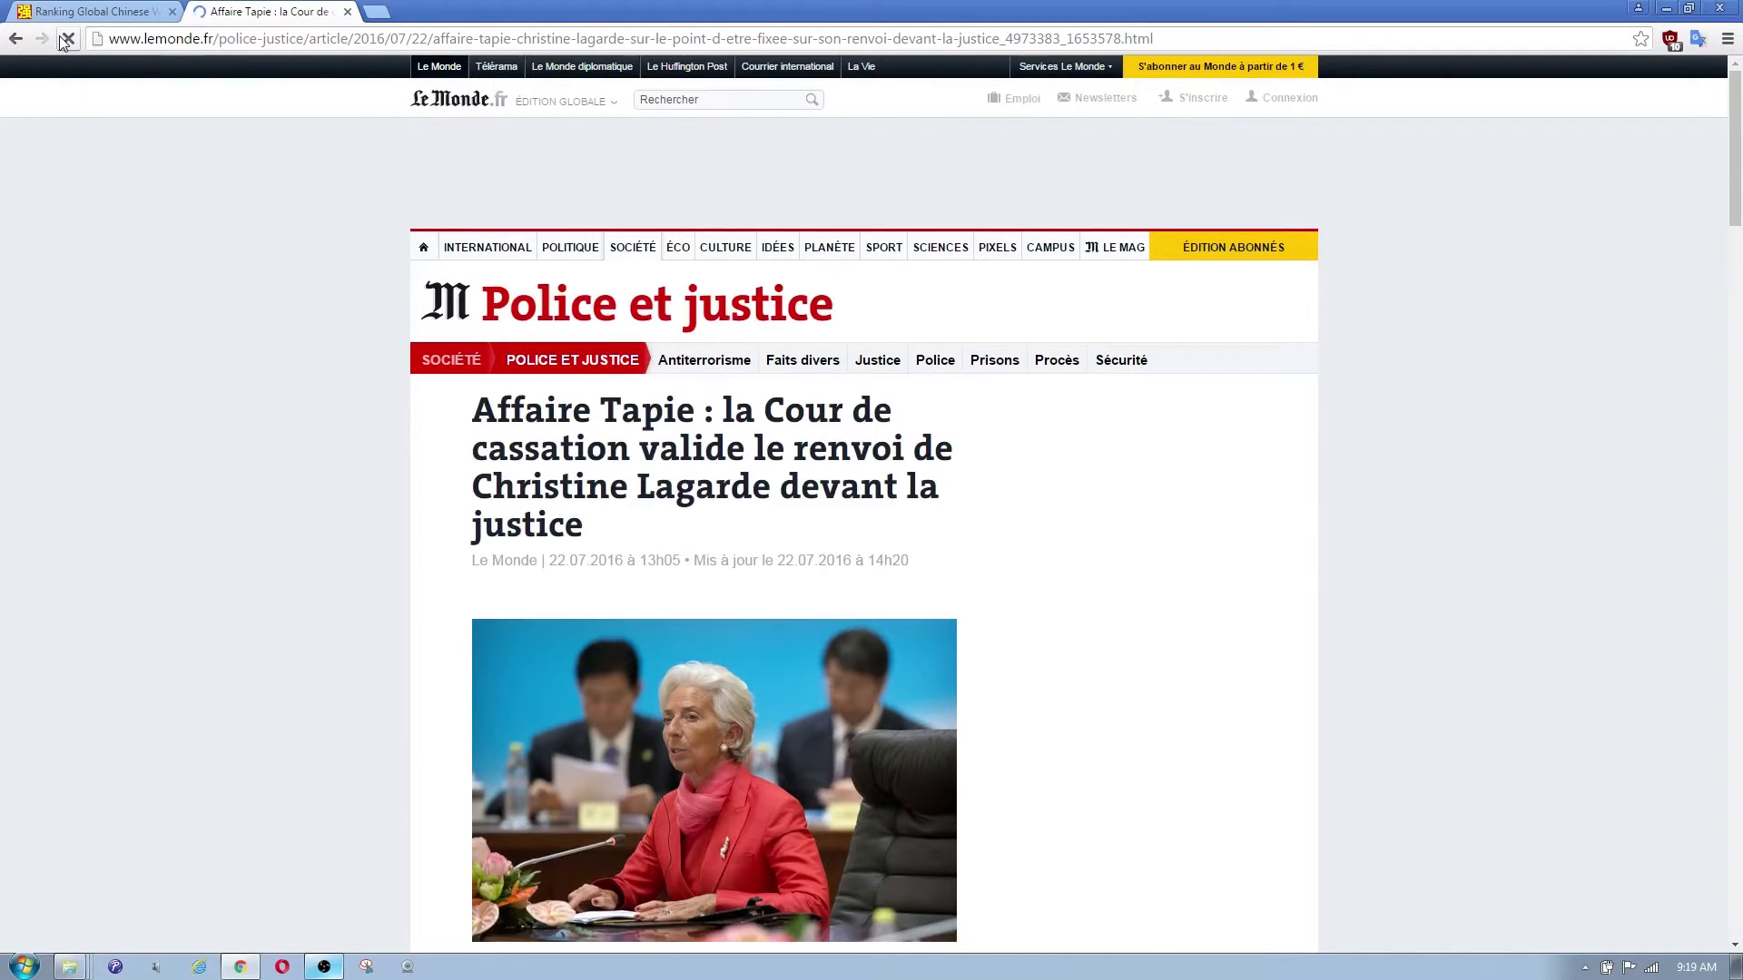
scroll("down", 3)
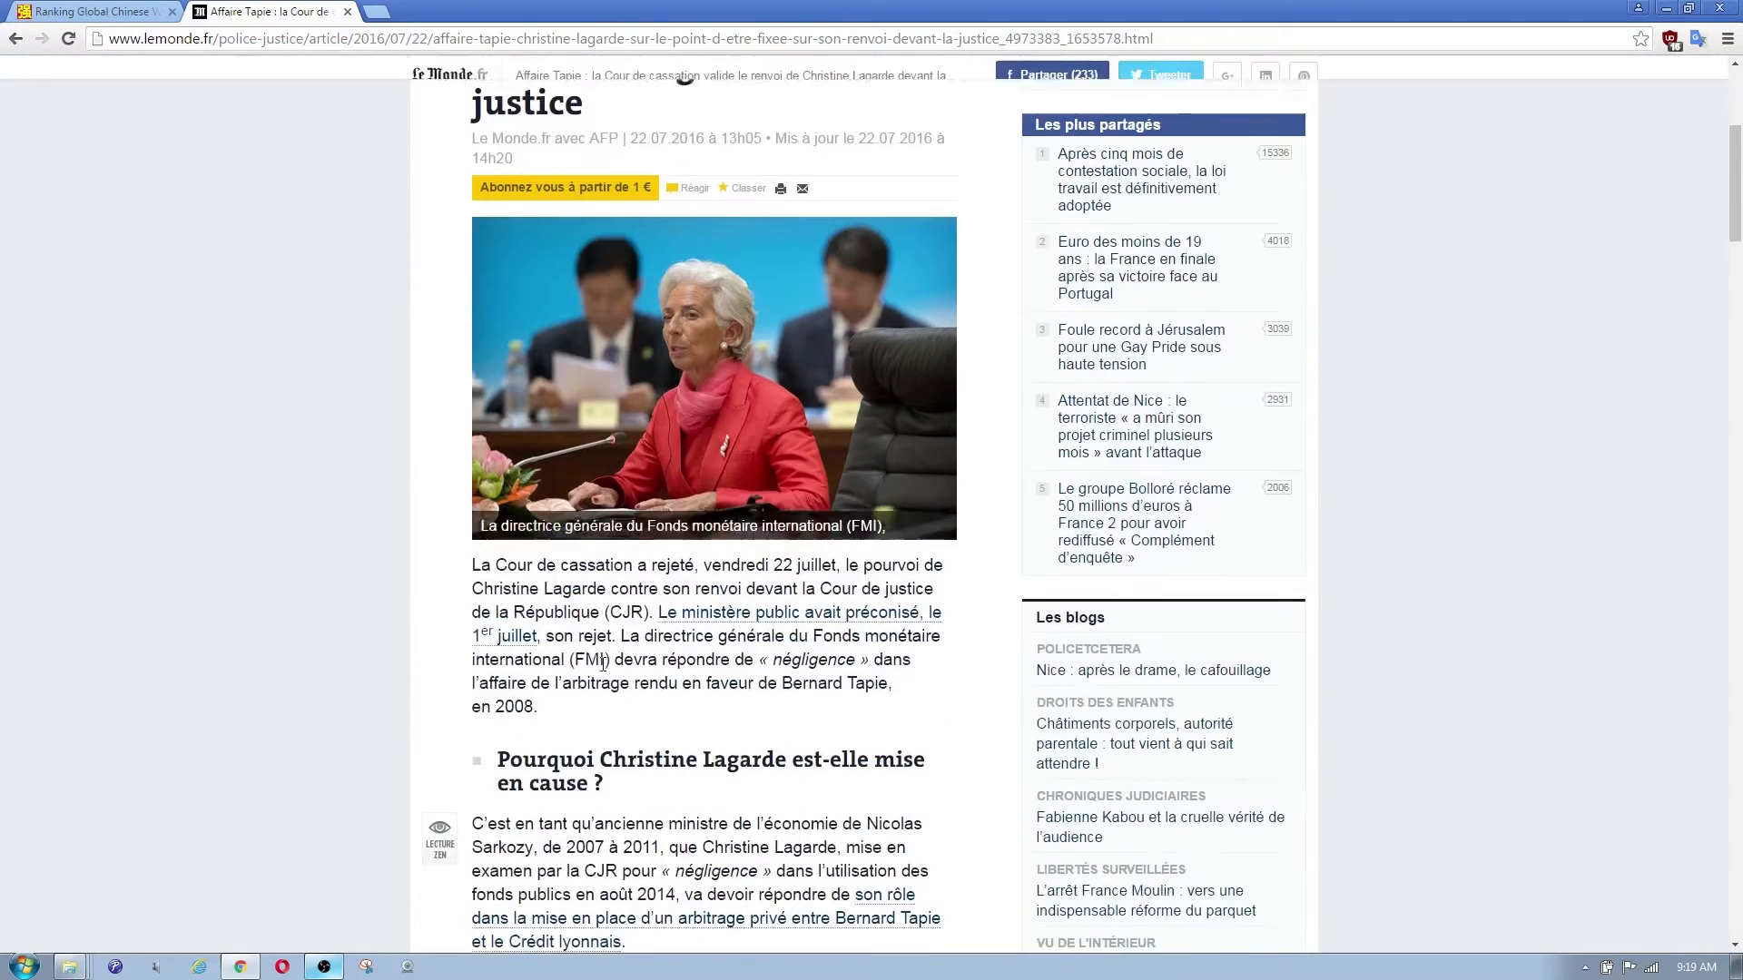
scroll("up", 3)
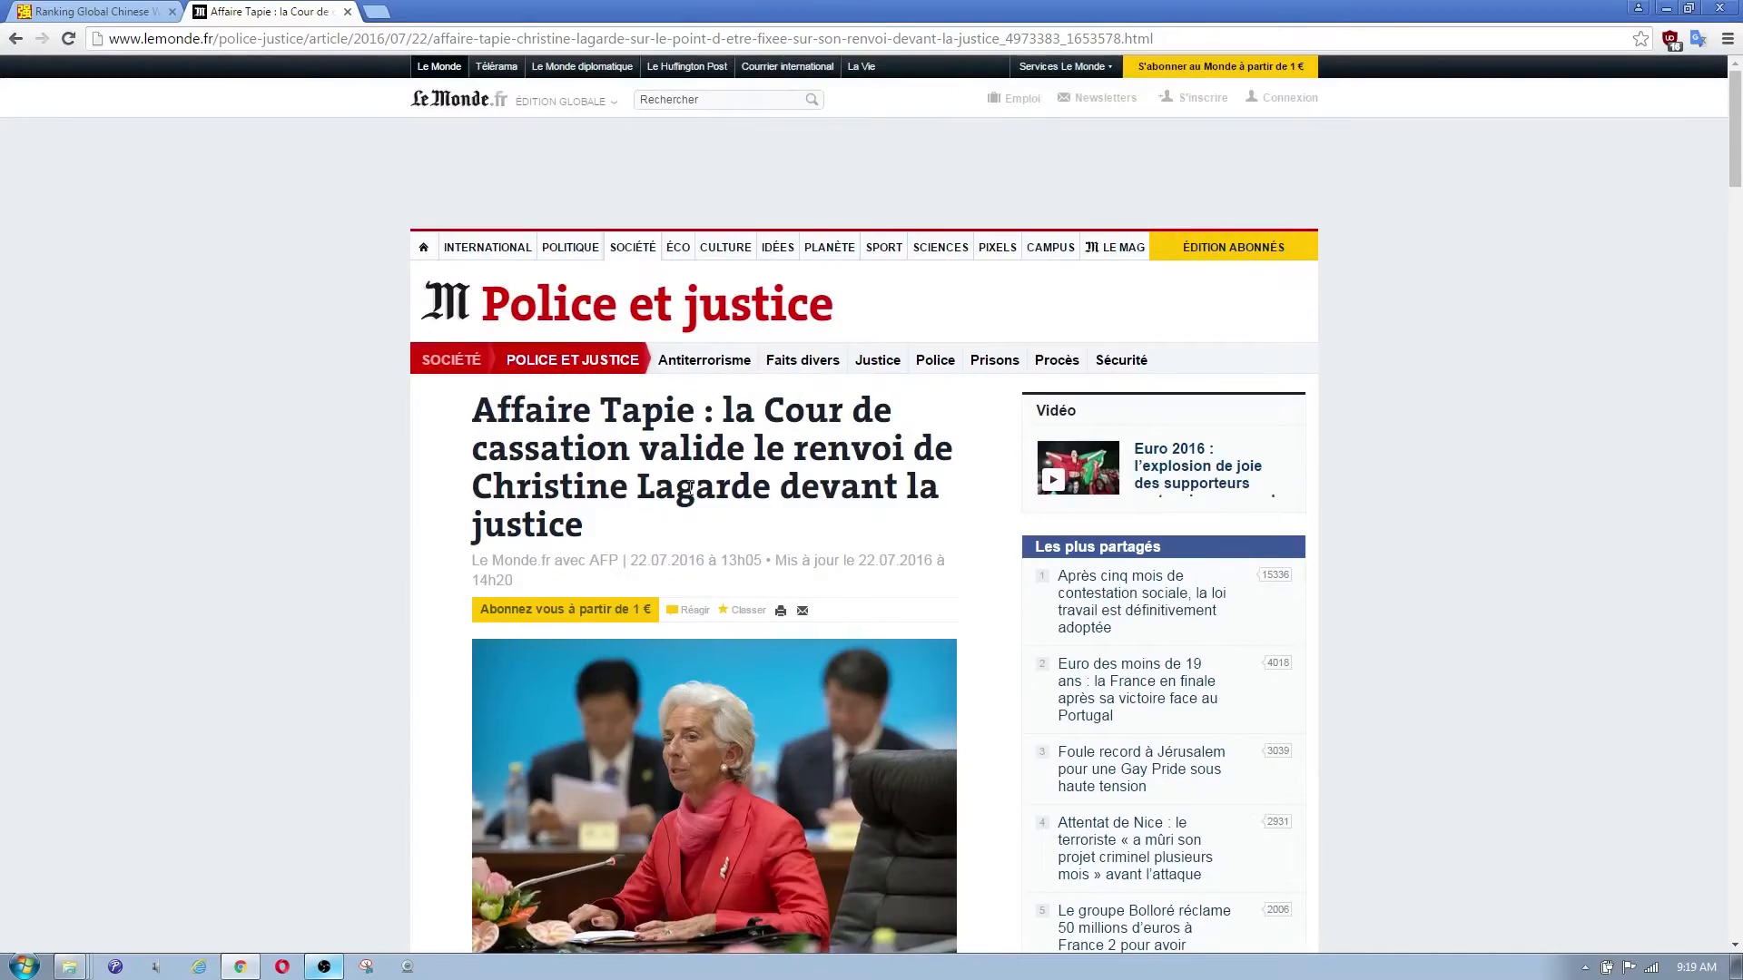
- Look up the headline word 'Affaire' with the Translate extension, shown in English as 'Case'
double_click(523, 410)
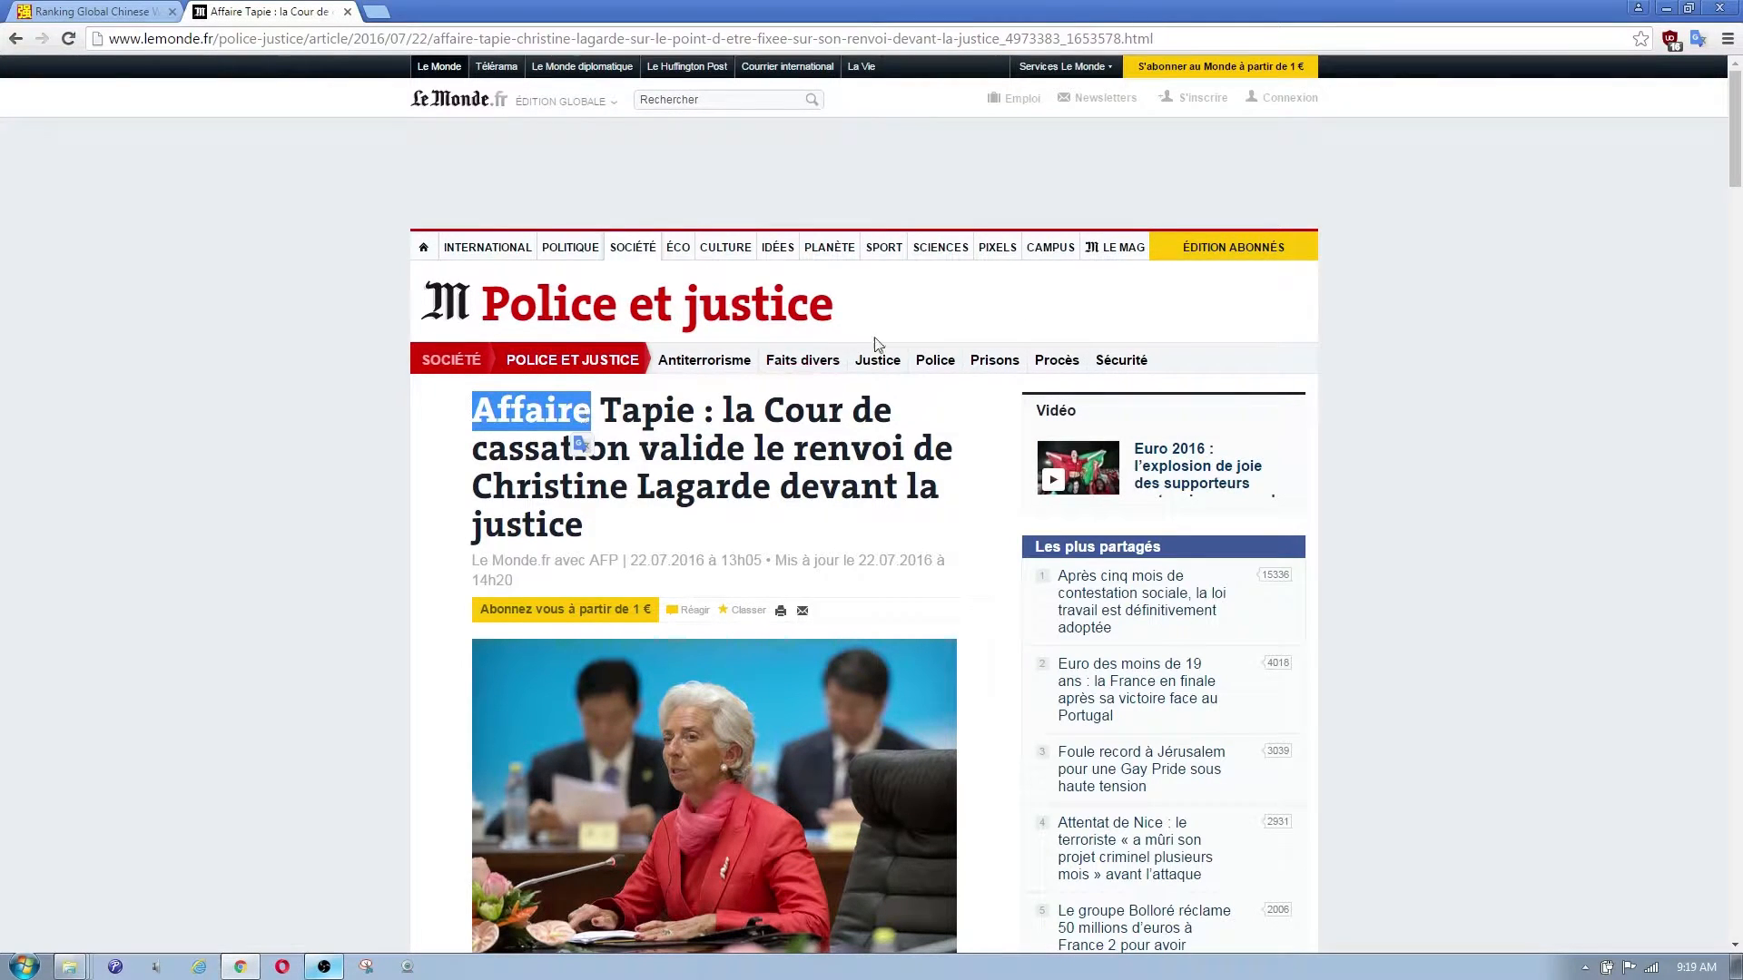
left_click(1700, 38)
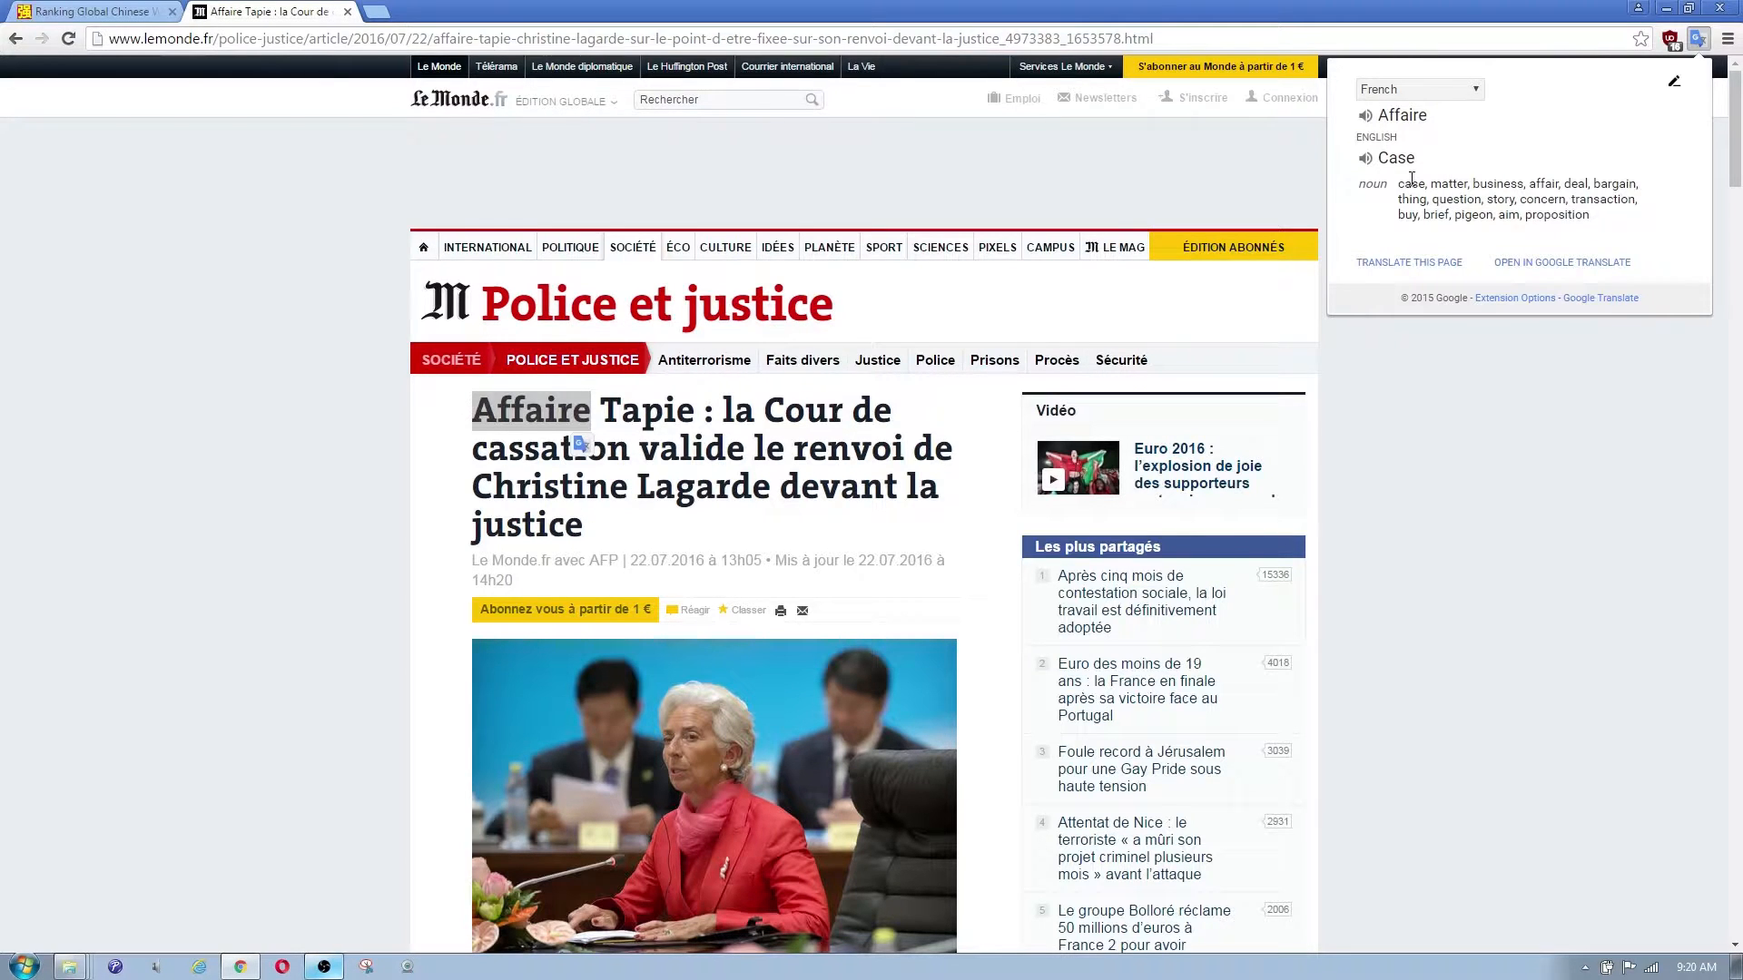
mouse_move(1435, 158)
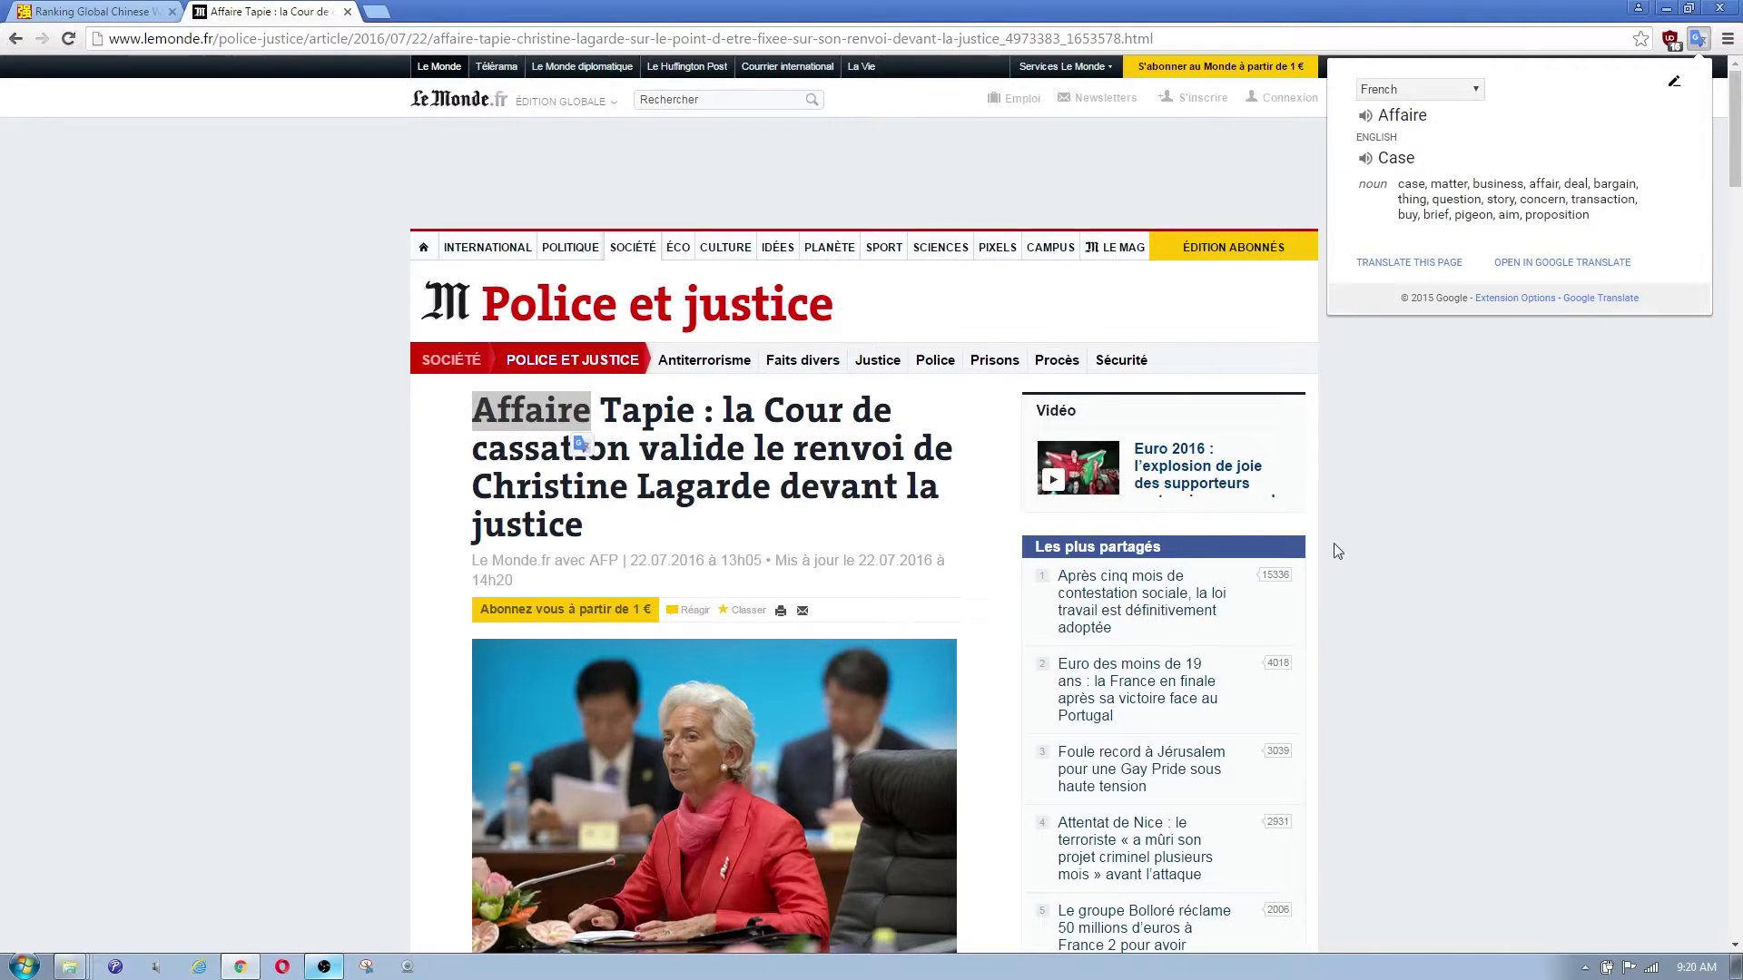
- Look up the article word 'annulée' further down, translated as 'canceled'
scroll("down", 3)
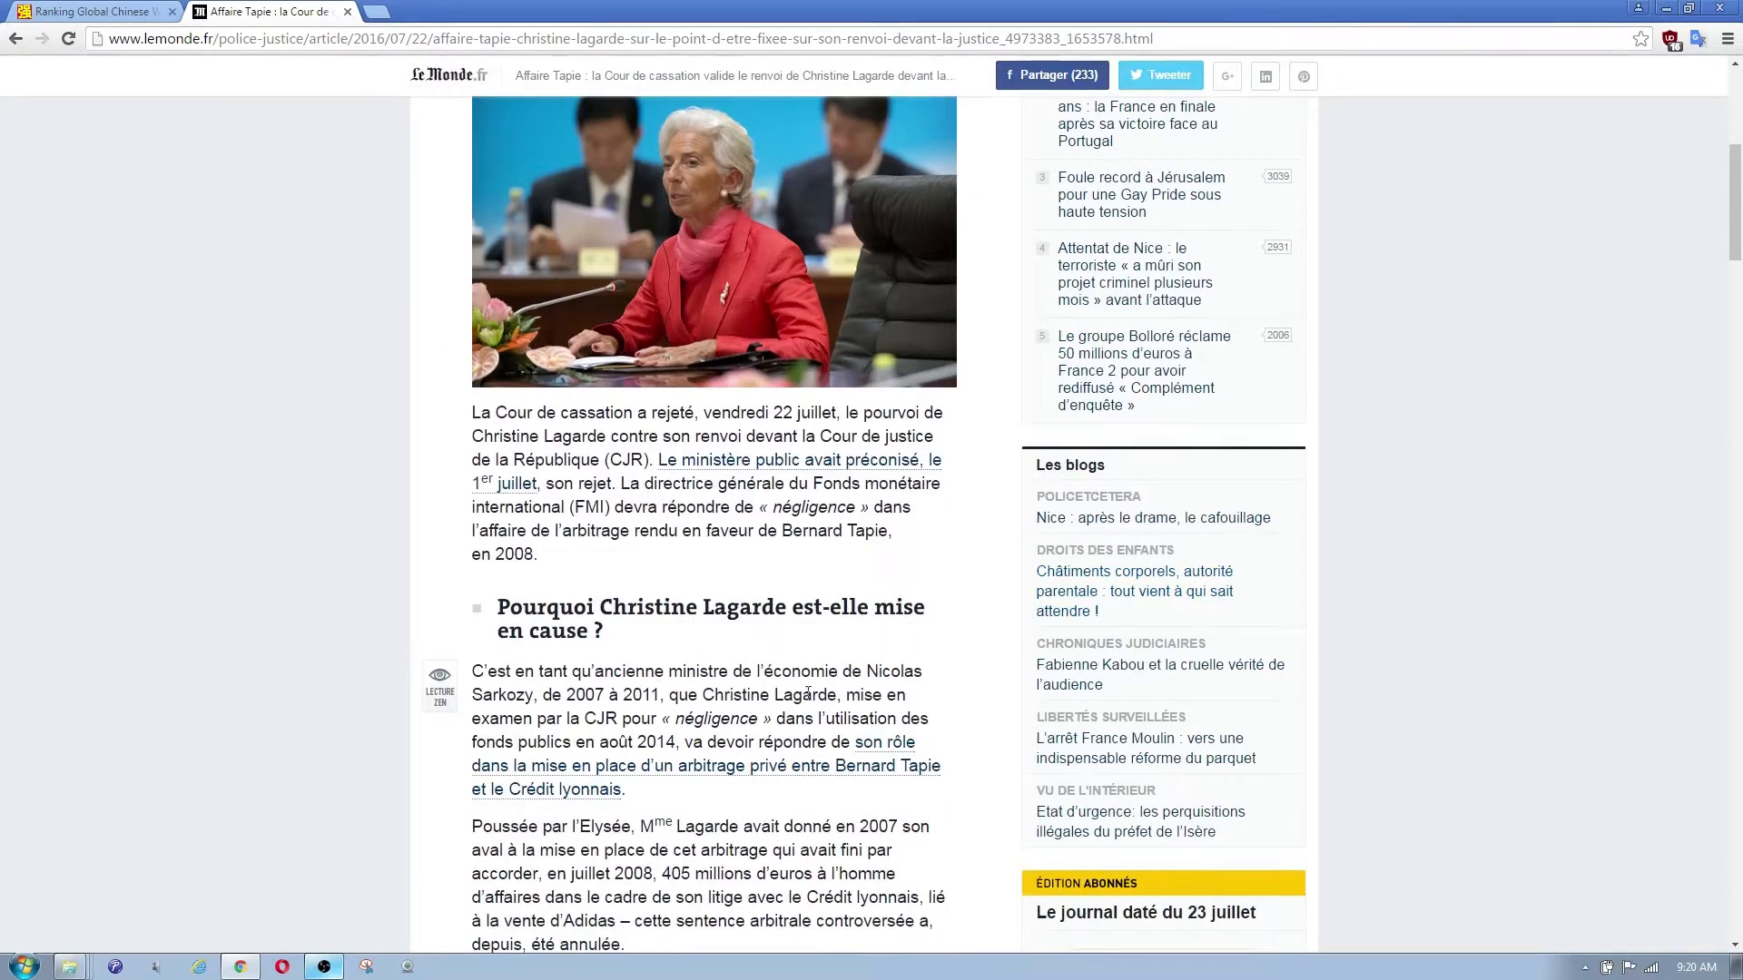
scroll("down", 3)
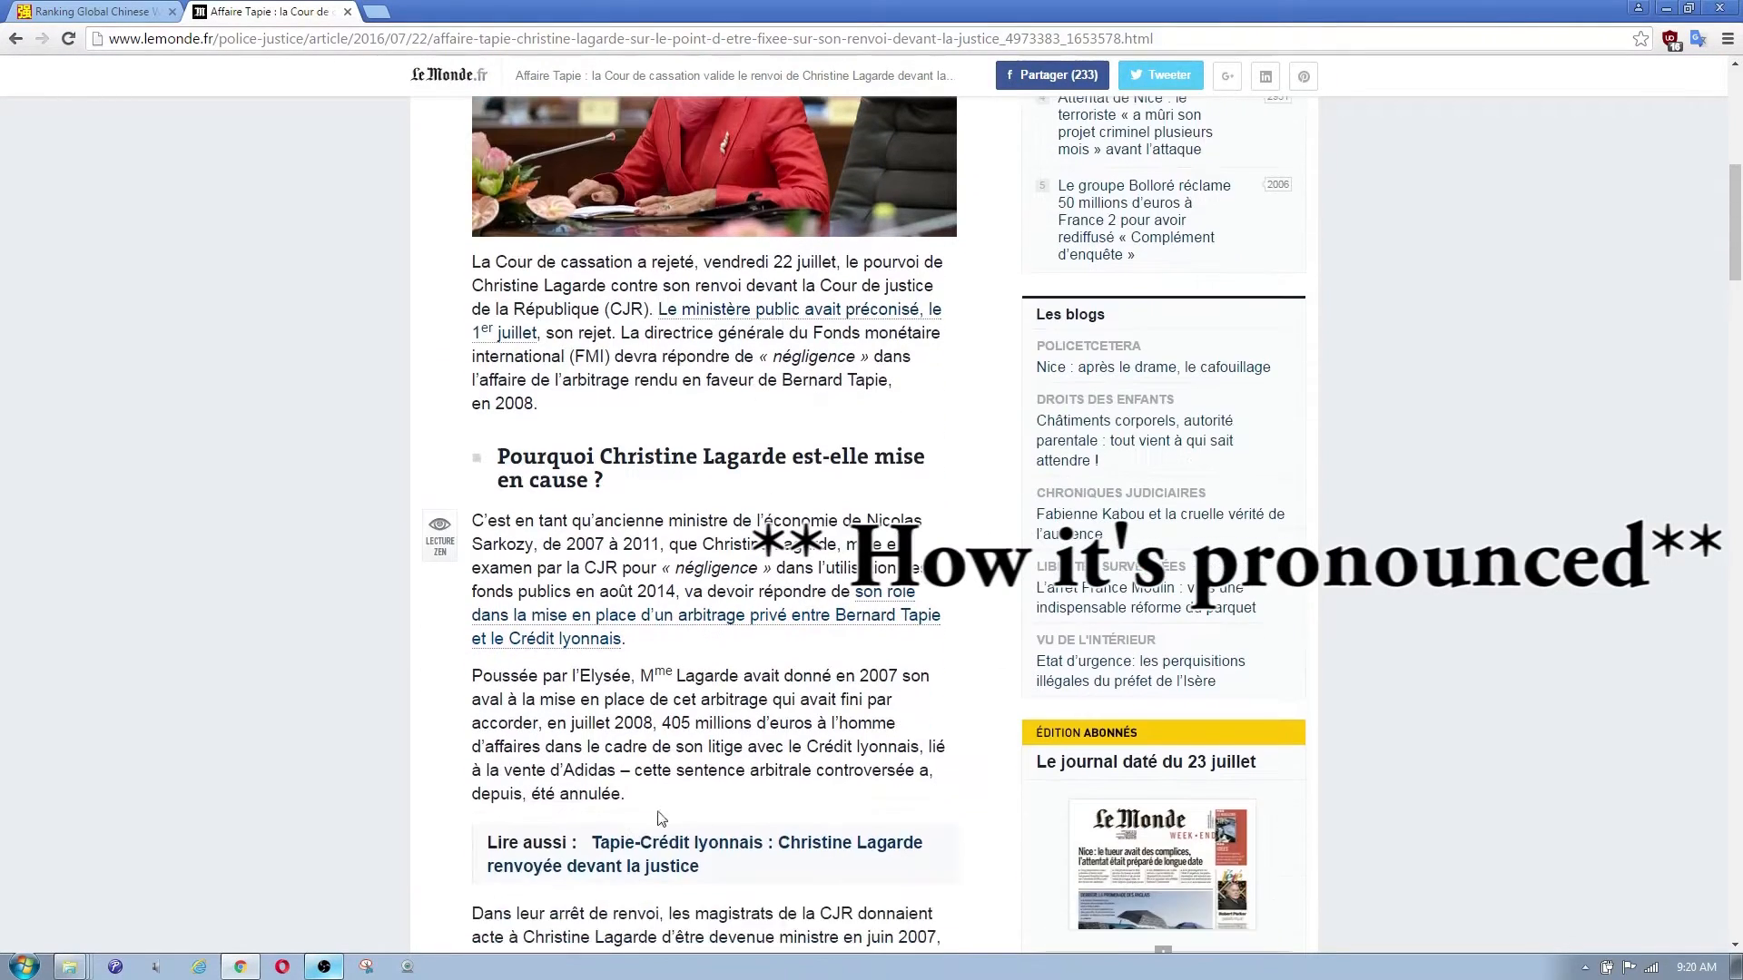
double_click(593, 793)
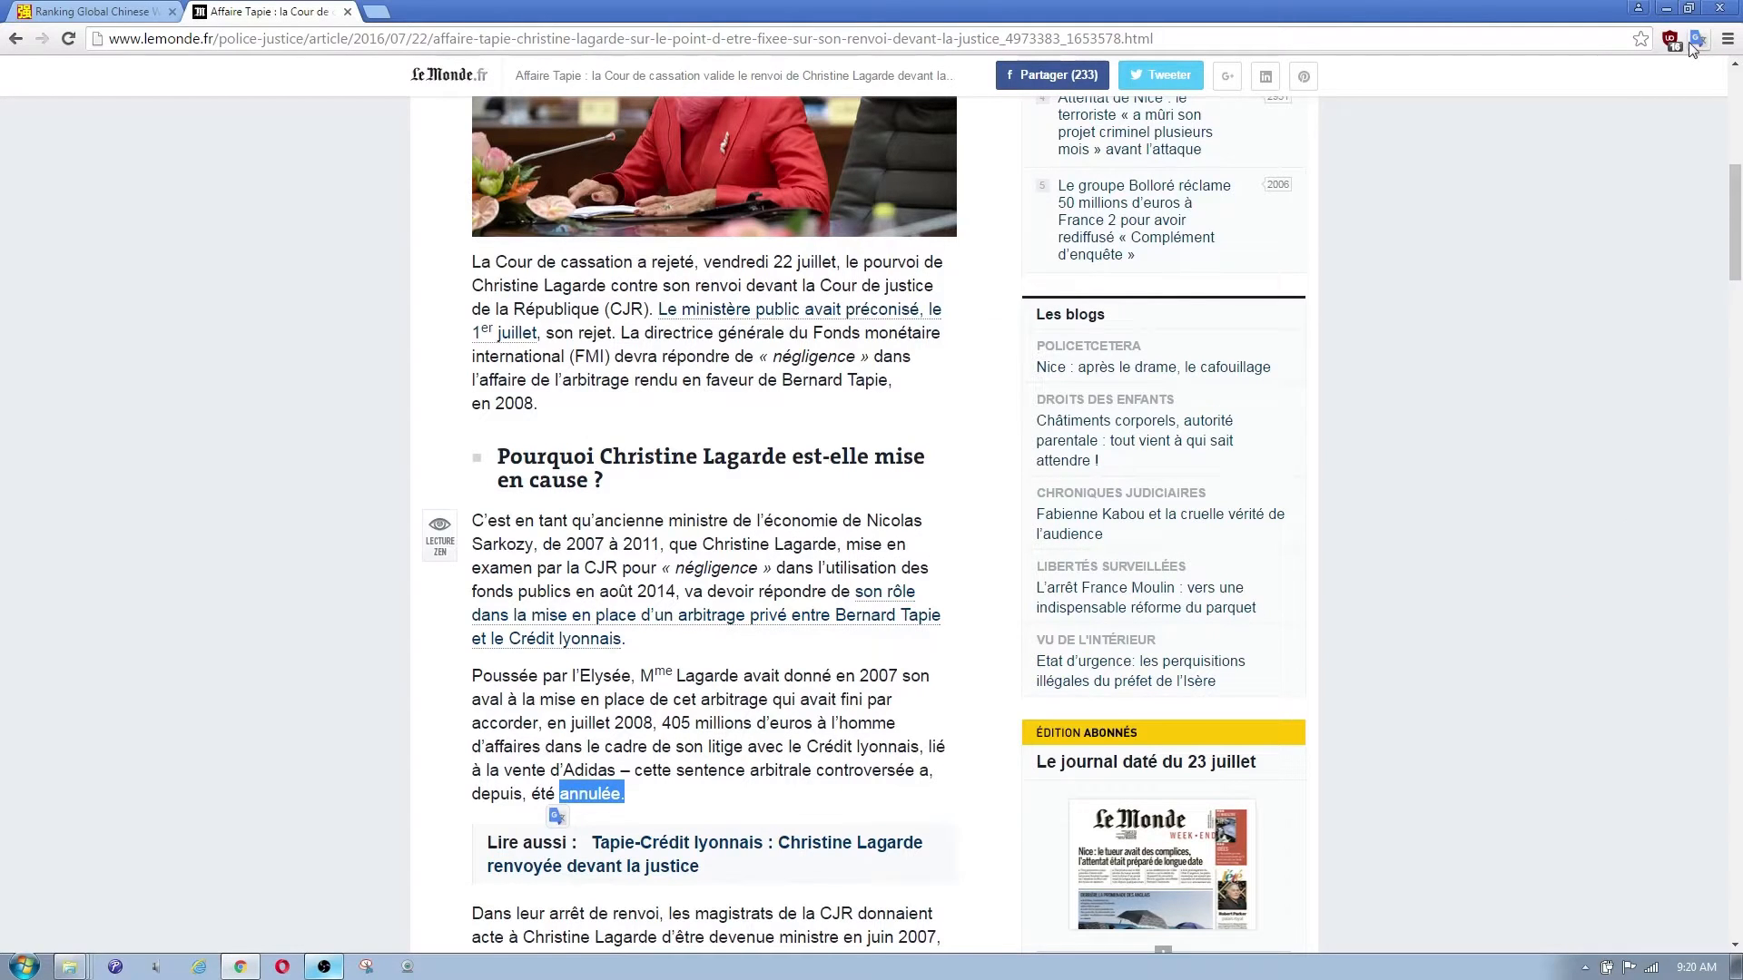
left_click(1674, 39)
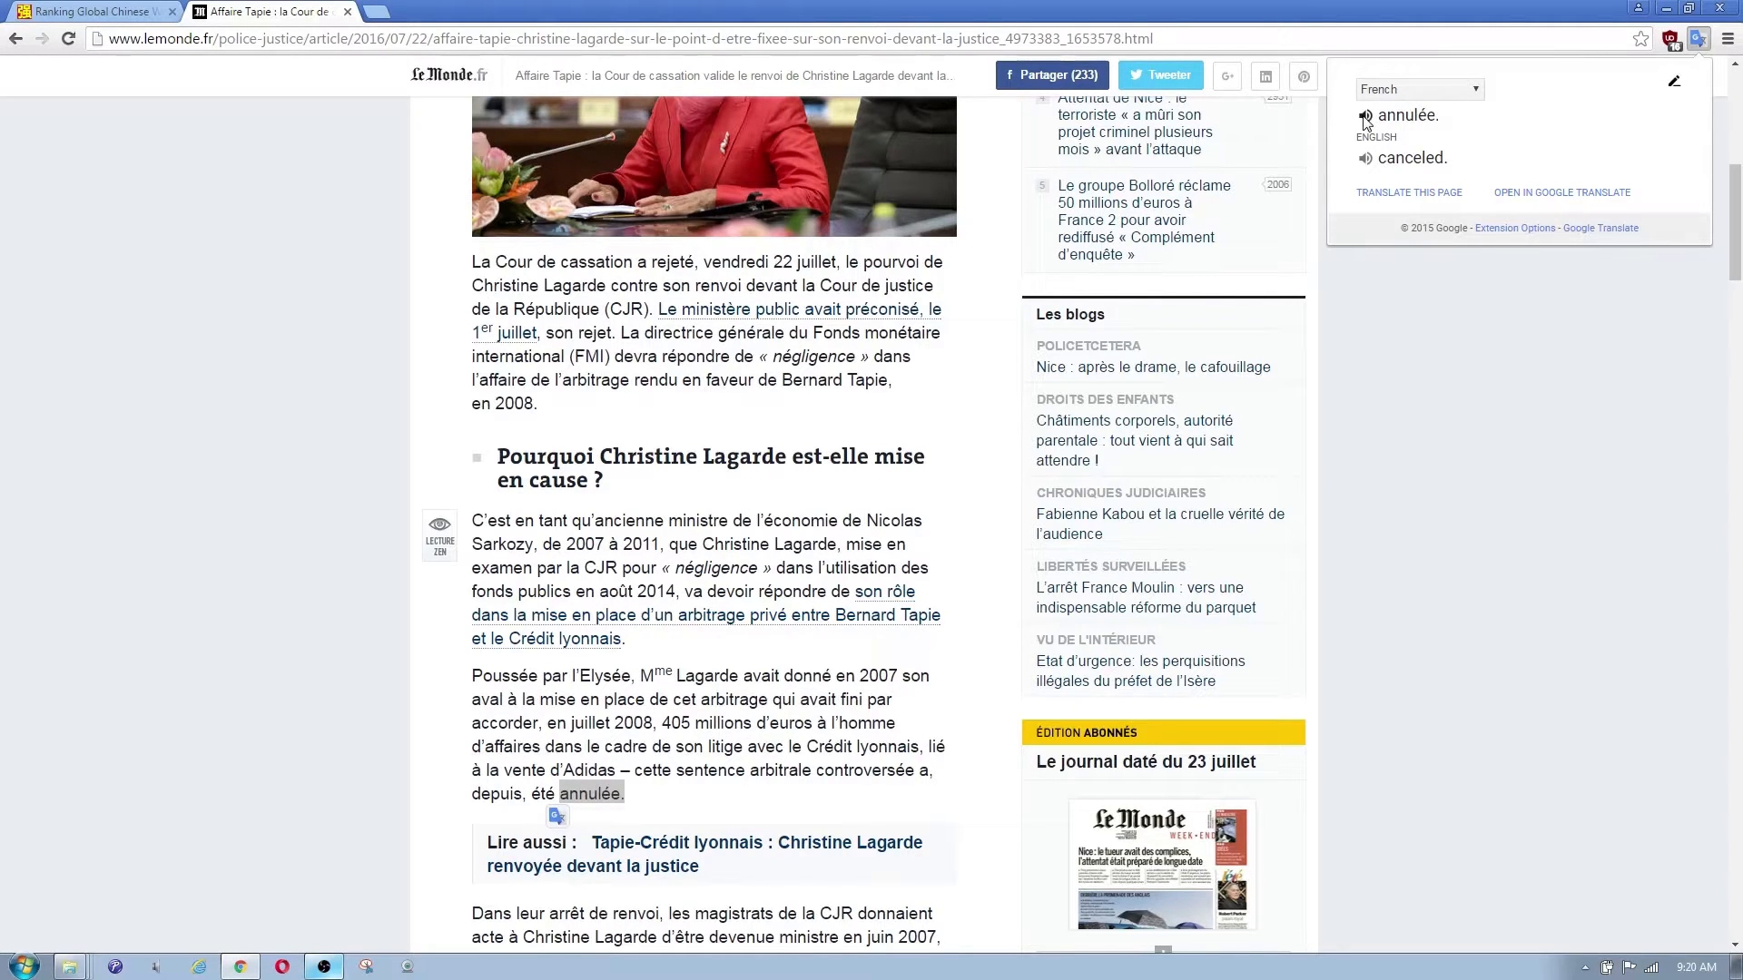
mouse_move(1366, 164)
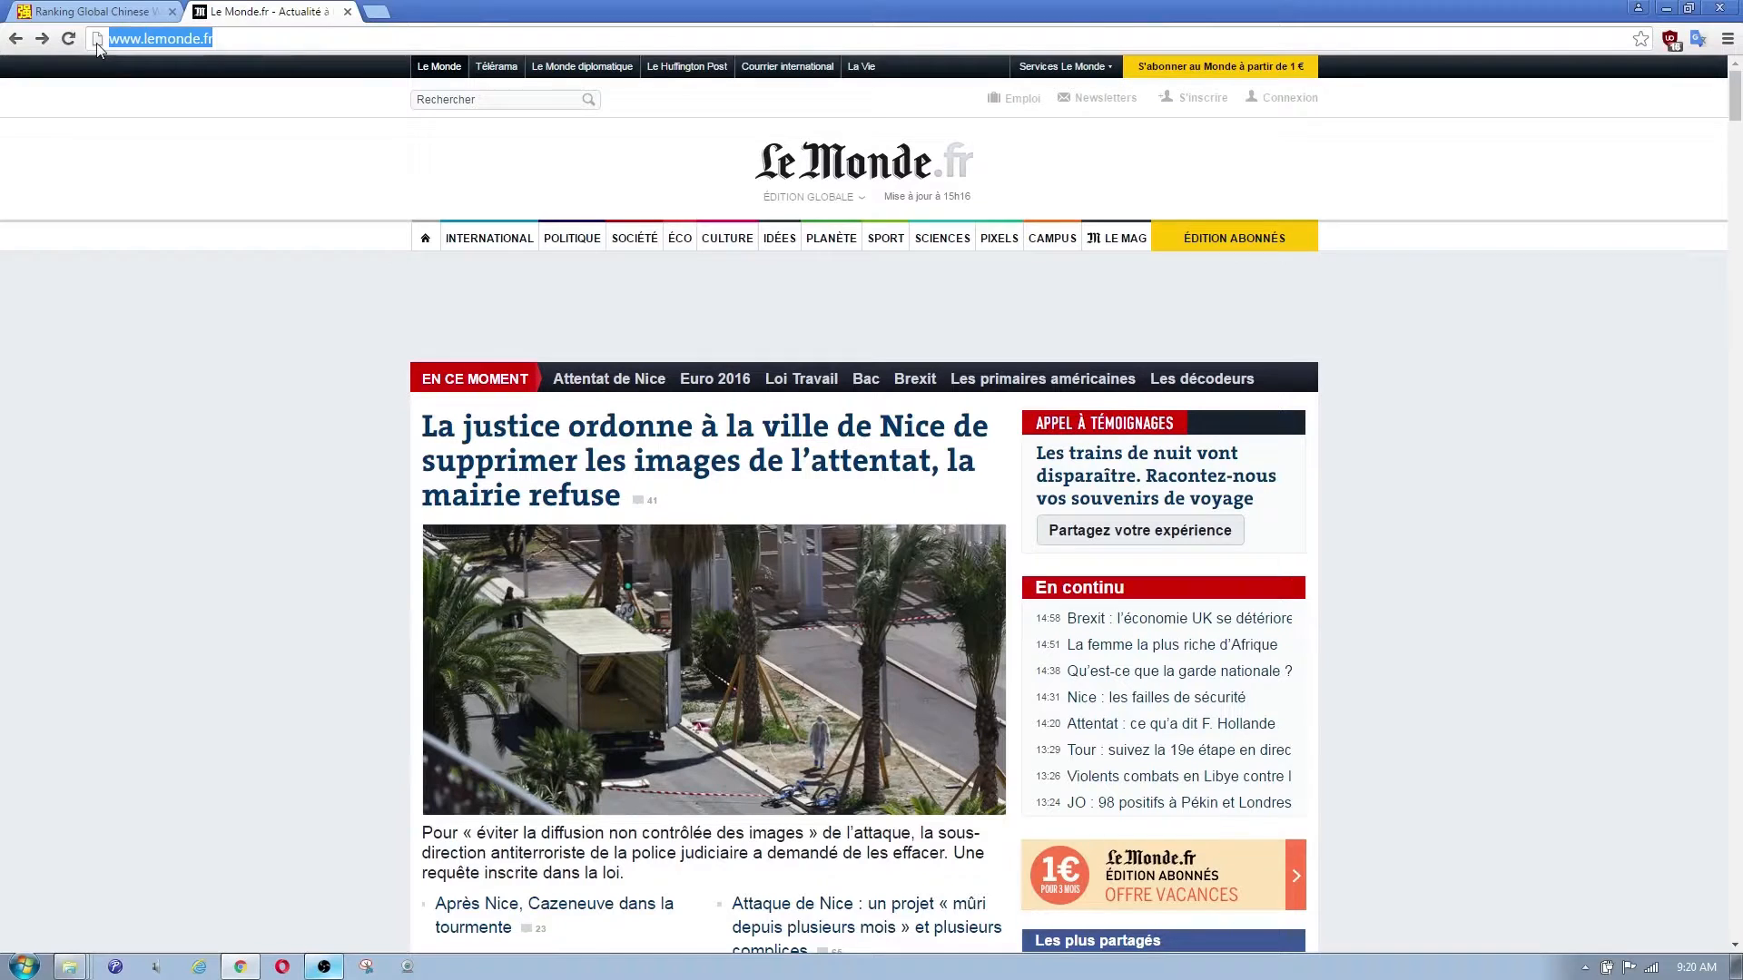
- Search for German newspaper sites and open Ärzte Zeitung from the onlinenewspapers.com directory
type("german we")
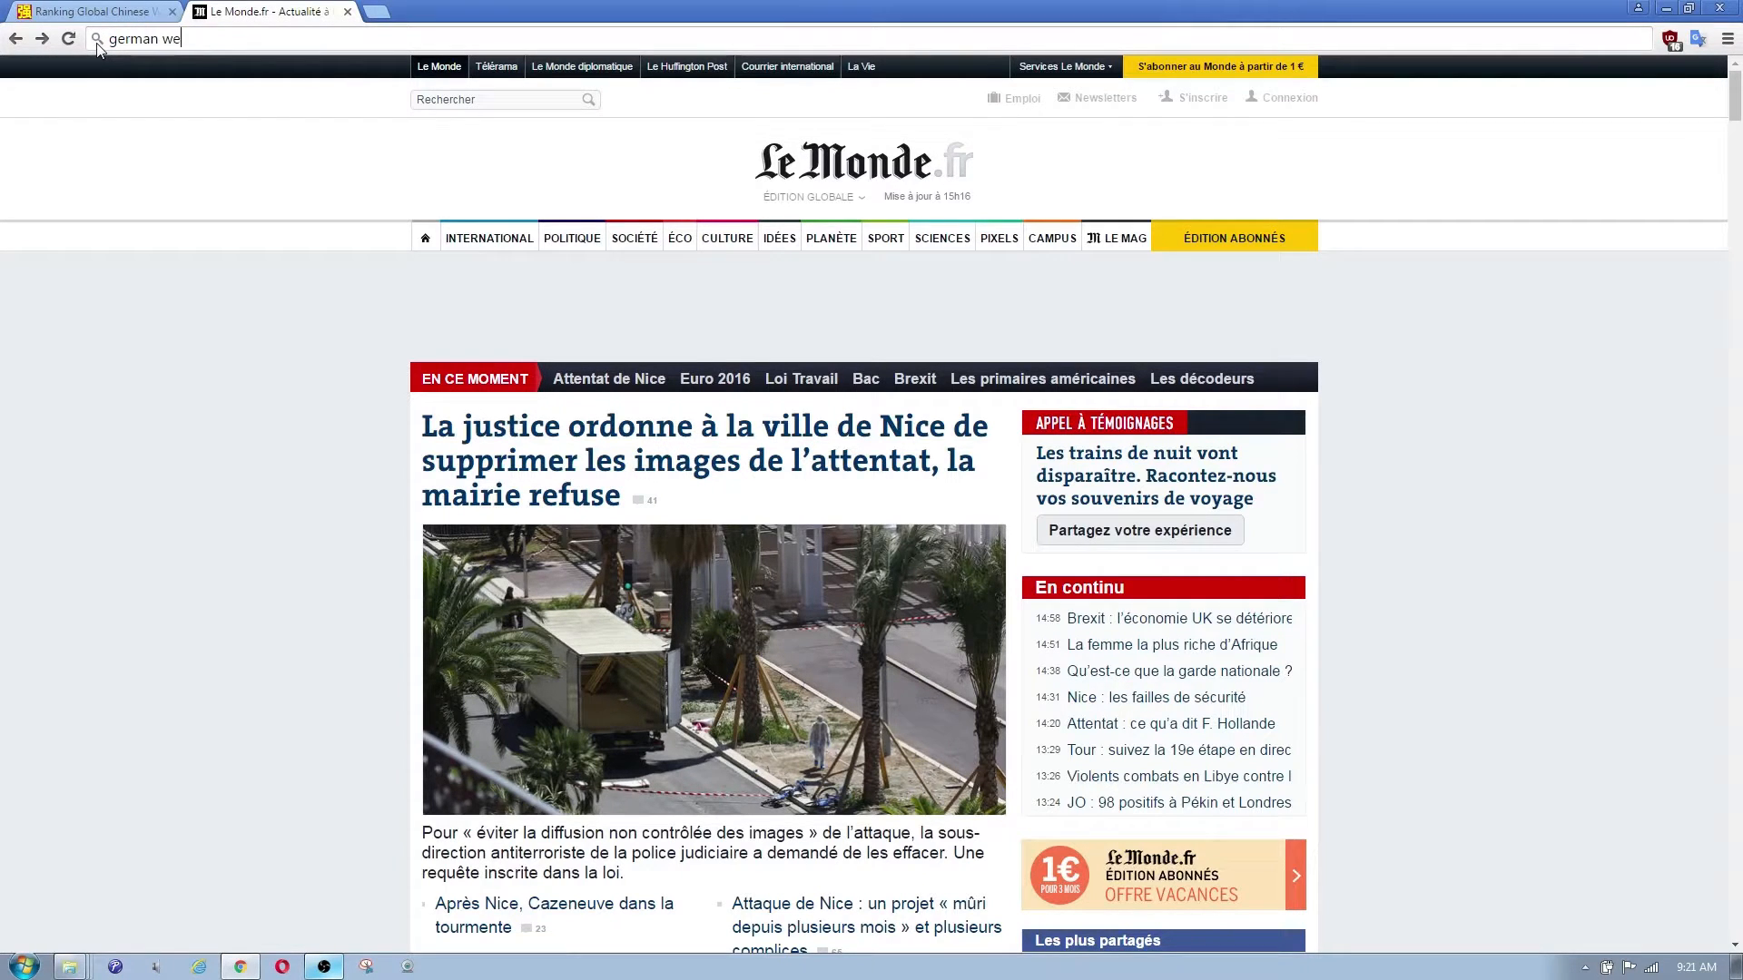
key("Return")
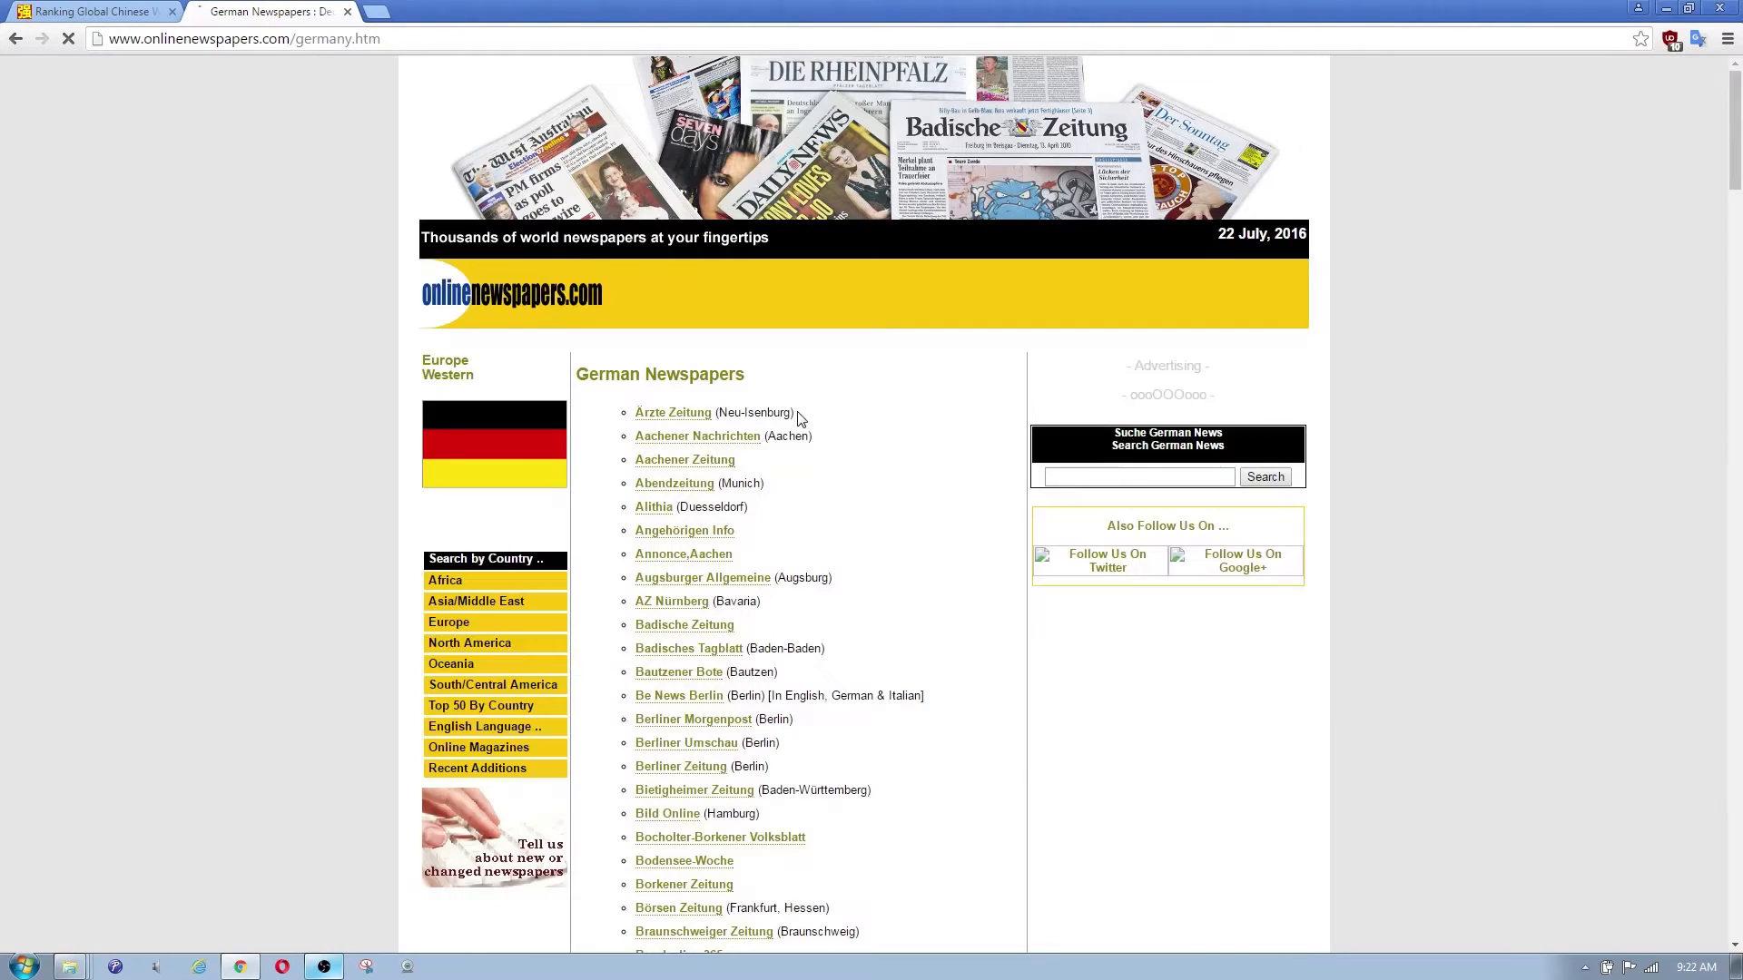
left_click(672, 412)
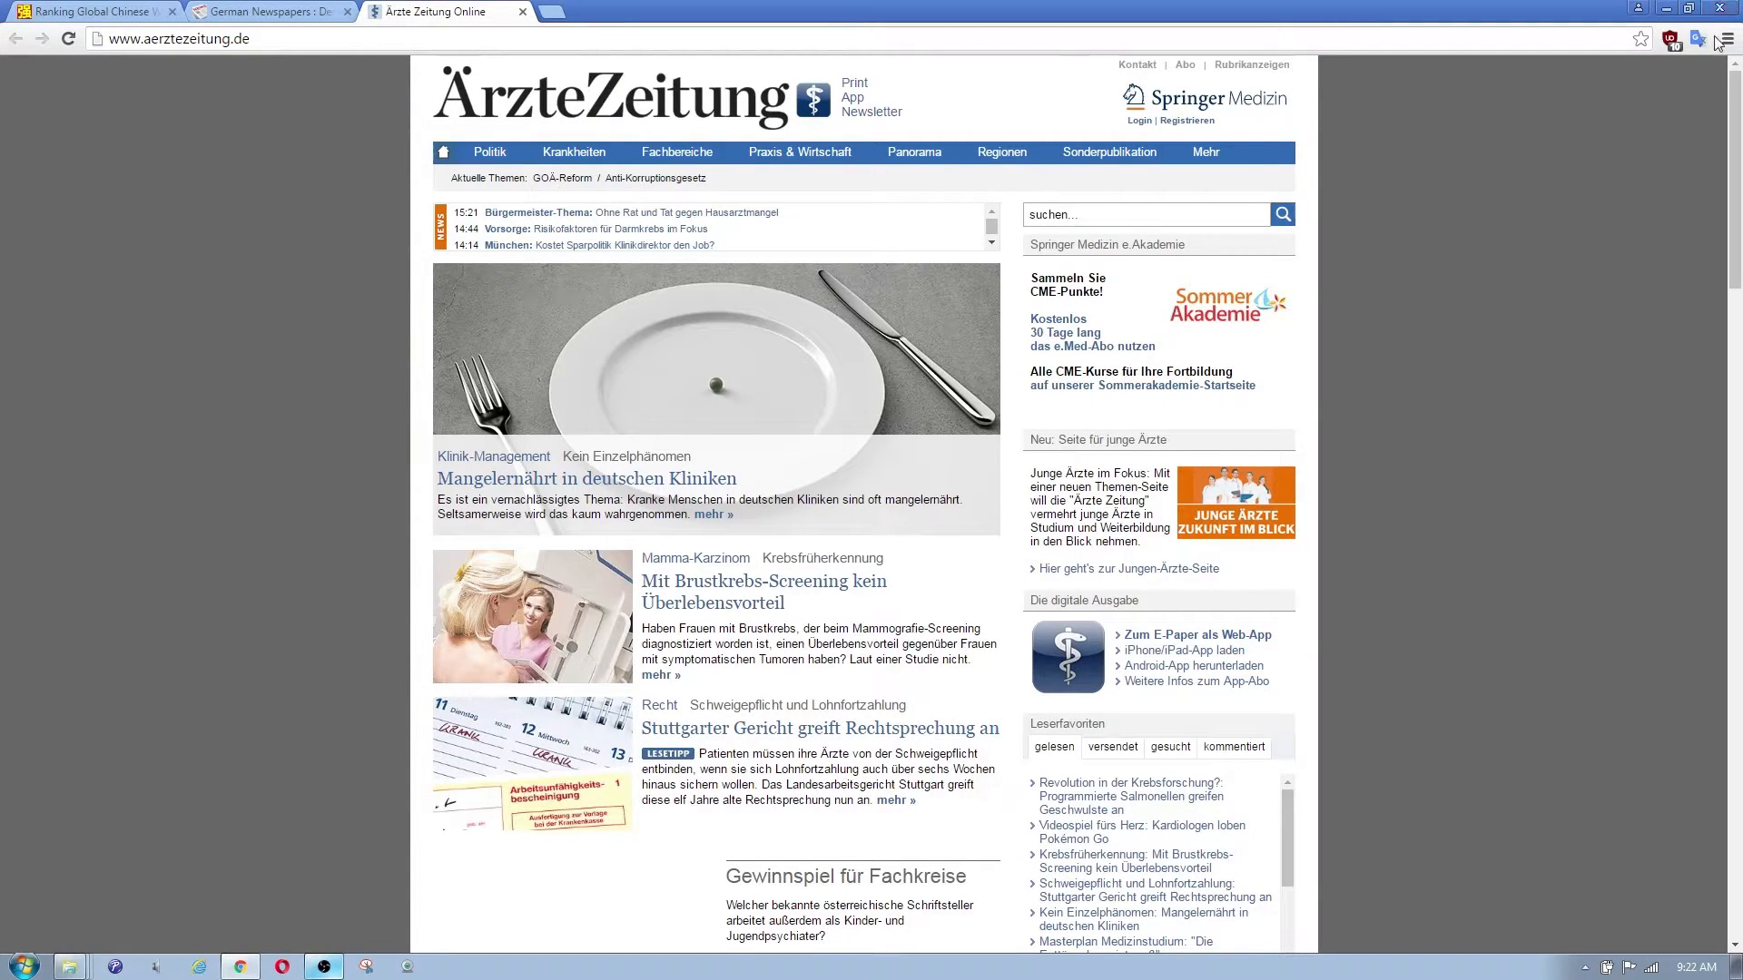
mouse_move(1001, 472)
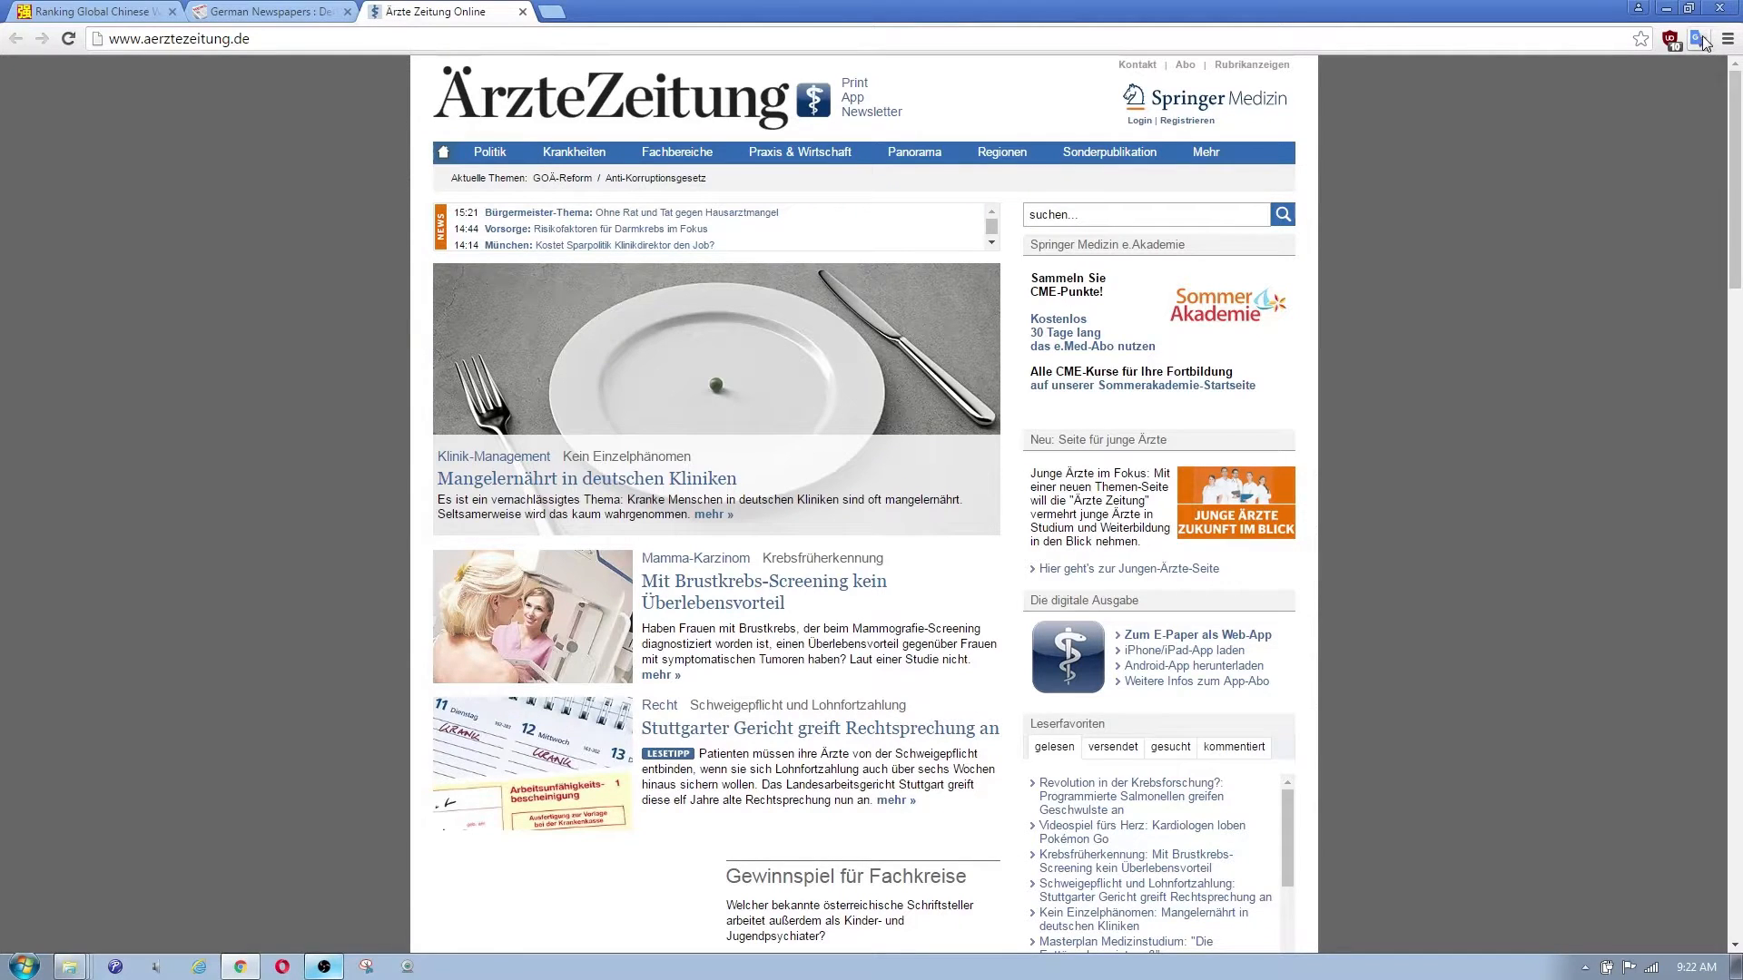
- Translate the whole Ärzte Zeitung front page to English, then reload it back to German
left_click(1672, 38)
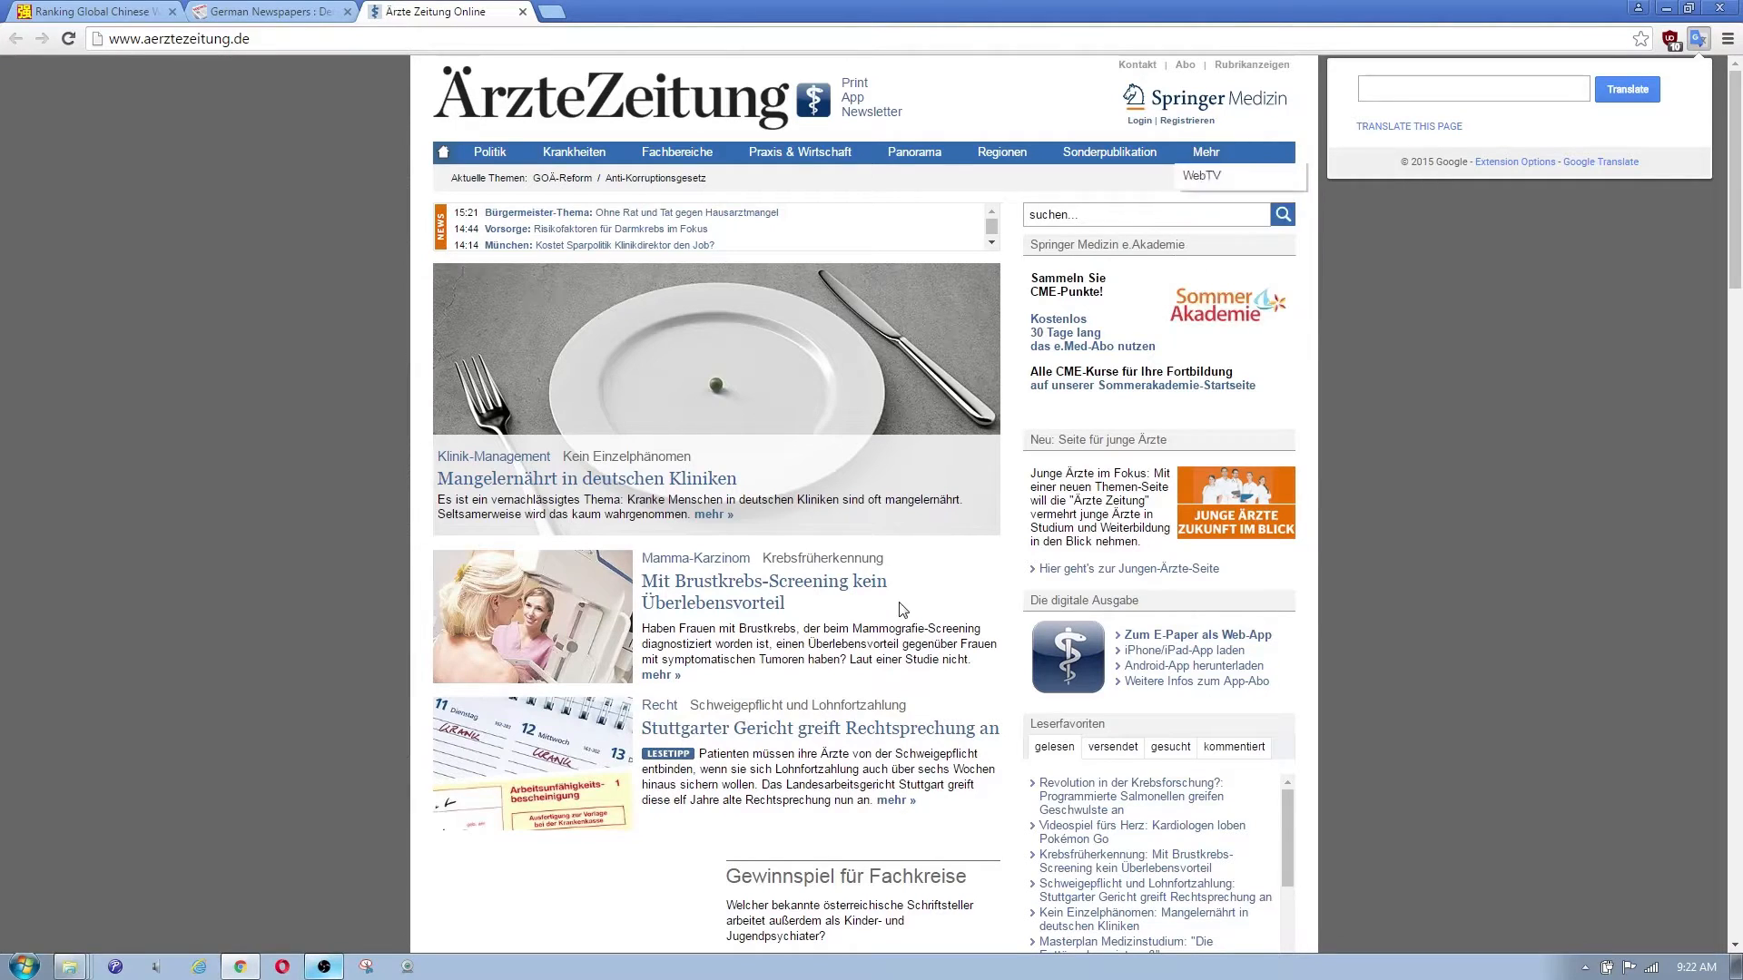
left_click(1625, 89)
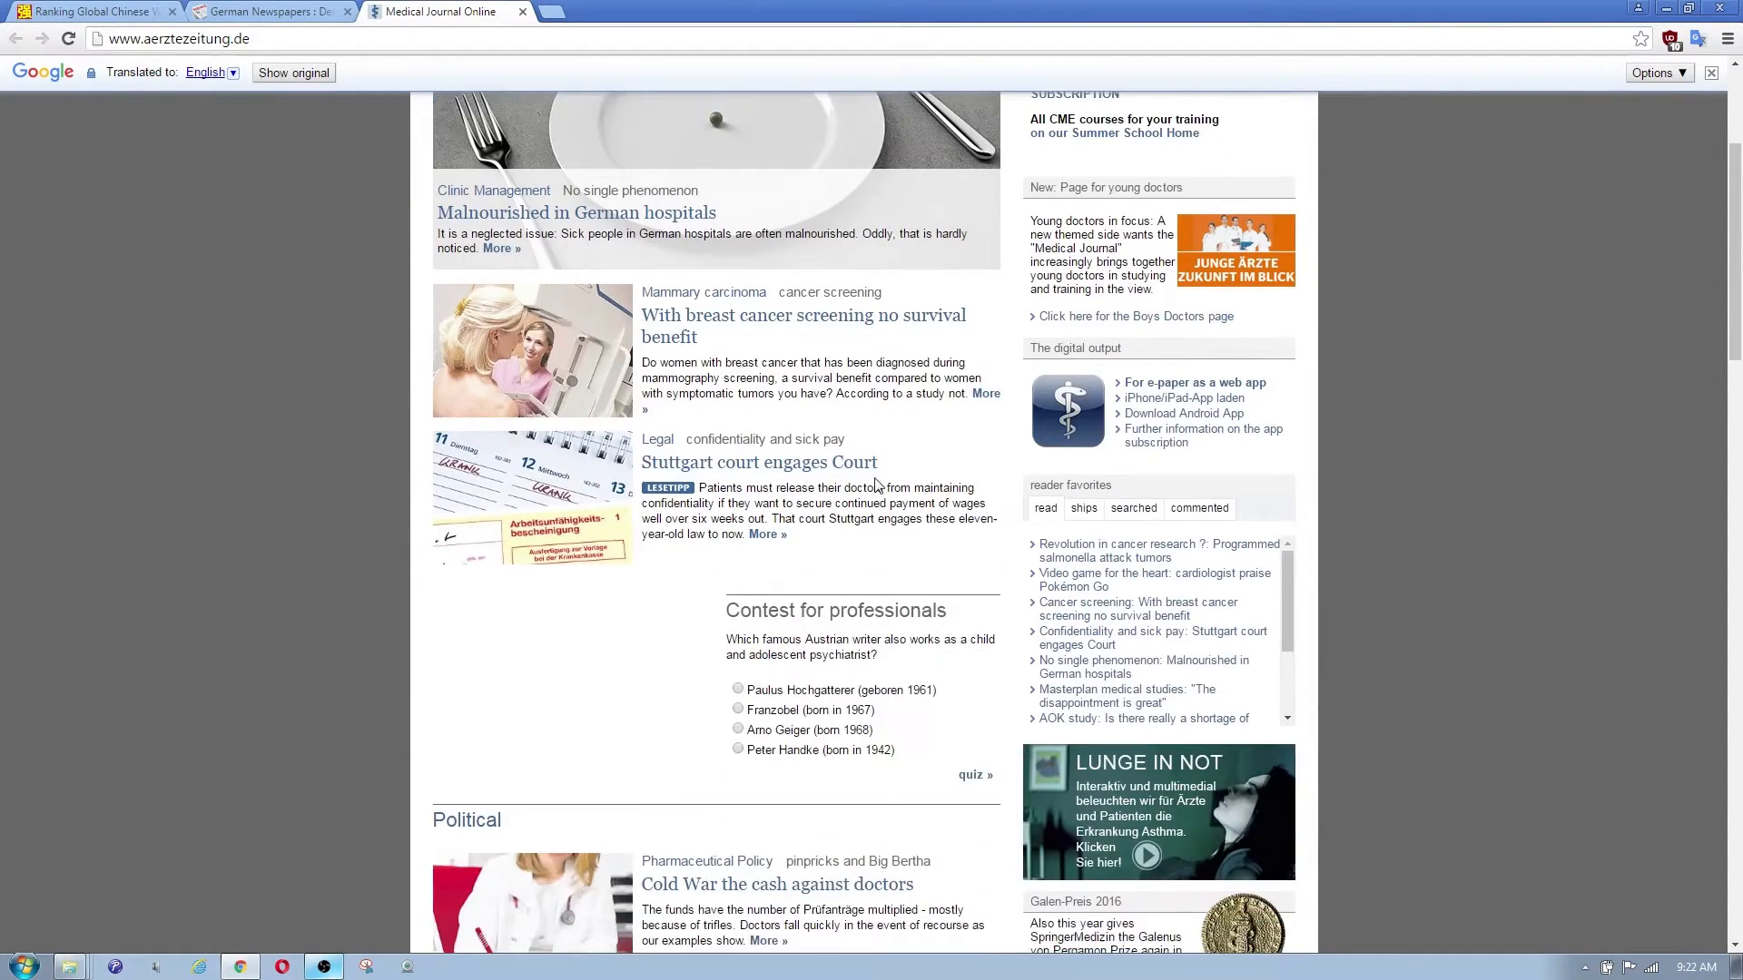
scroll("up", 3)
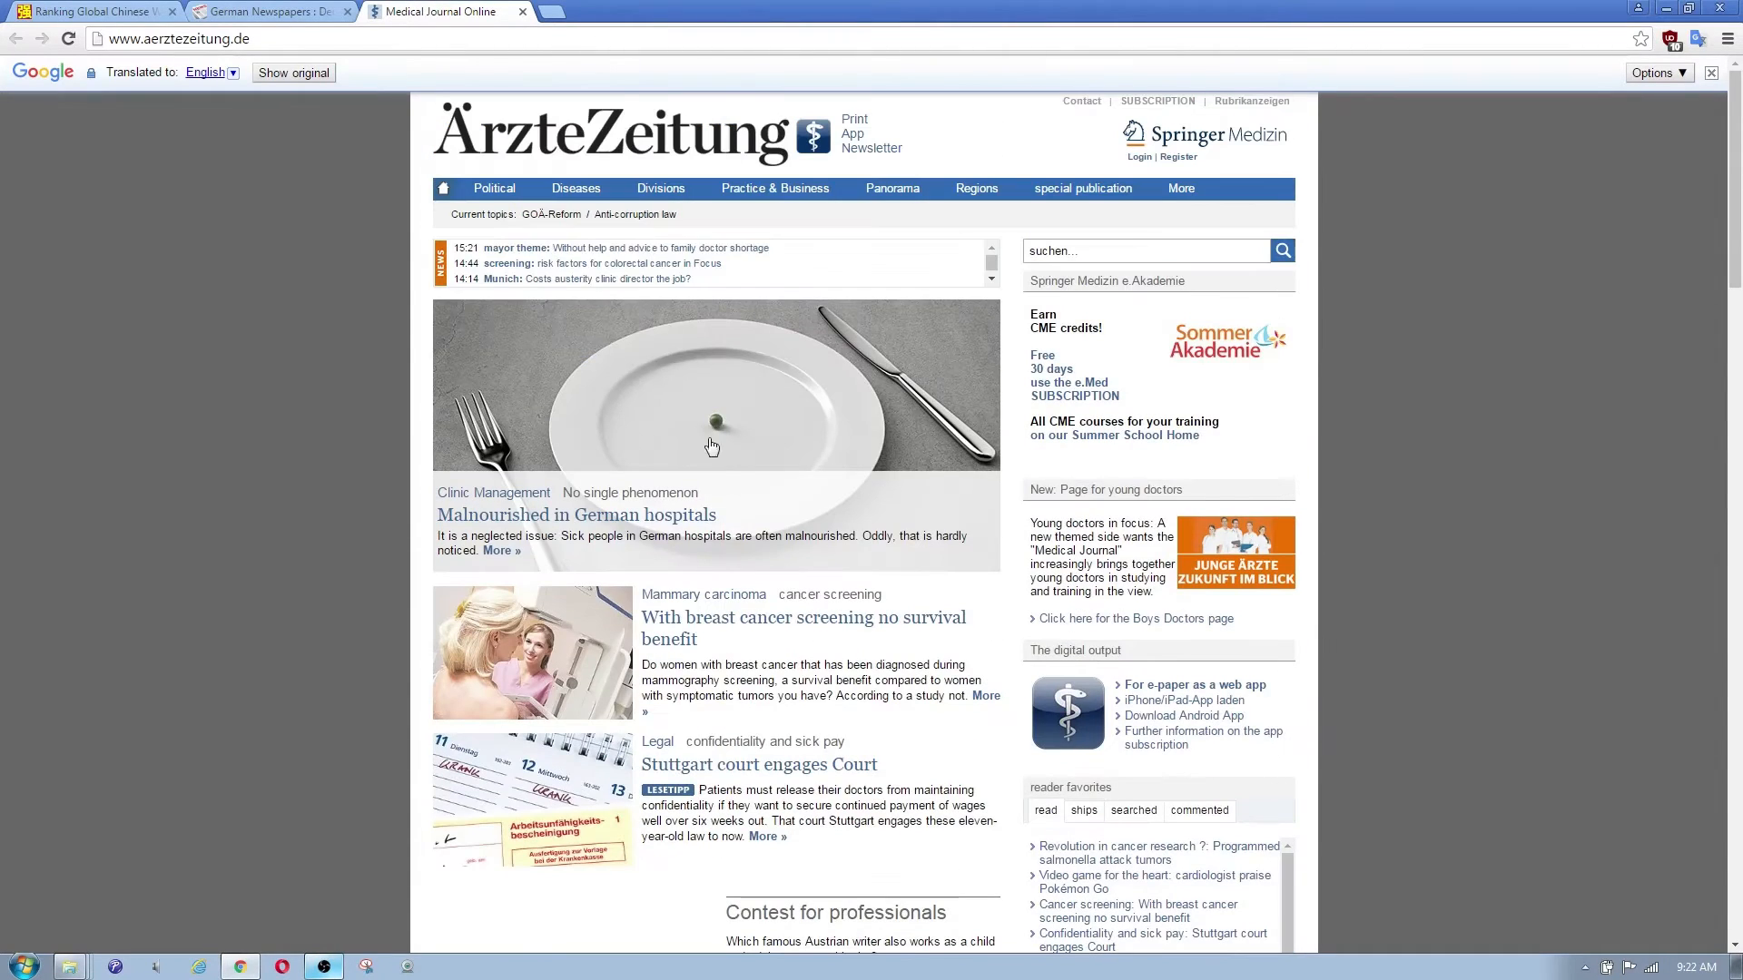
mouse_move(115, 79)
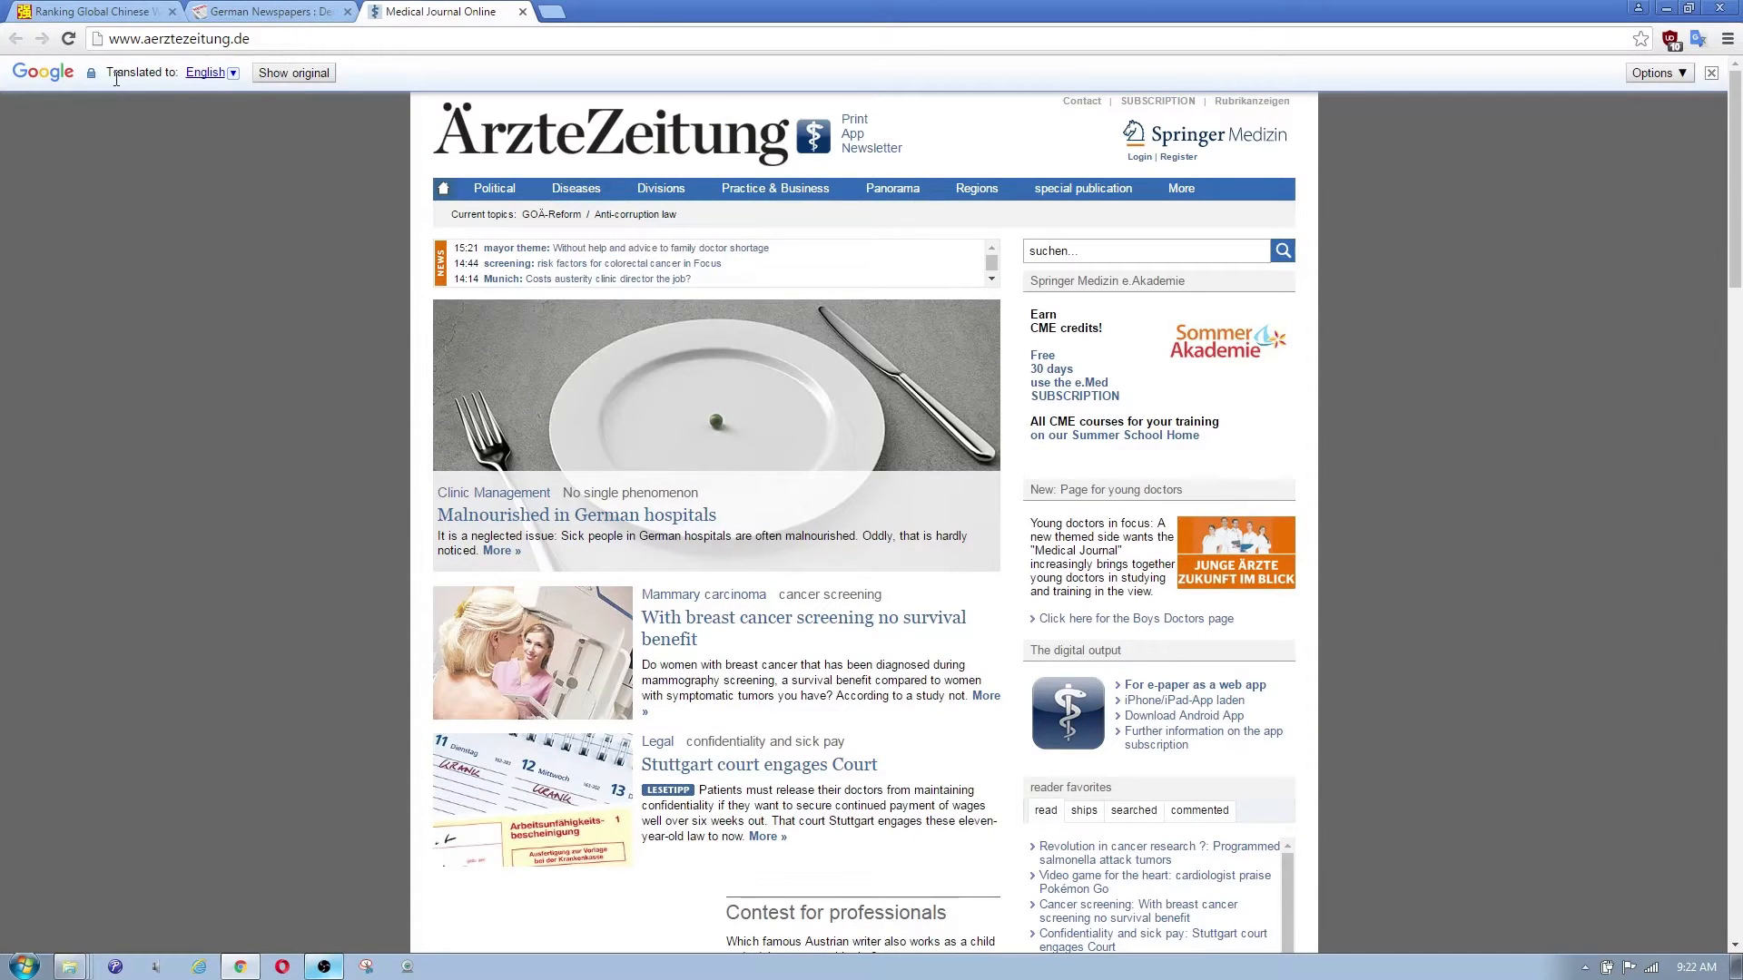
left_click(66, 38)
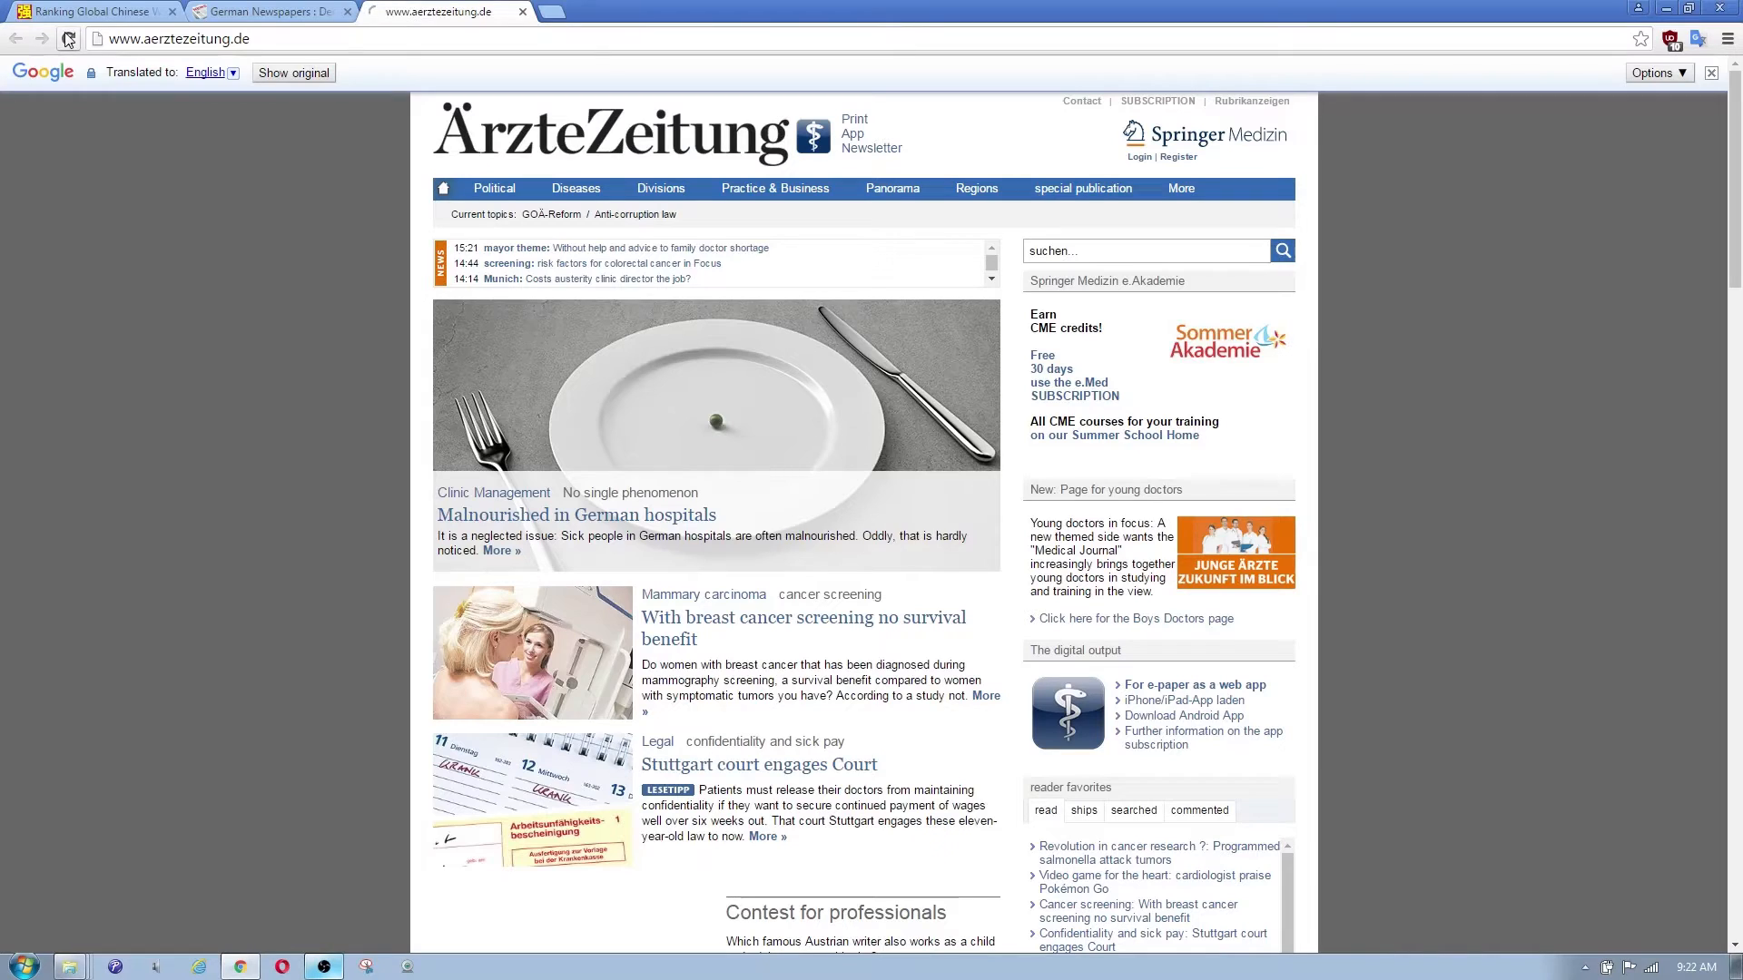
- Look up the German word 'Laut' as 'According to', then minimize Chrome to the desktop
left_click(293, 72)
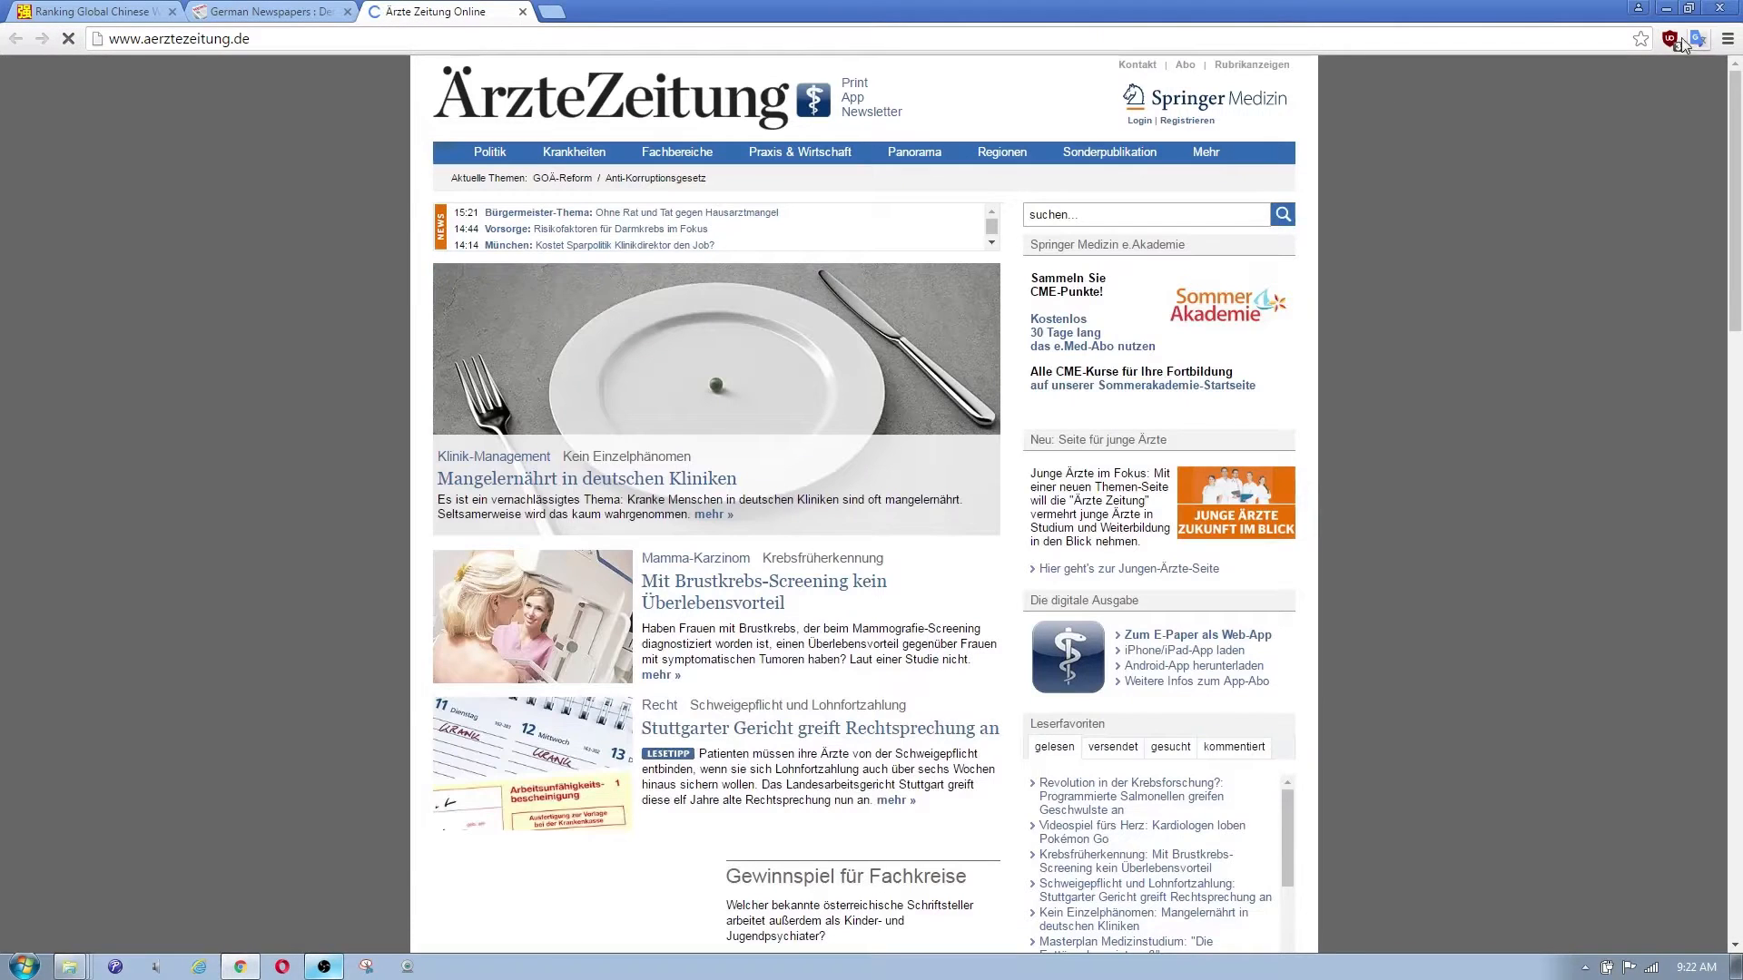
scroll("down", 3)
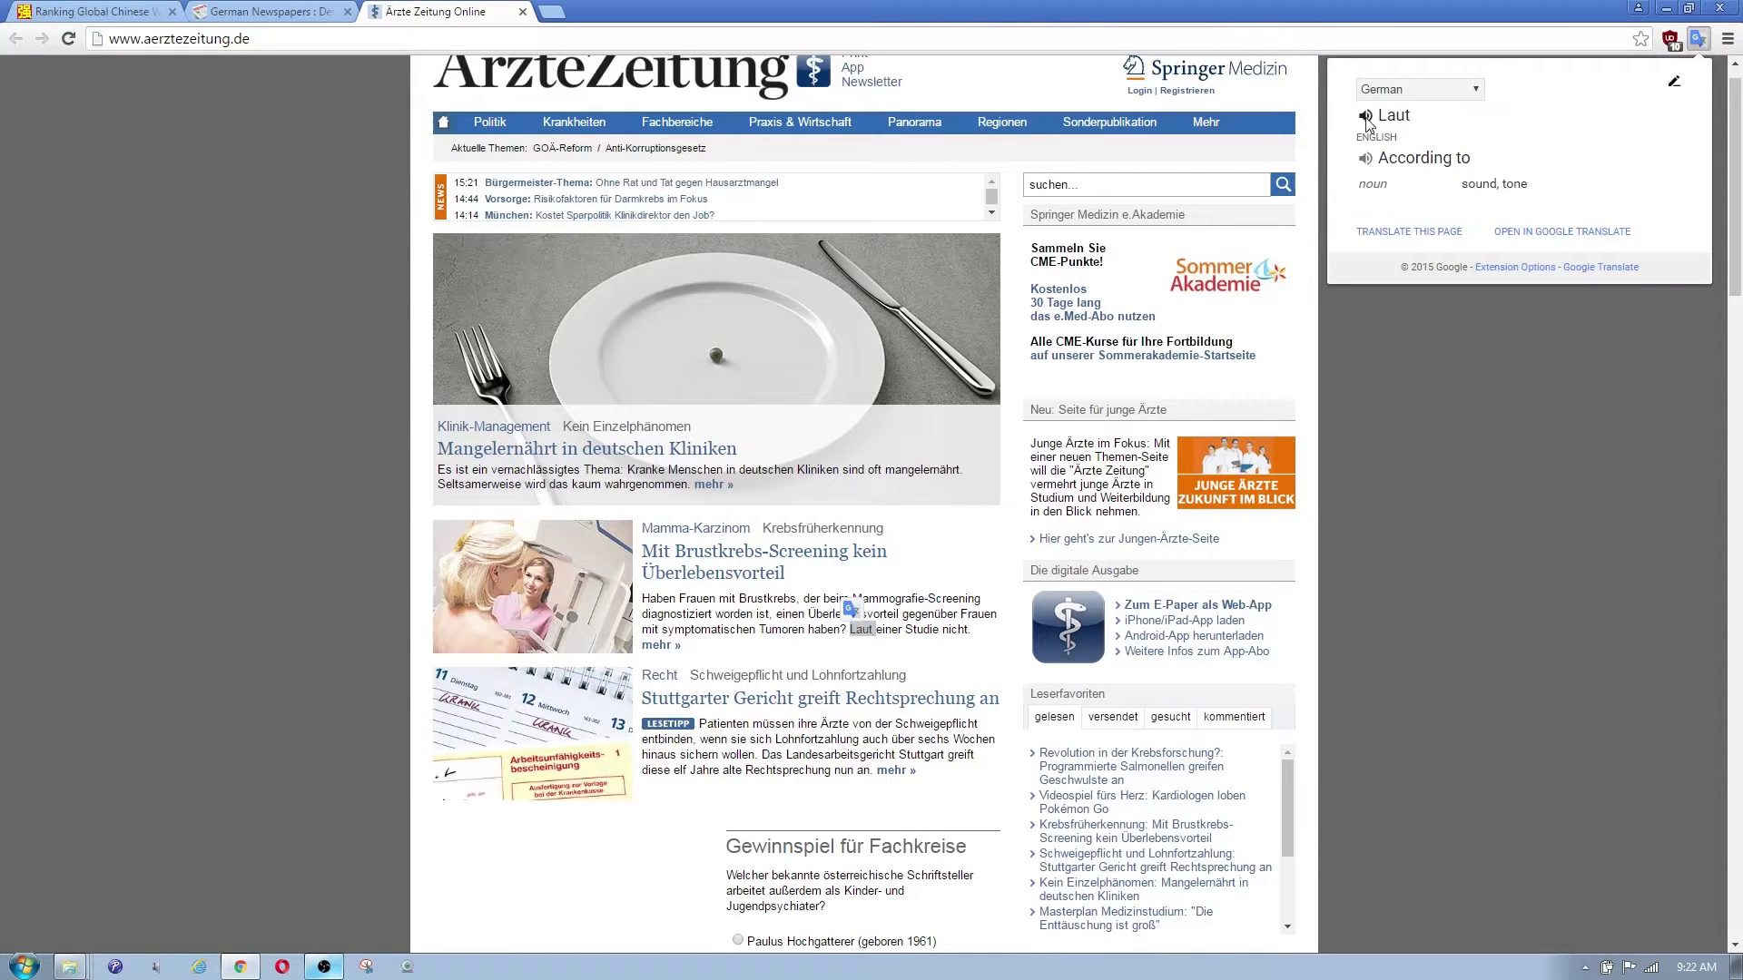
mouse_move(1367, 165)
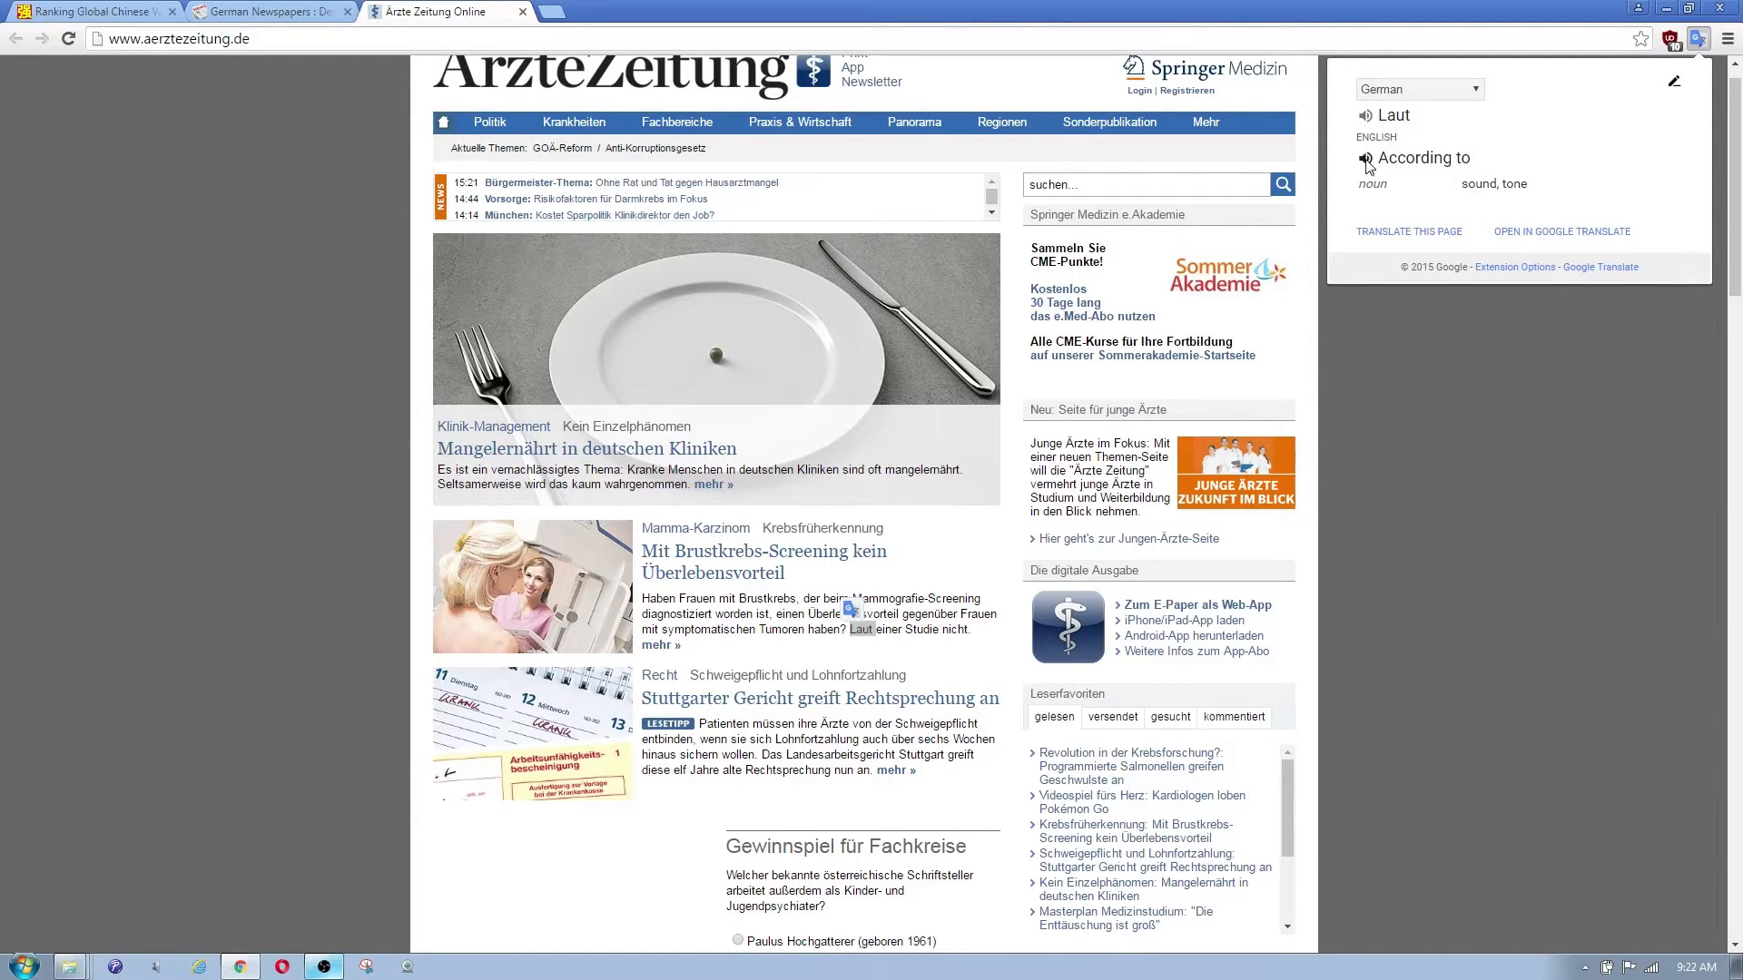
mouse_move(929, 668)
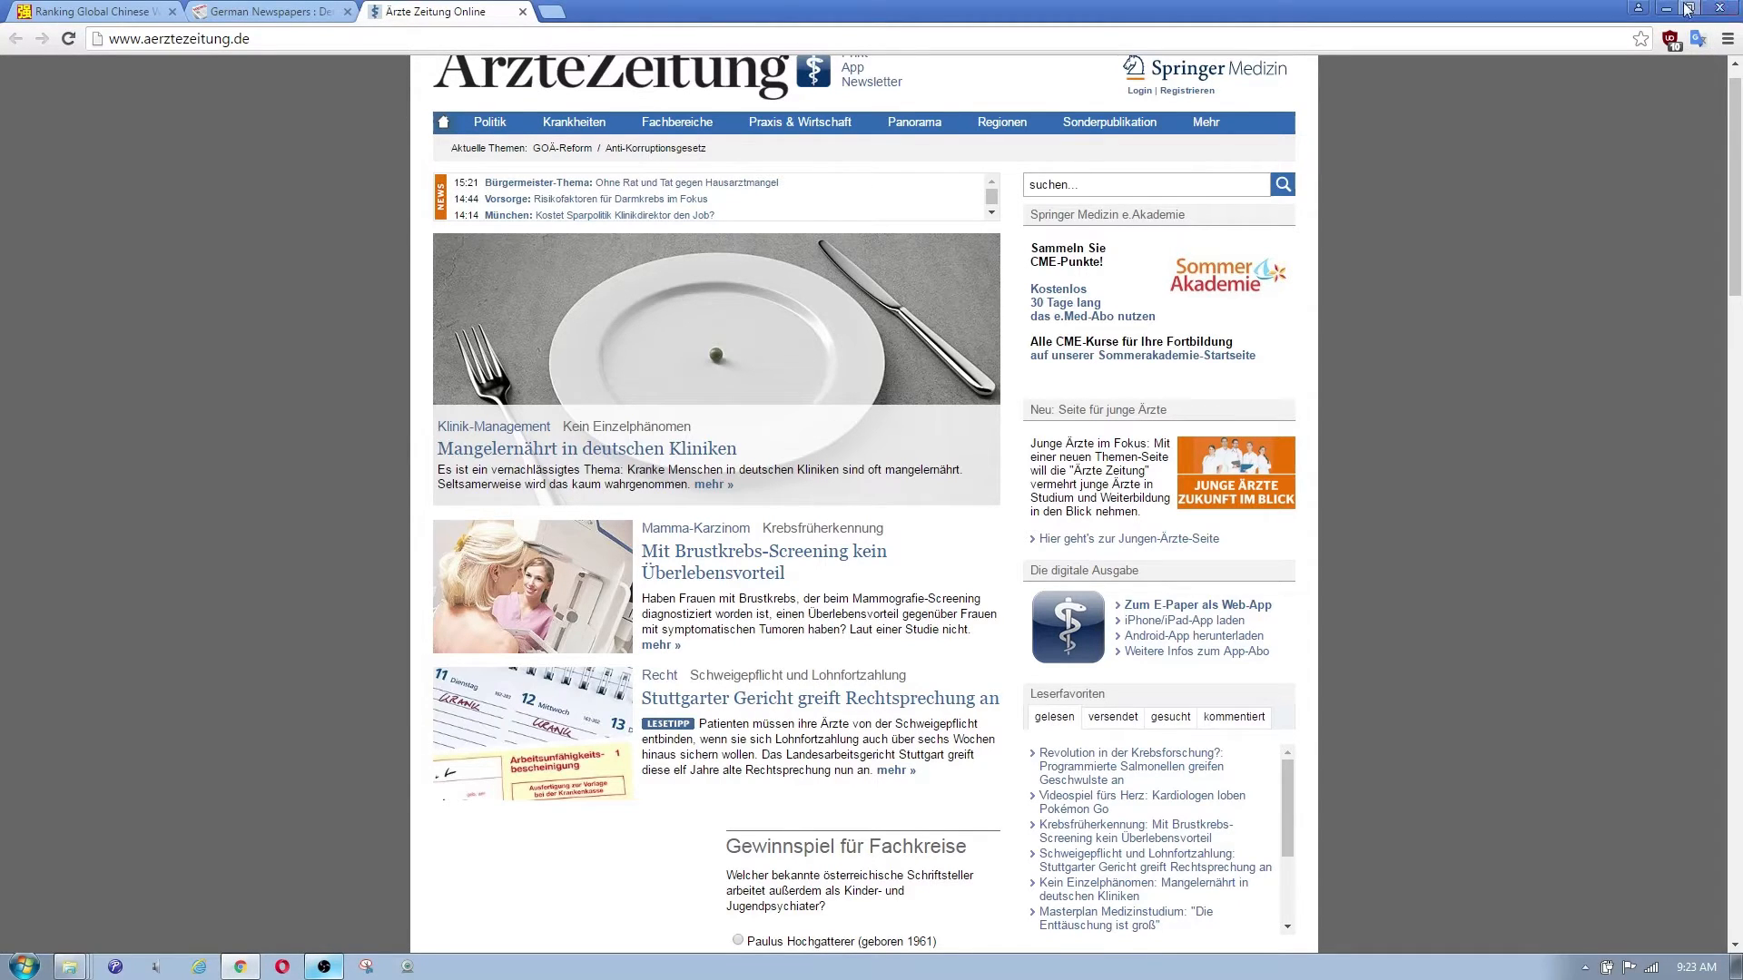
mouse_move(1667, 10)
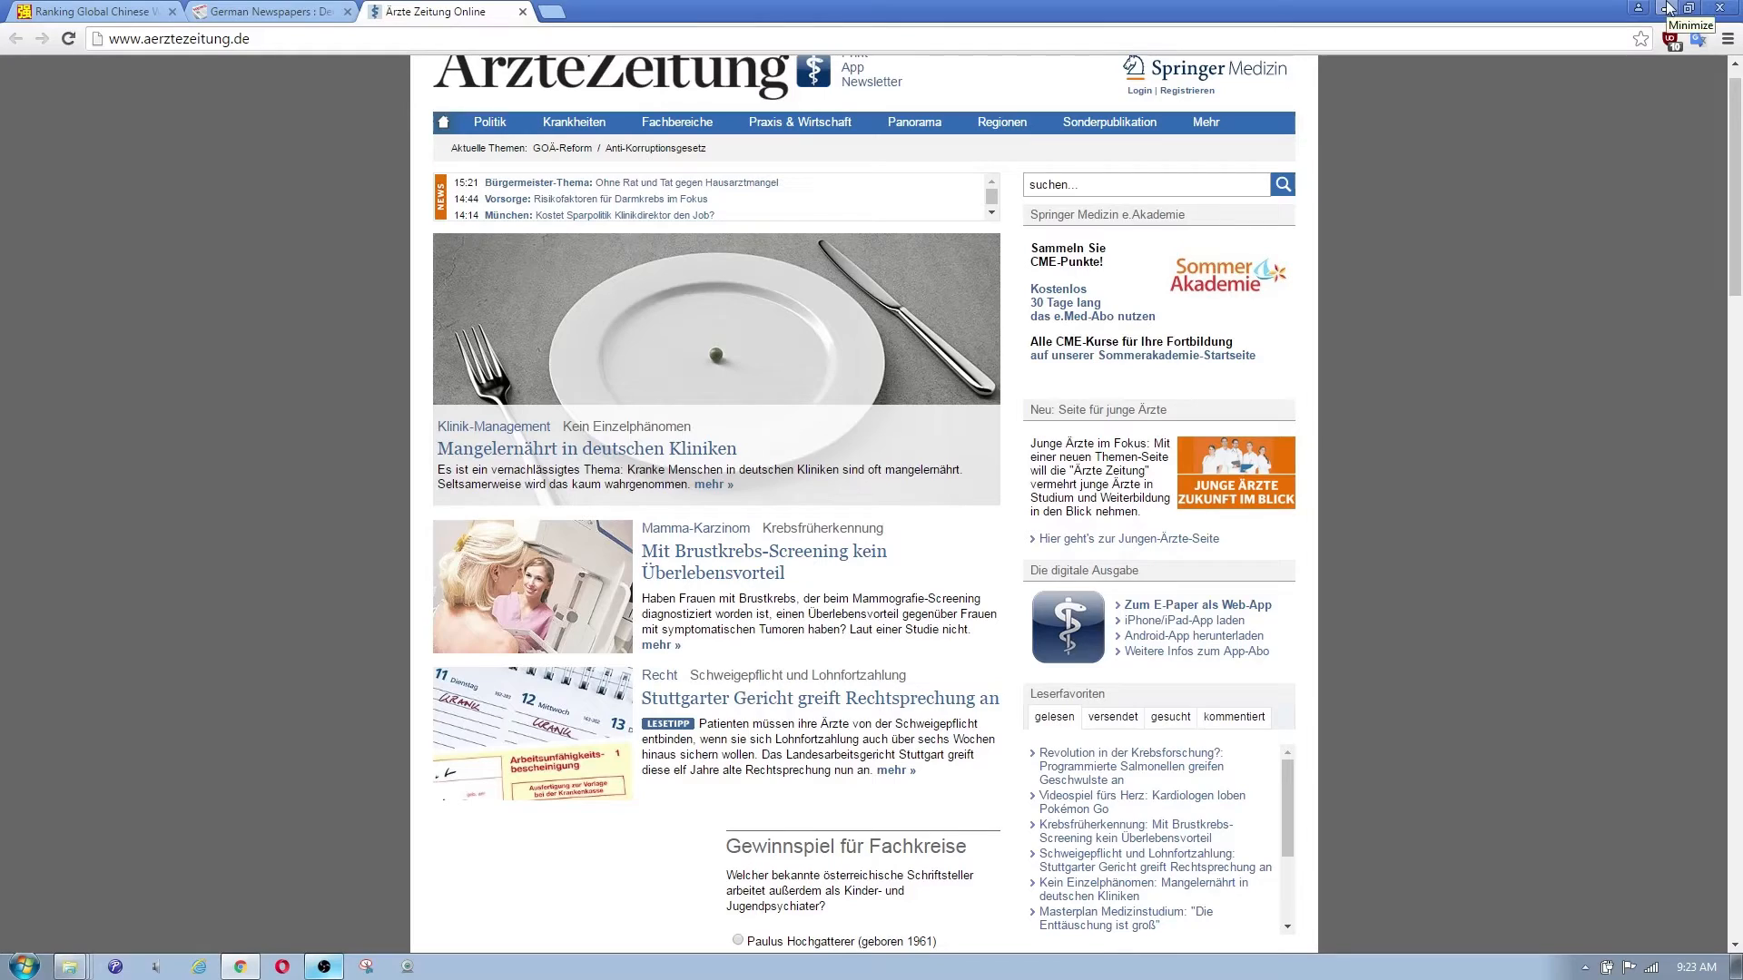
left_click(1689, 10)
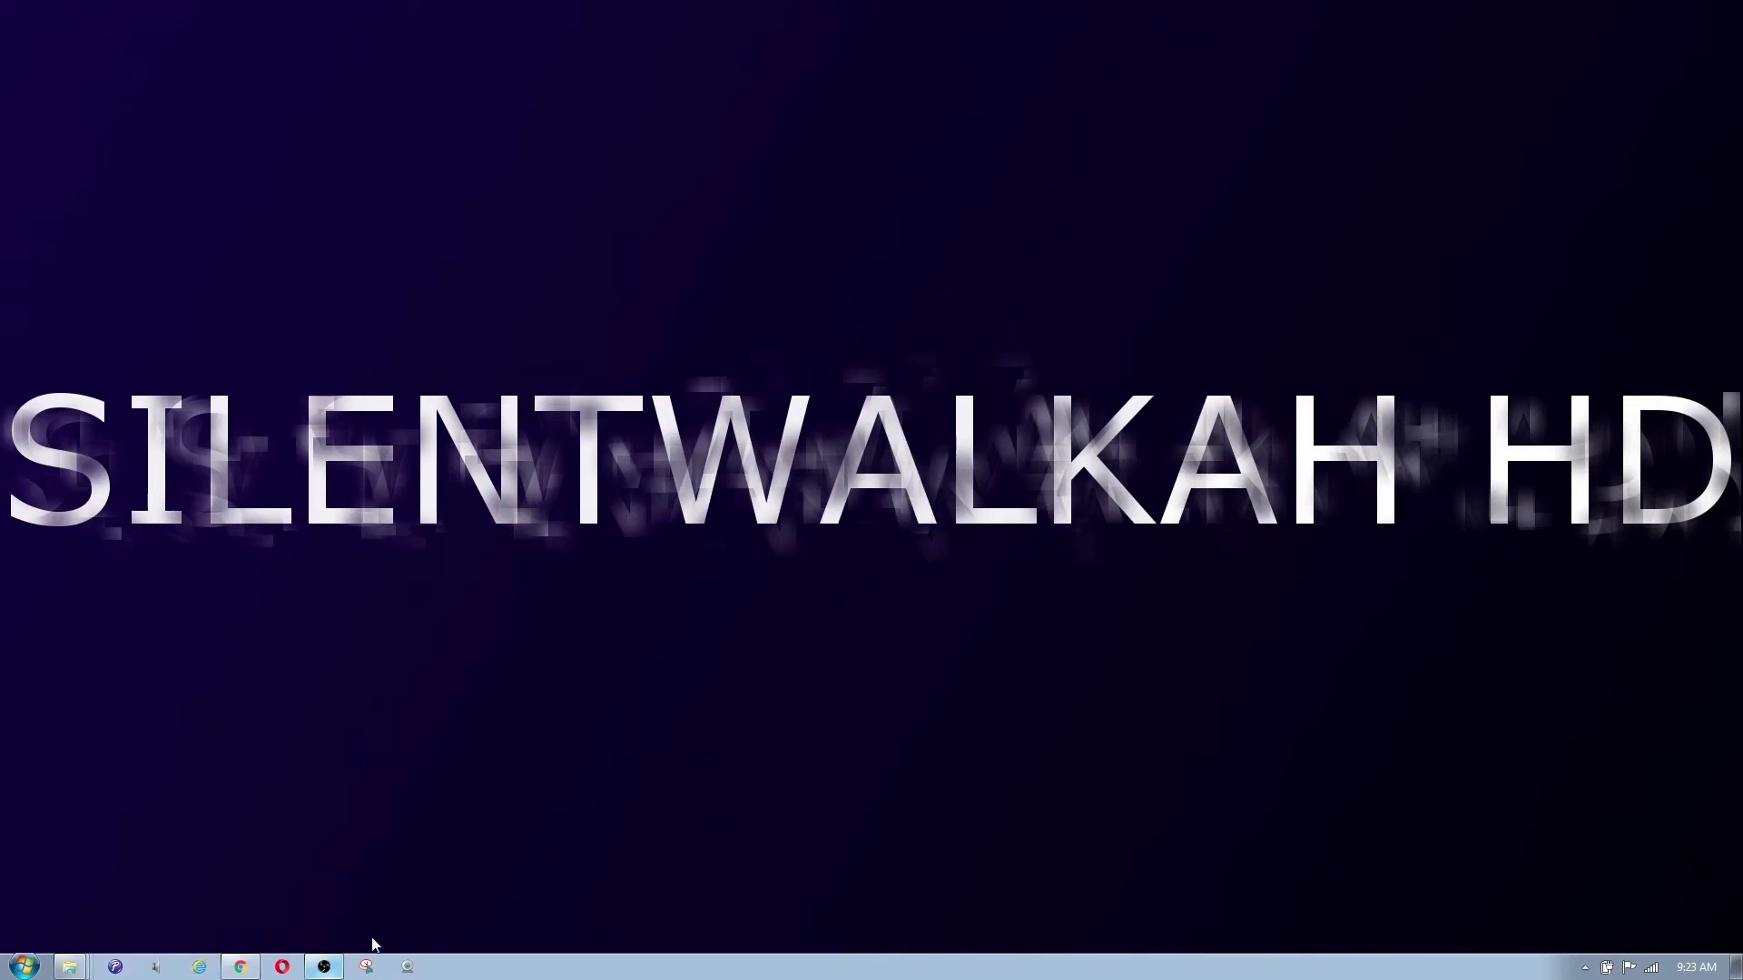